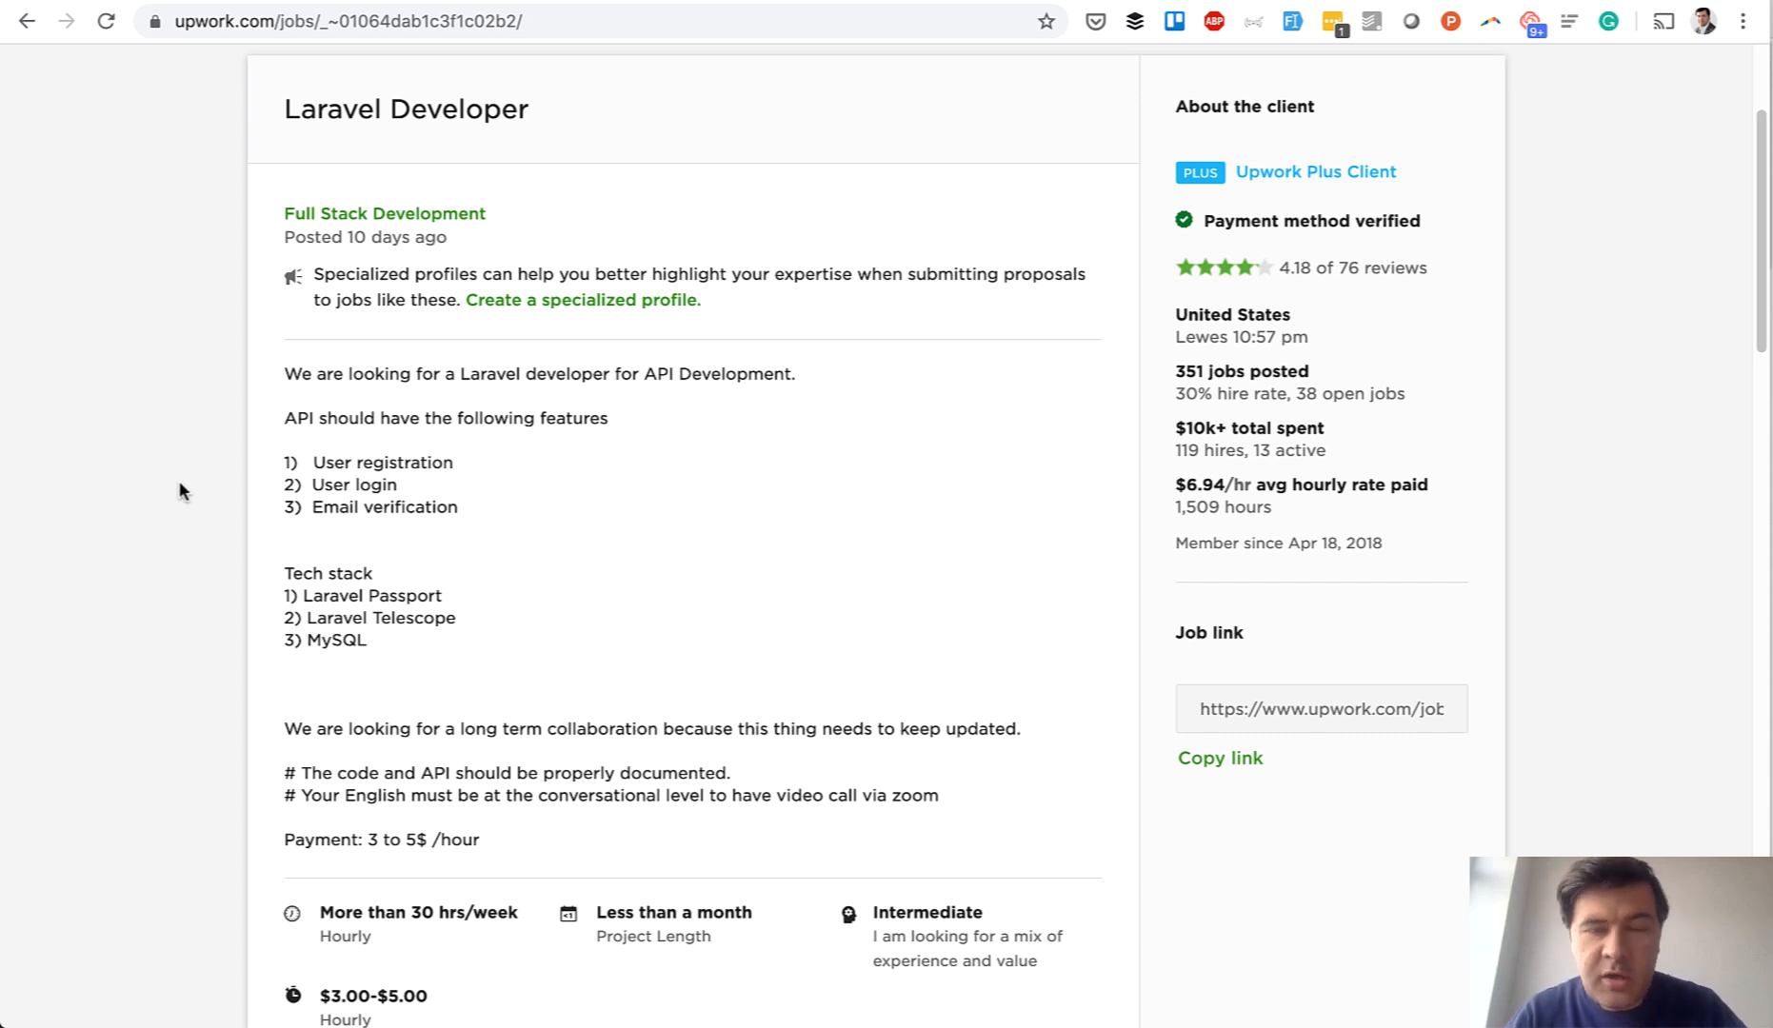
{"action": "mouse_move", "coordinate": [461, 368]}
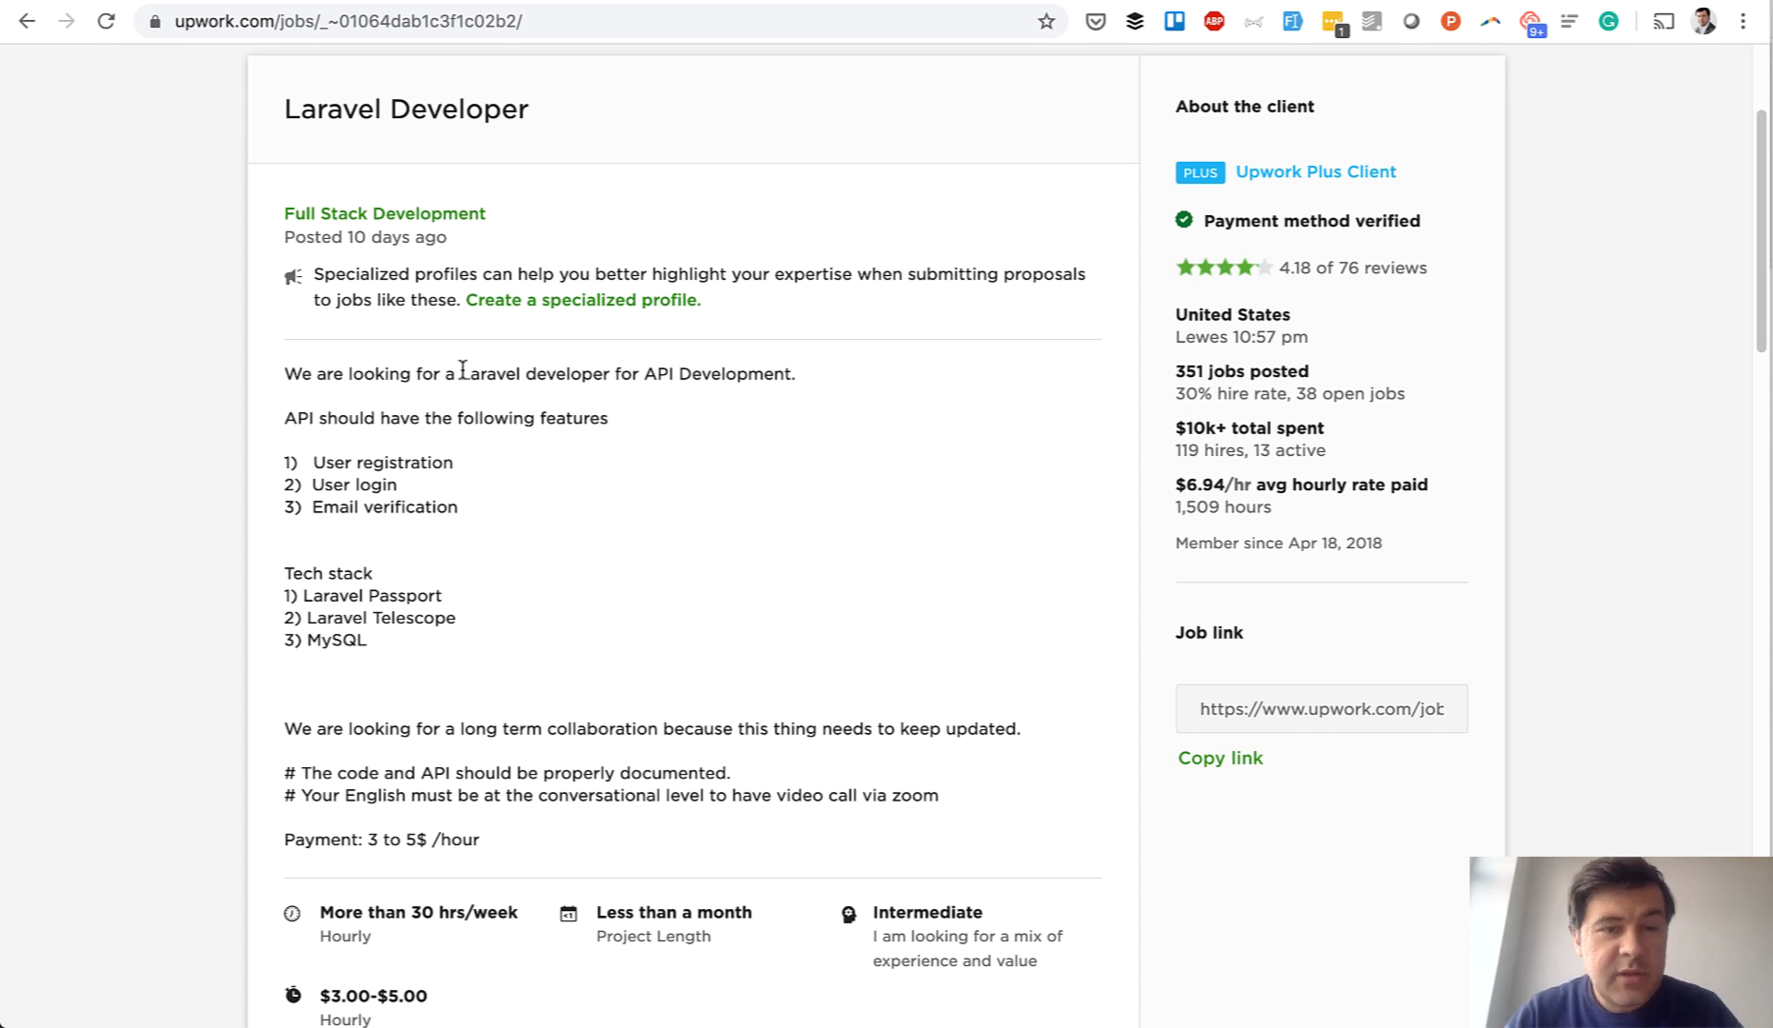
{"action": "mouse_move", "coordinate": [440, 503]}
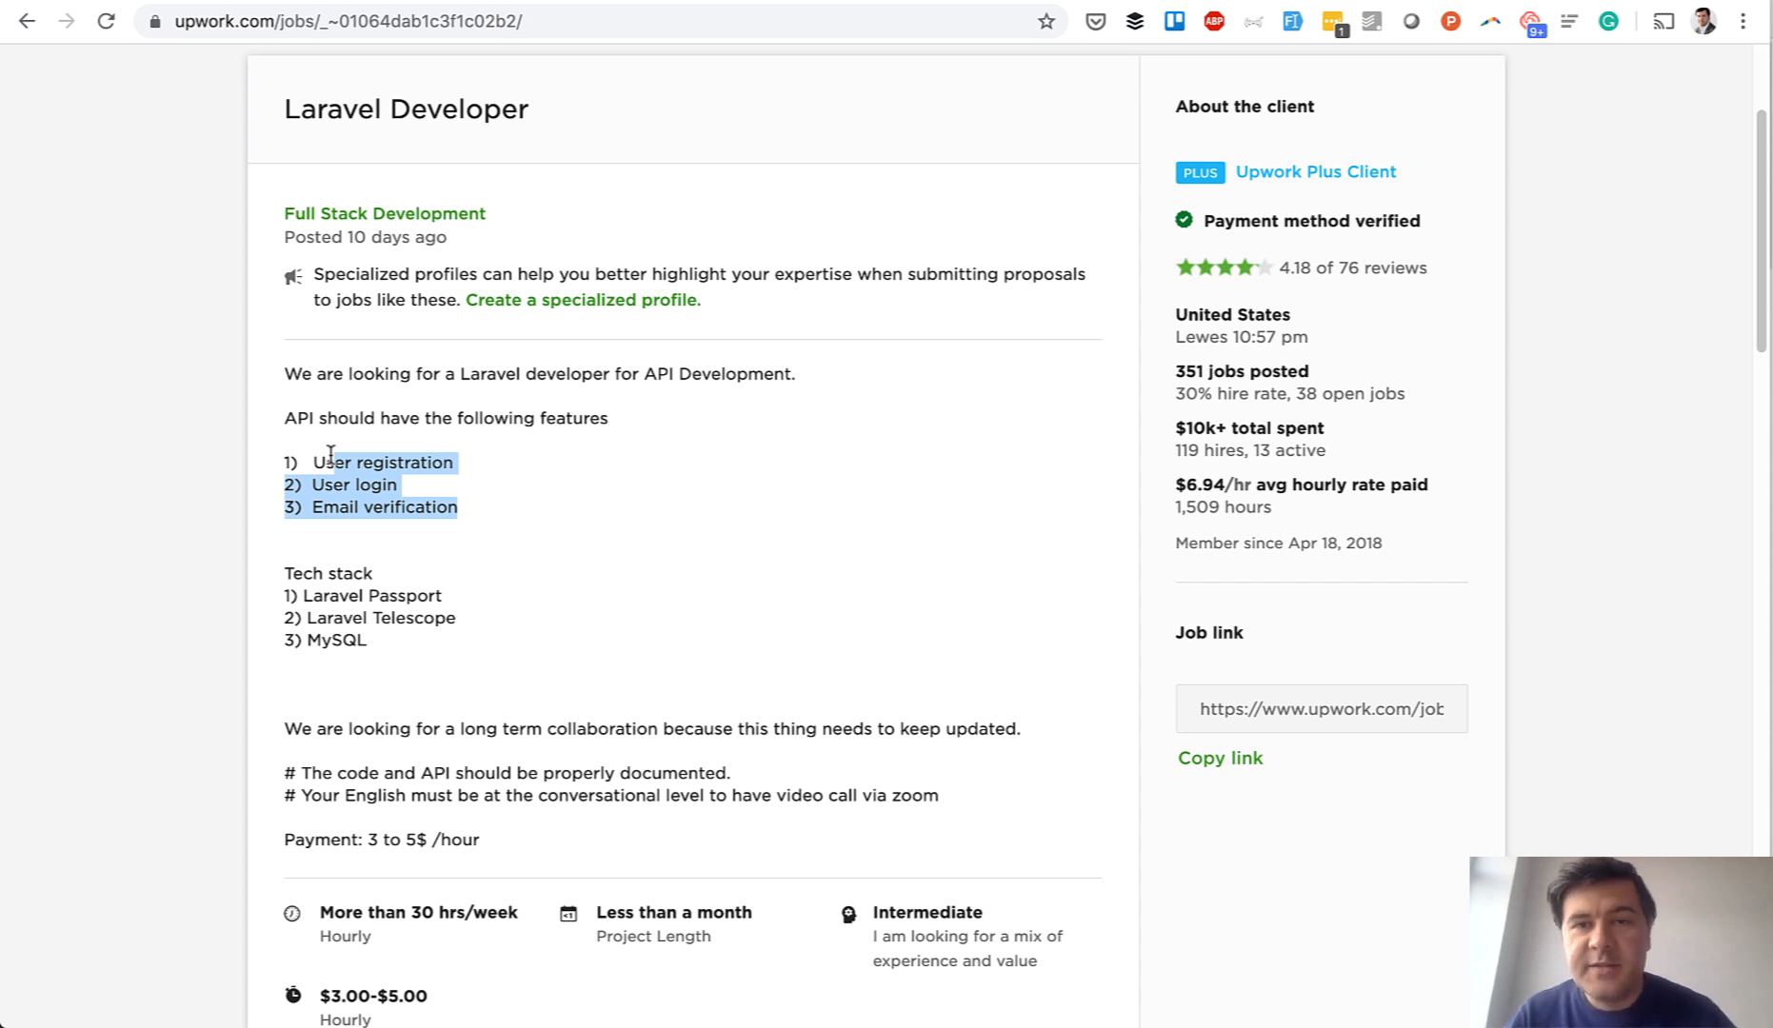
Clear the feature list highlight and open the project in the code editor
{"action": "left_click", "coordinate": [503, 554]}
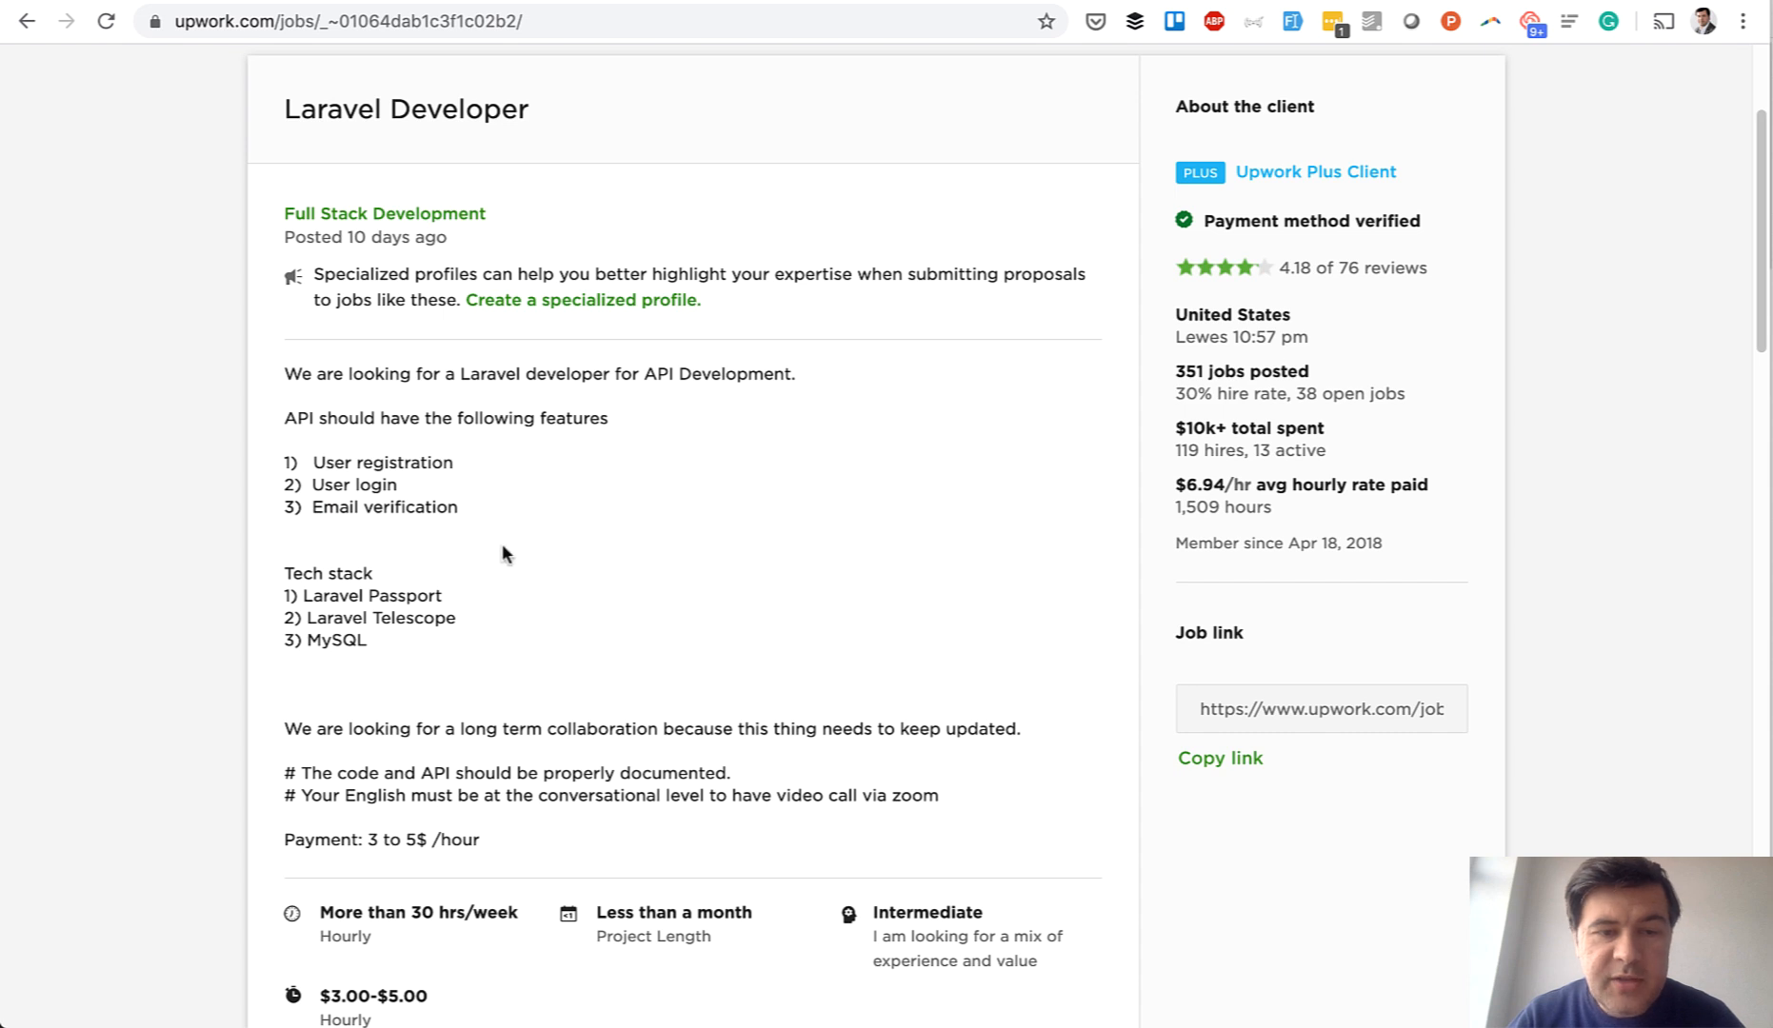
{"action": "mouse_move", "coordinate": [486, 507]}
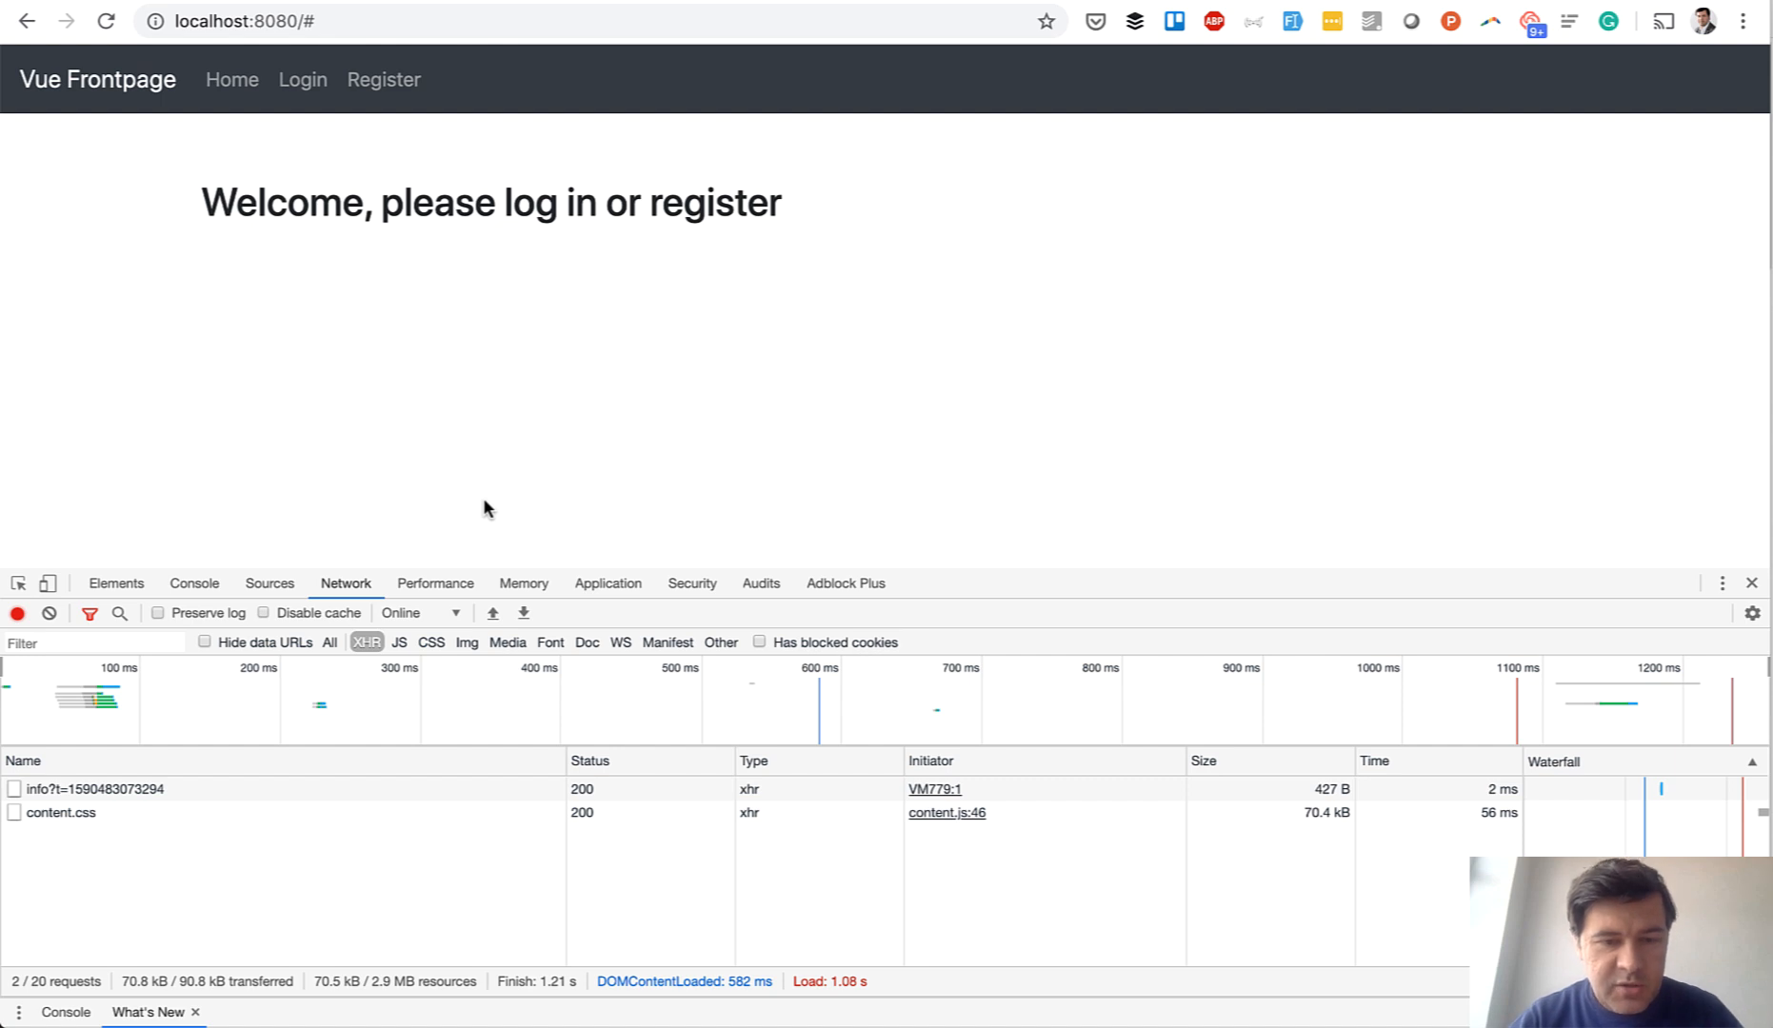
{"action": "mouse_move", "coordinate": [356, 427]}
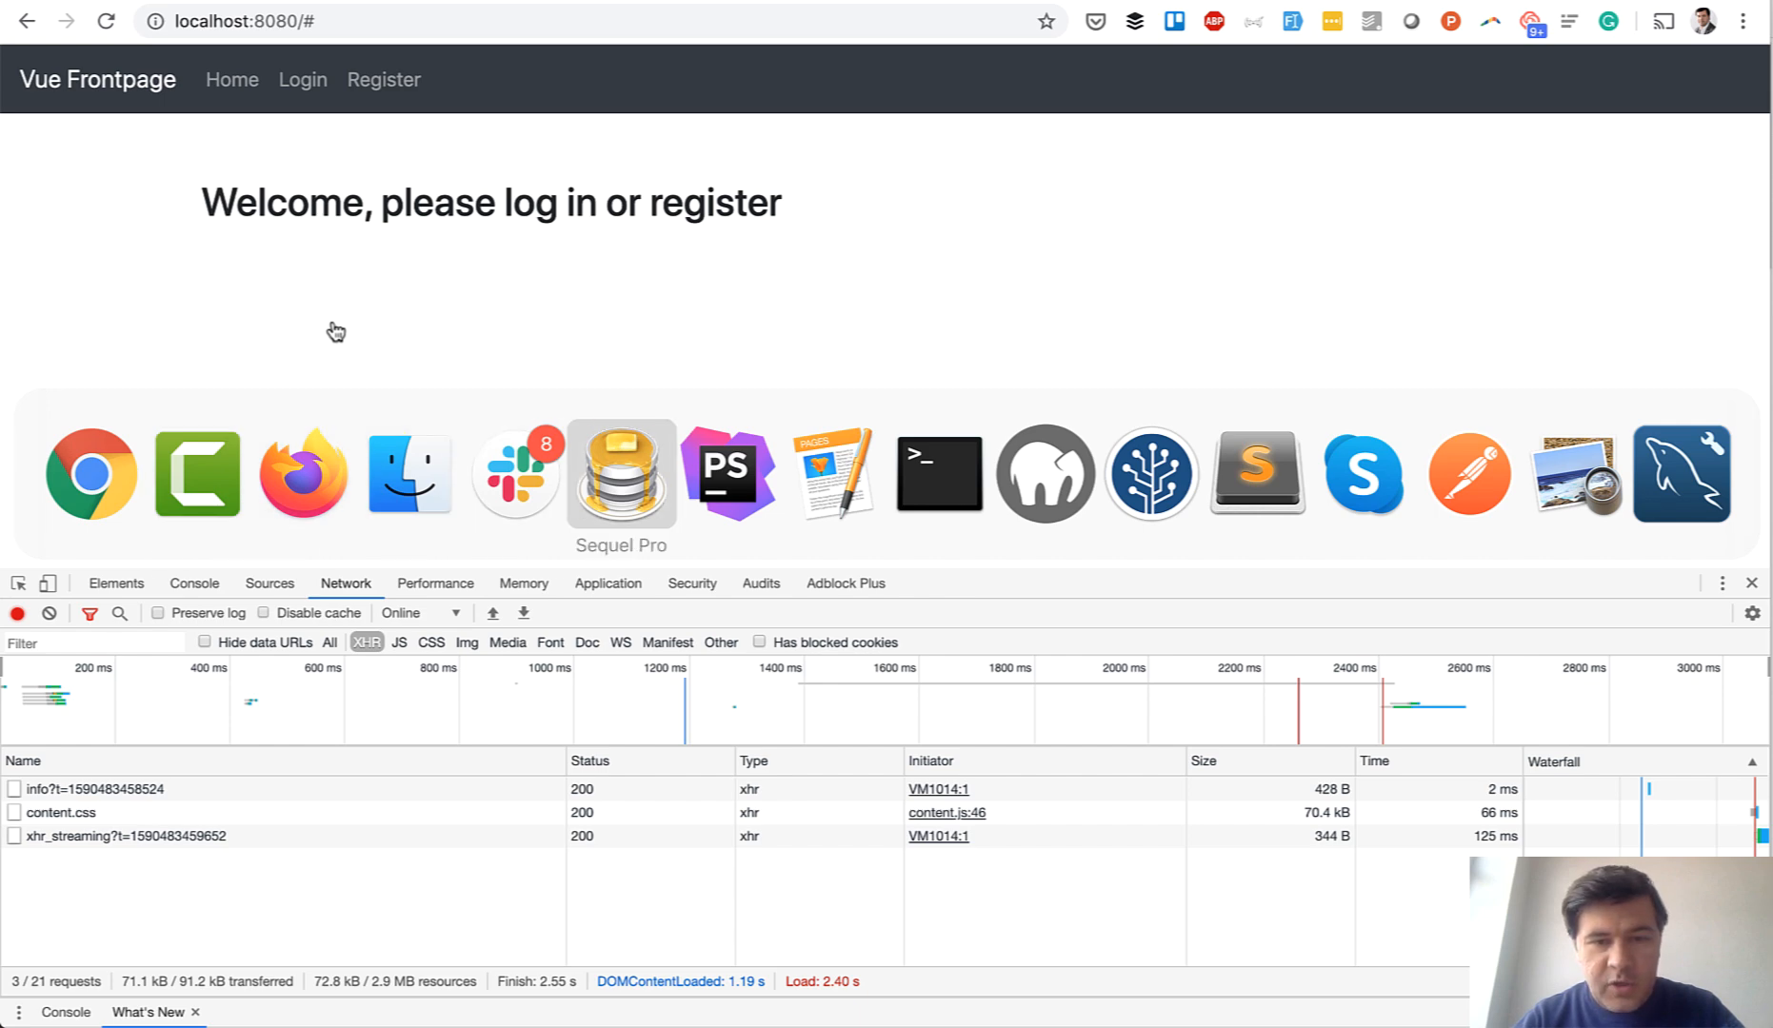
{"action": "left_click", "coordinate": [729, 473]}
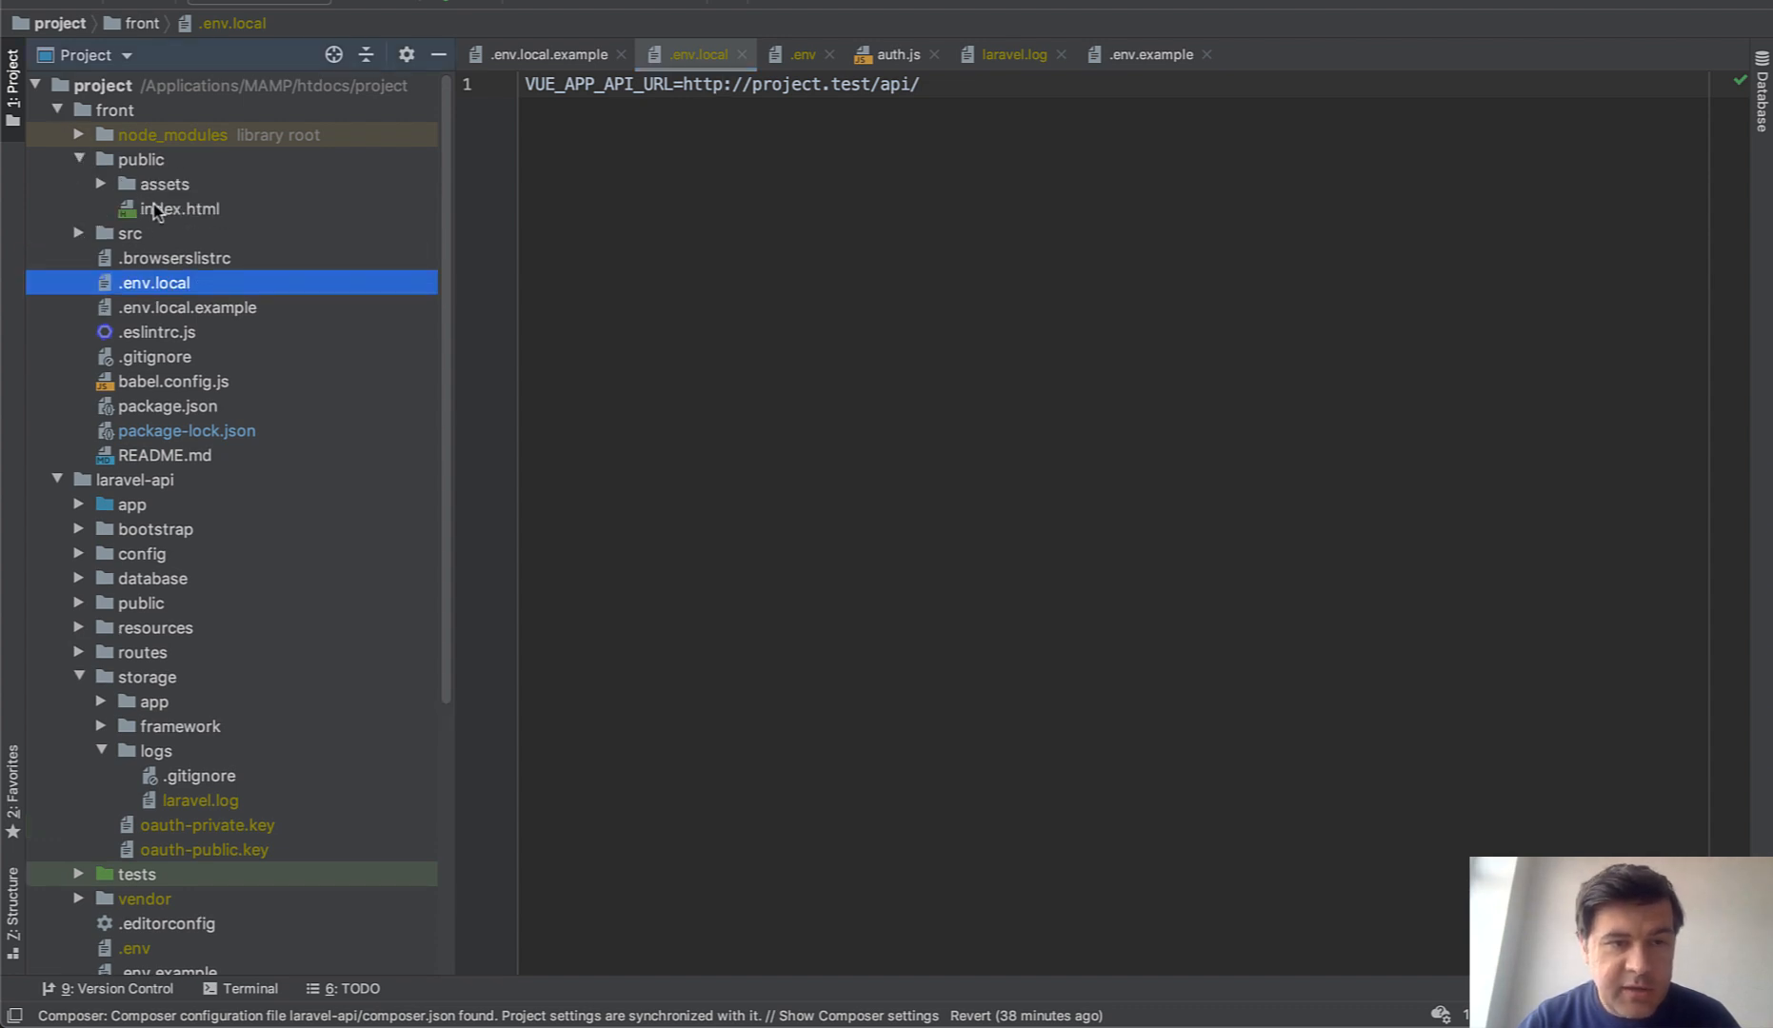
{"action": "left_click", "coordinate": [177, 208]}
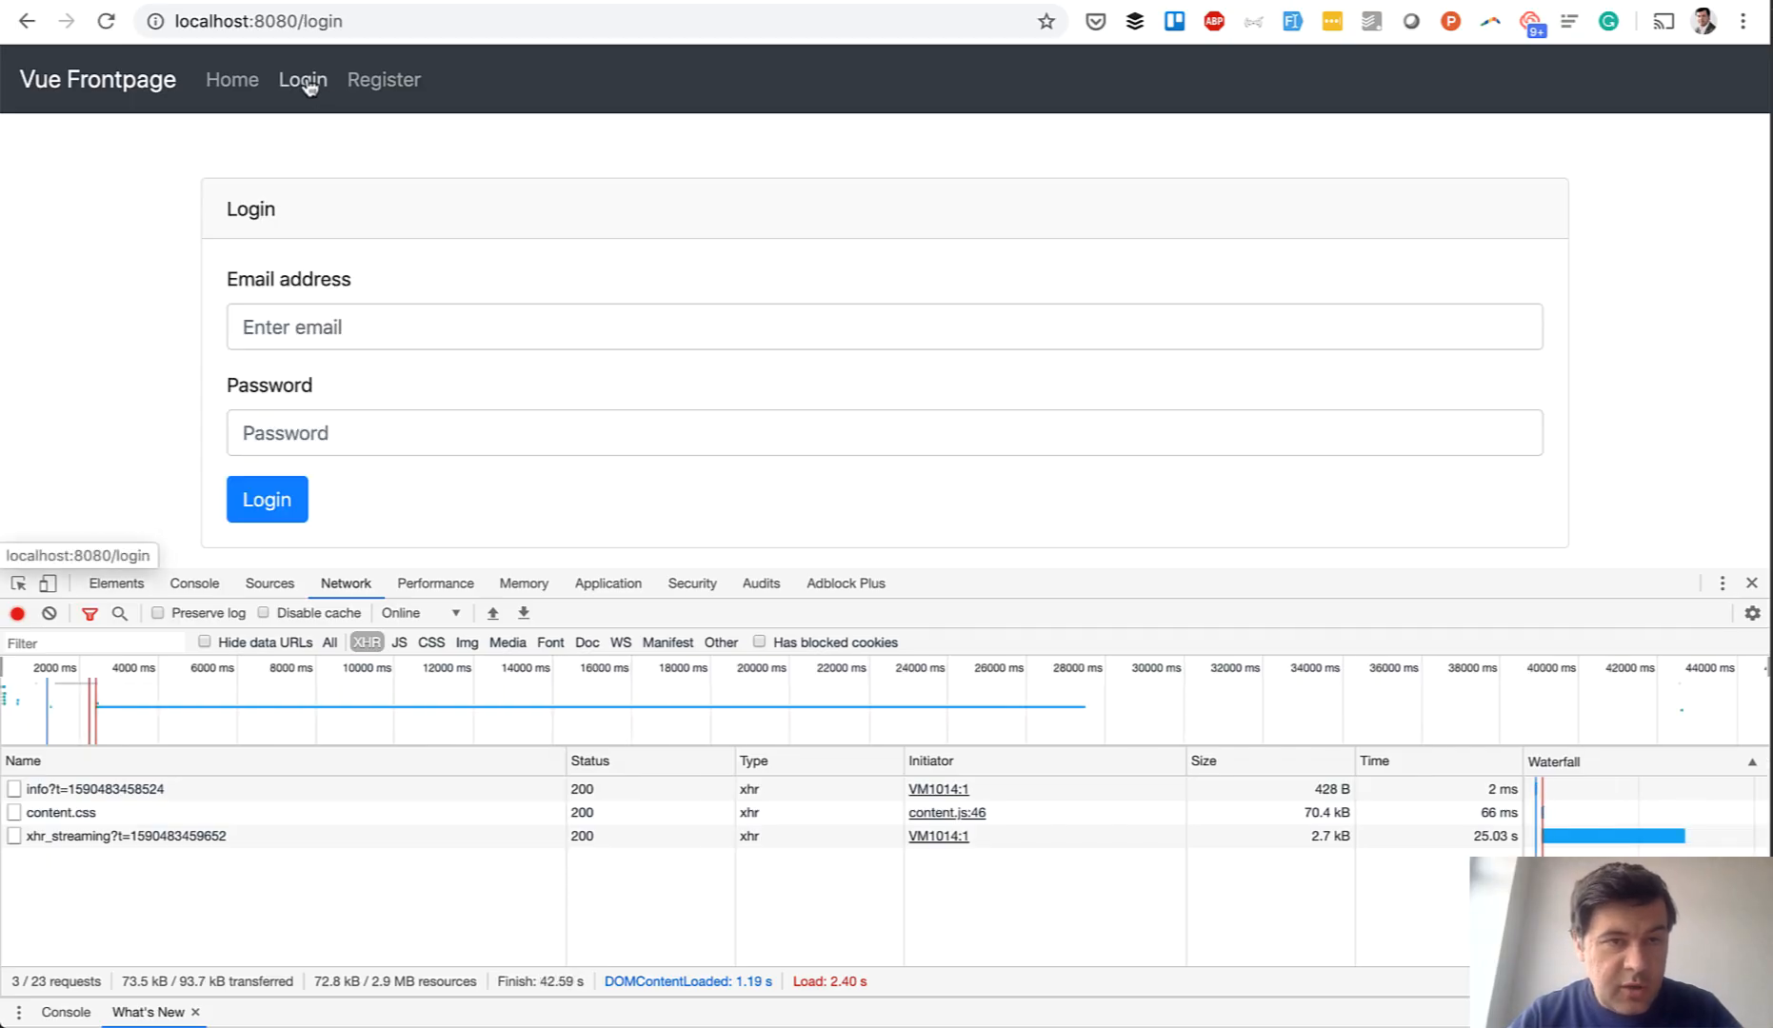
Submit a Vue Frontpage registration with mismatched passwords and inspect the failed 422 register request
{"action": "left_click", "coordinate": [384, 79]}
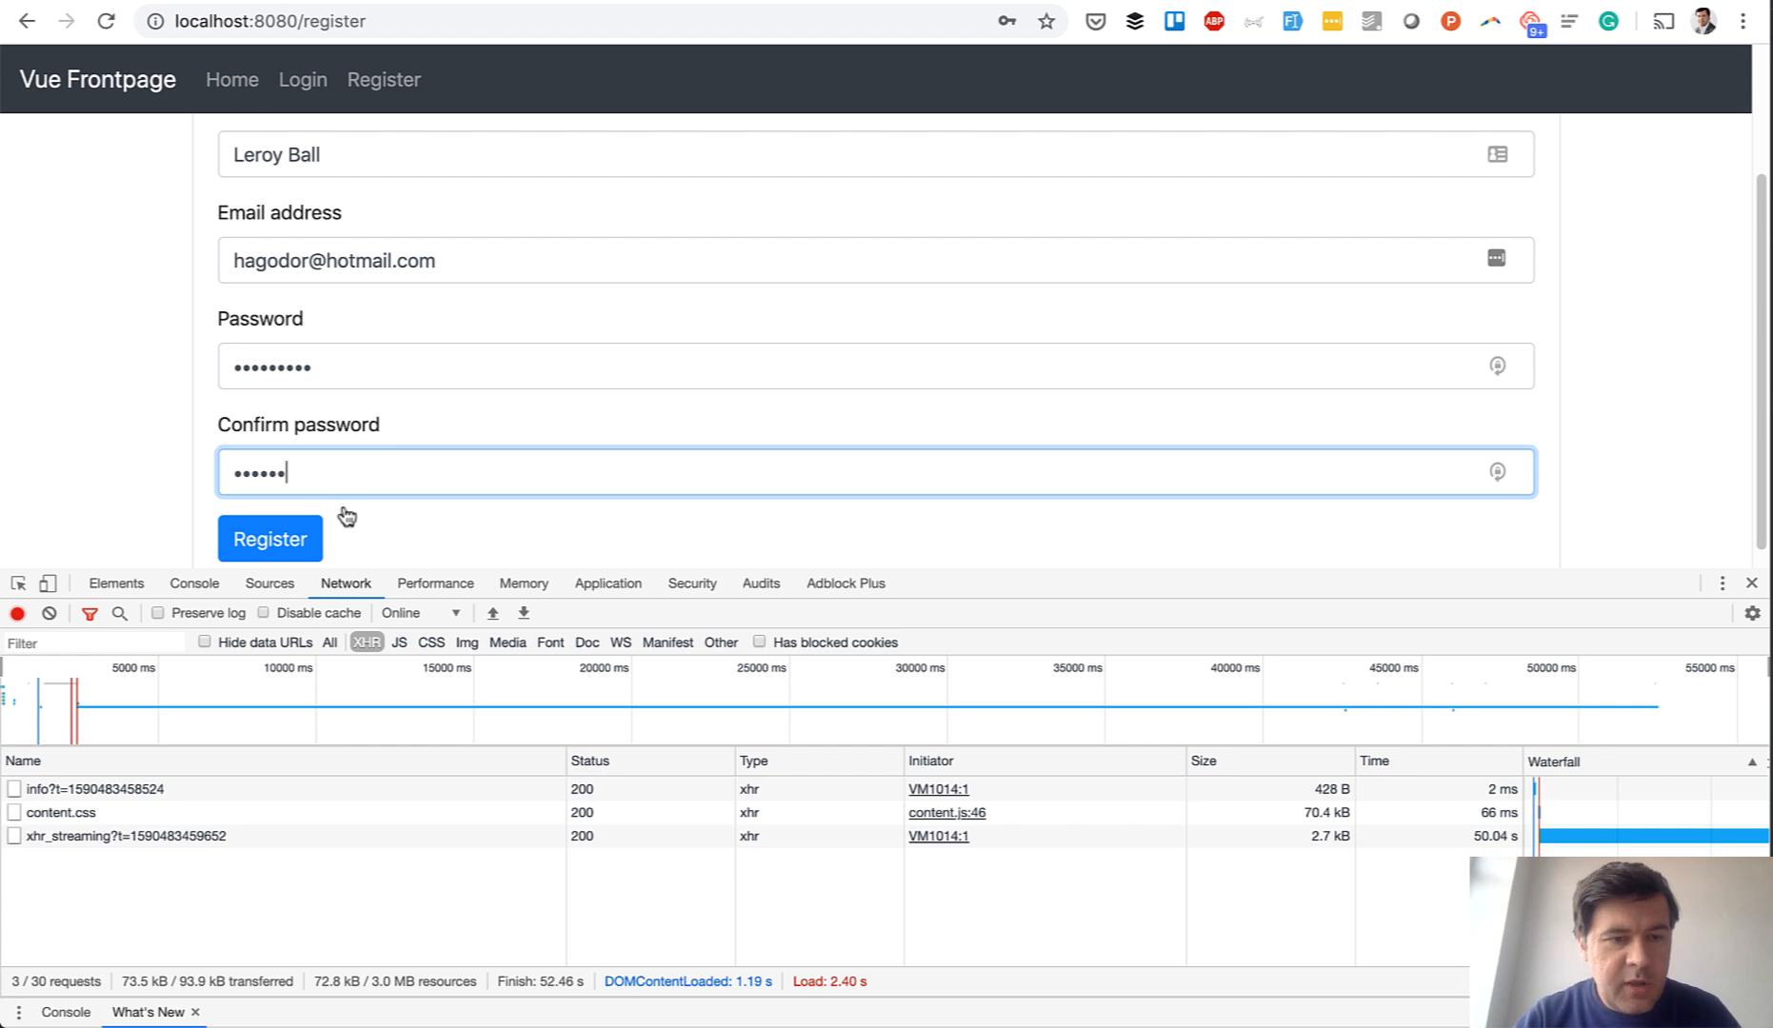
{"action": "left_click", "coordinate": [269, 538]}
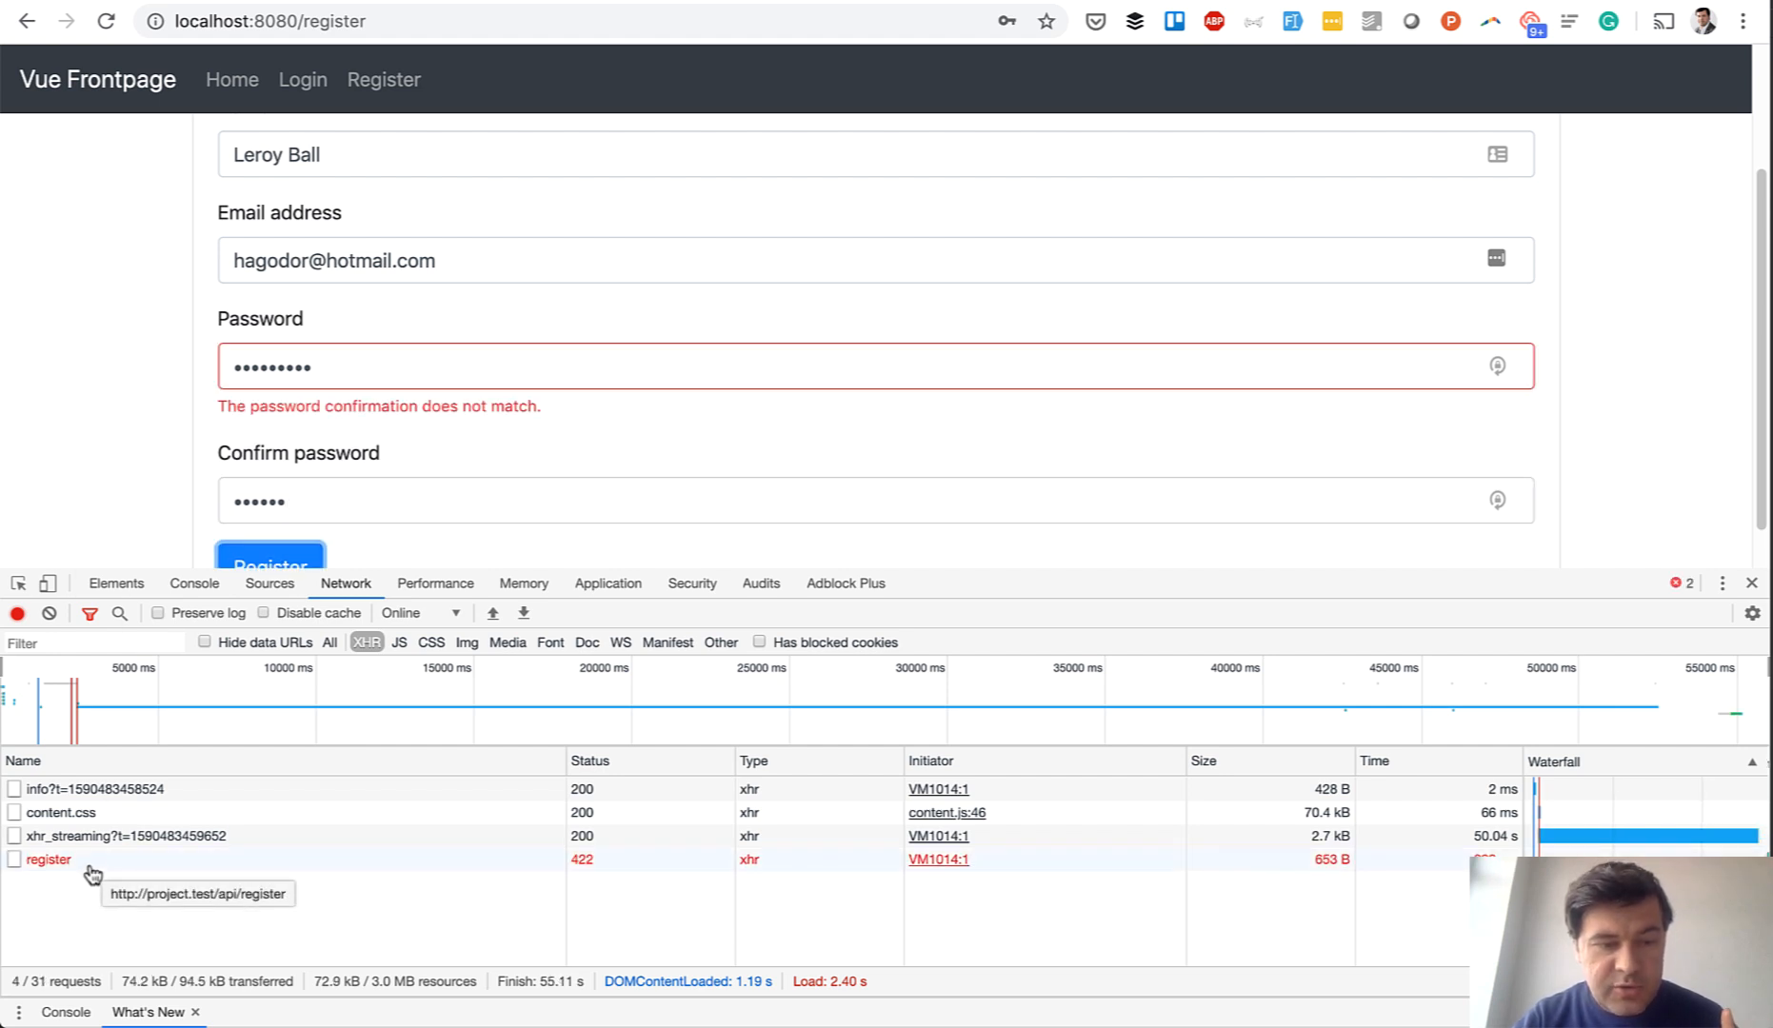
{"action": "left_click", "coordinate": [47, 859]}
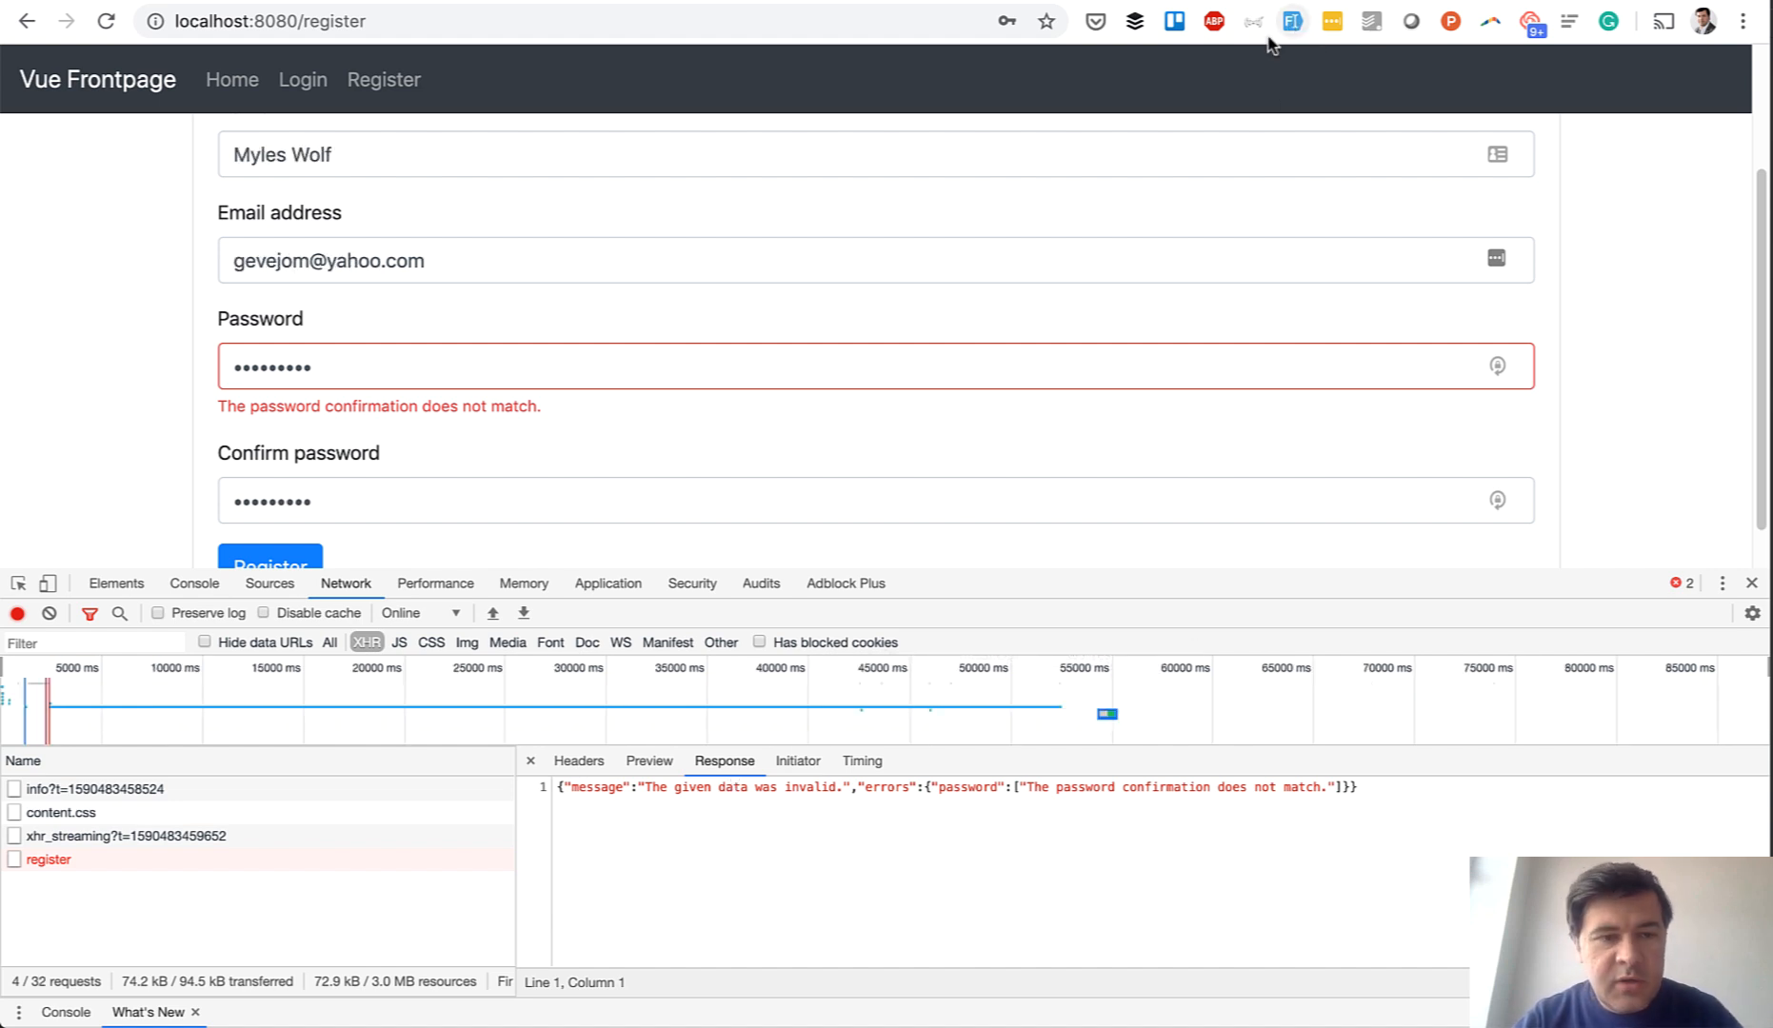
Resubmit registration with matching passwords, then review the register request's headers and token response
{"action": "left_click", "coordinate": [269, 539]}
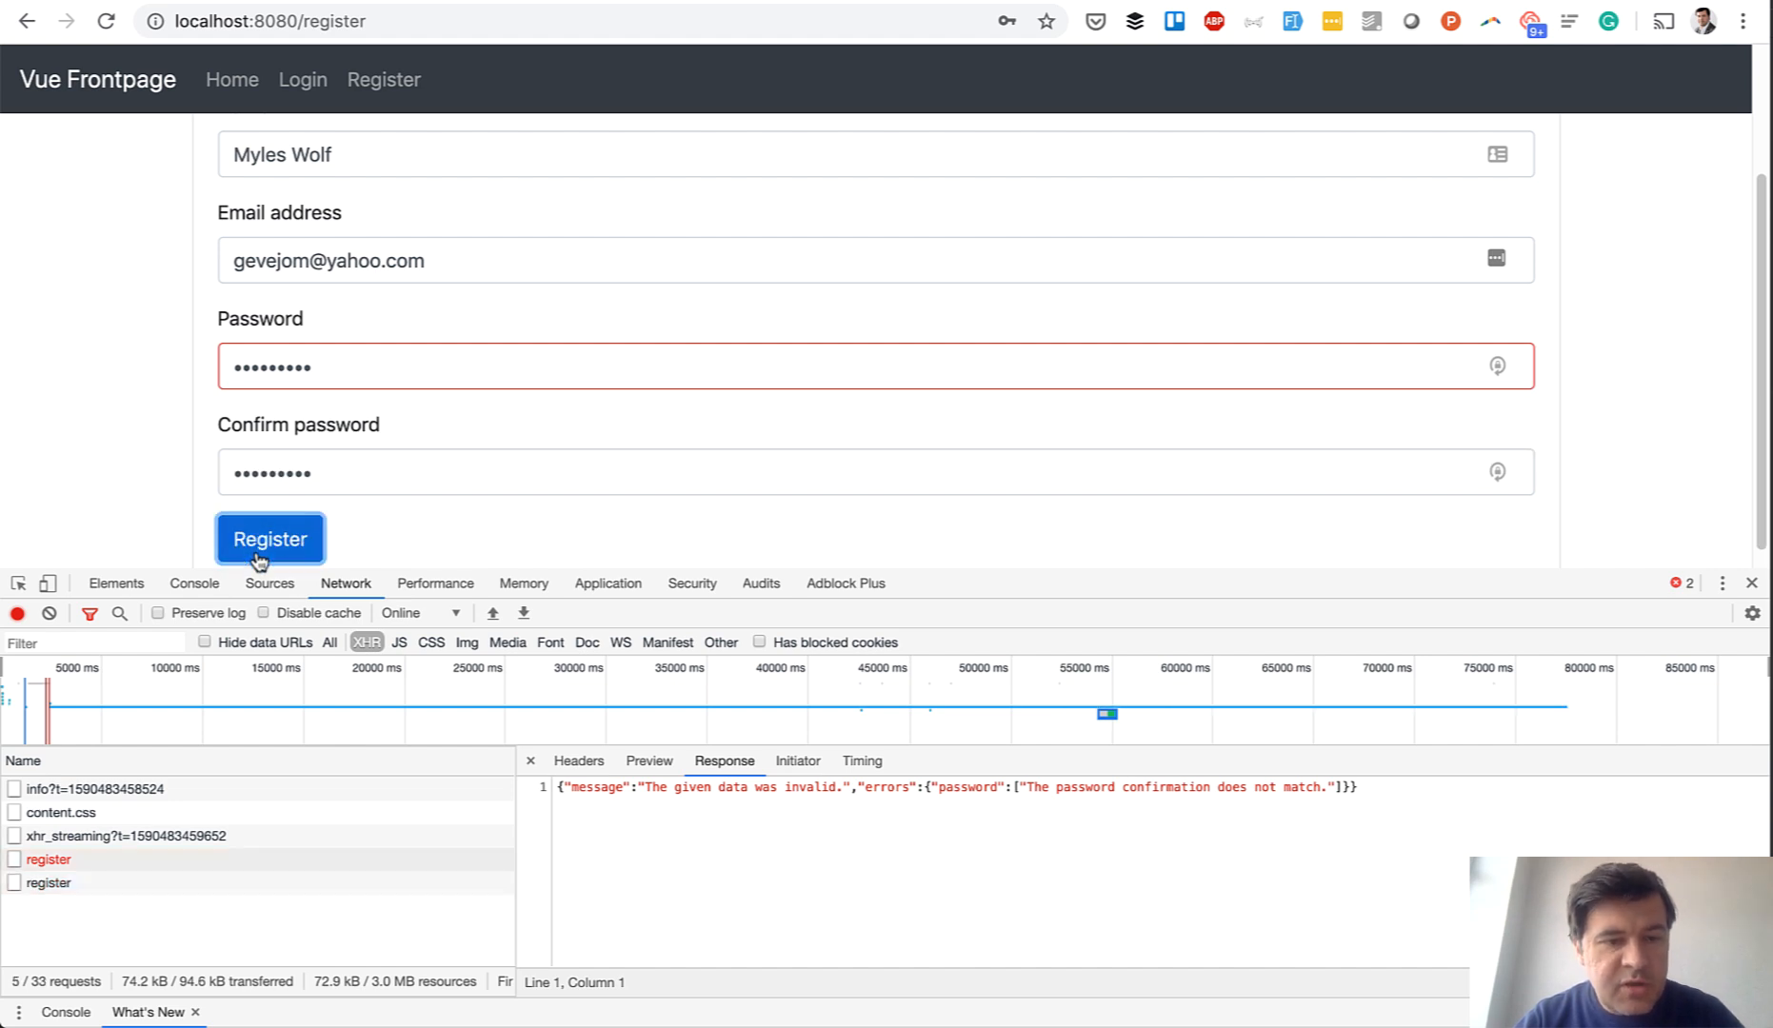
{"action": "mouse_move", "coordinate": [49, 884]}
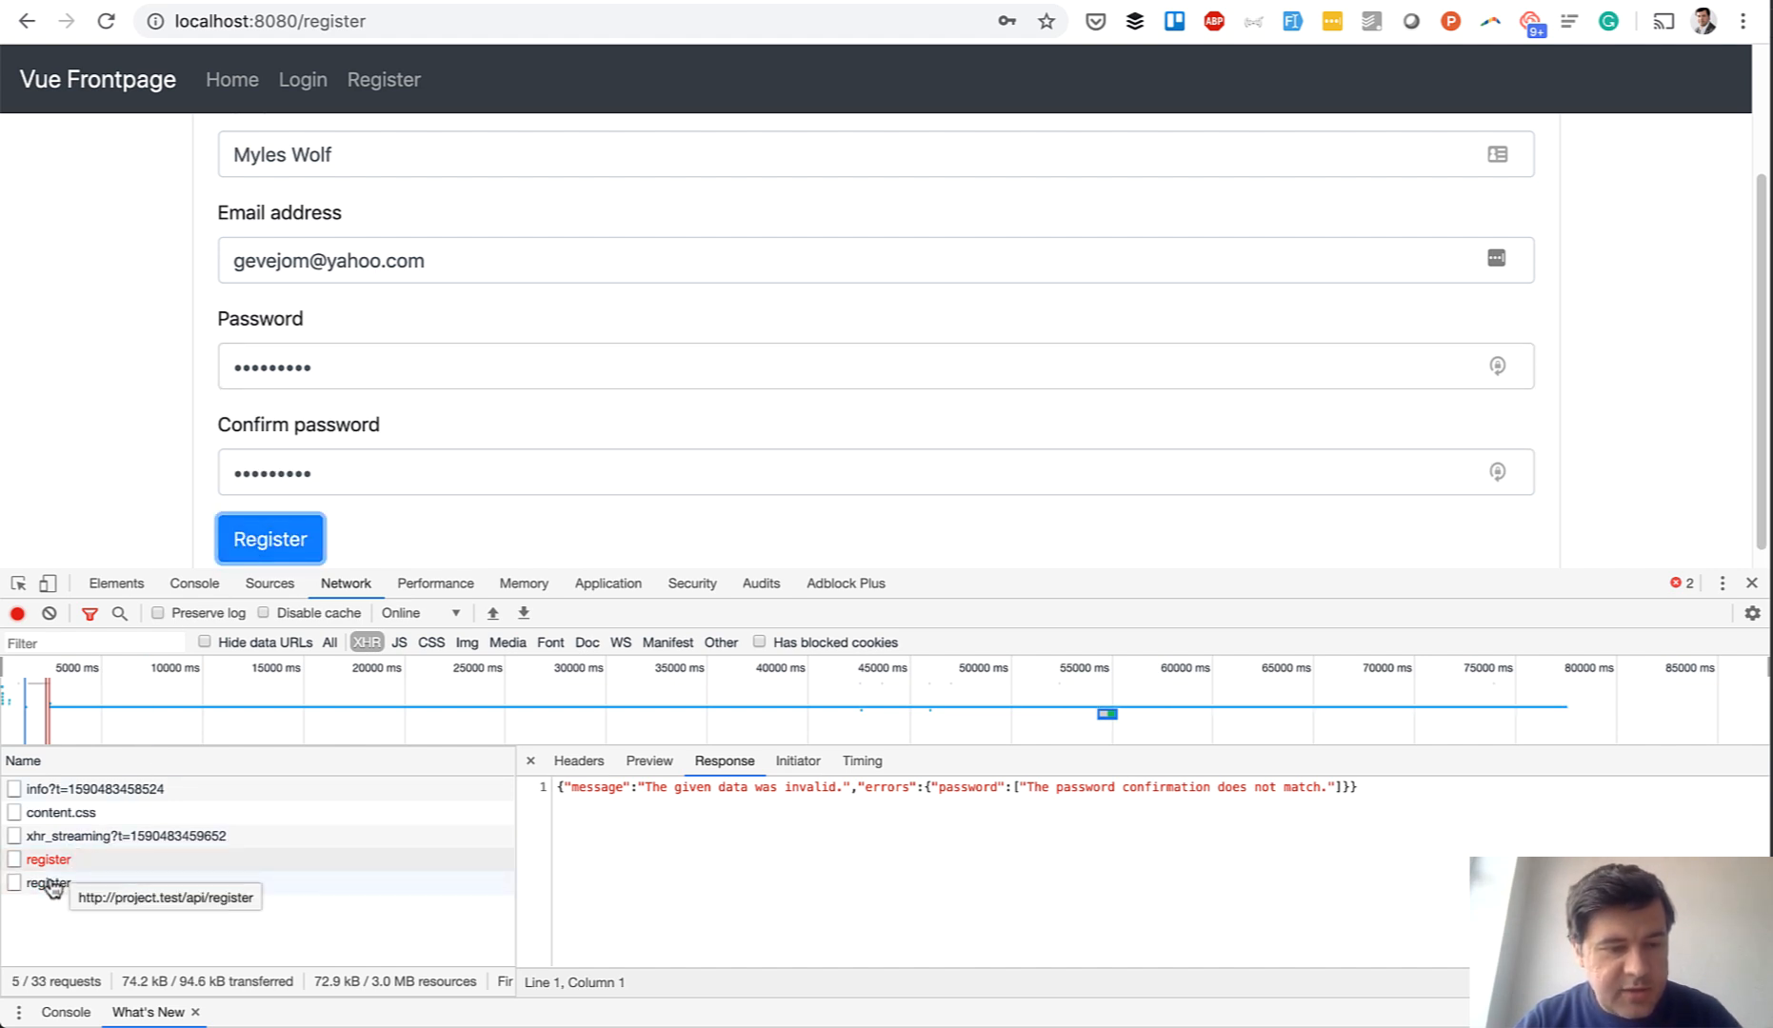
{"action": "left_click", "coordinate": [269, 539]}
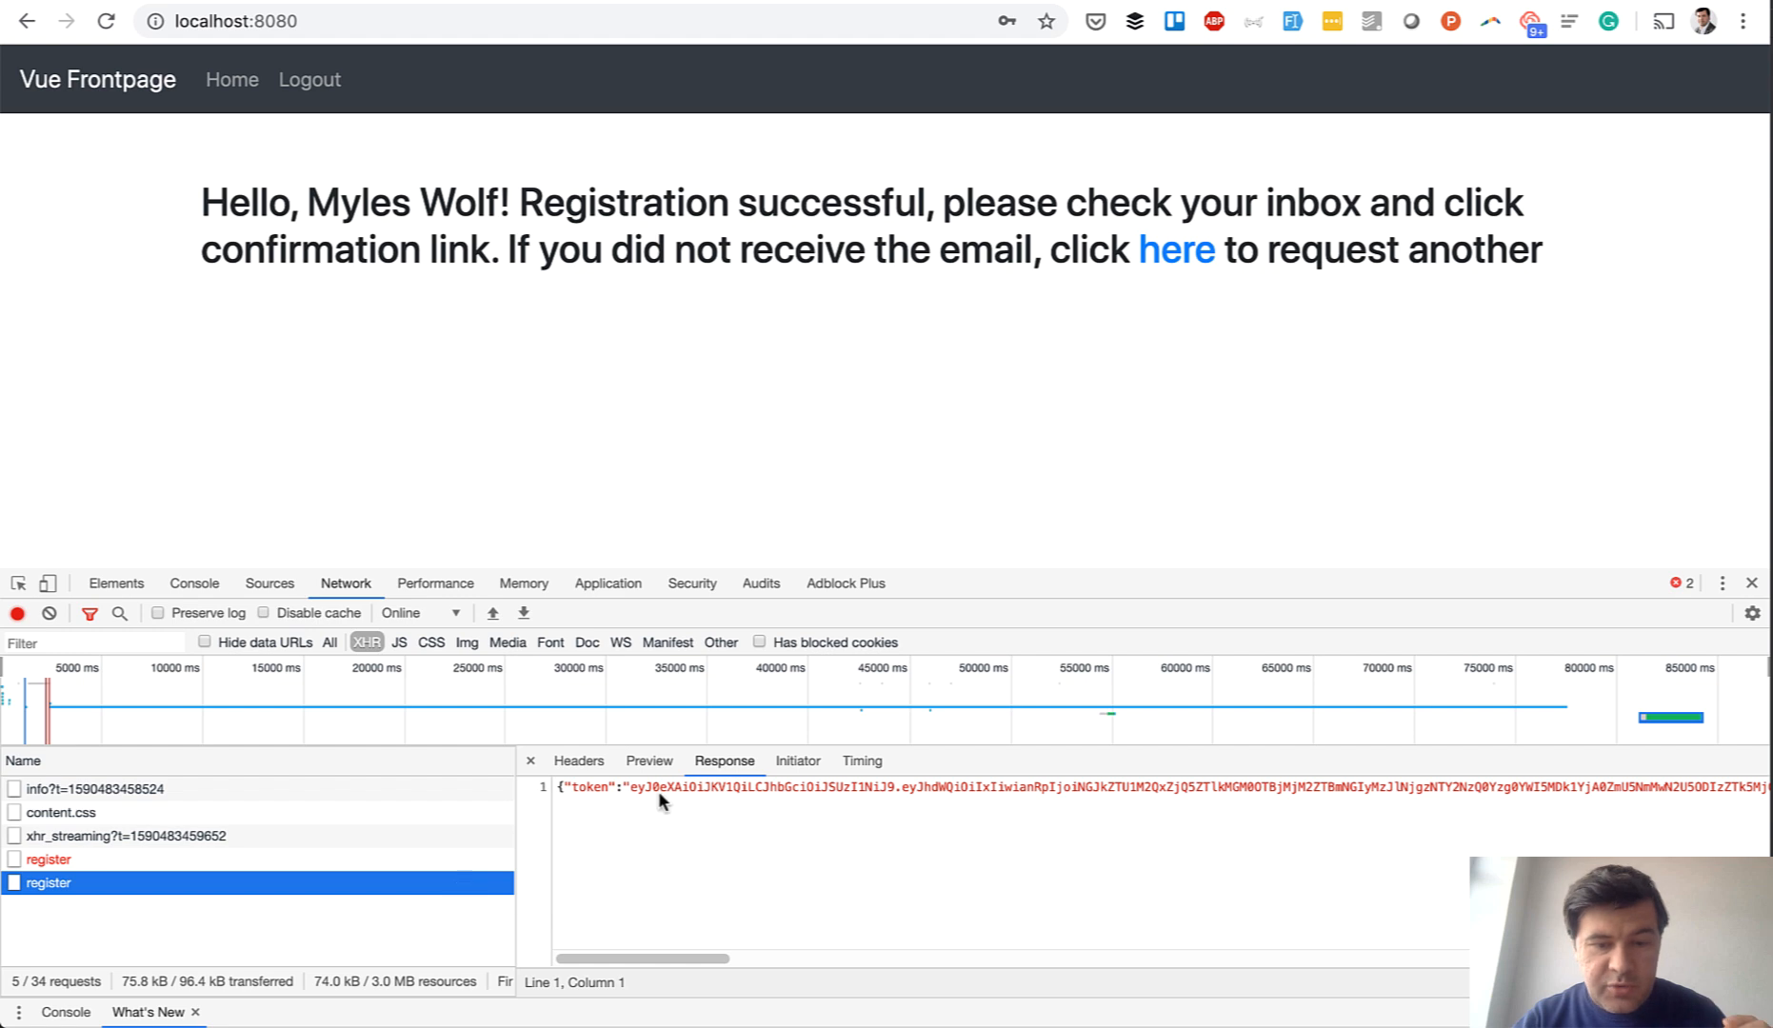
{"action": "mouse_move", "coordinate": [578, 760]}
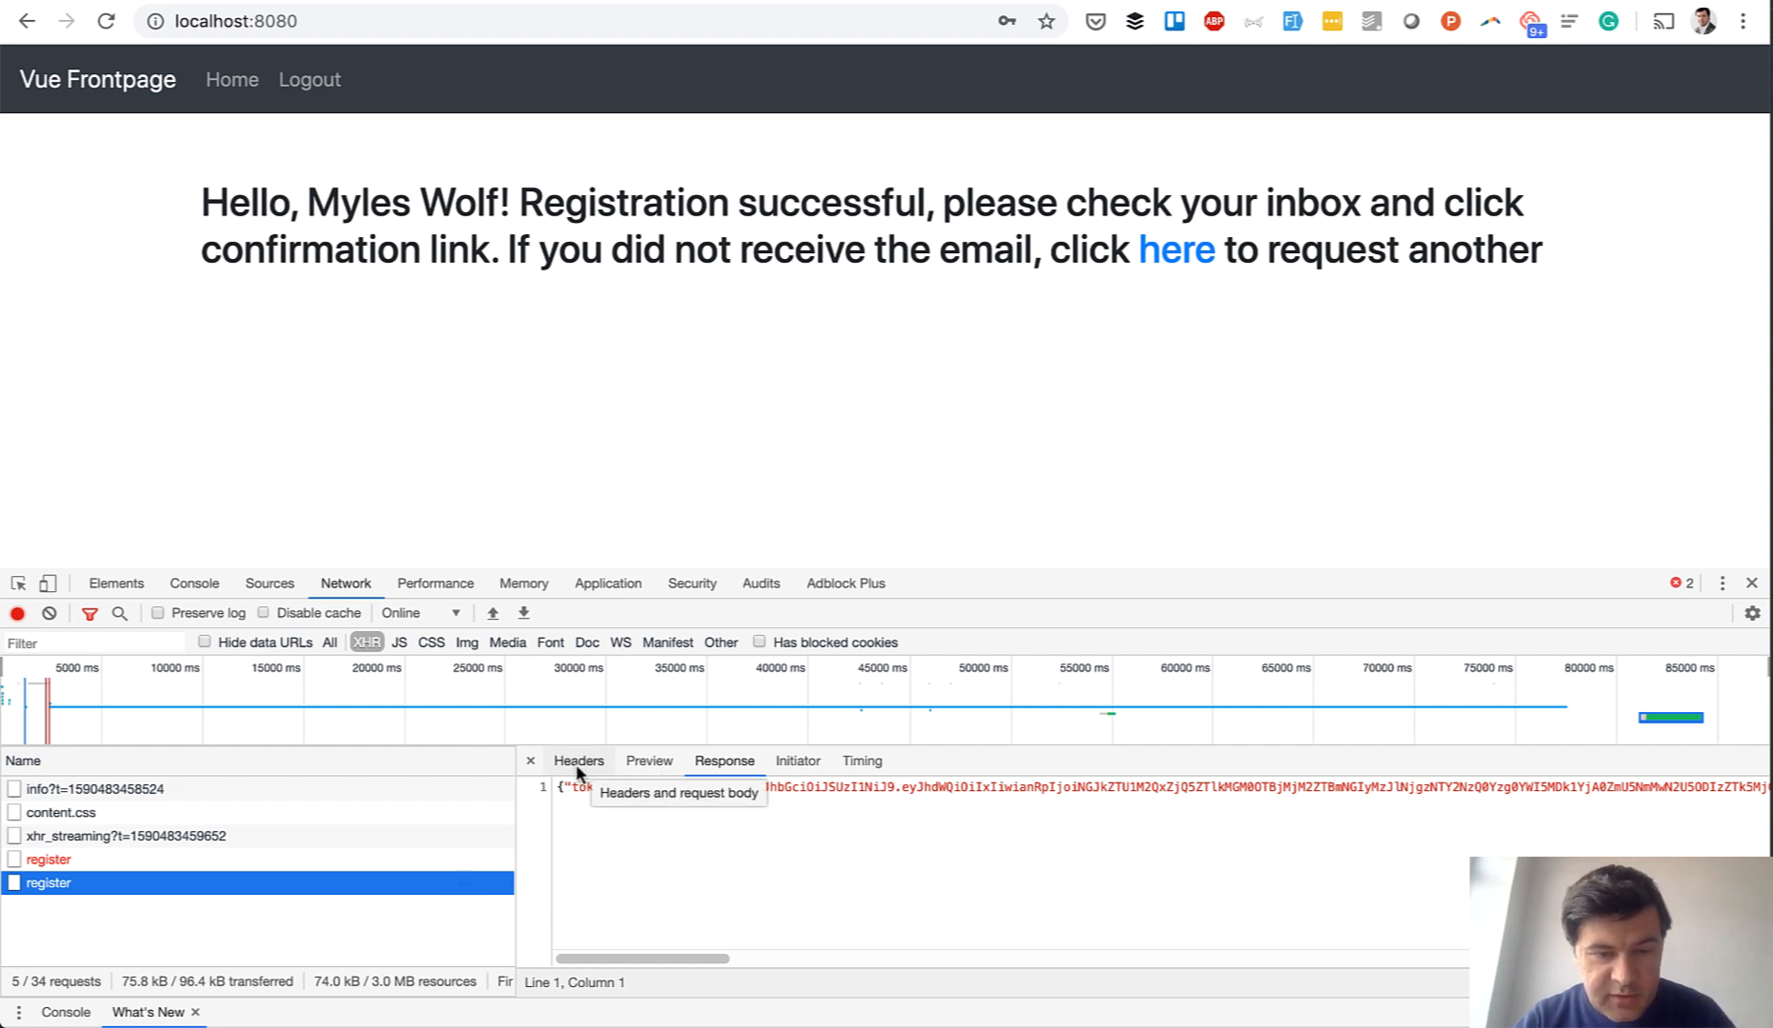
{"action": "left_click", "coordinate": [578, 760]}
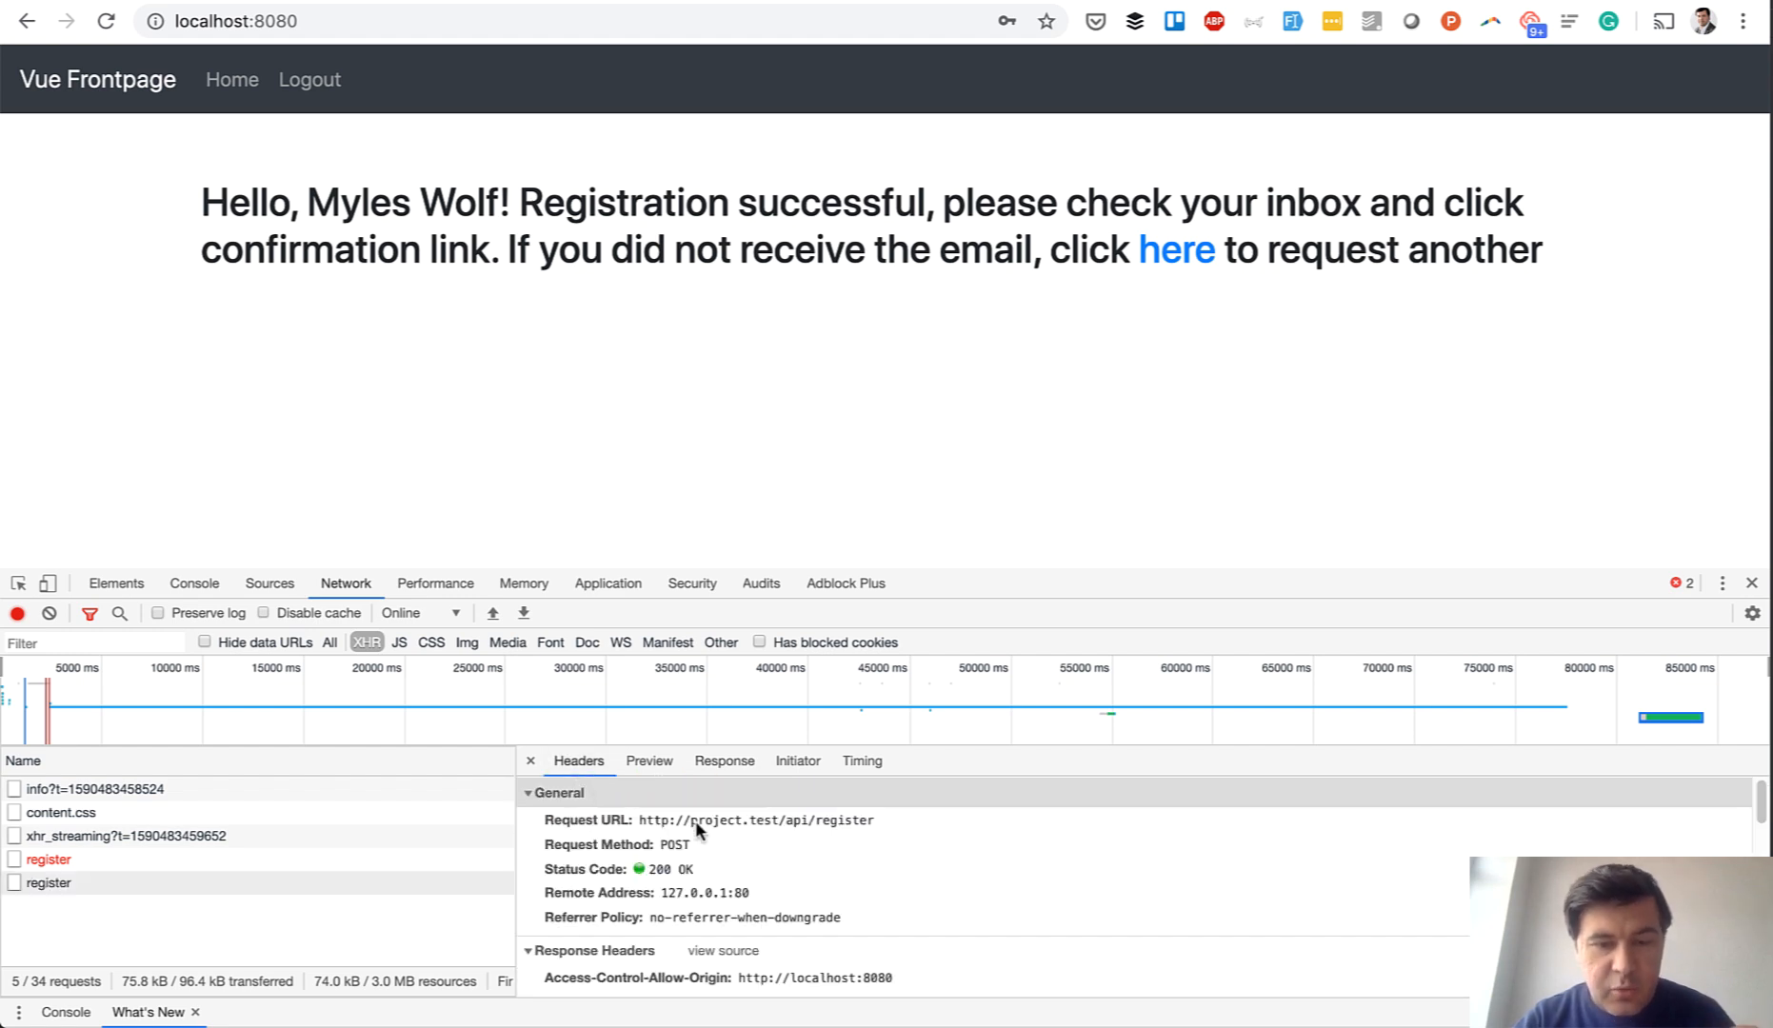
{"action": "left_click", "coordinate": [650, 760]}
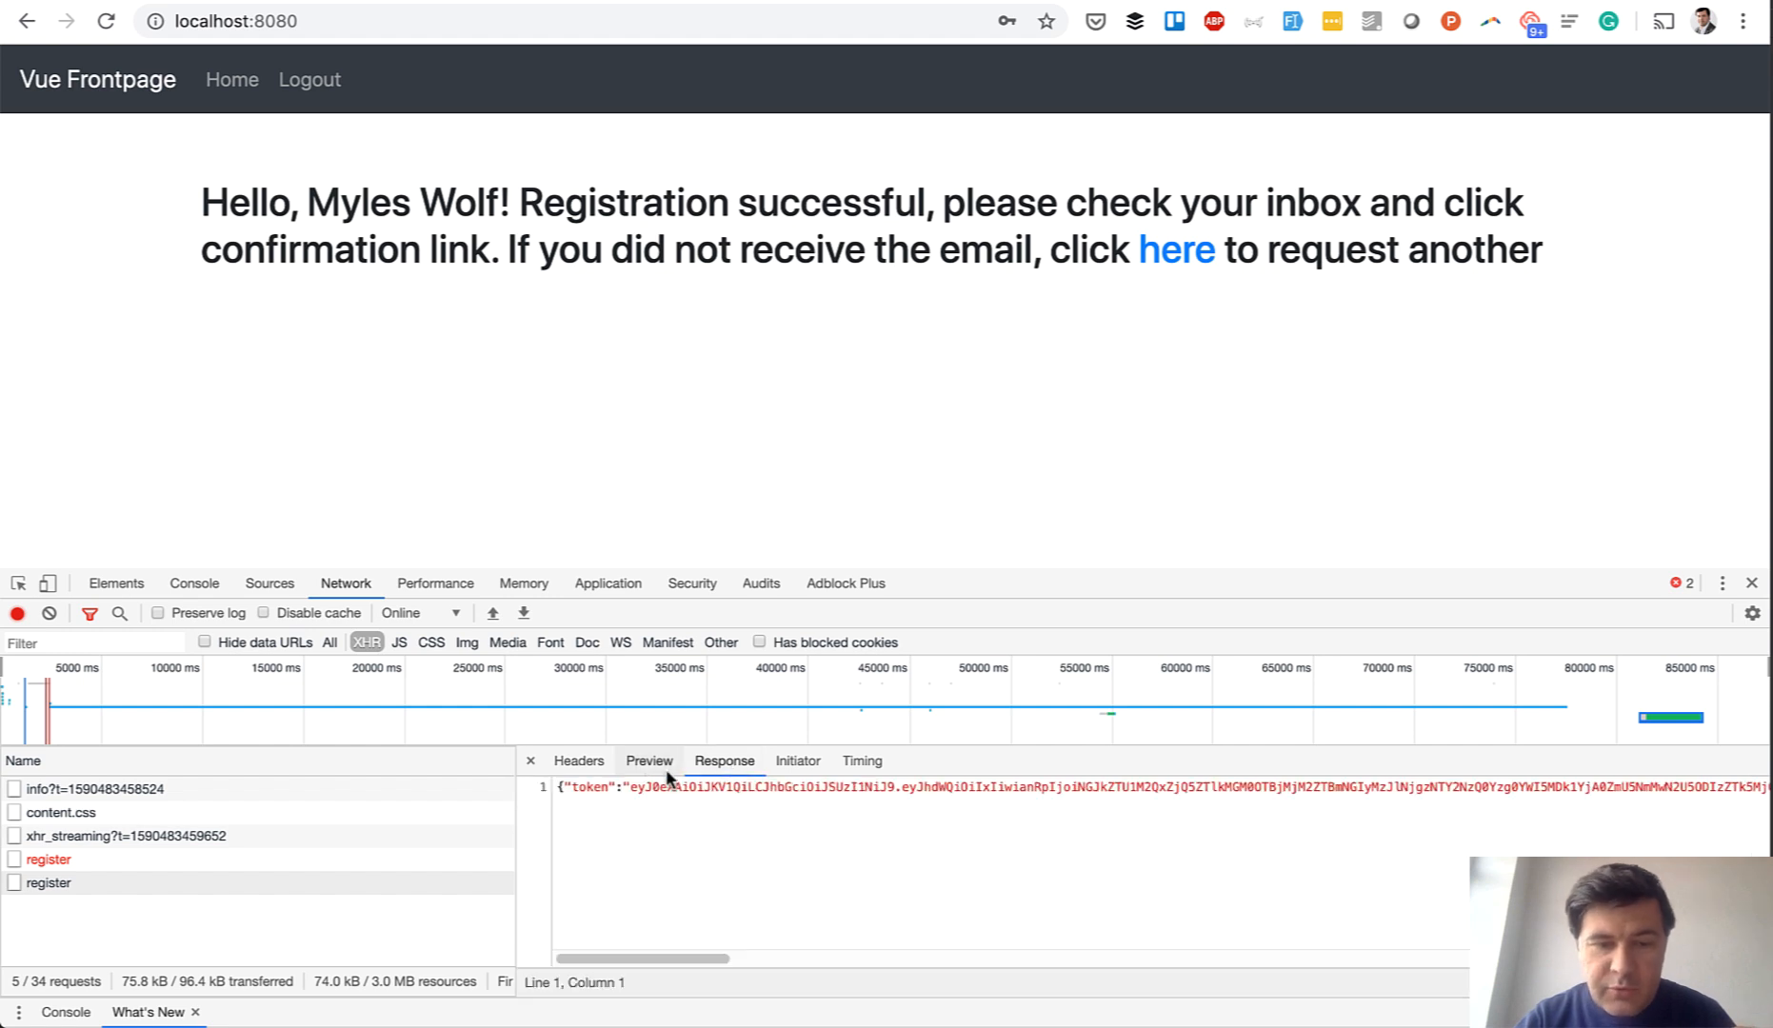
{"action": "mouse_move", "coordinate": [676, 842]}
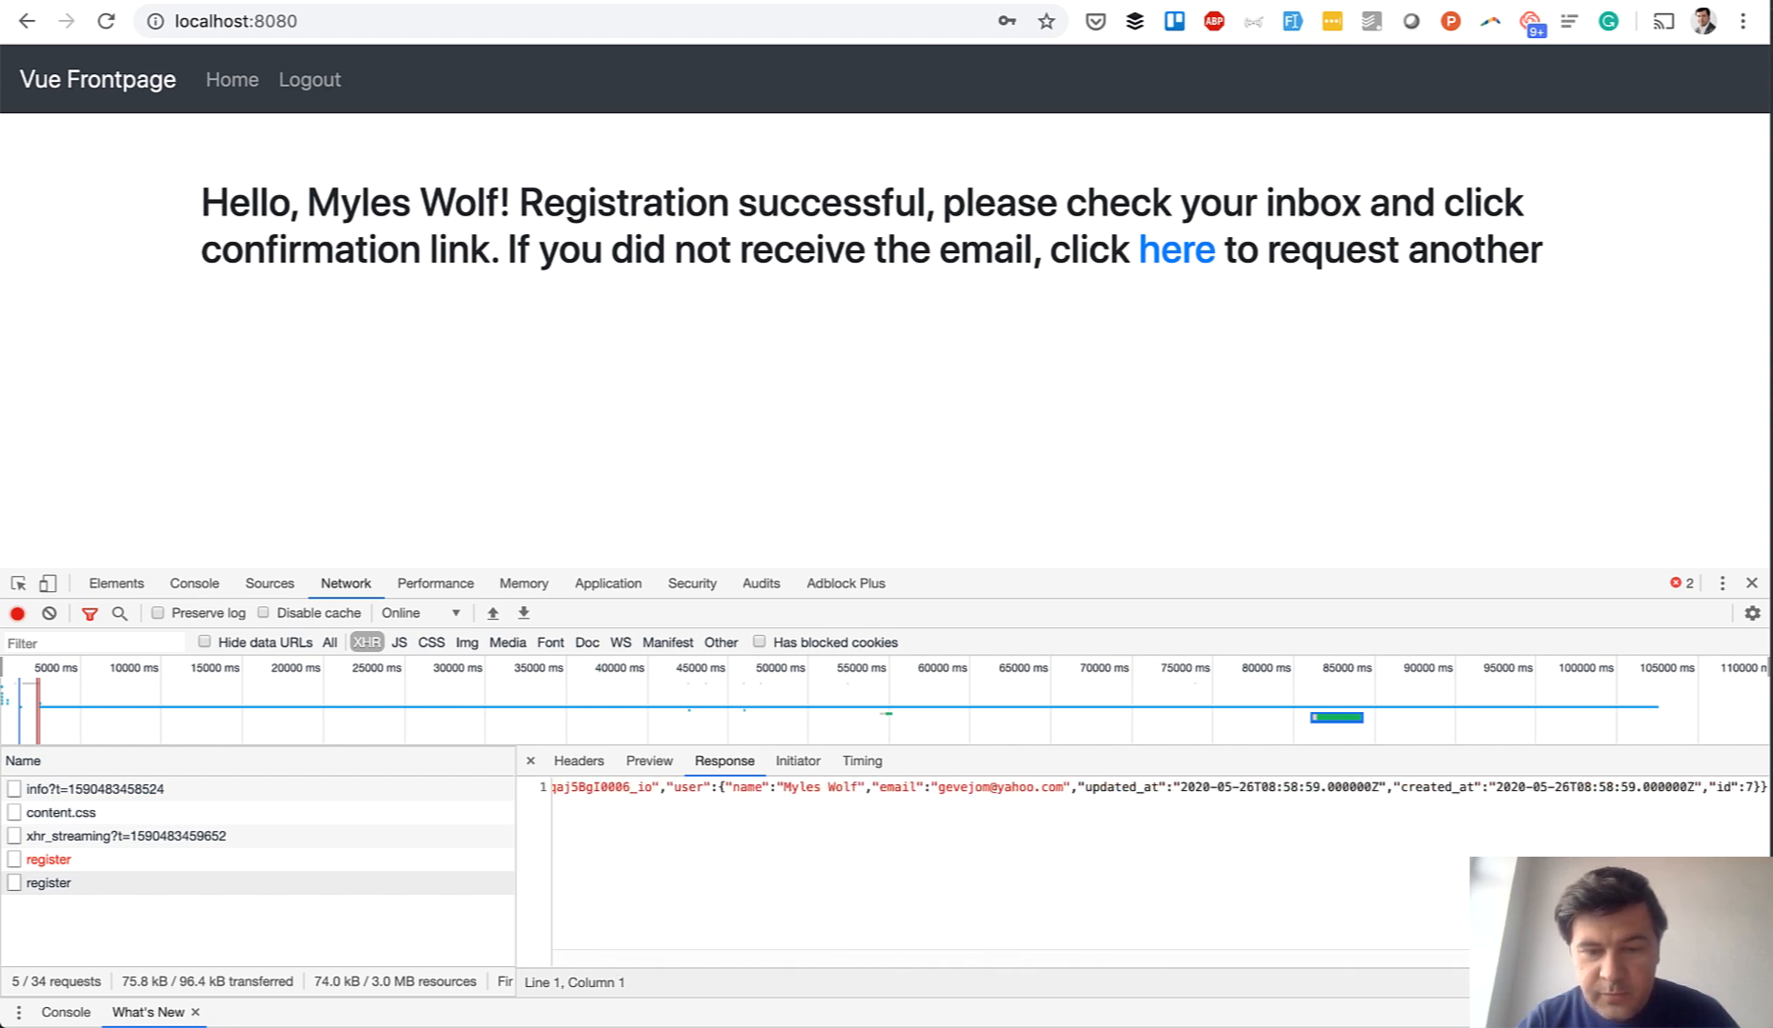
{"action": "mouse_move", "coordinate": [1248, 896]}
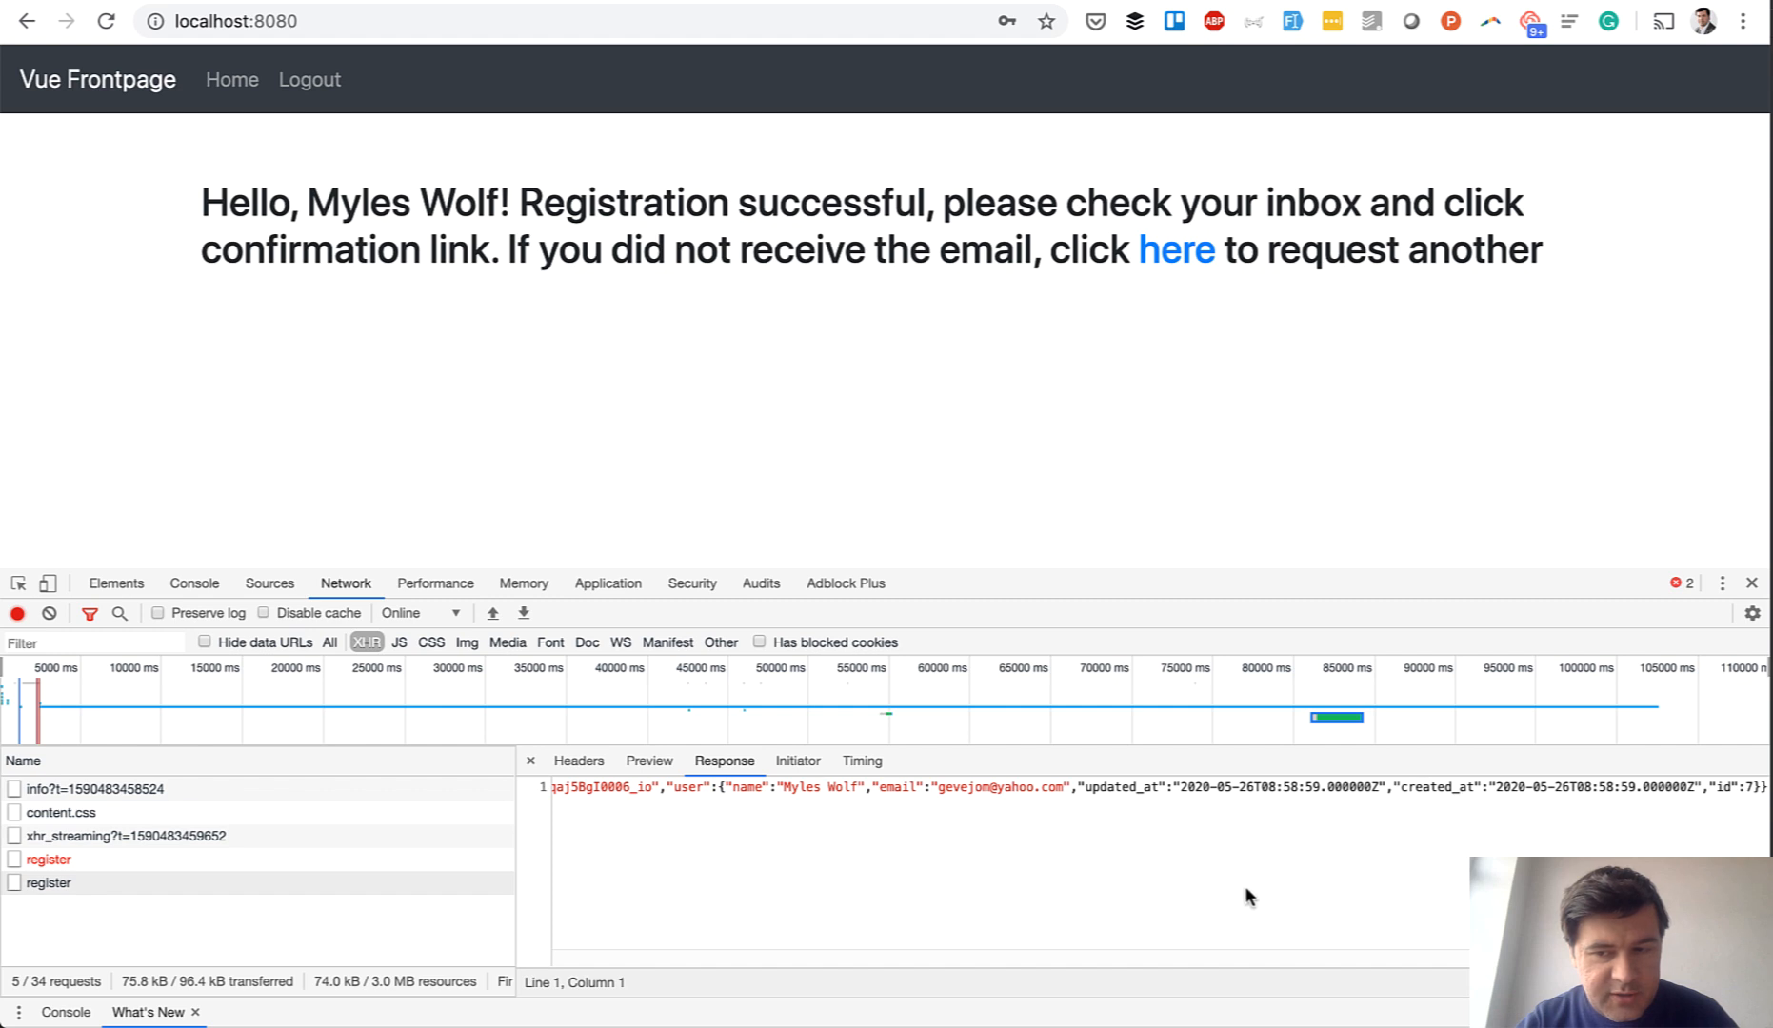
{"action": "mouse_move", "coordinate": [789, 462]}
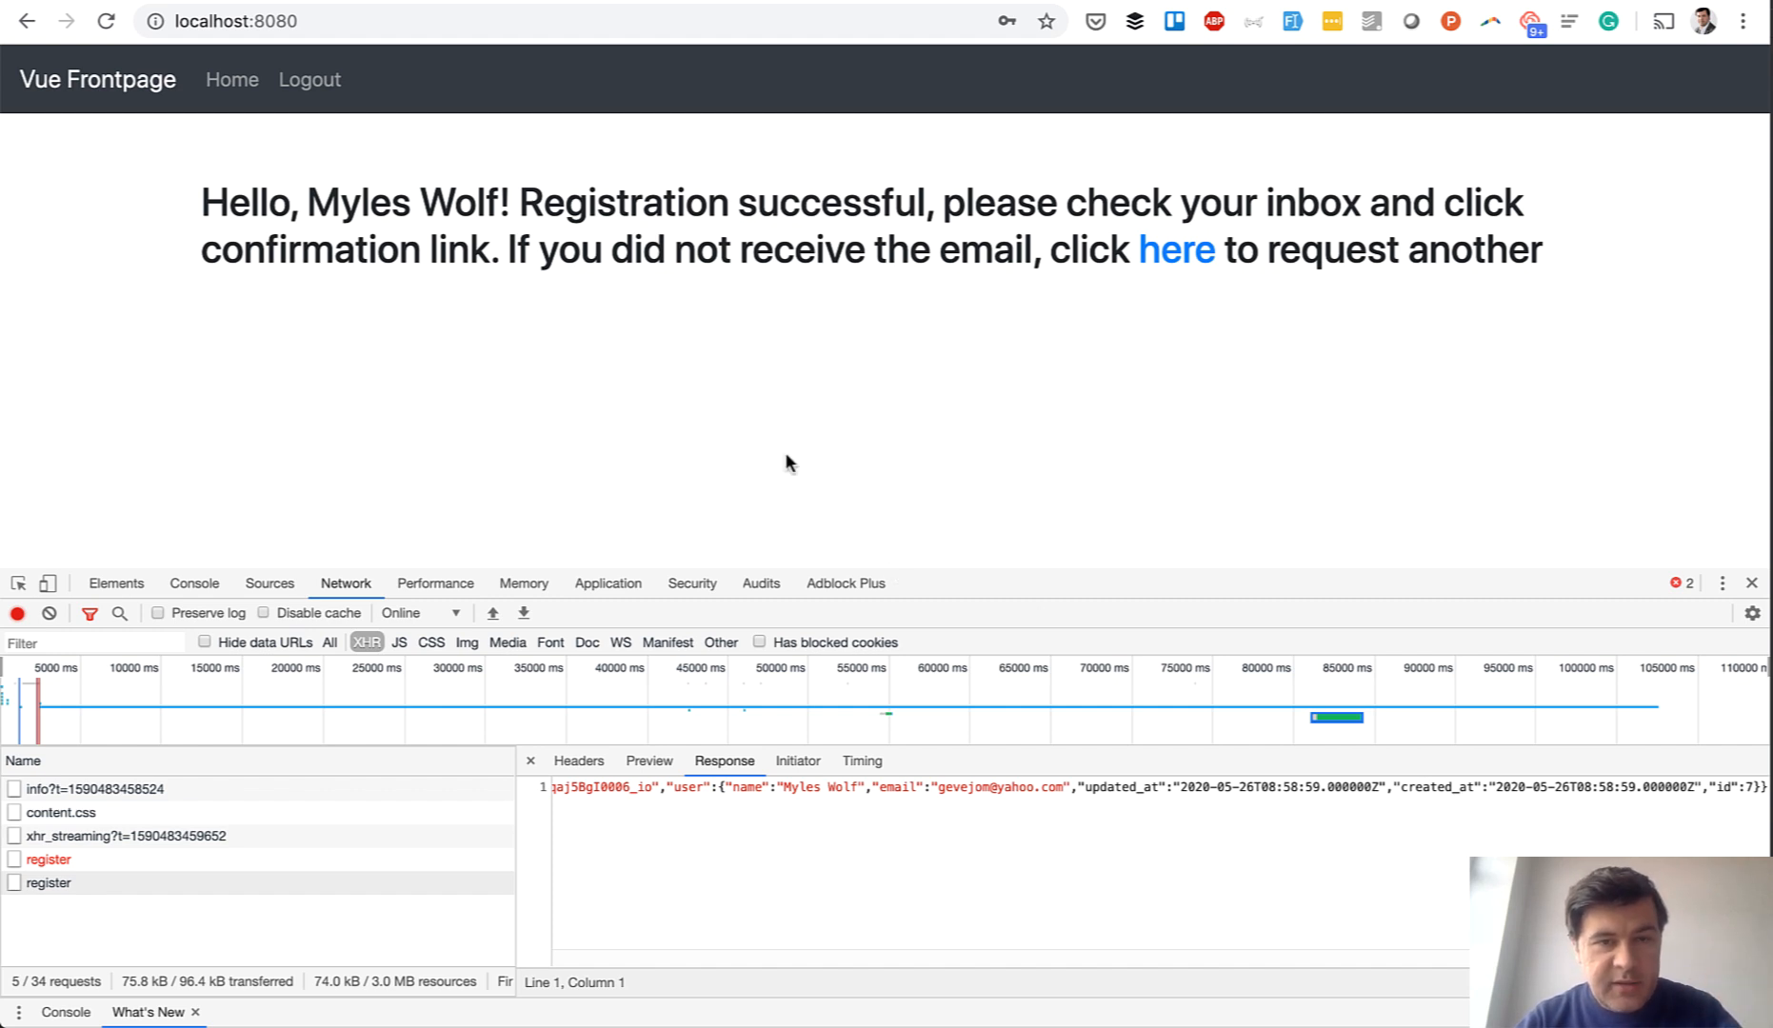
{"action": "mouse_move", "coordinate": [1099, 203]}
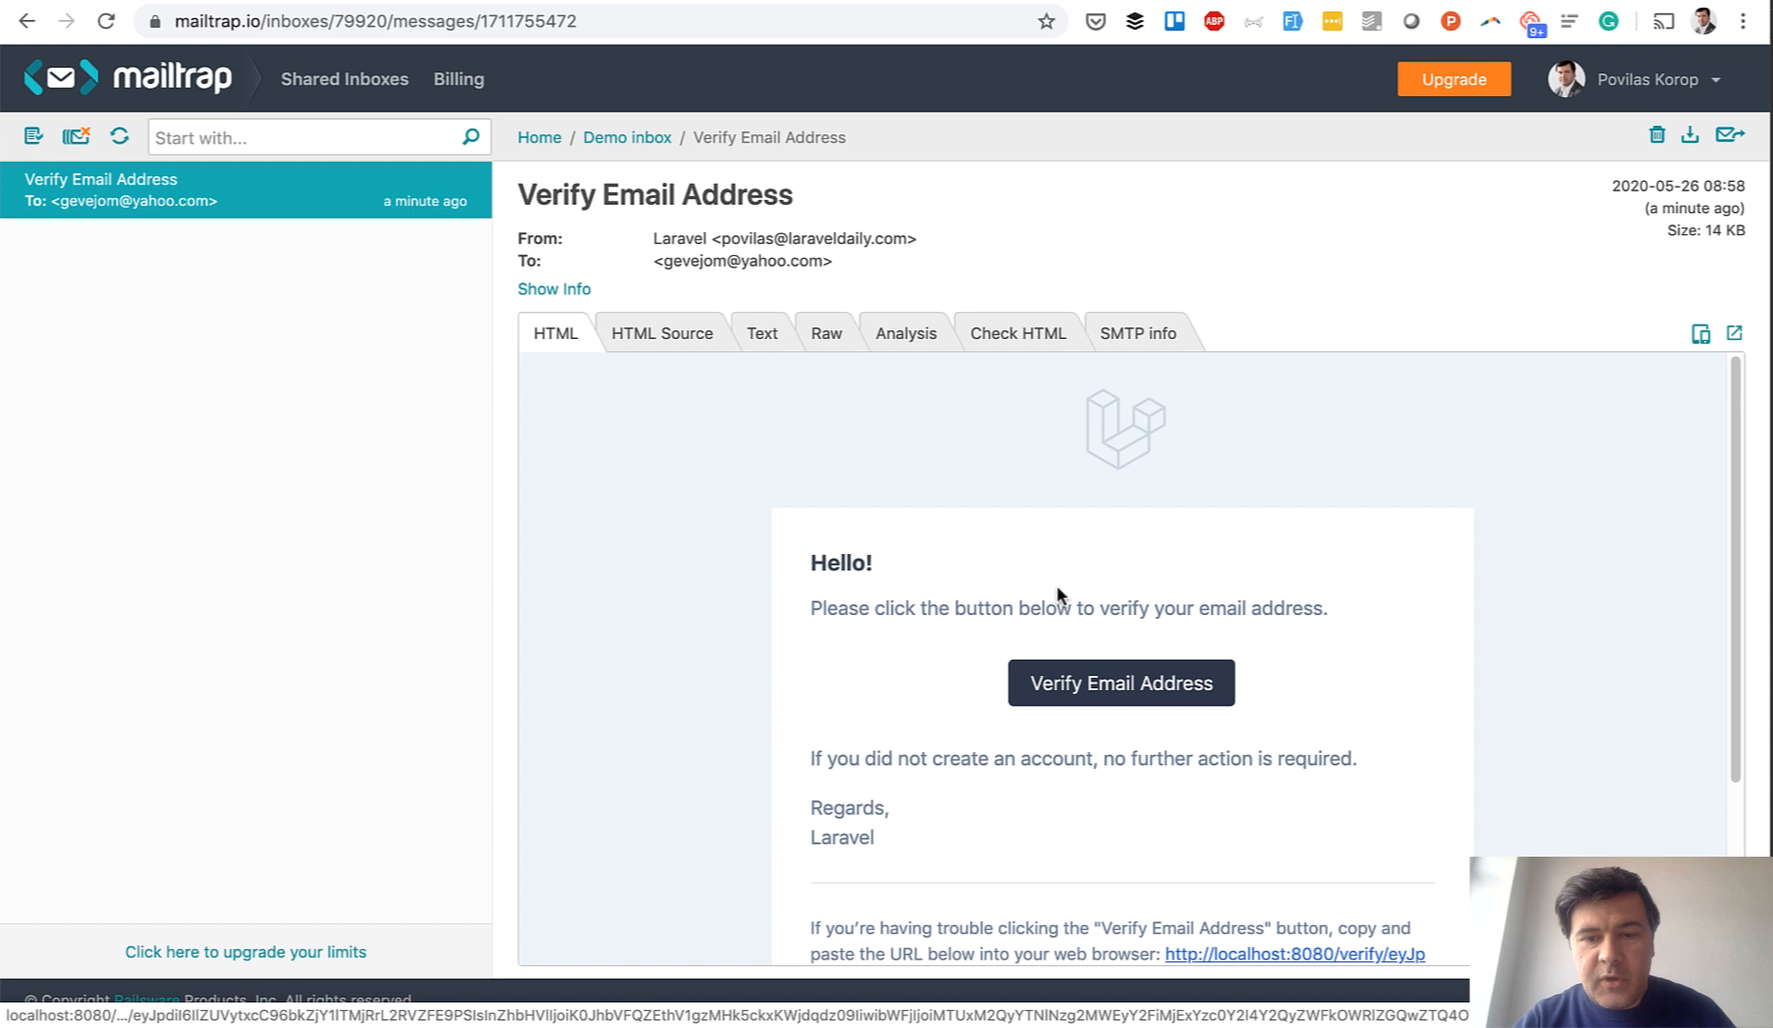
Confirm the account through Mailtrap's 'Verify Email Address' link, then log out of the front page
{"action": "left_click", "coordinate": [1120, 681]}
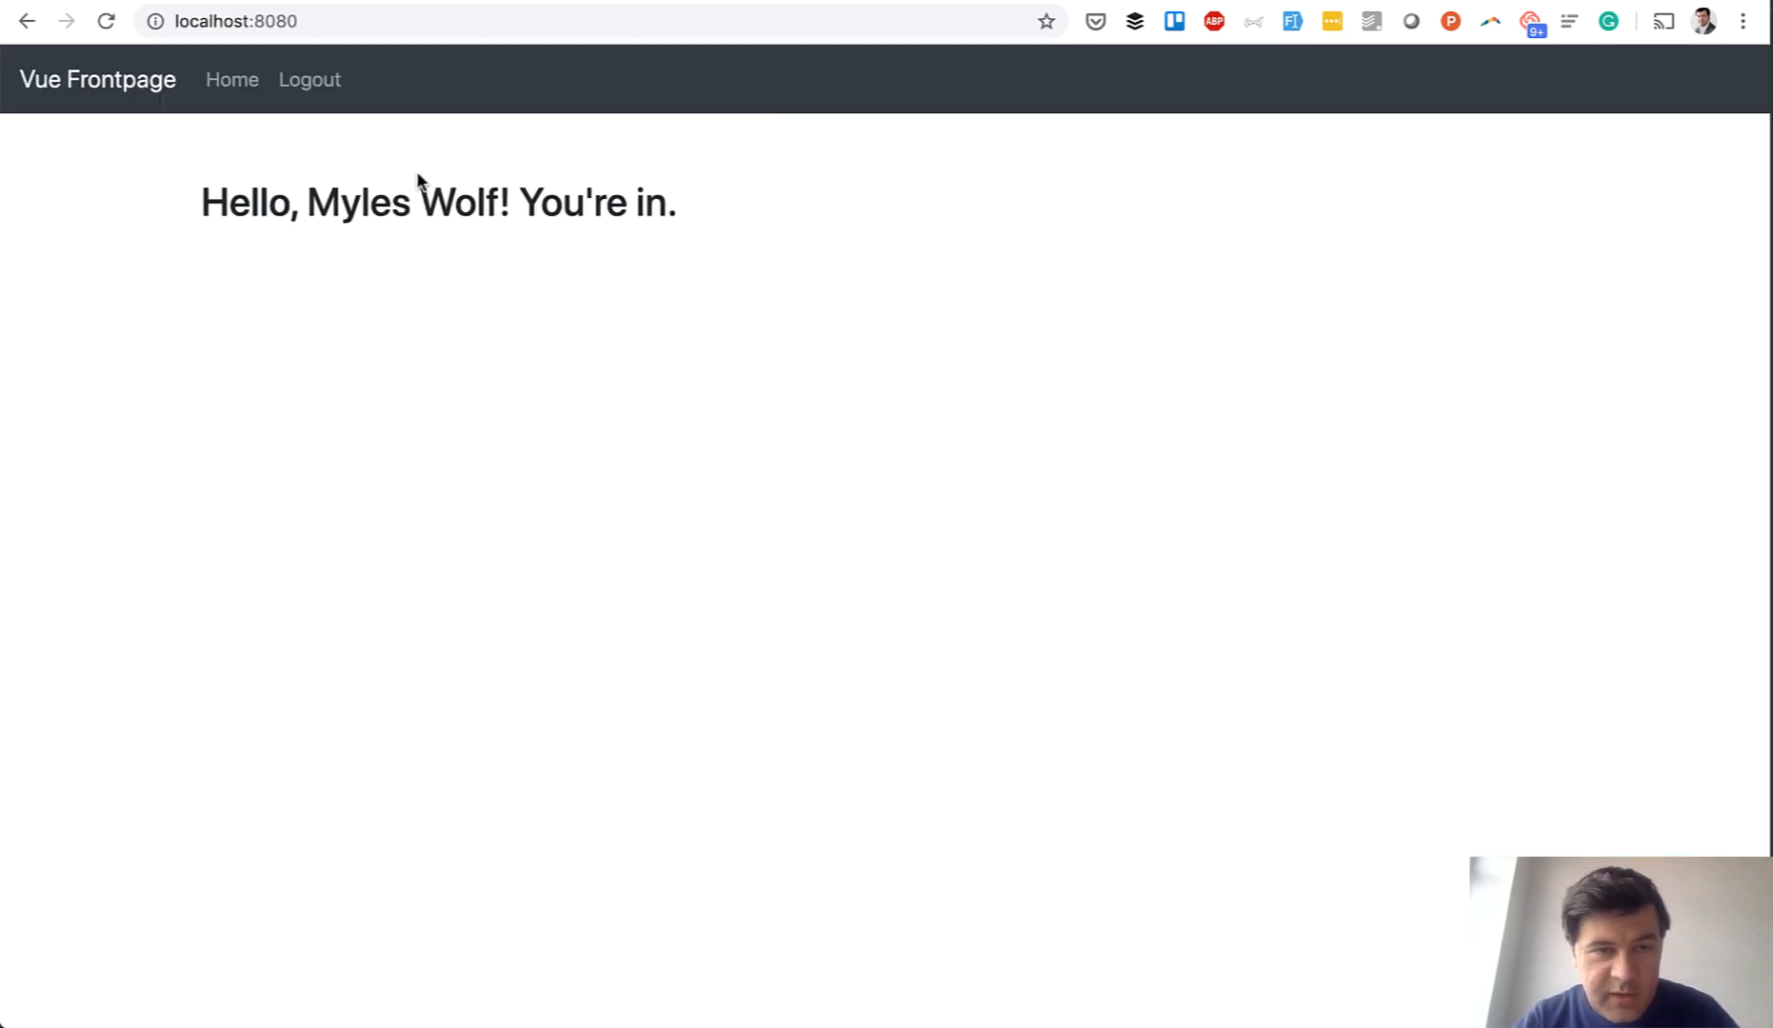
{"action": "left_click_drag", "start_coordinate": [414, 204], "coordinate": [678, 203]}
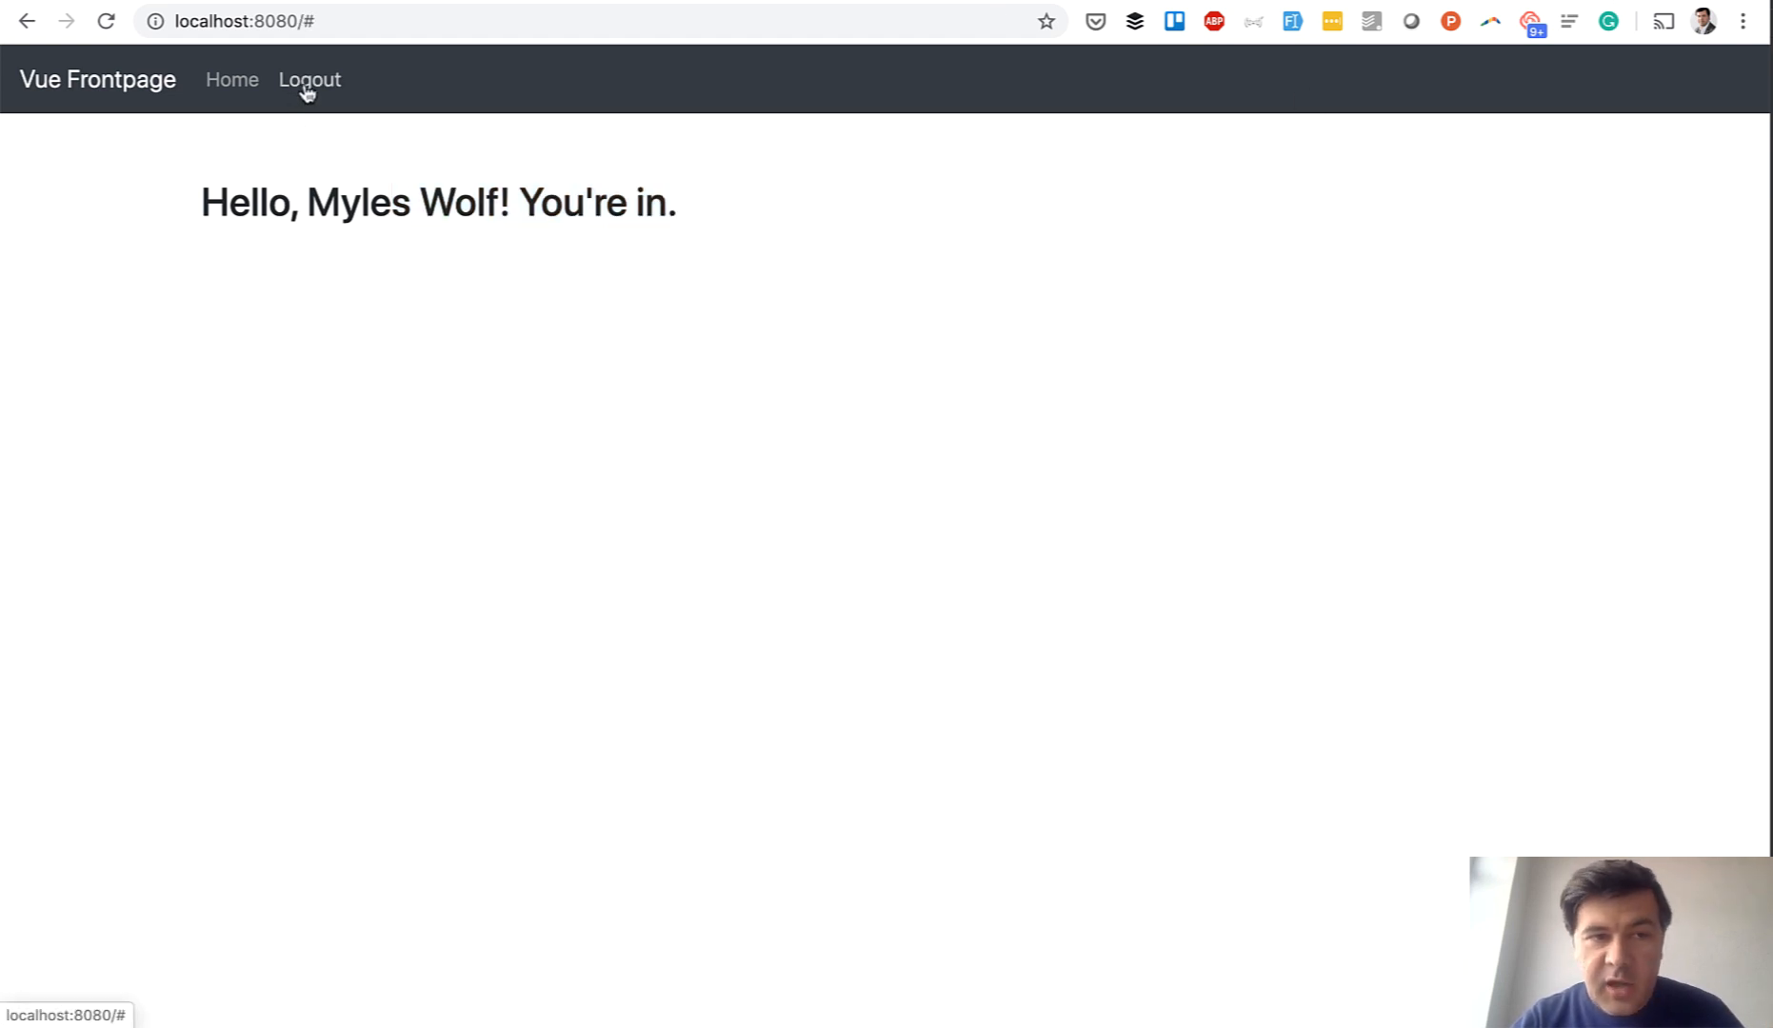
{"action": "left_click", "coordinate": [308, 79]}
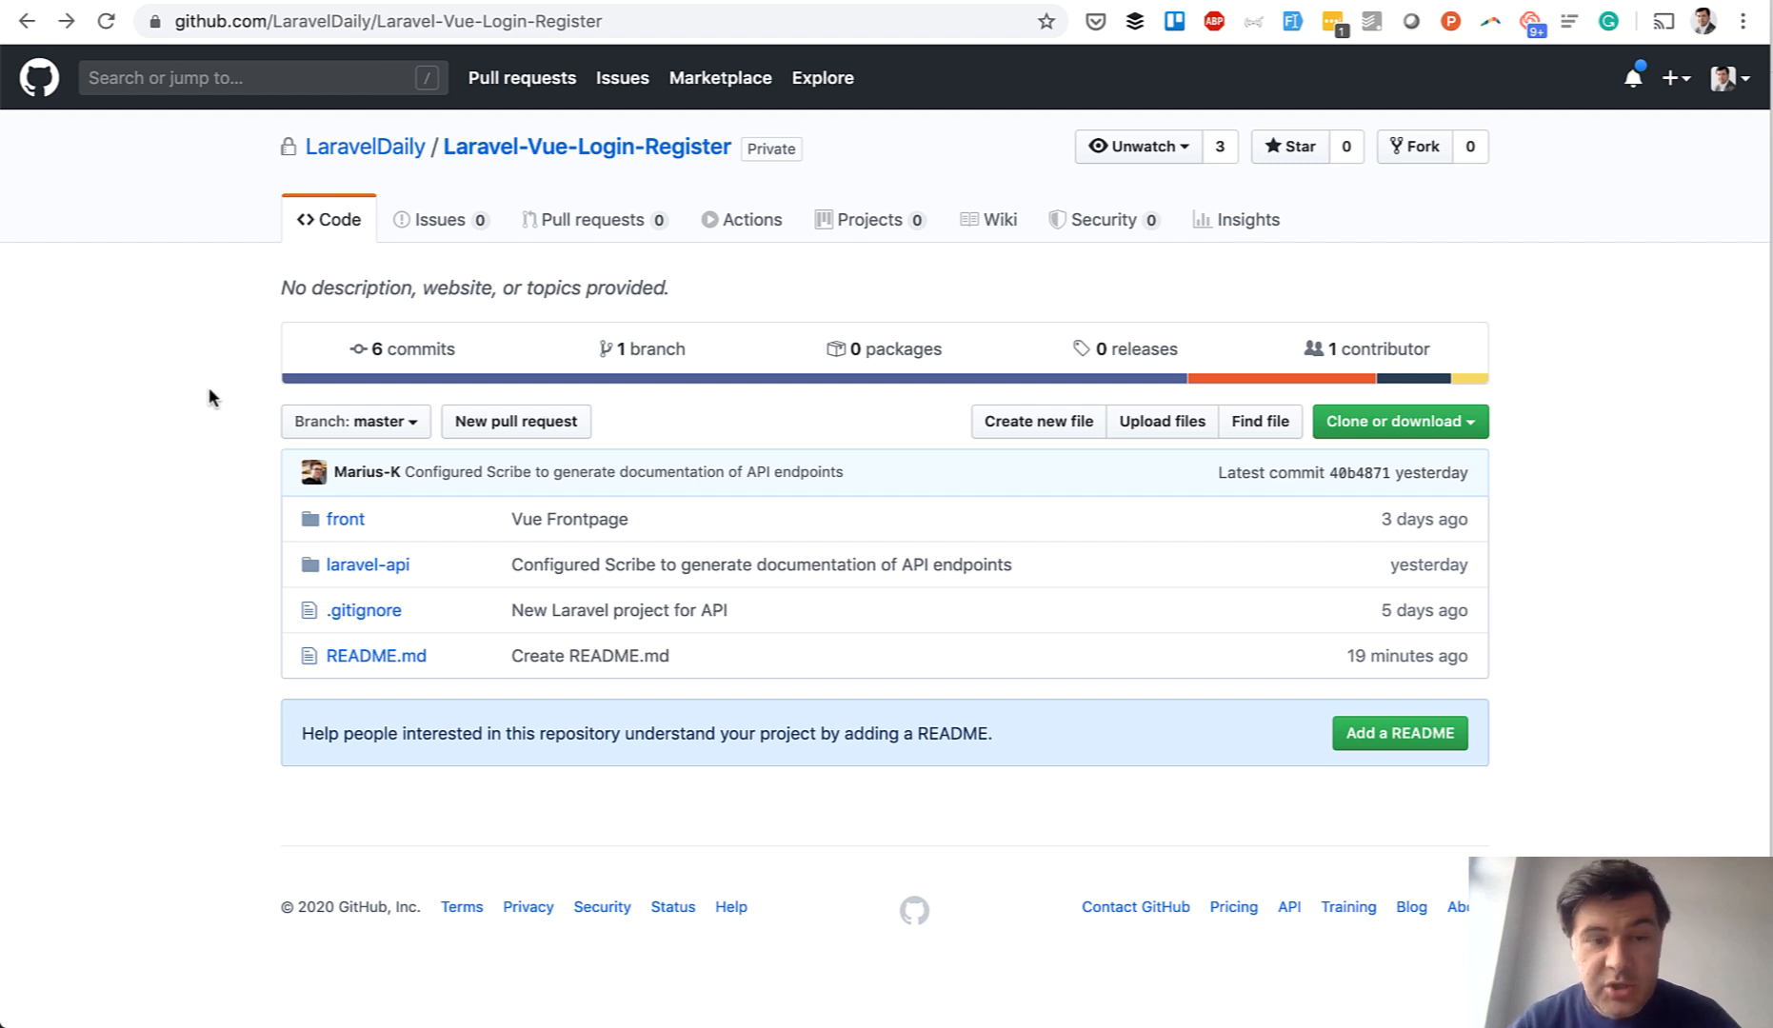
{"action": "mouse_move", "coordinate": [367, 564]}
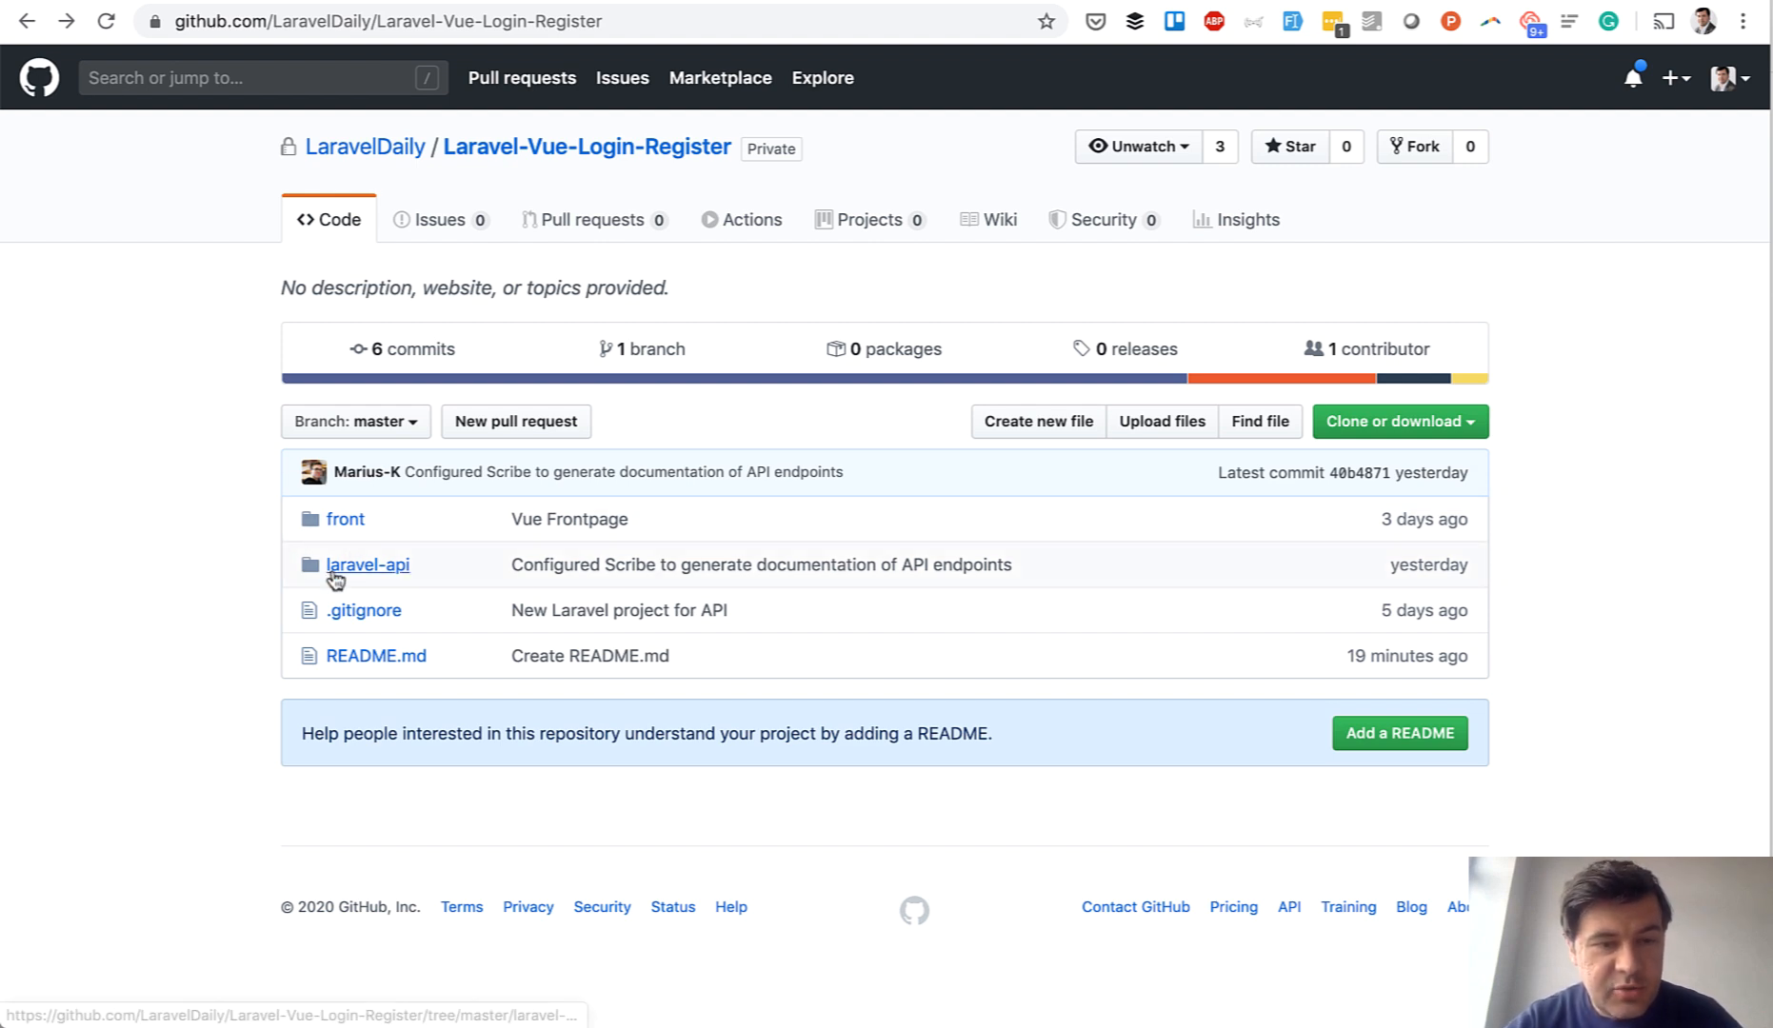
Browse the master commit list and open the 'Auth API Routes with Passport' commit
{"action": "left_click", "coordinate": [401, 348]}
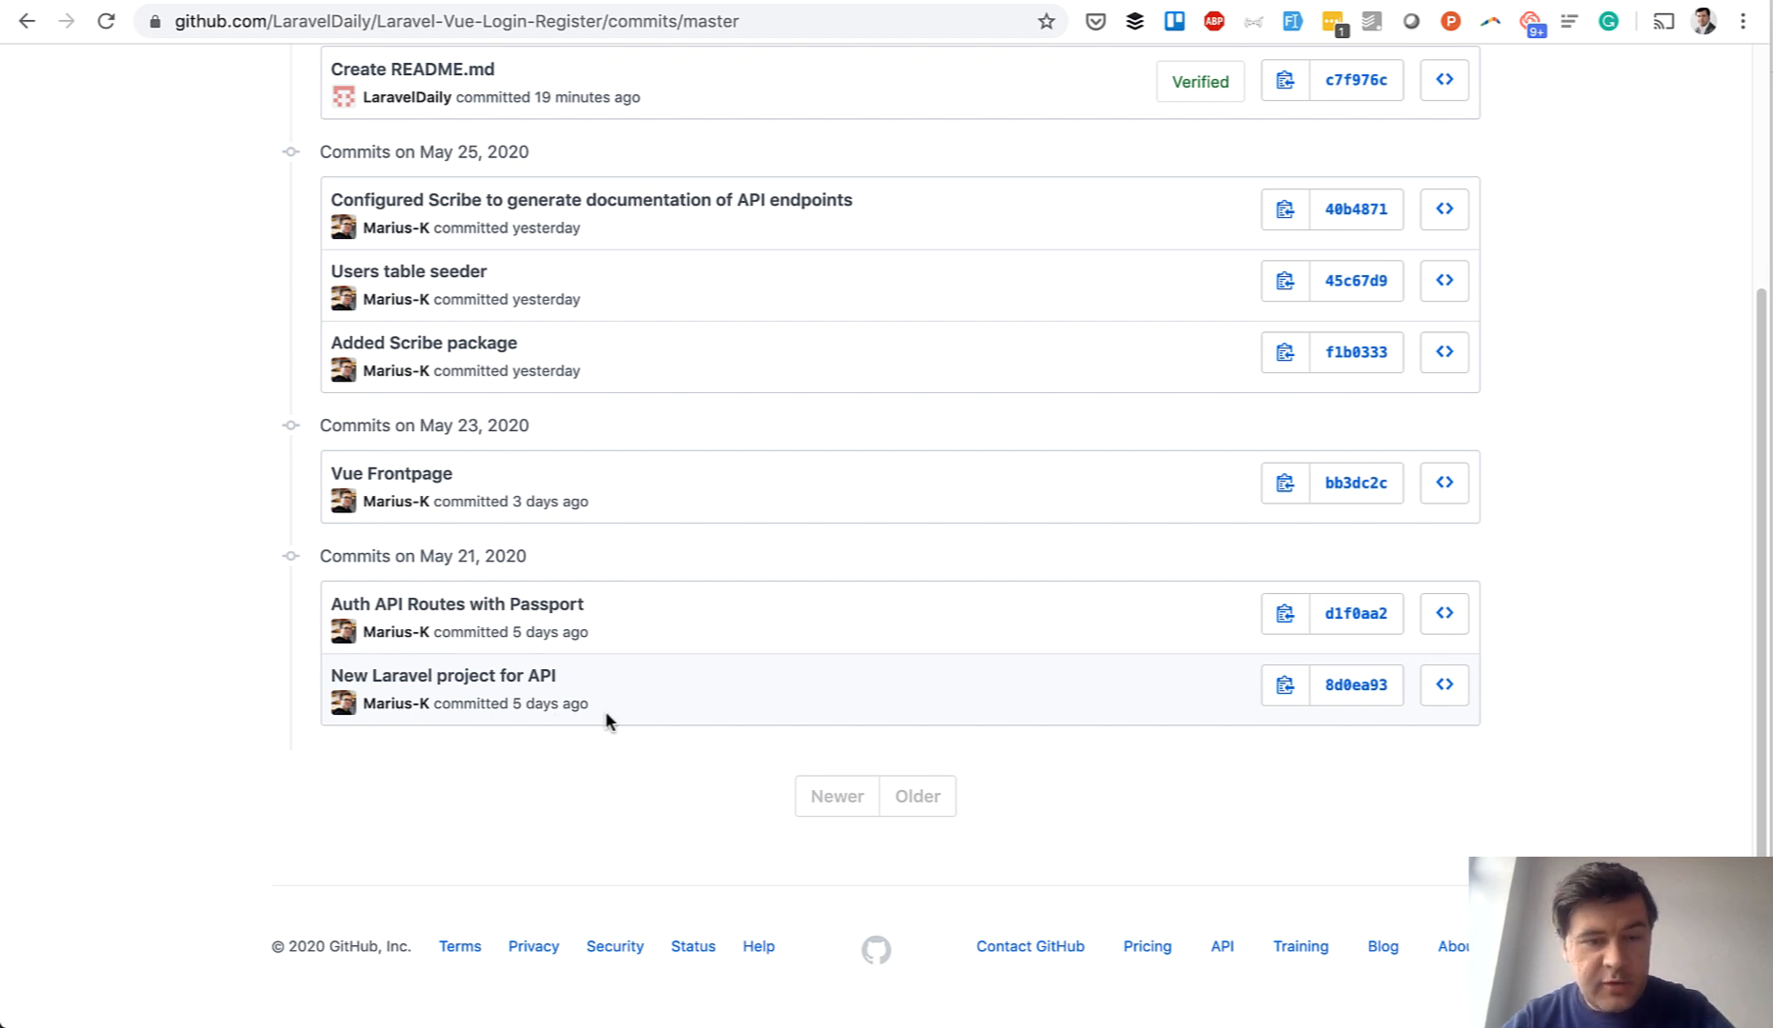
{"action": "mouse_move", "coordinate": [210, 643]}
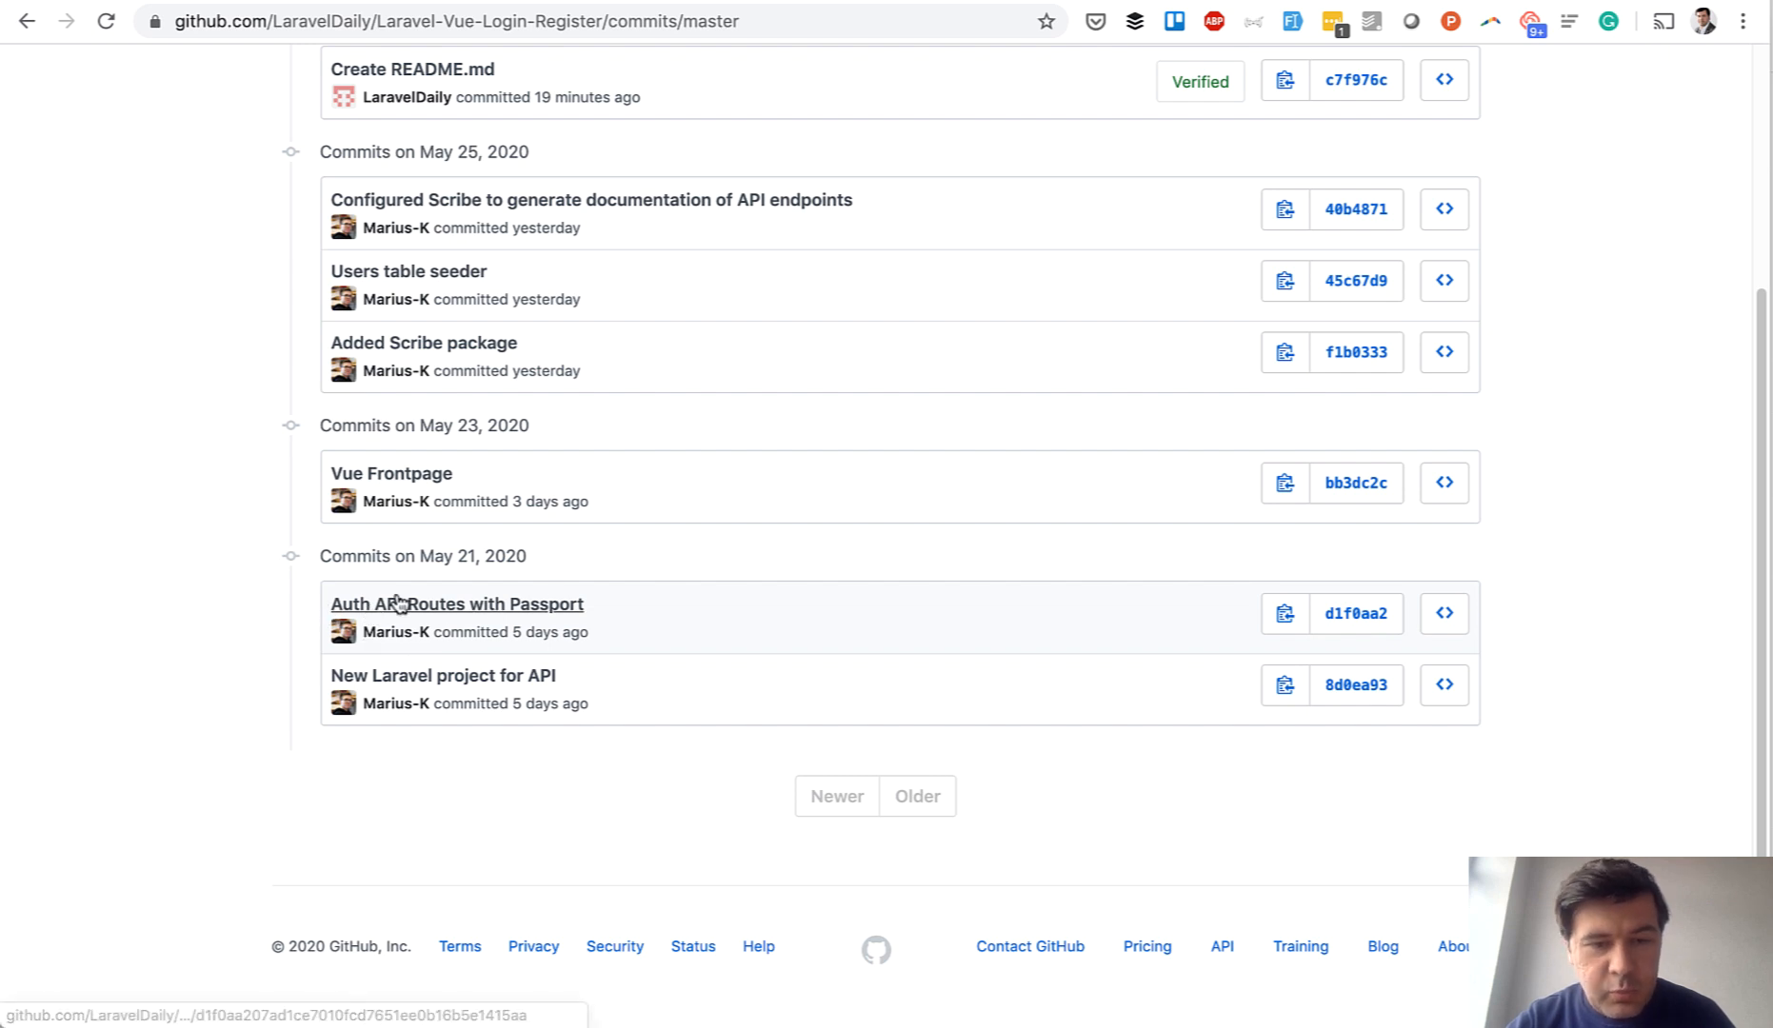
{"action": "mouse_move", "coordinate": [489, 446]}
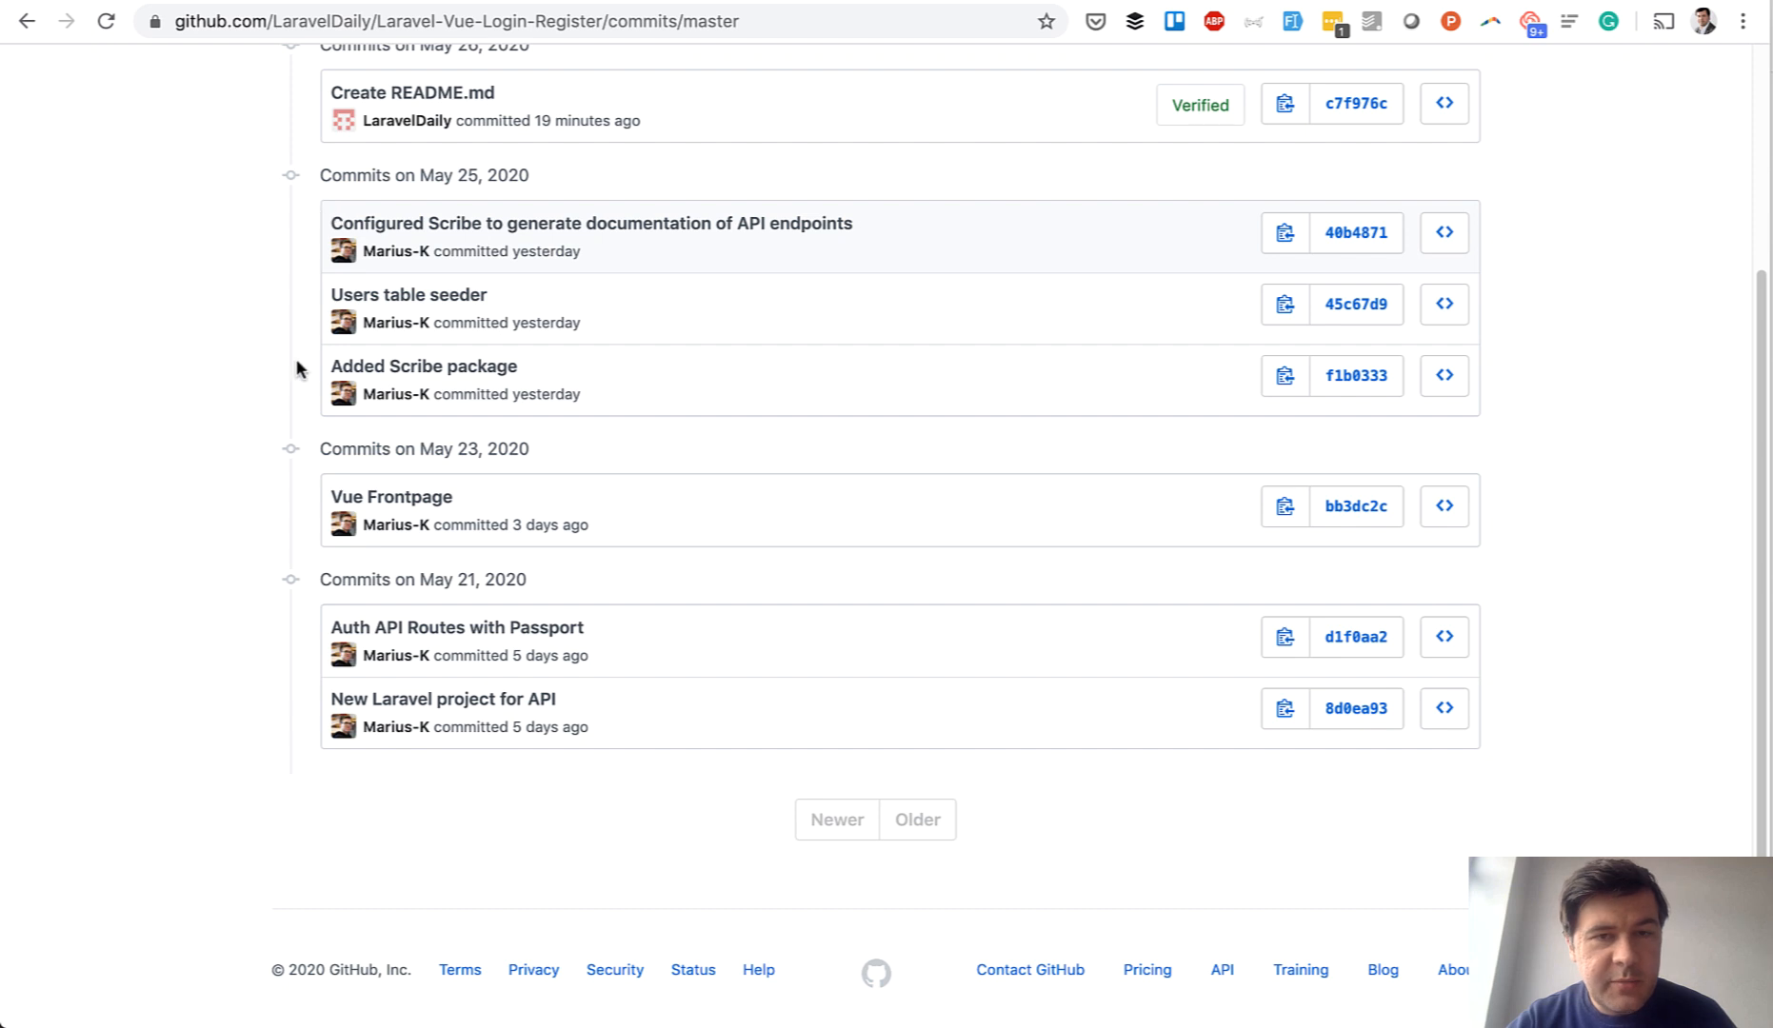
{"action": "mouse_move", "coordinate": [241, 388]}
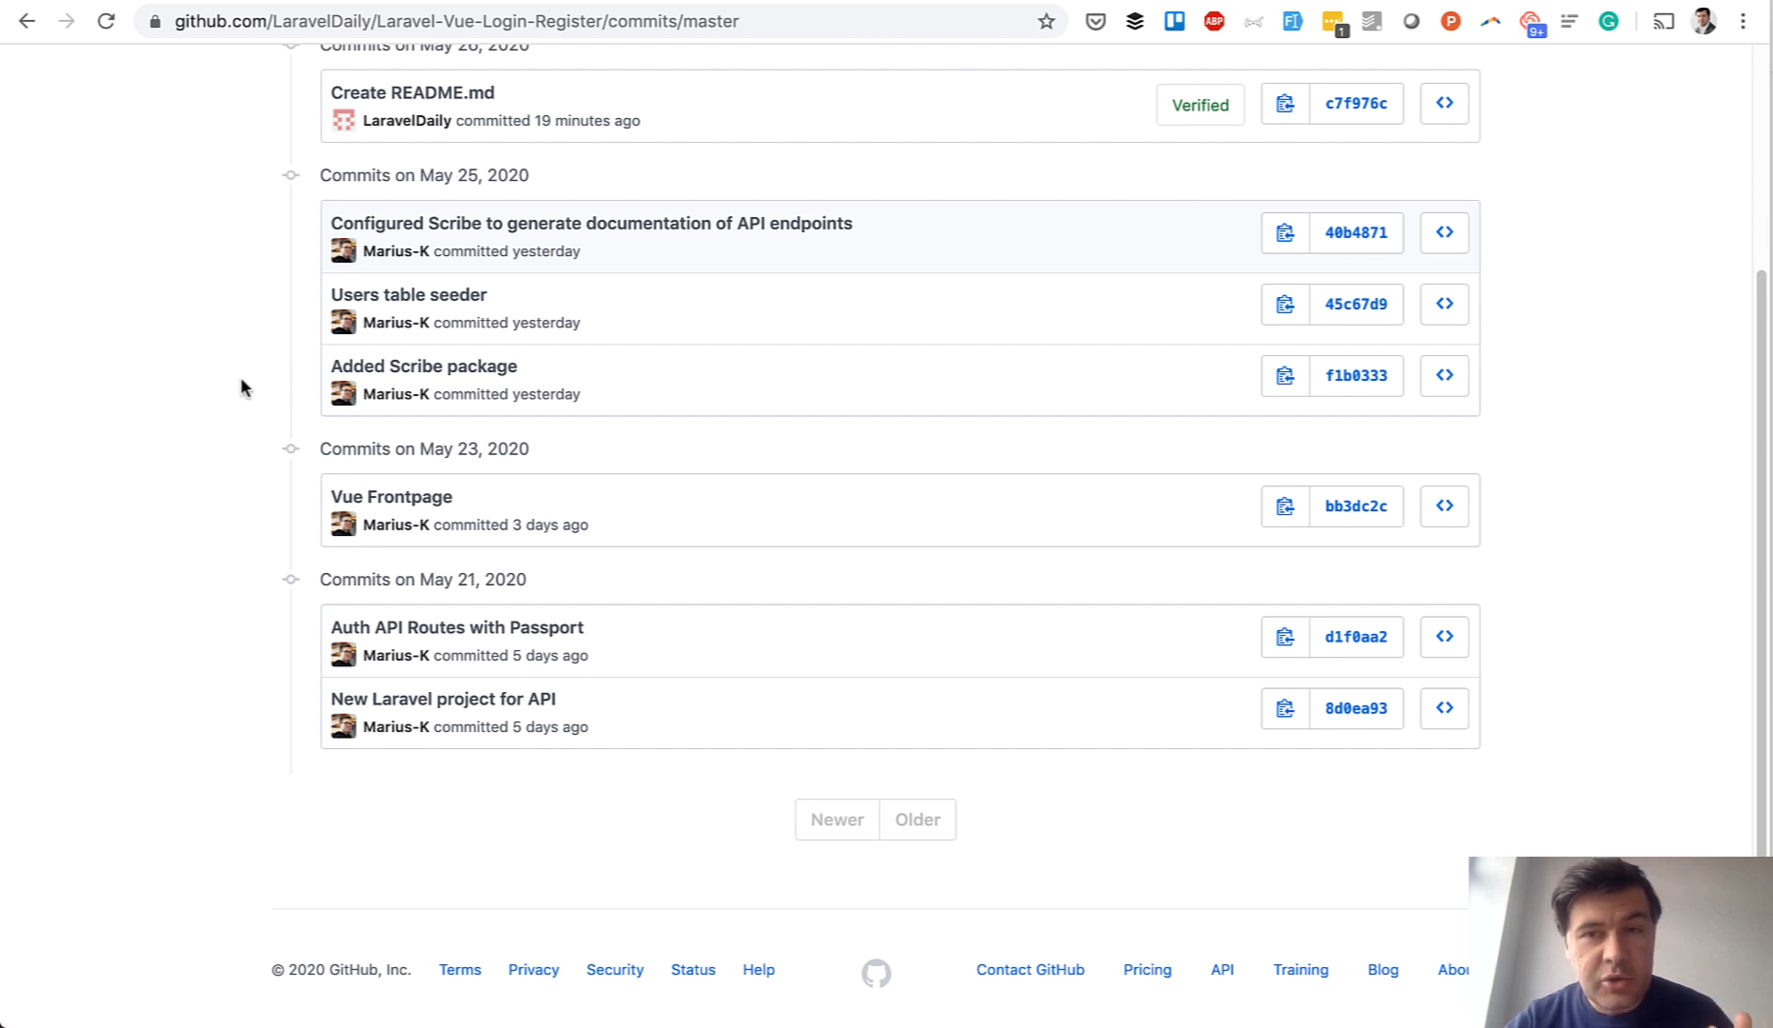
{"action": "mouse_move", "coordinate": [422, 366]}
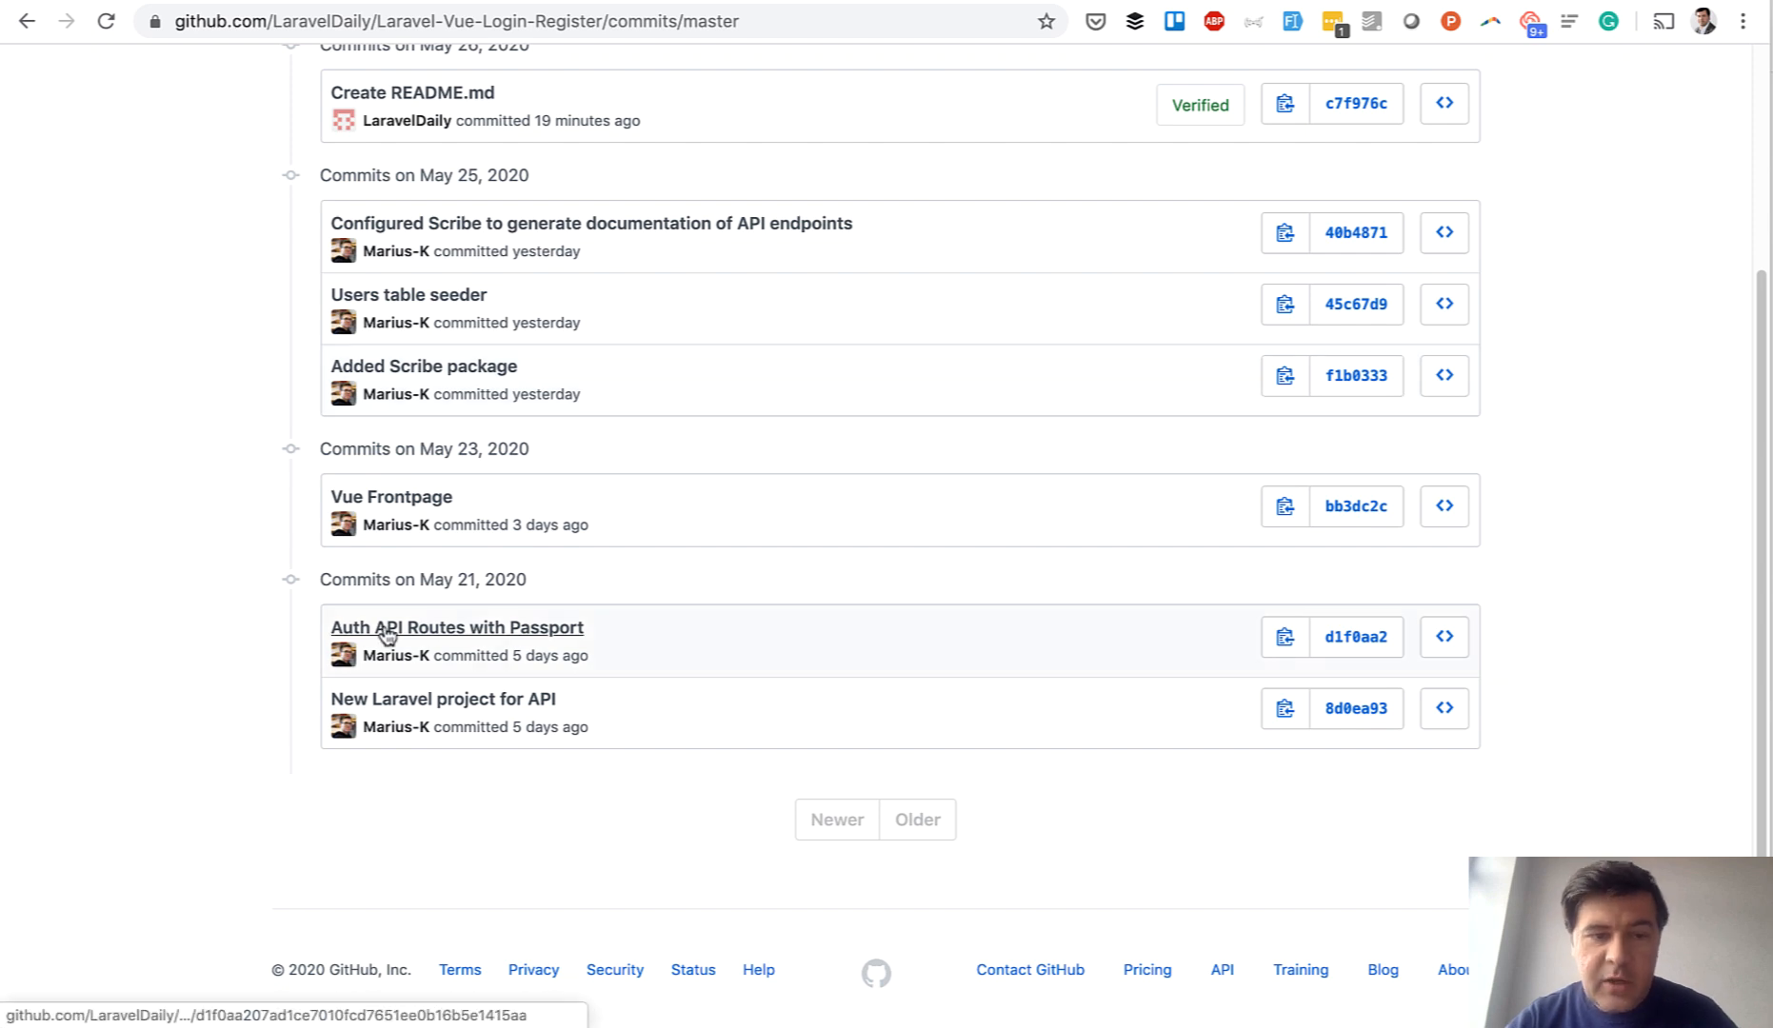
{"action": "left_click", "coordinate": [456, 627]}
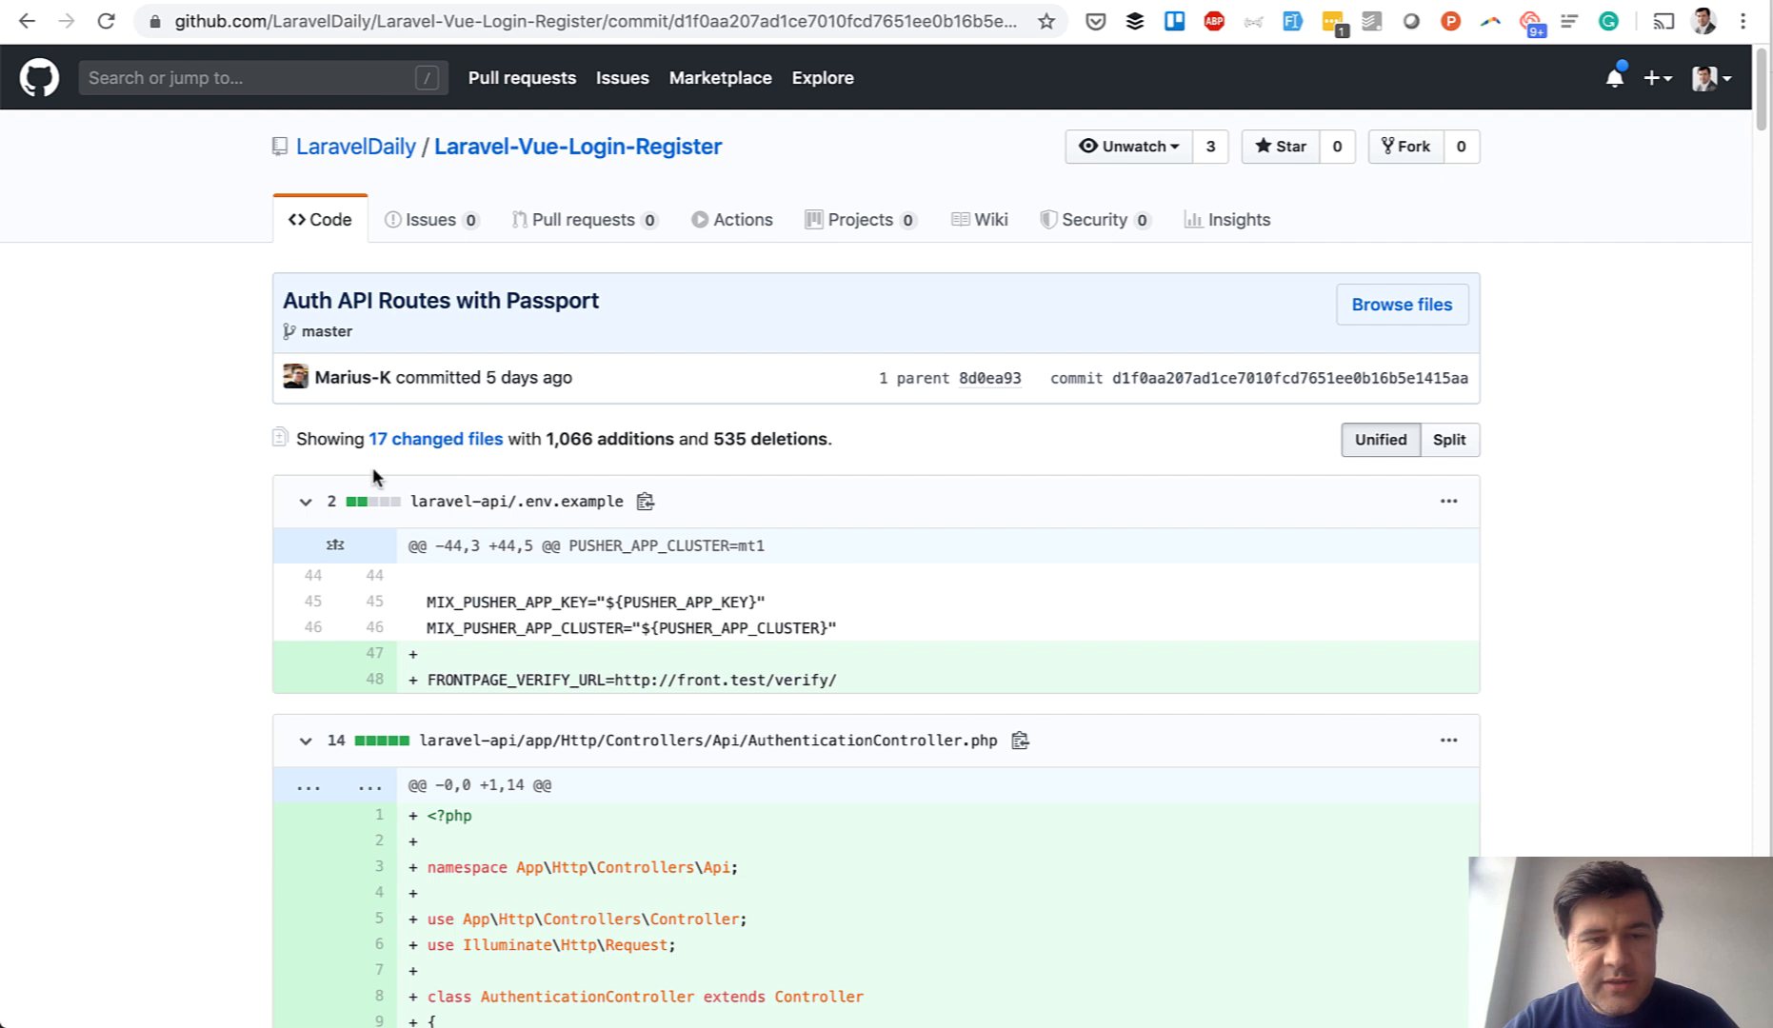
{"action": "mouse_move", "coordinate": [104, 635]}
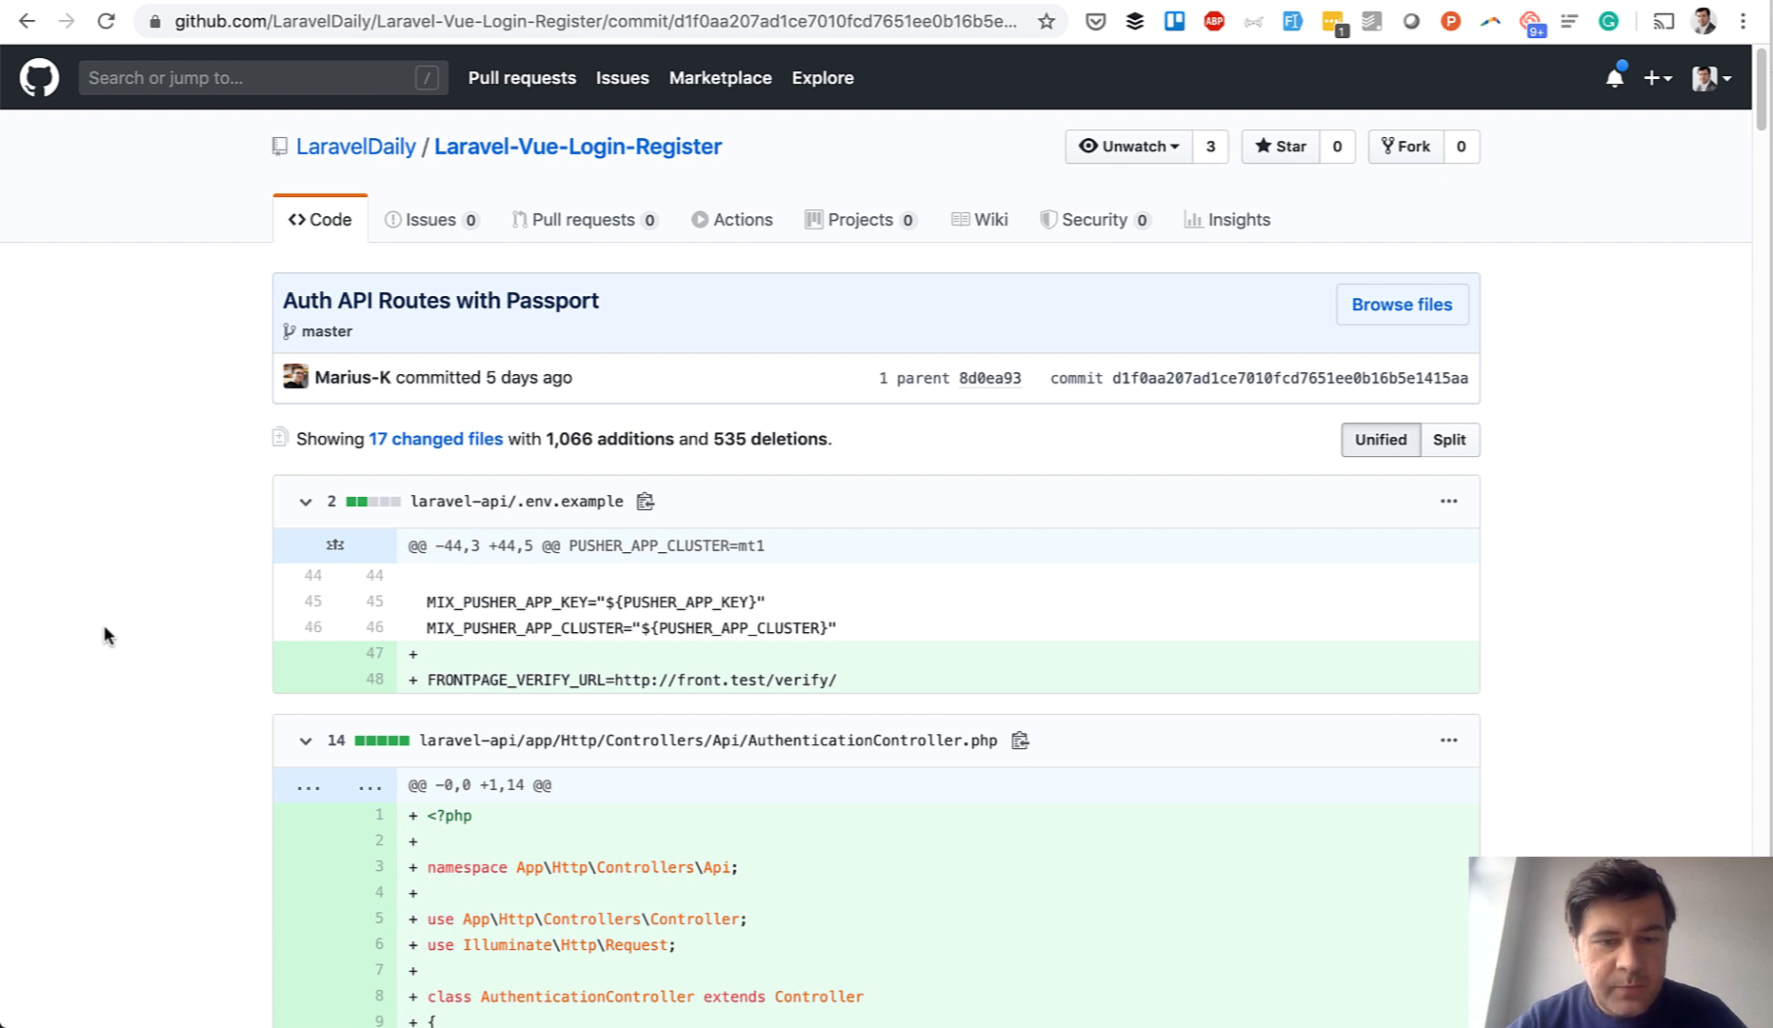
{"action": "scroll", "scroll_direction": "down", "scroll_amount": 3}
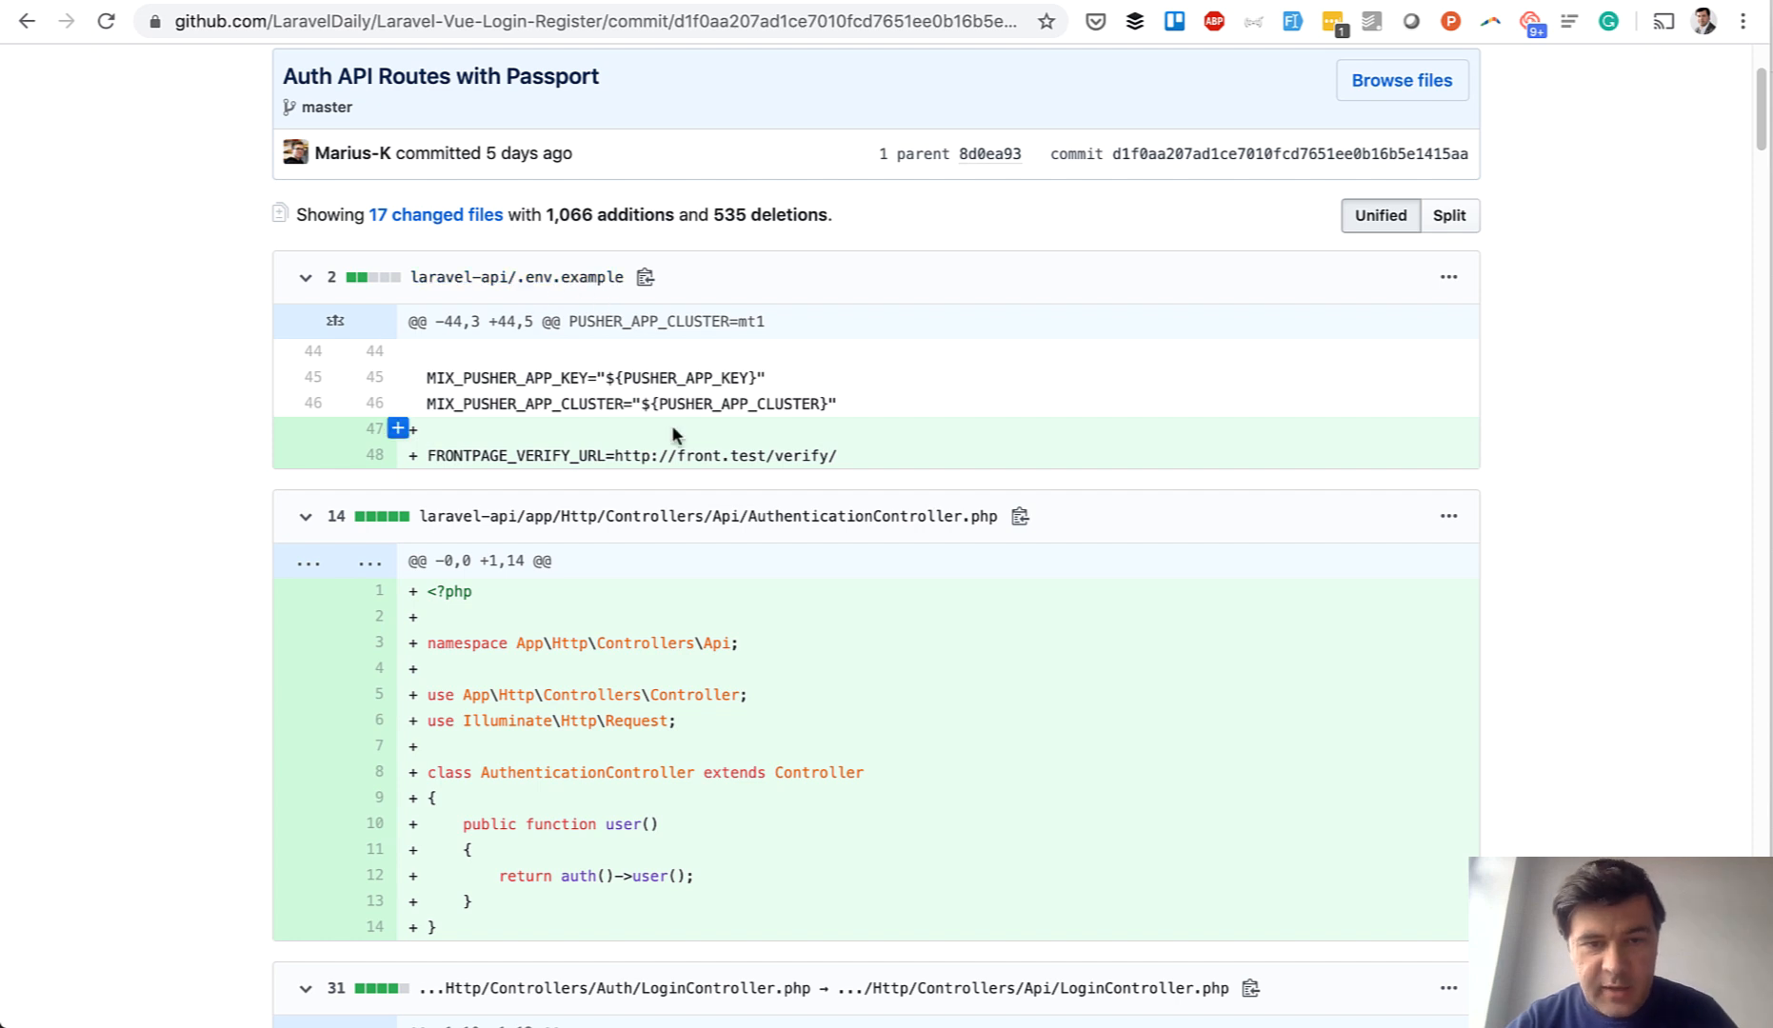
{"action": "mouse_move", "coordinate": [629, 461]}
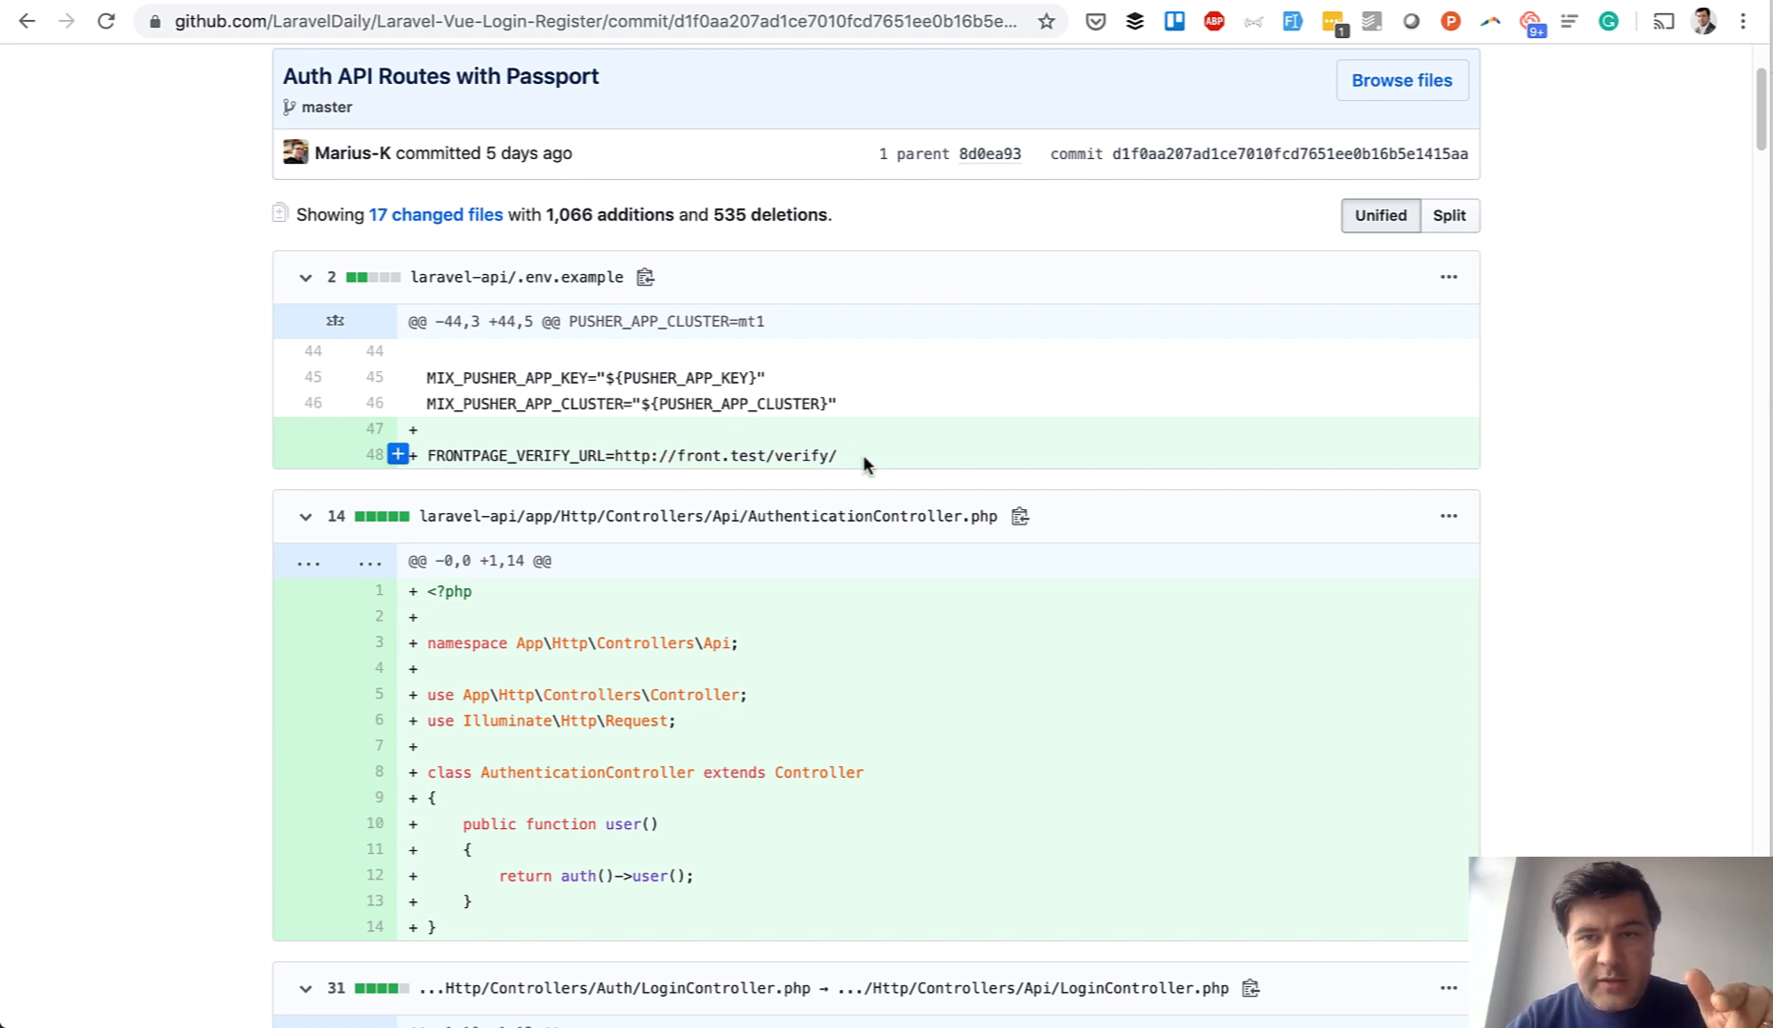
{"action": "mouse_move", "coordinate": [989, 487]}
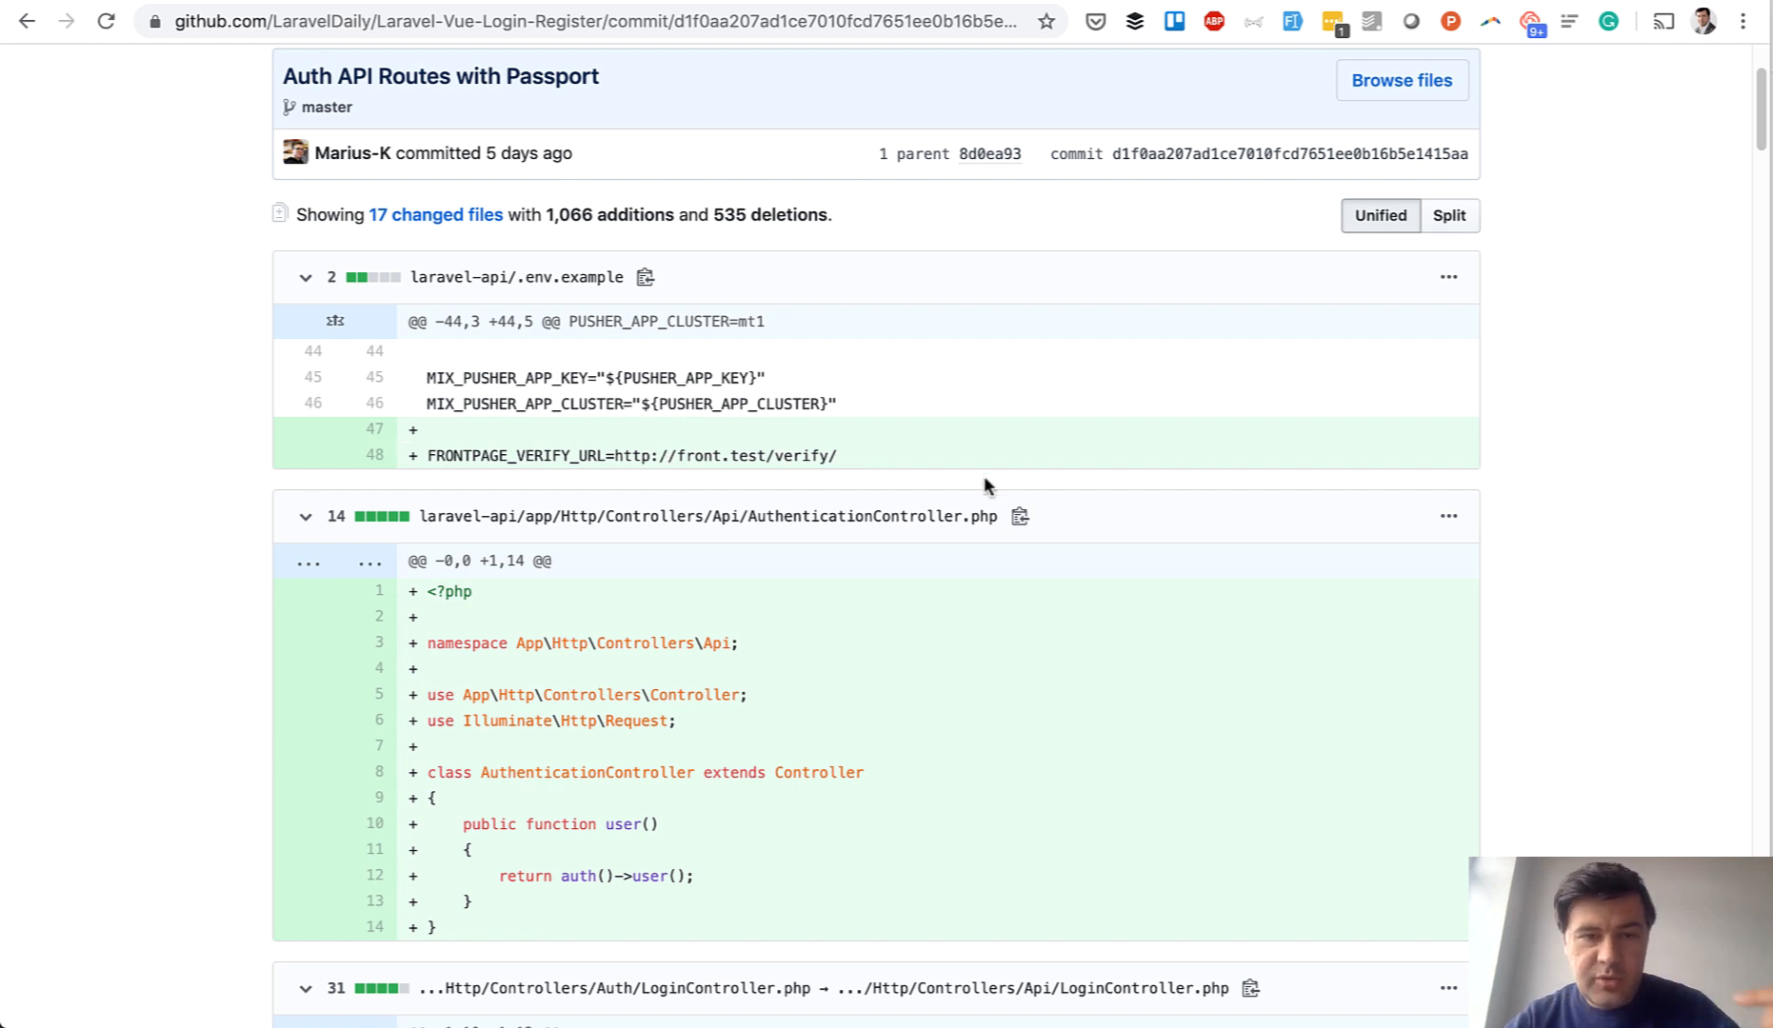
{"action": "mouse_move", "coordinate": [813, 482]}
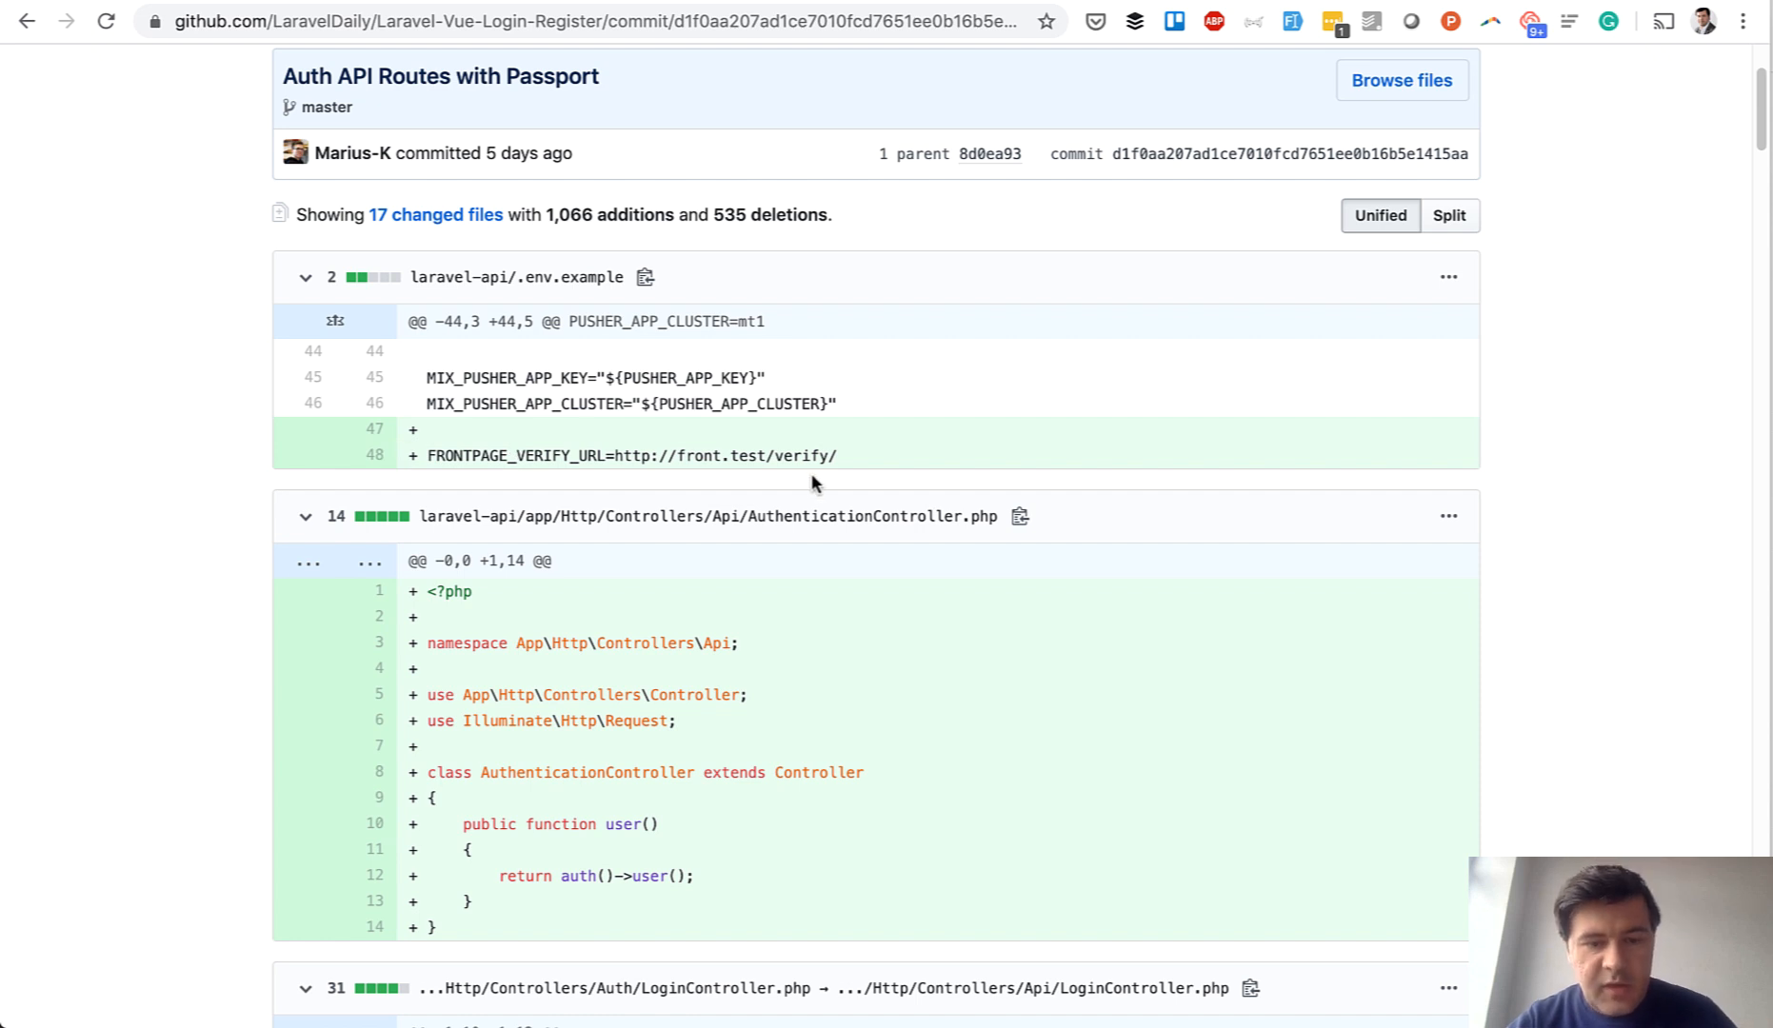
{"action": "scroll", "scroll_direction": "down", "scroll_amount": 3}
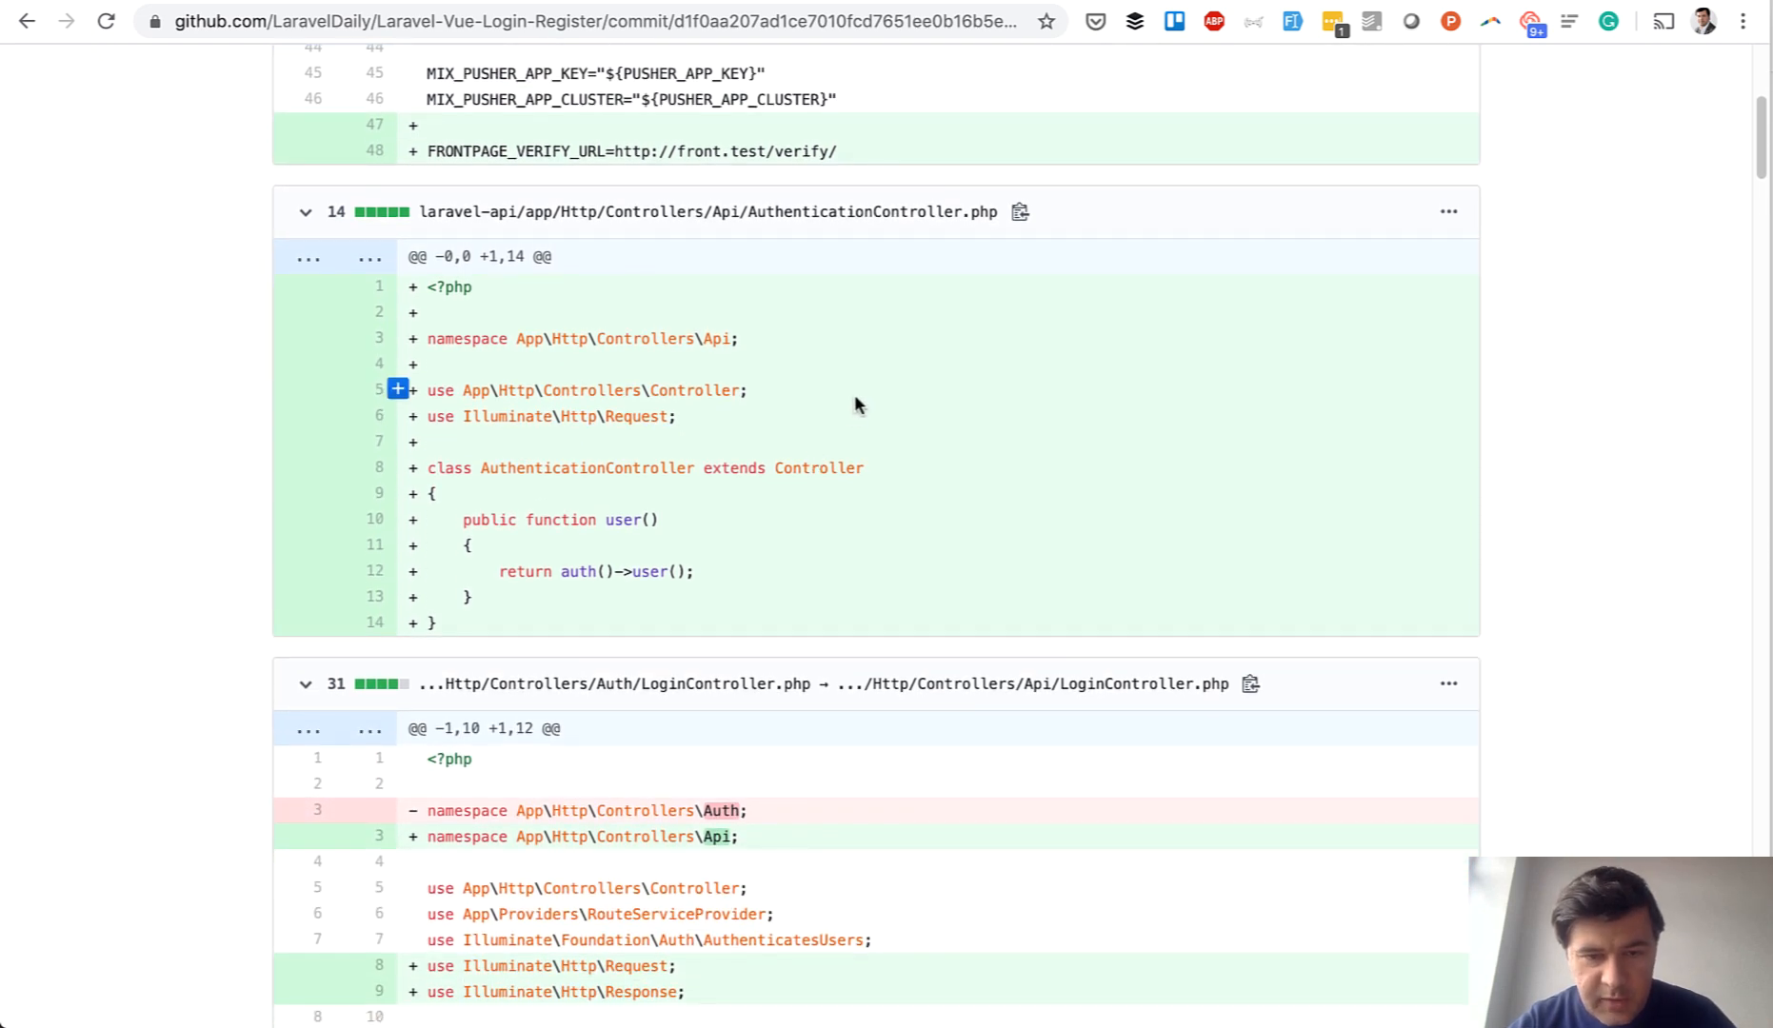
{"action": "scroll", "scroll_direction": "down", "scroll_amount": 3}
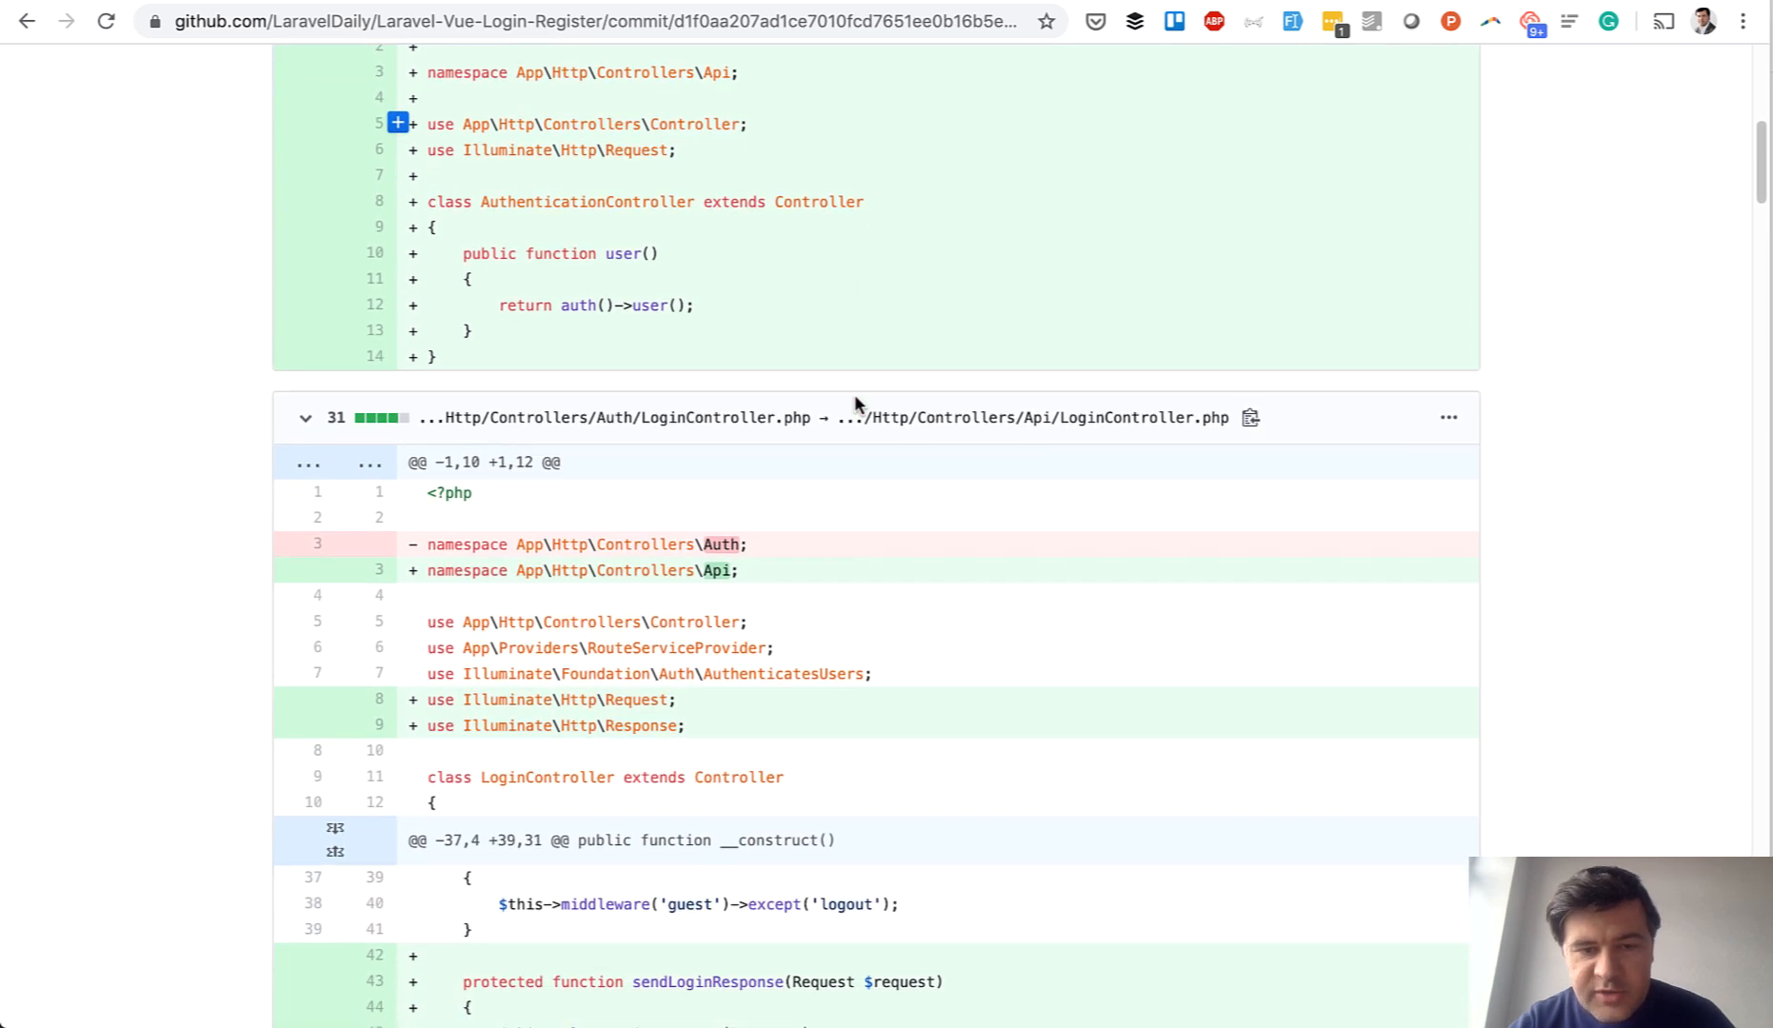
{"action": "scroll", "scroll_direction": "down", "scroll_amount": 3}
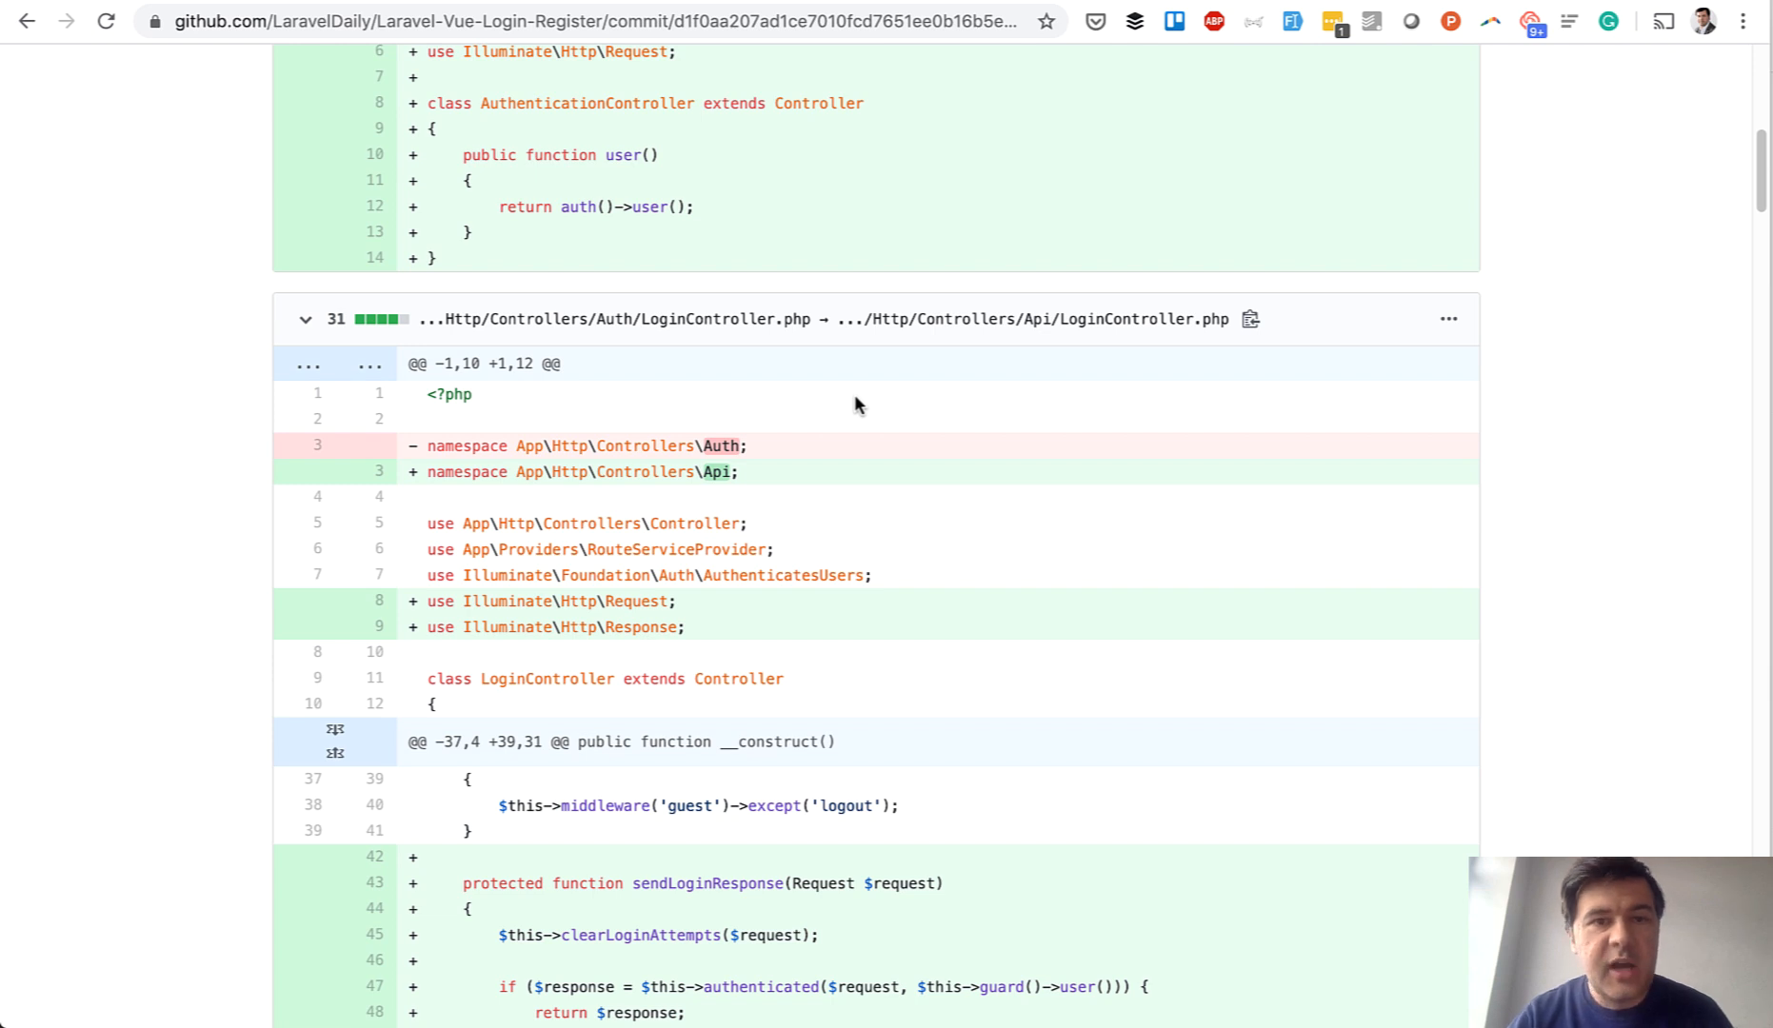
{"action": "mouse_move", "coordinate": [868, 403]}
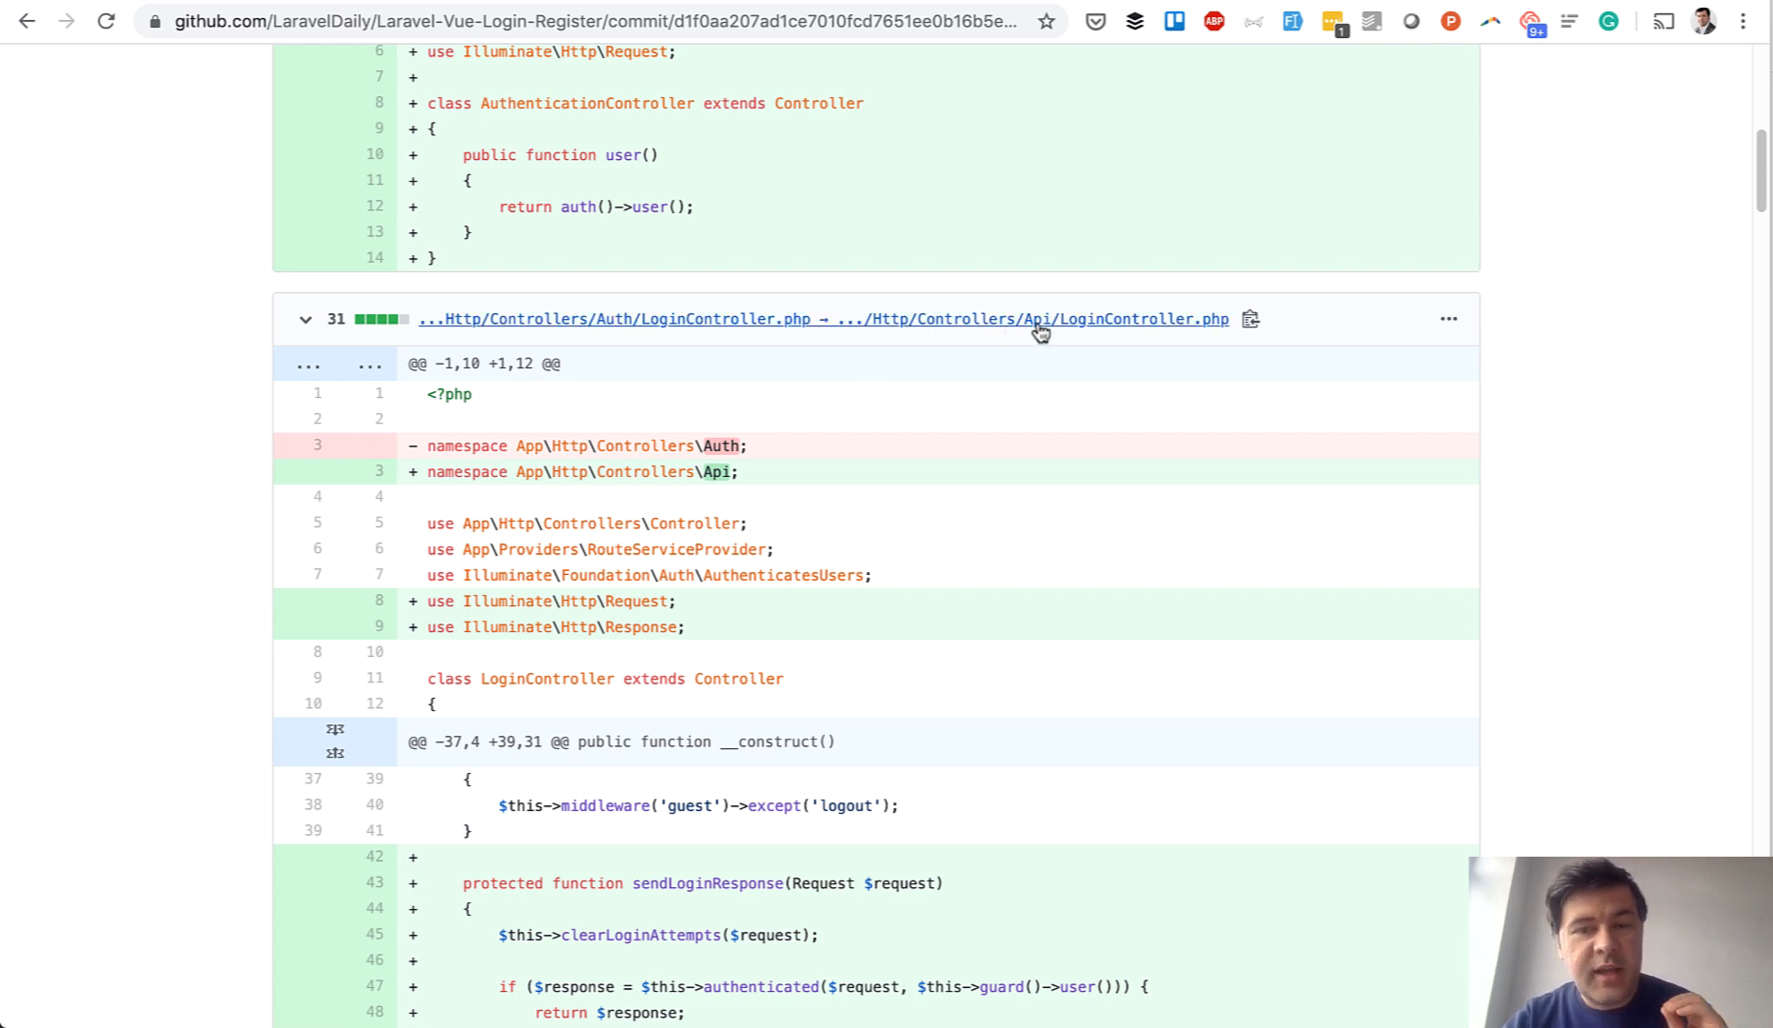
{"action": "mouse_move", "coordinate": [128, 446]}
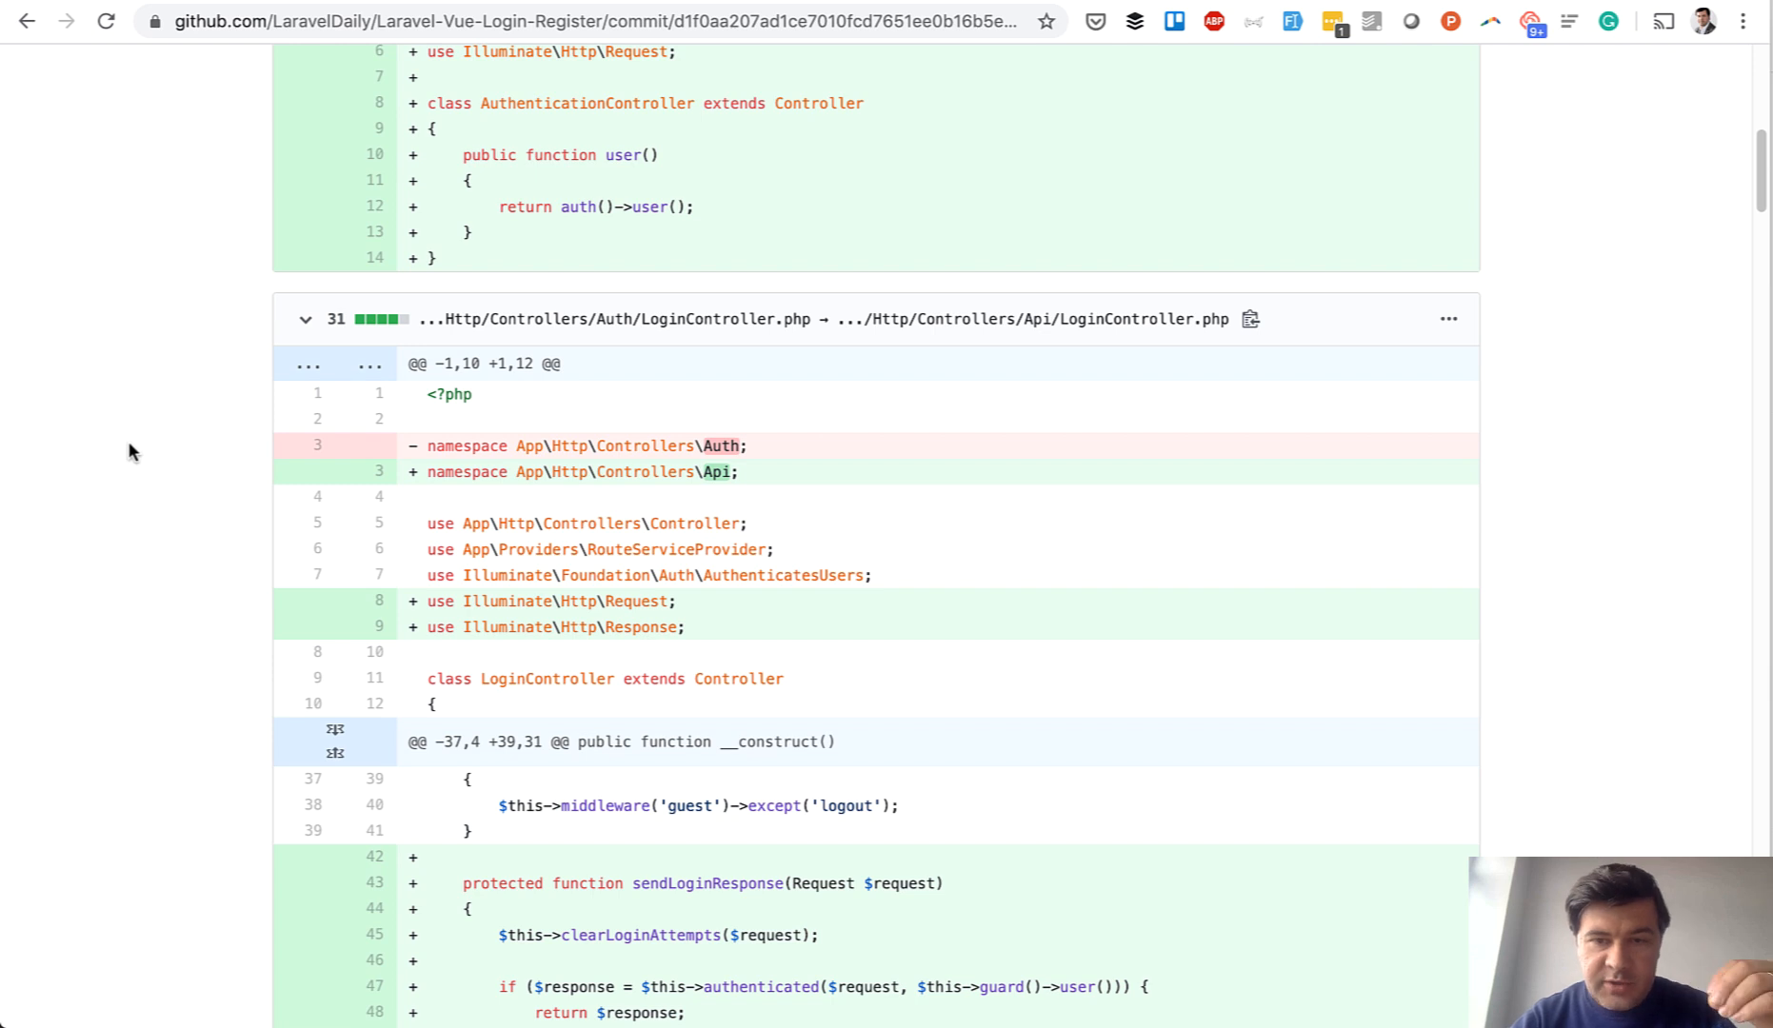
{"action": "mouse_move", "coordinate": [765, 356]}
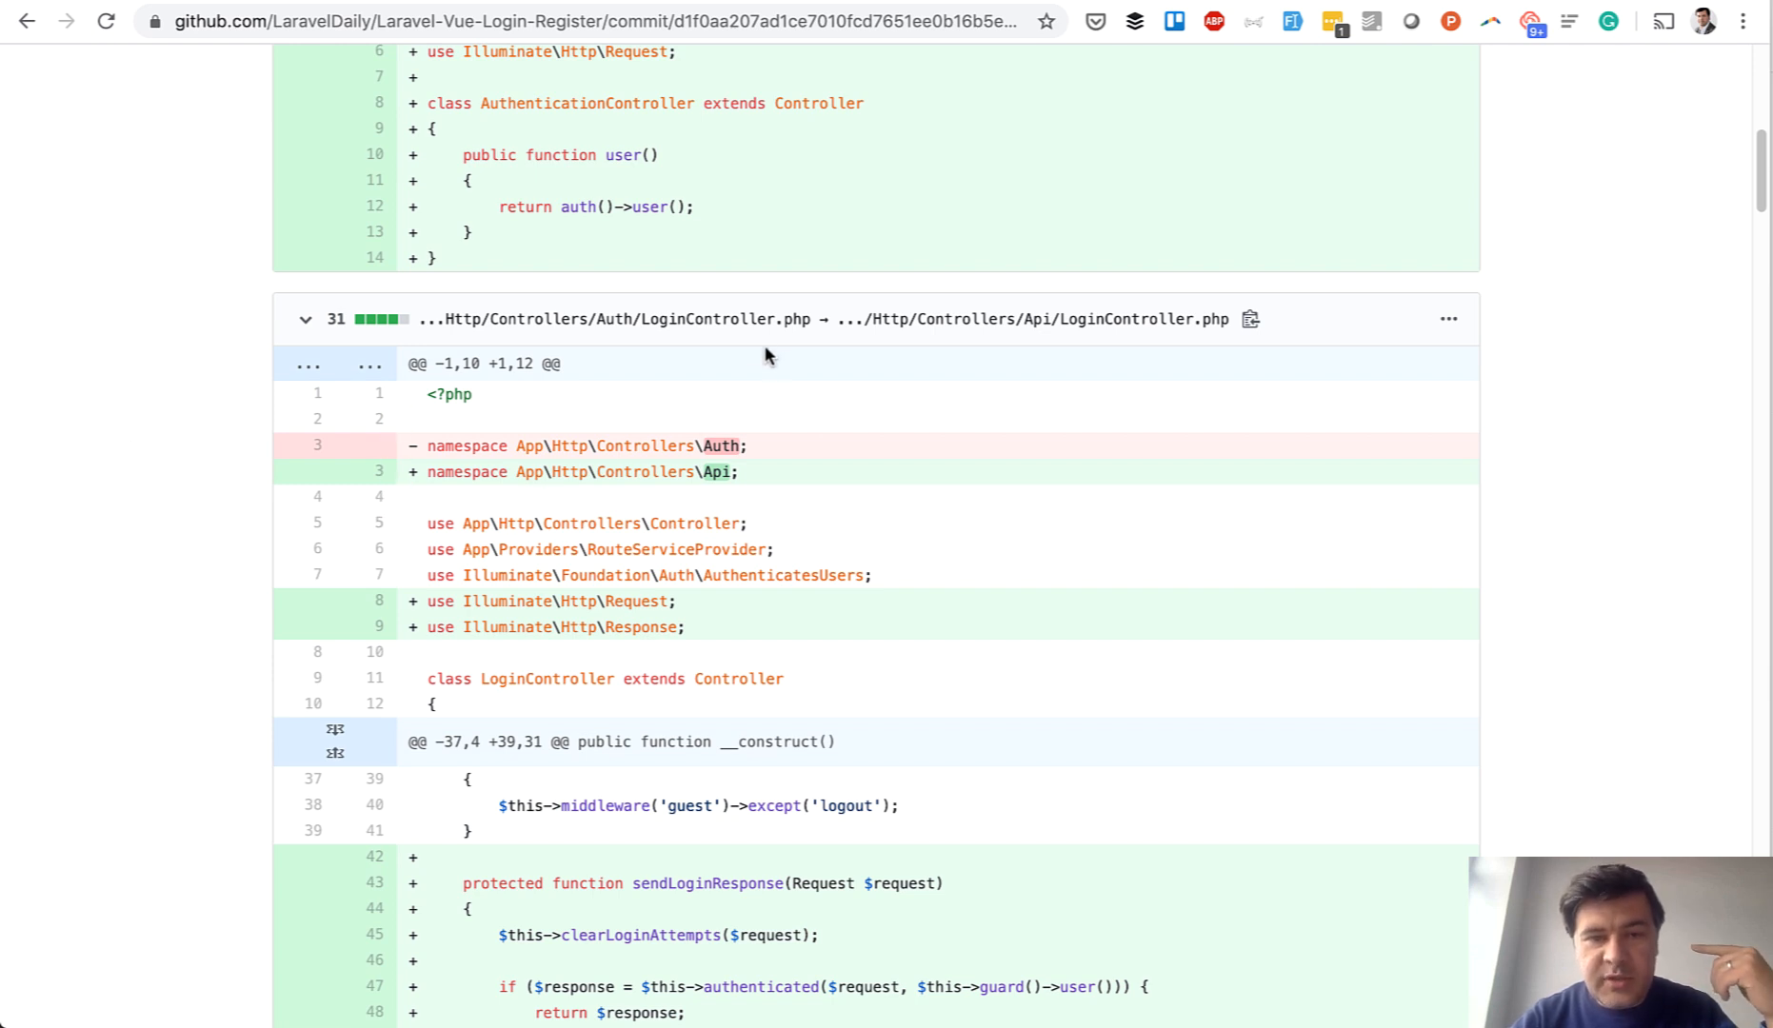
{"action": "mouse_move", "coordinate": [819, 464]}
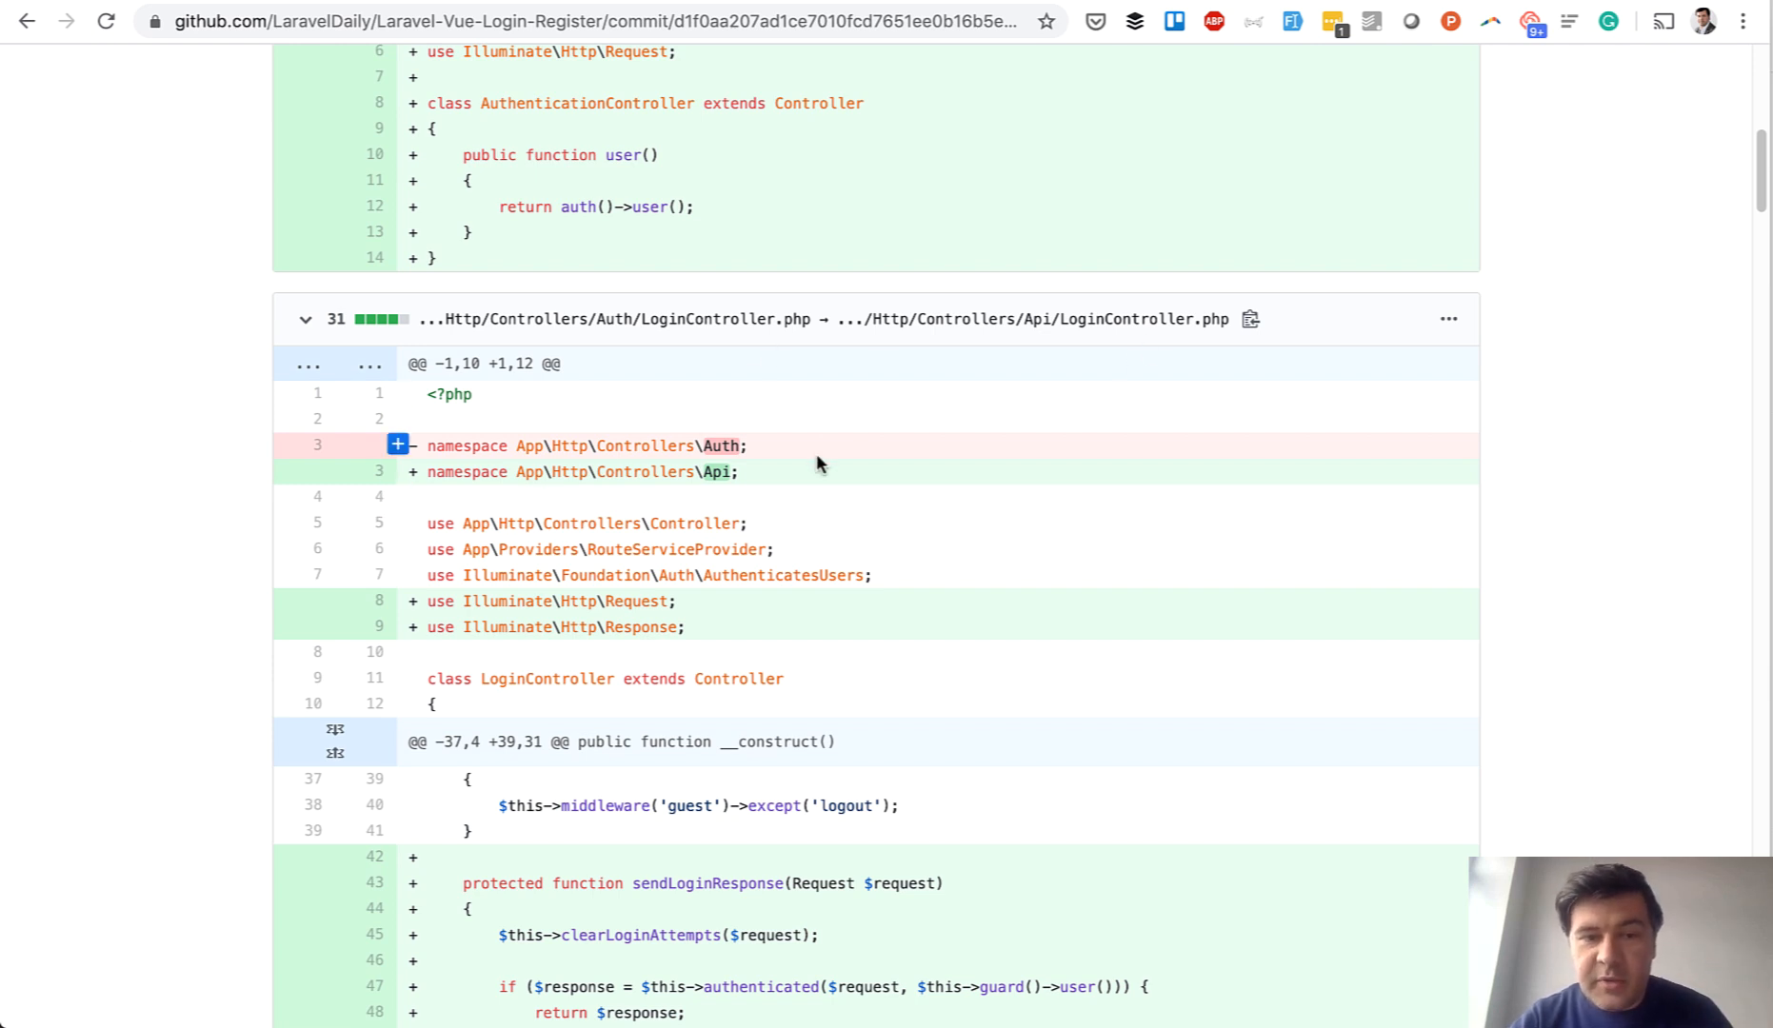
{"action": "scroll", "scroll_direction": "down", "scroll_amount": 3}
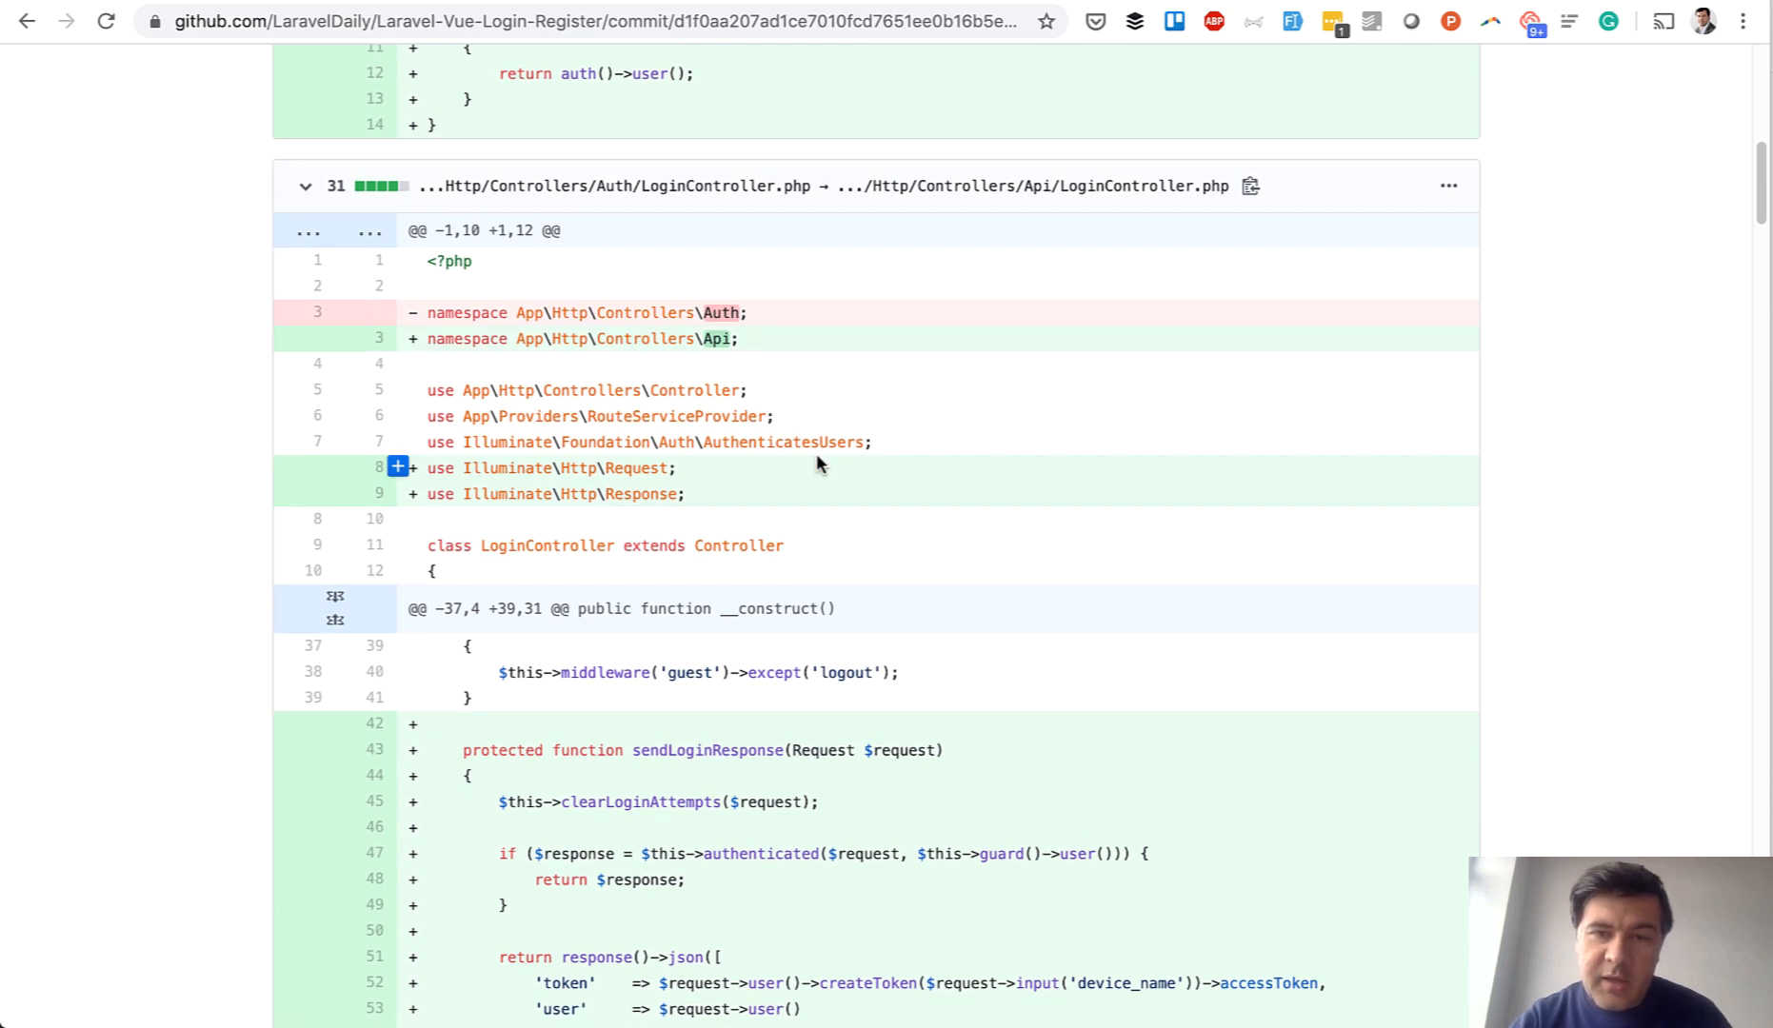
{"action": "scroll", "scroll_direction": "down", "scroll_amount": 3}
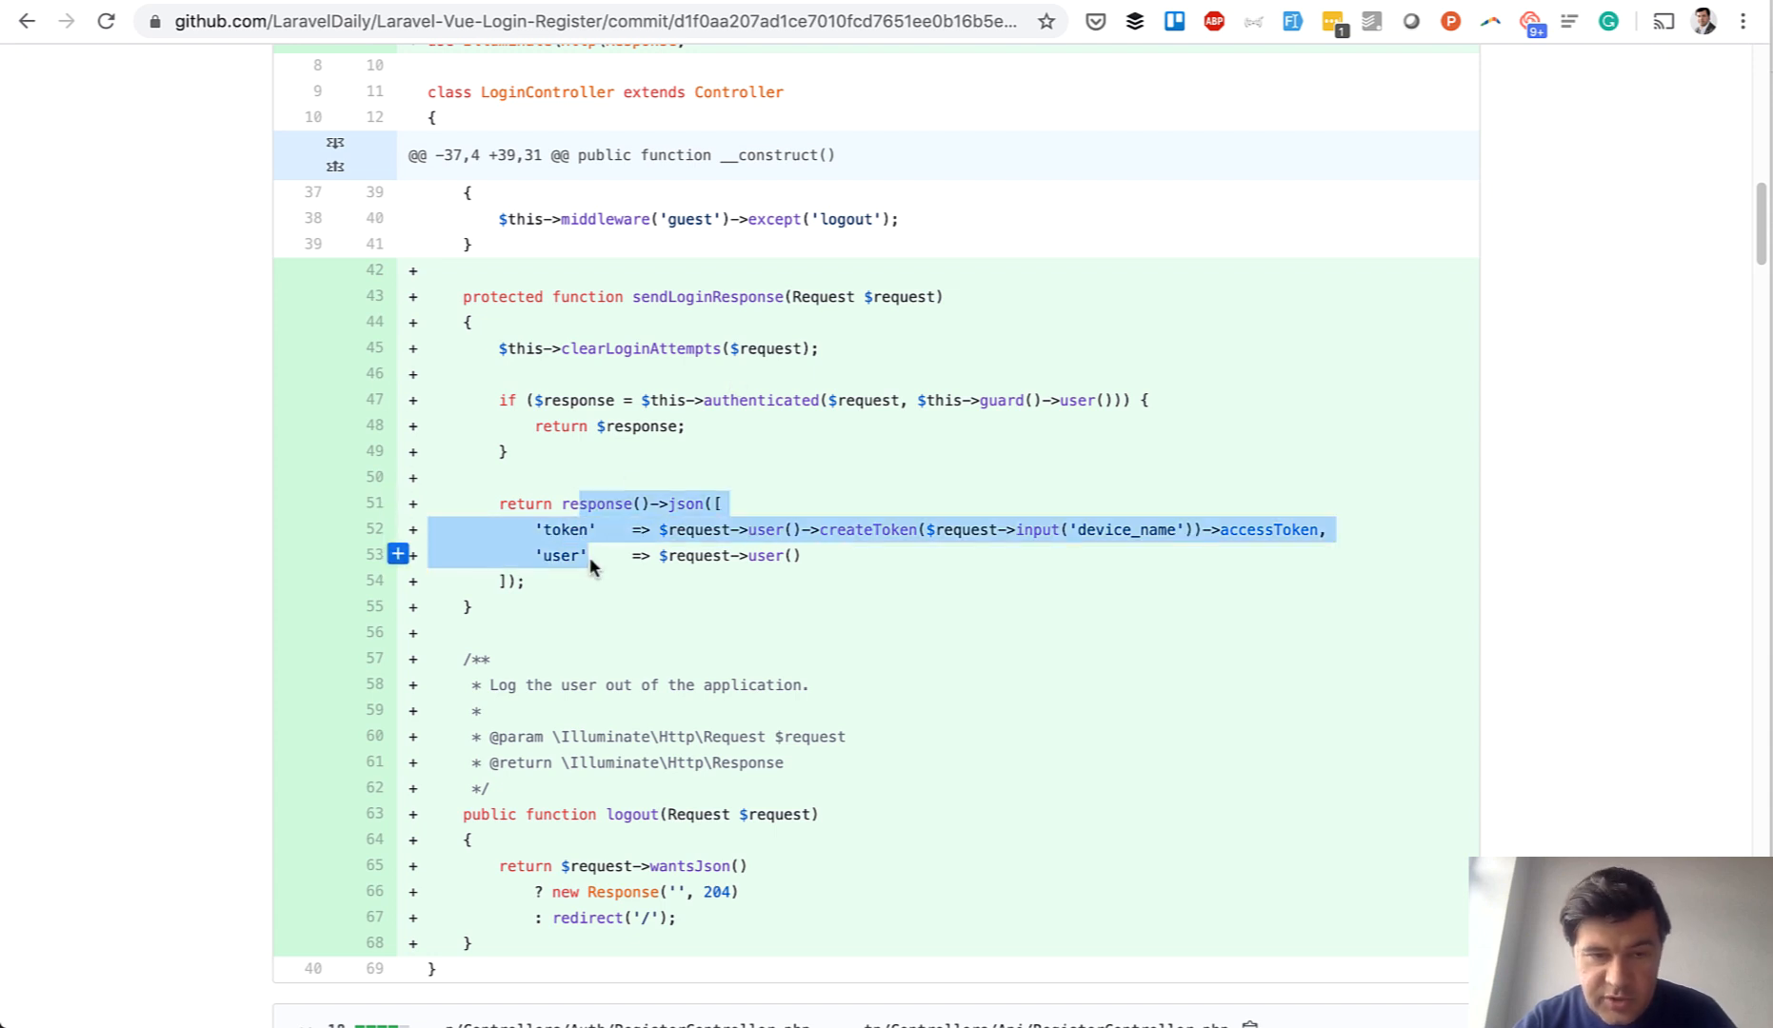
{"action": "scroll", "scroll_direction": "down", "scroll_amount": 3}
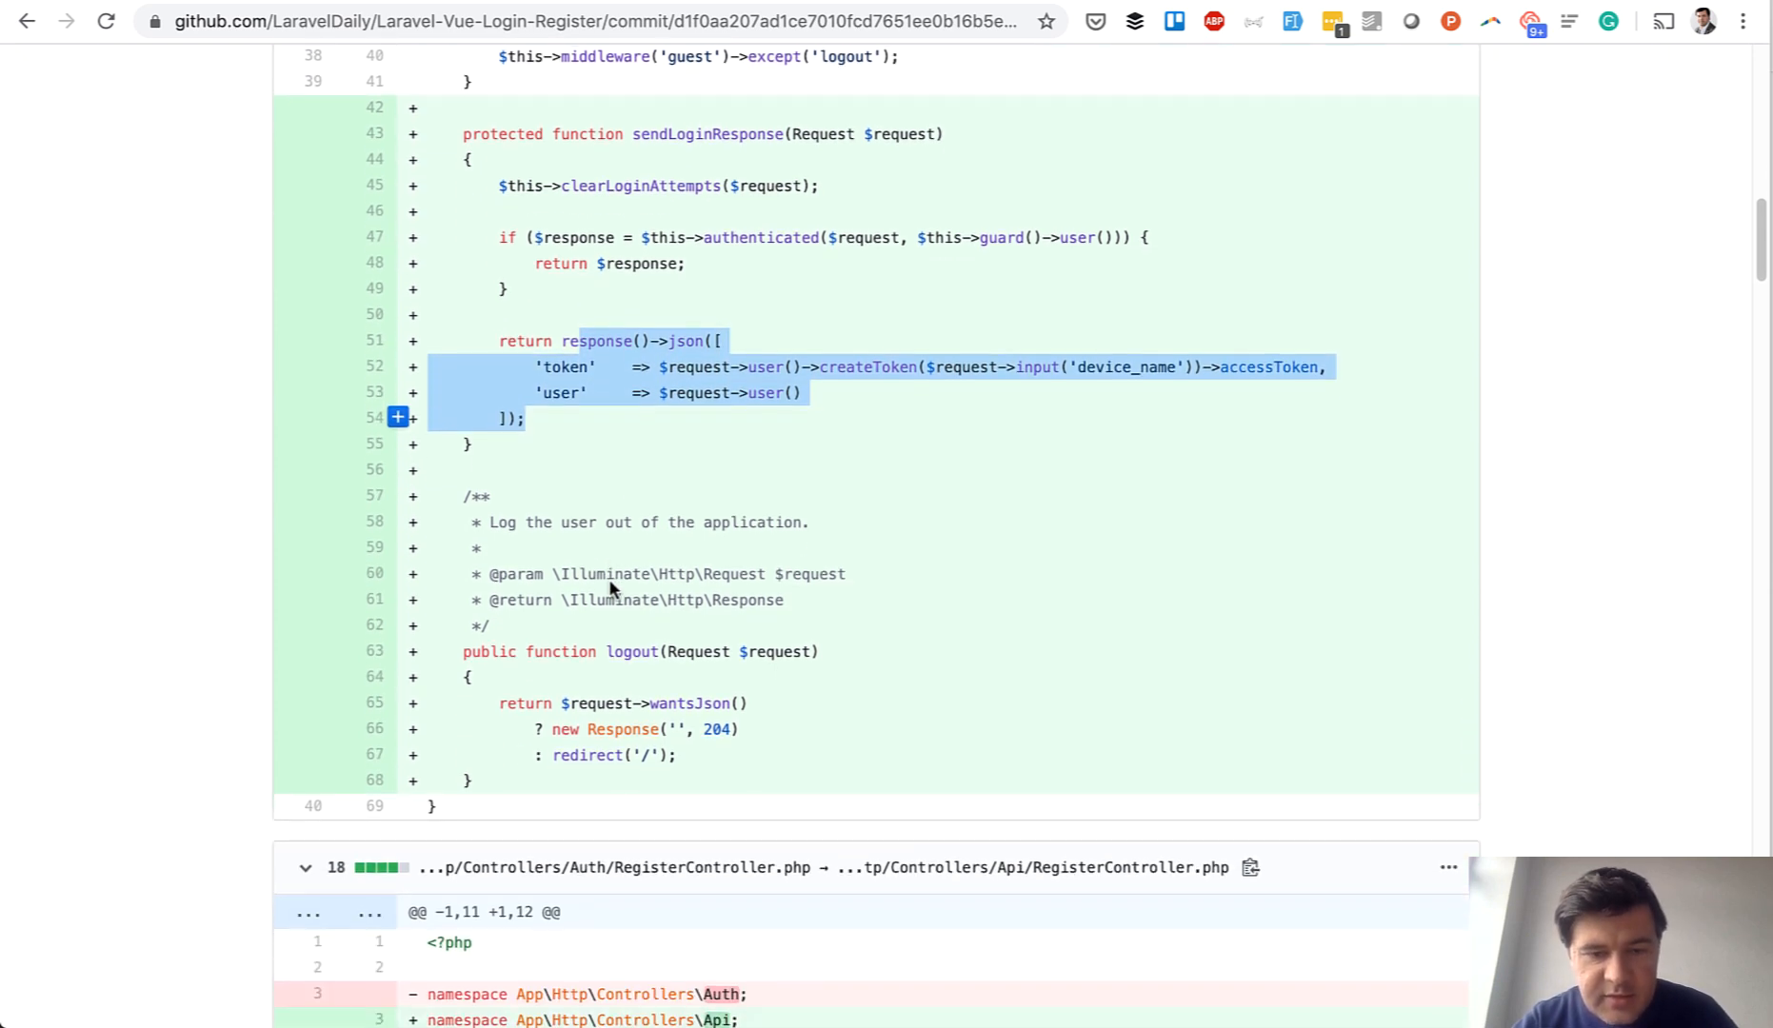
{"action": "scroll", "scroll_direction": "down", "scroll_amount": 3}
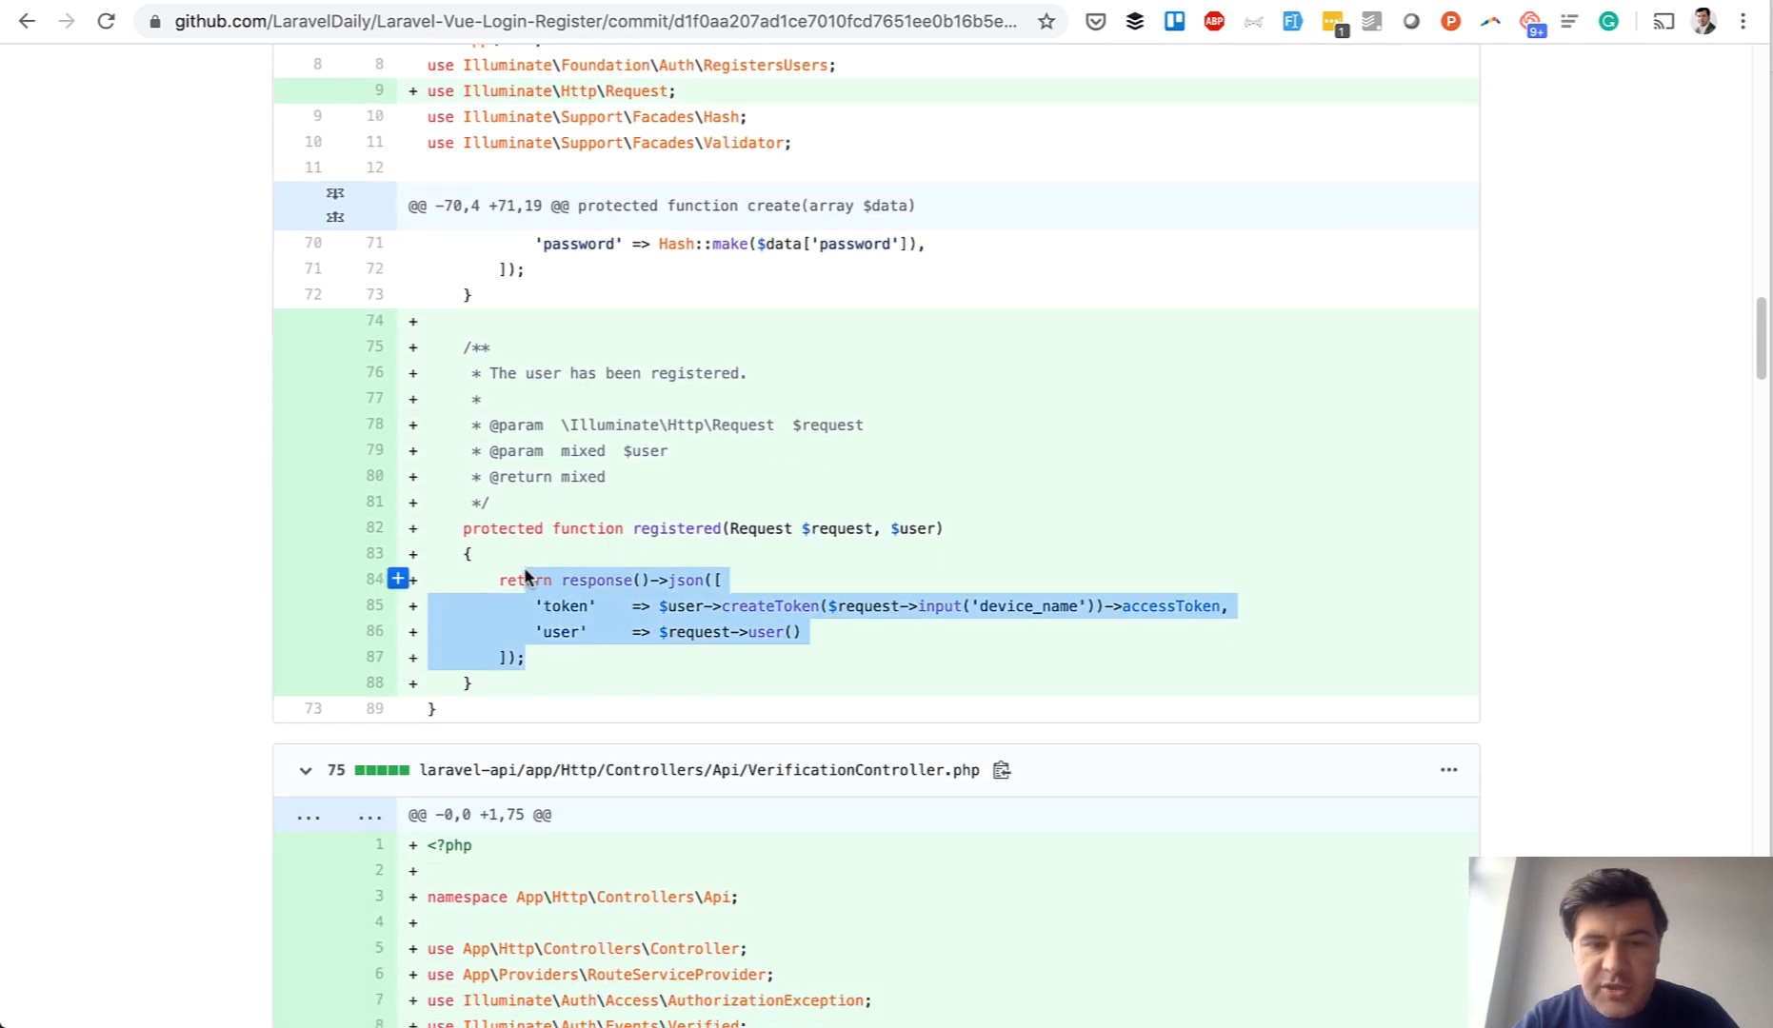
{"action": "scroll", "scroll_direction": "down", "scroll_amount": 3}
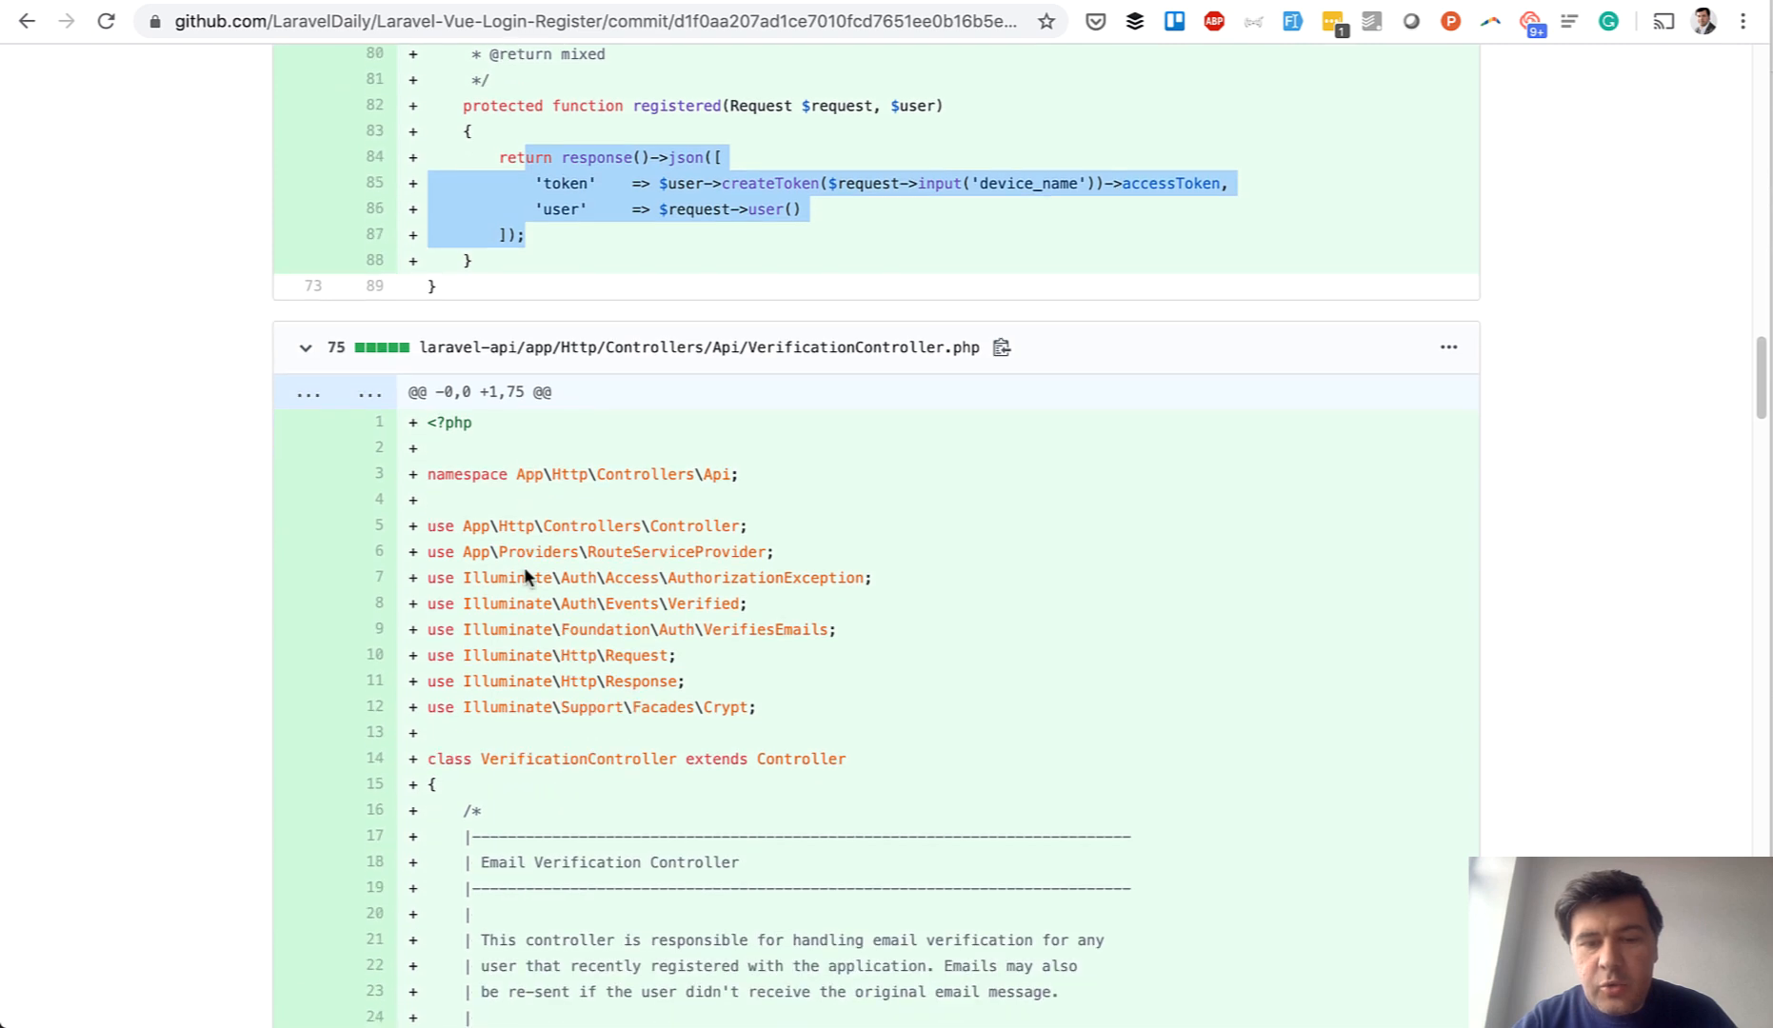
{"action": "scroll", "scroll_direction": "down", "scroll_amount": 3}
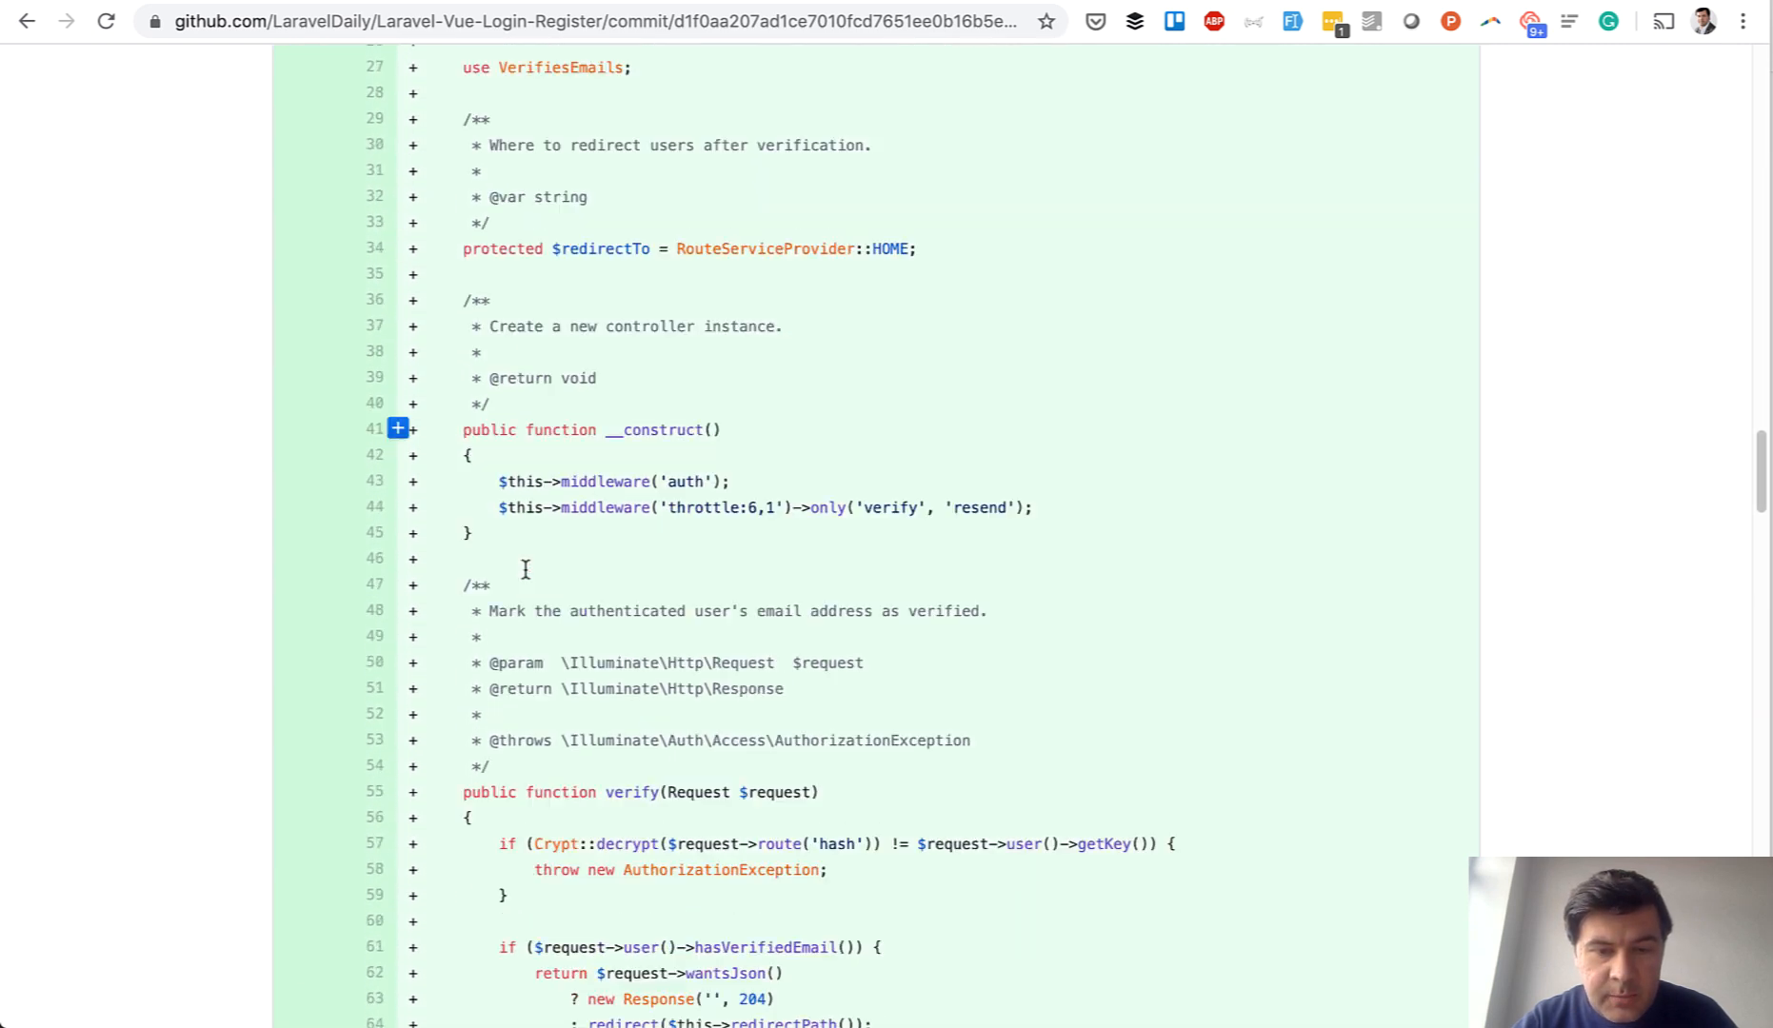
{"action": "scroll", "scroll_direction": "down", "scroll_amount": 3}
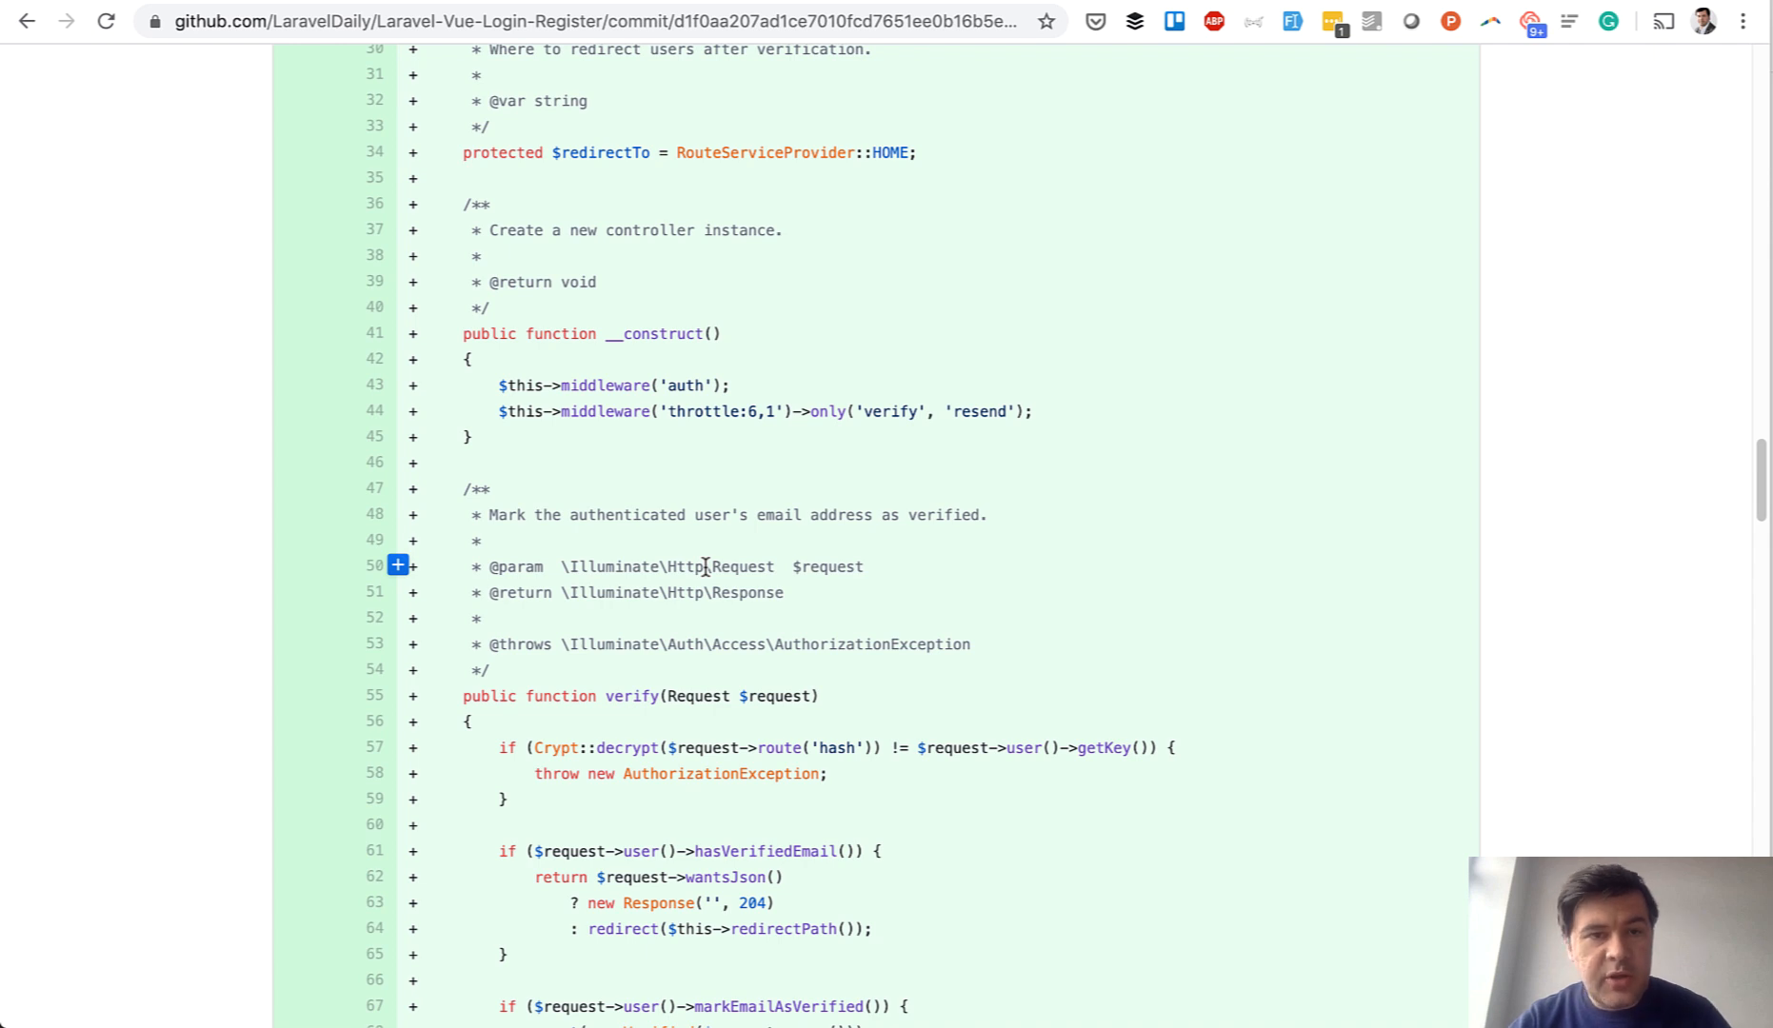
{"action": "scroll", "scroll_direction": "down", "scroll_amount": 3}
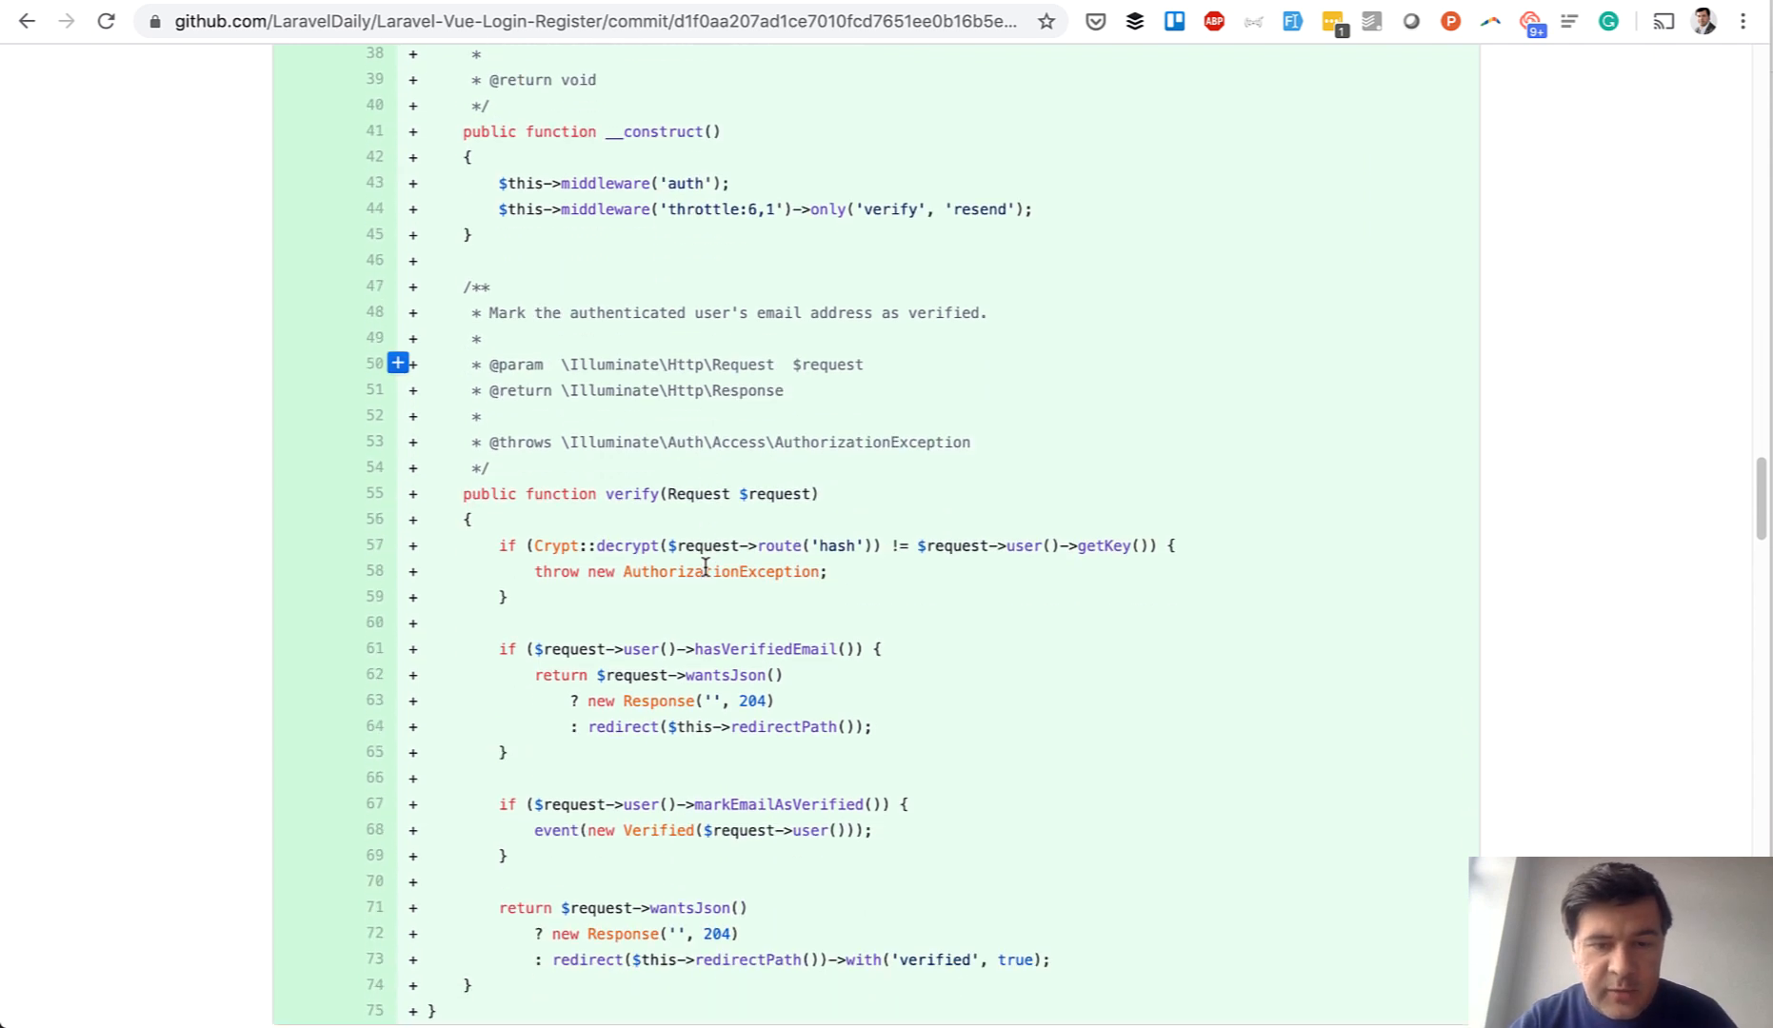
{"action": "scroll", "scroll_direction": "down", "scroll_amount": 3}
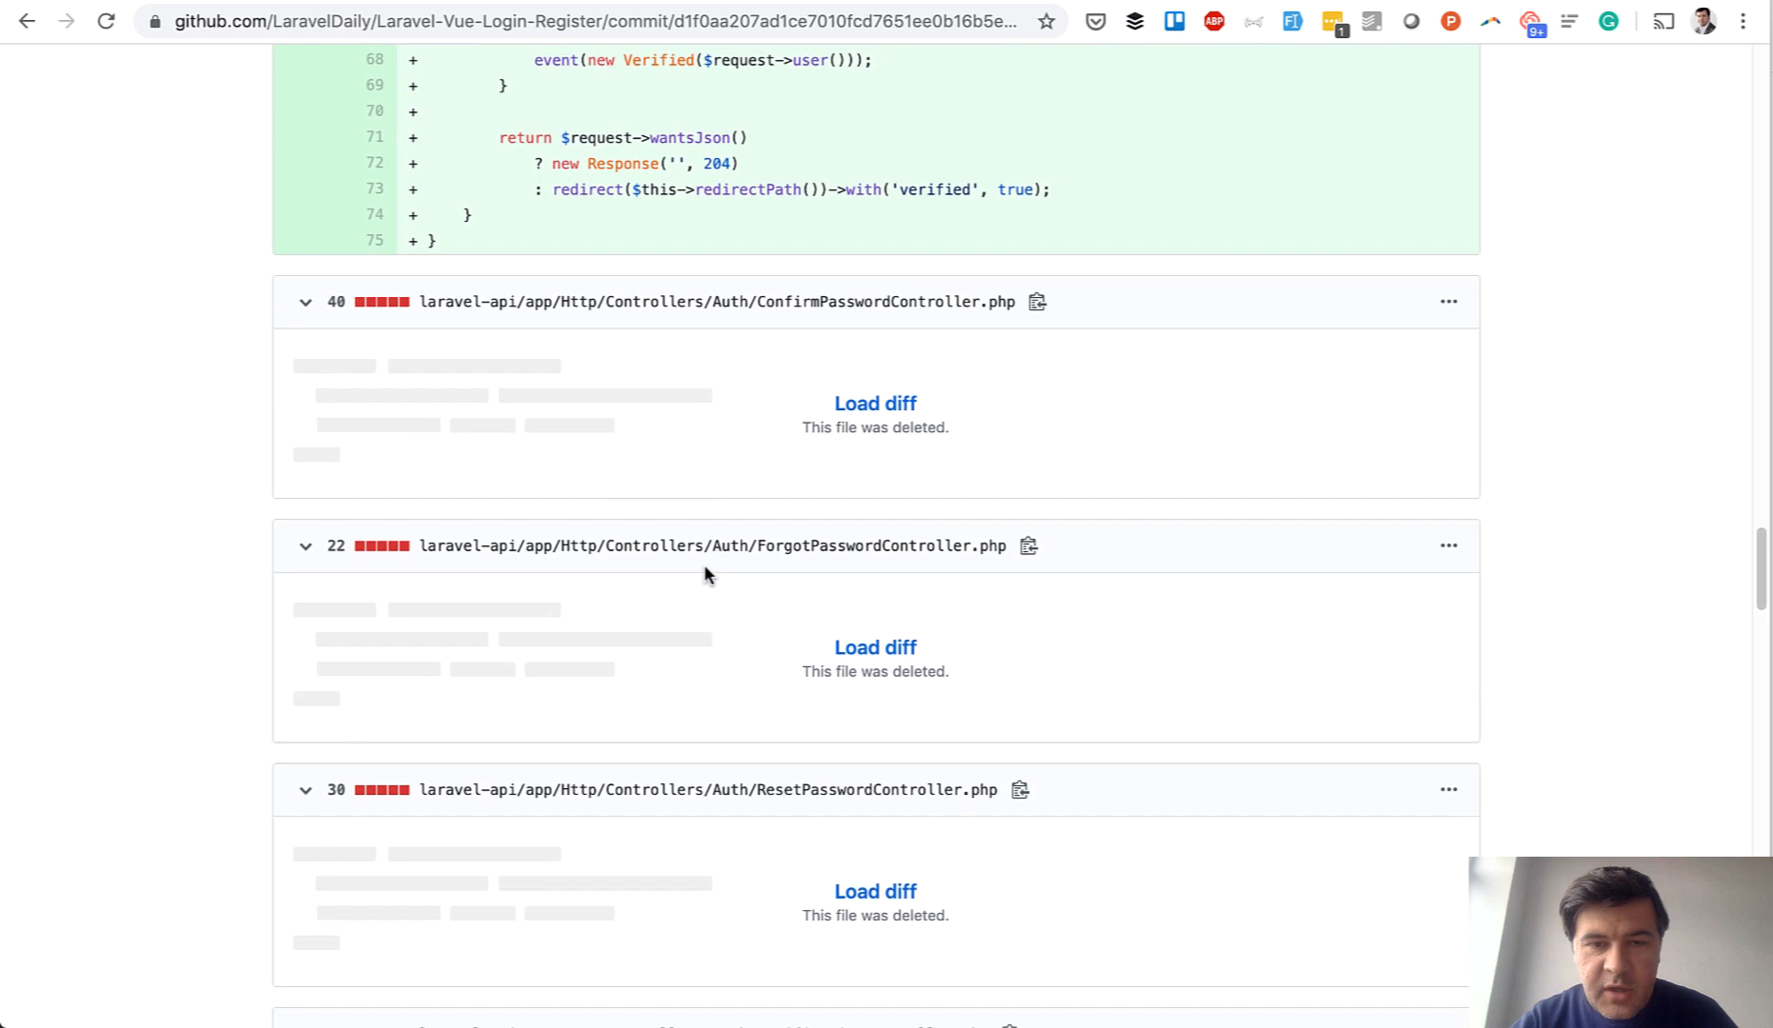
{"action": "scroll", "scroll_direction": "down", "scroll_amount": 3}
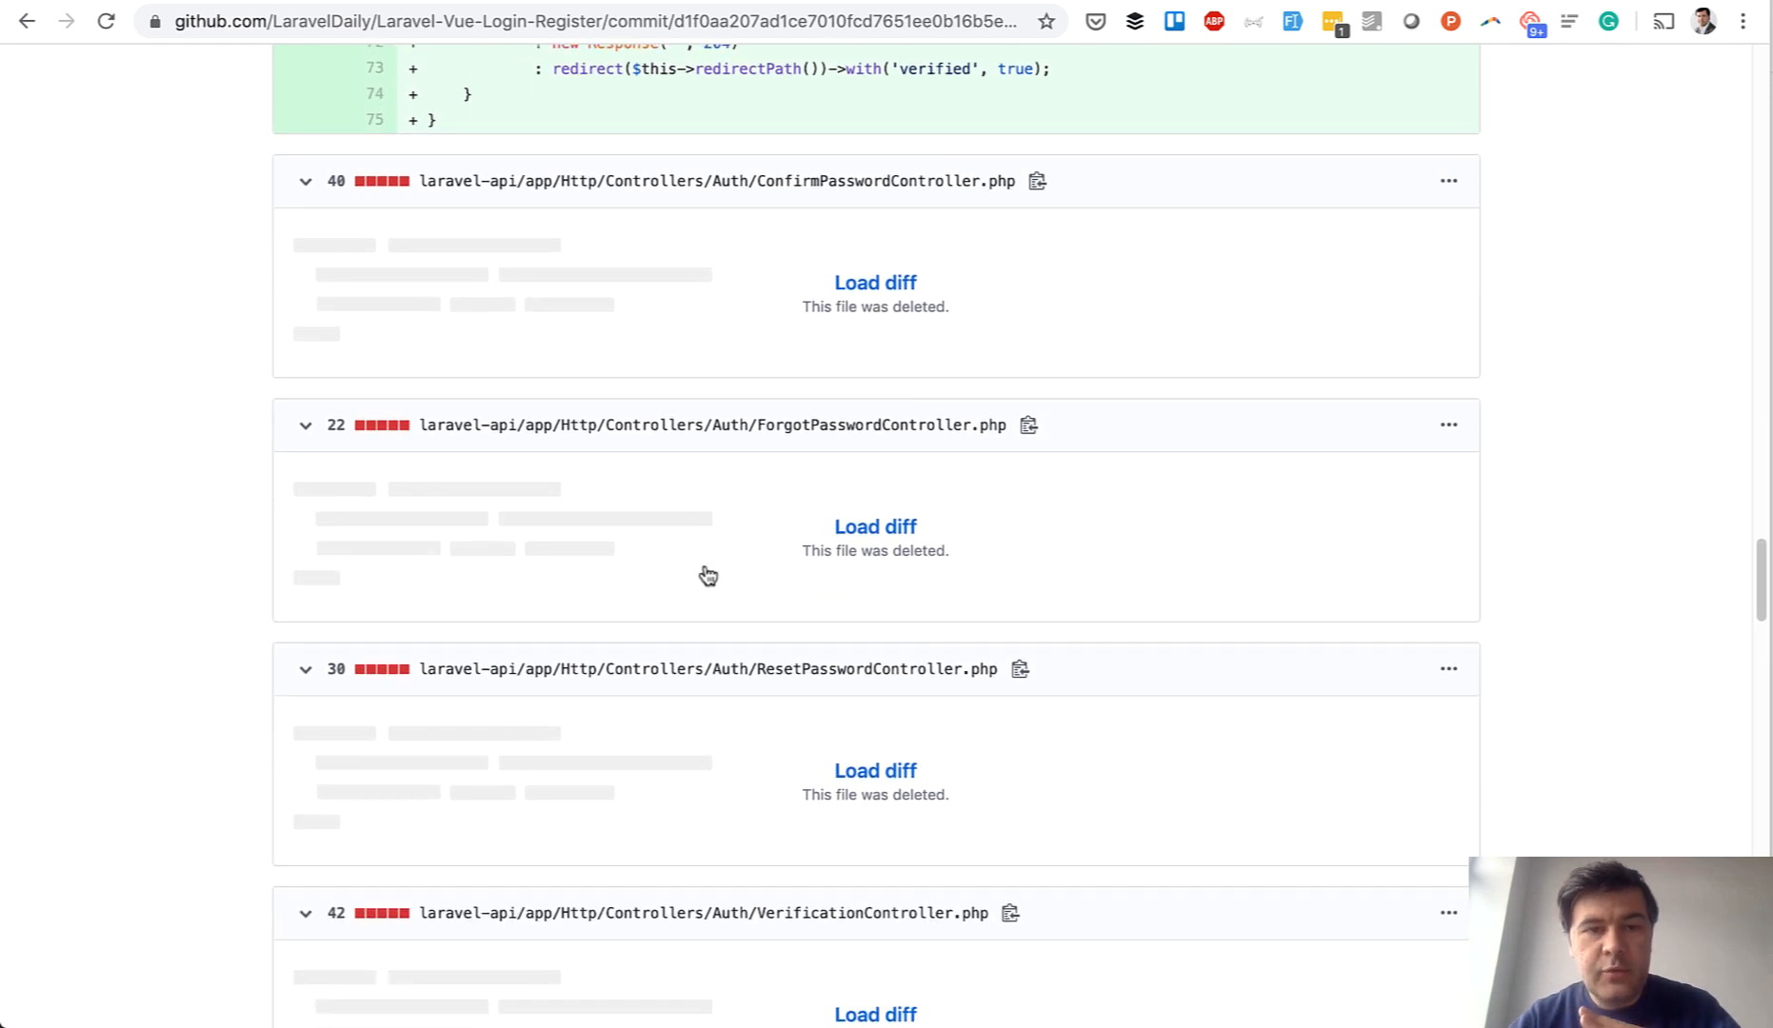
{"action": "mouse_move", "coordinate": [711, 552]}
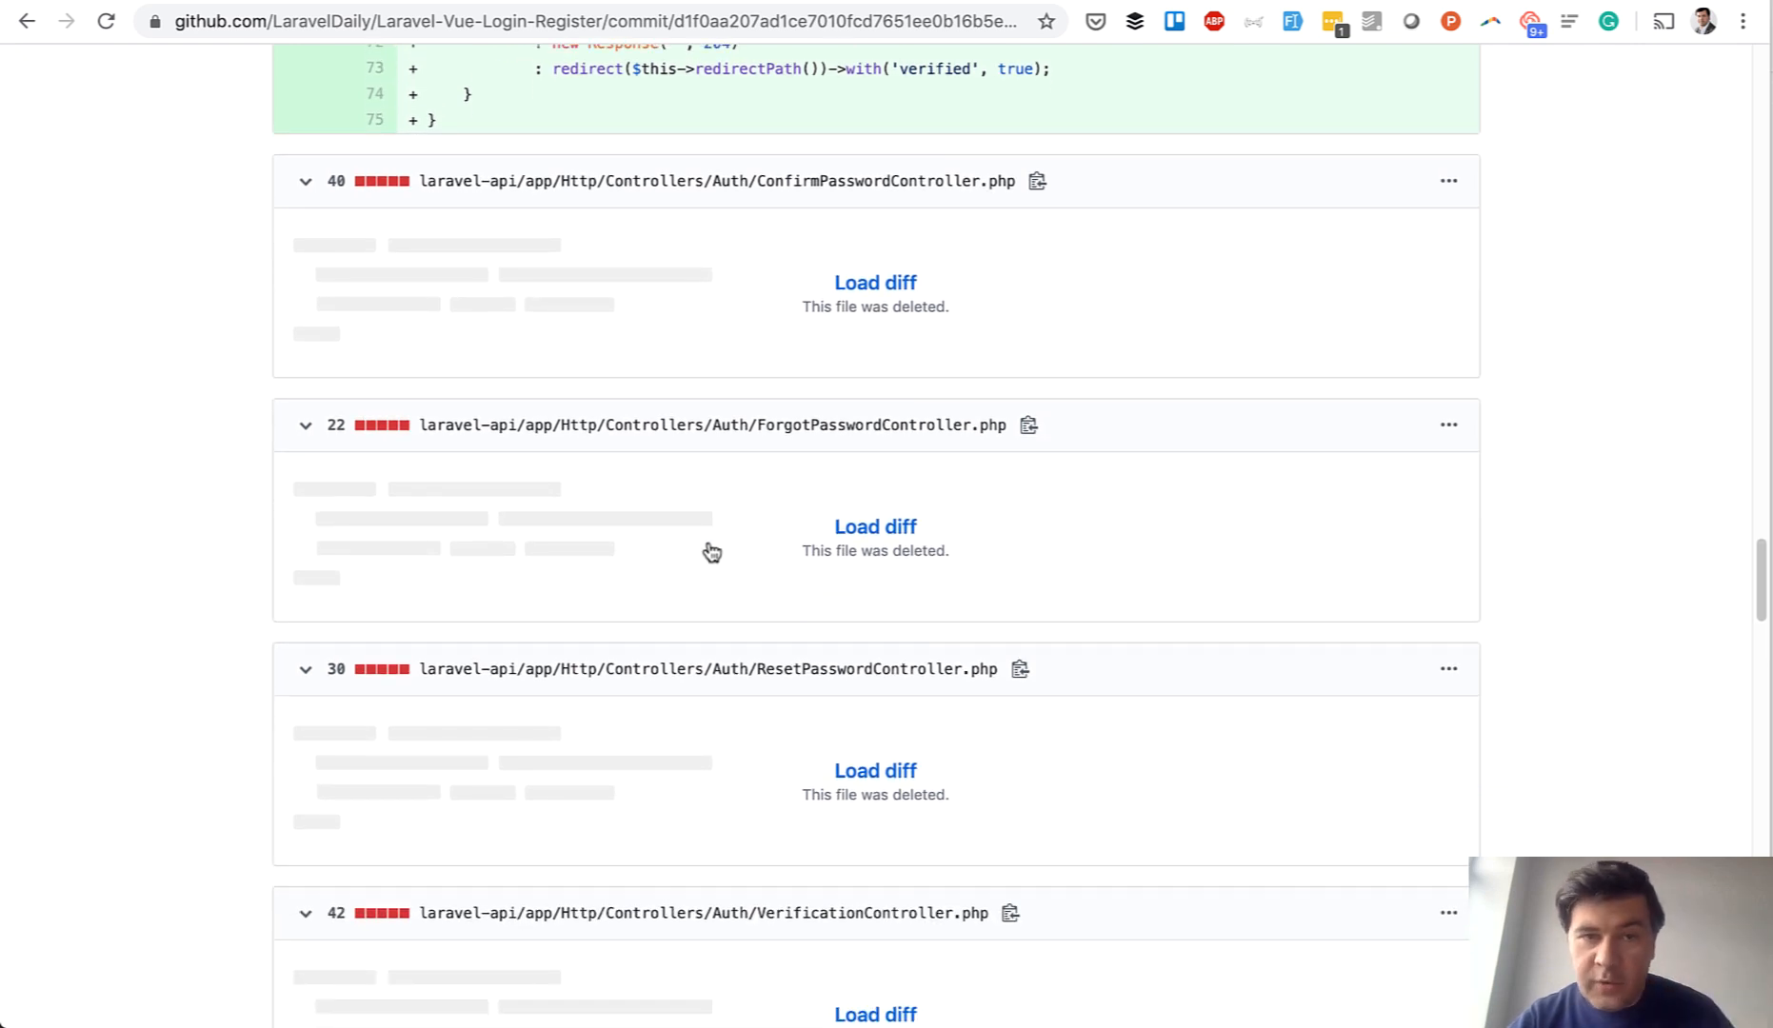
{"action": "scroll", "scroll_direction": "down", "scroll_amount": 3}
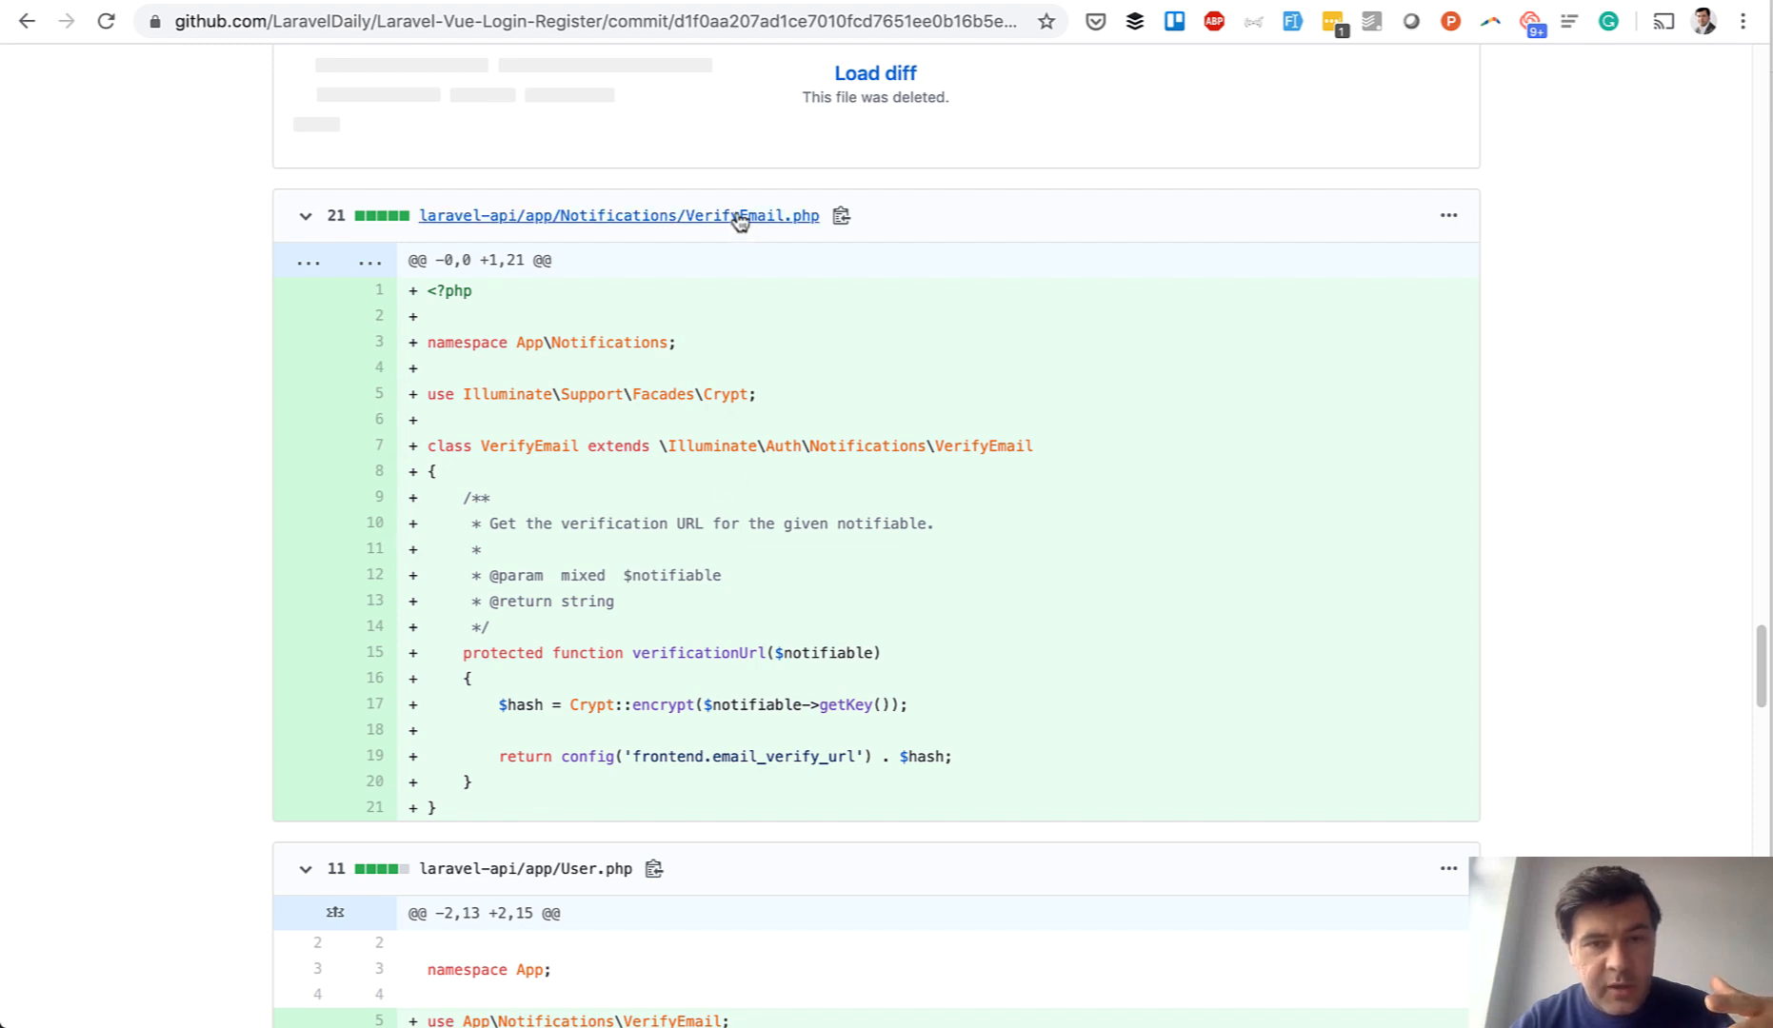
{"action": "mouse_move", "coordinate": [645, 600]}
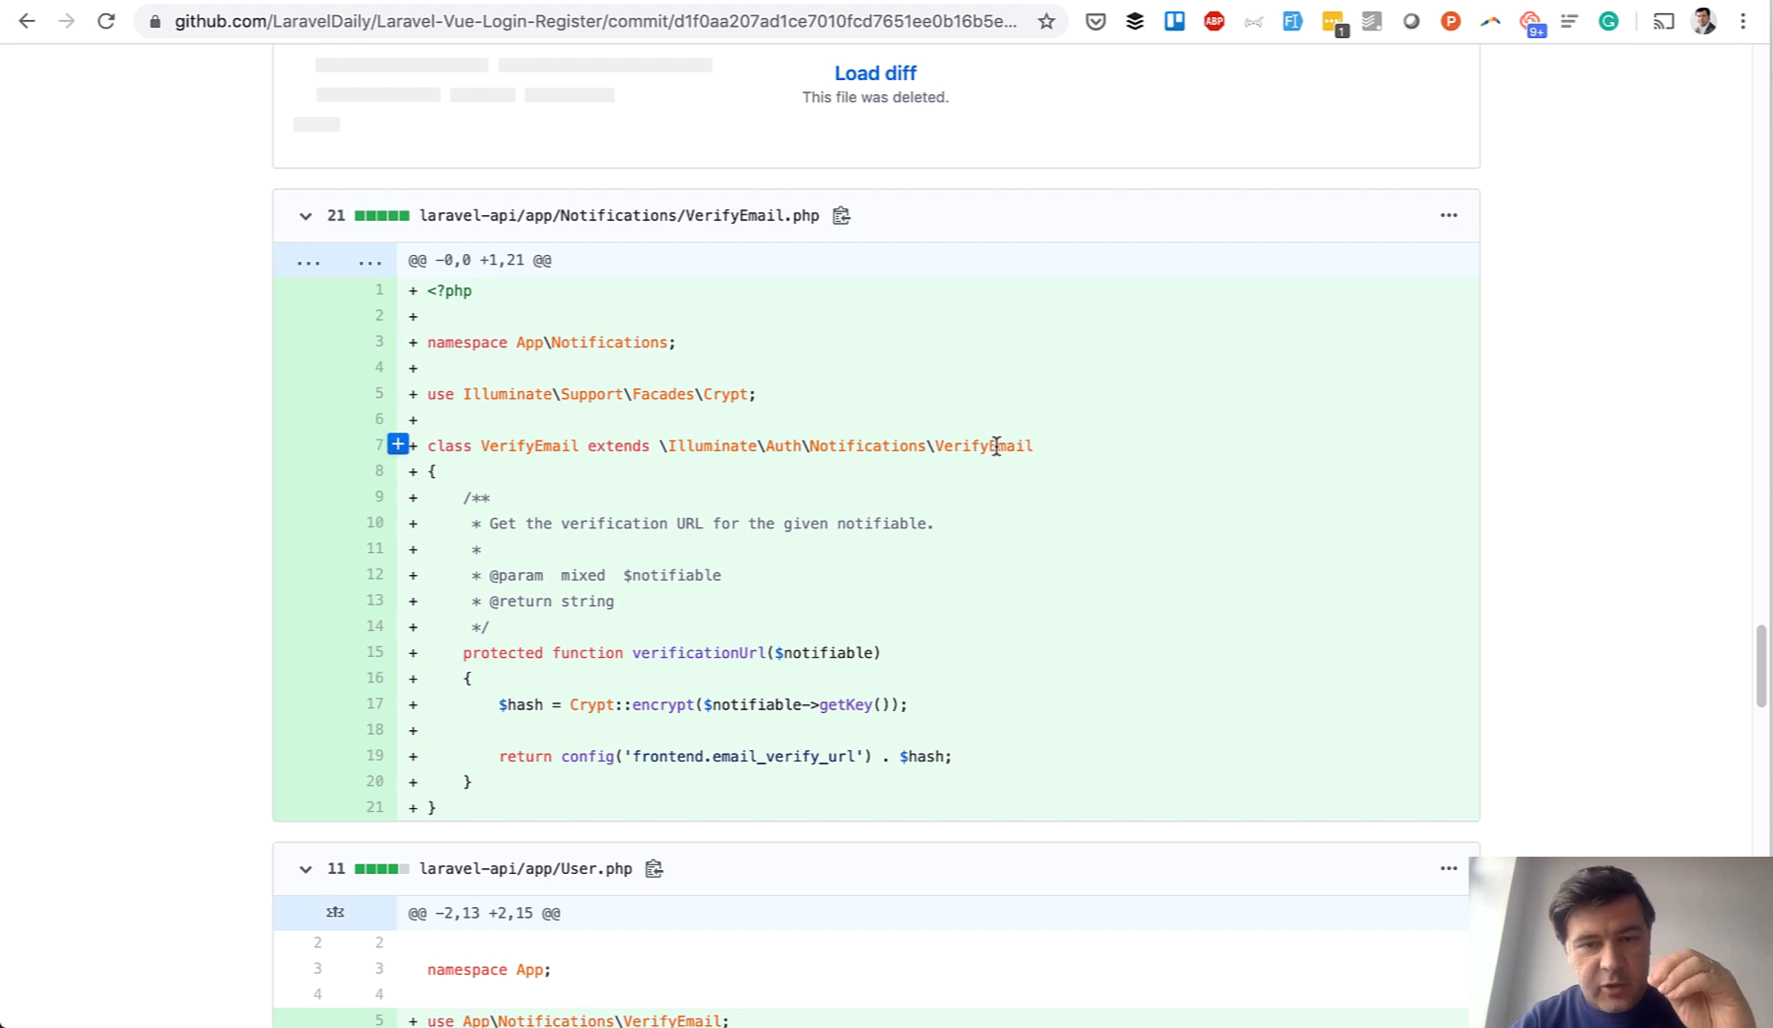
{"action": "scroll", "scroll_direction": "down", "scroll_amount": 3}
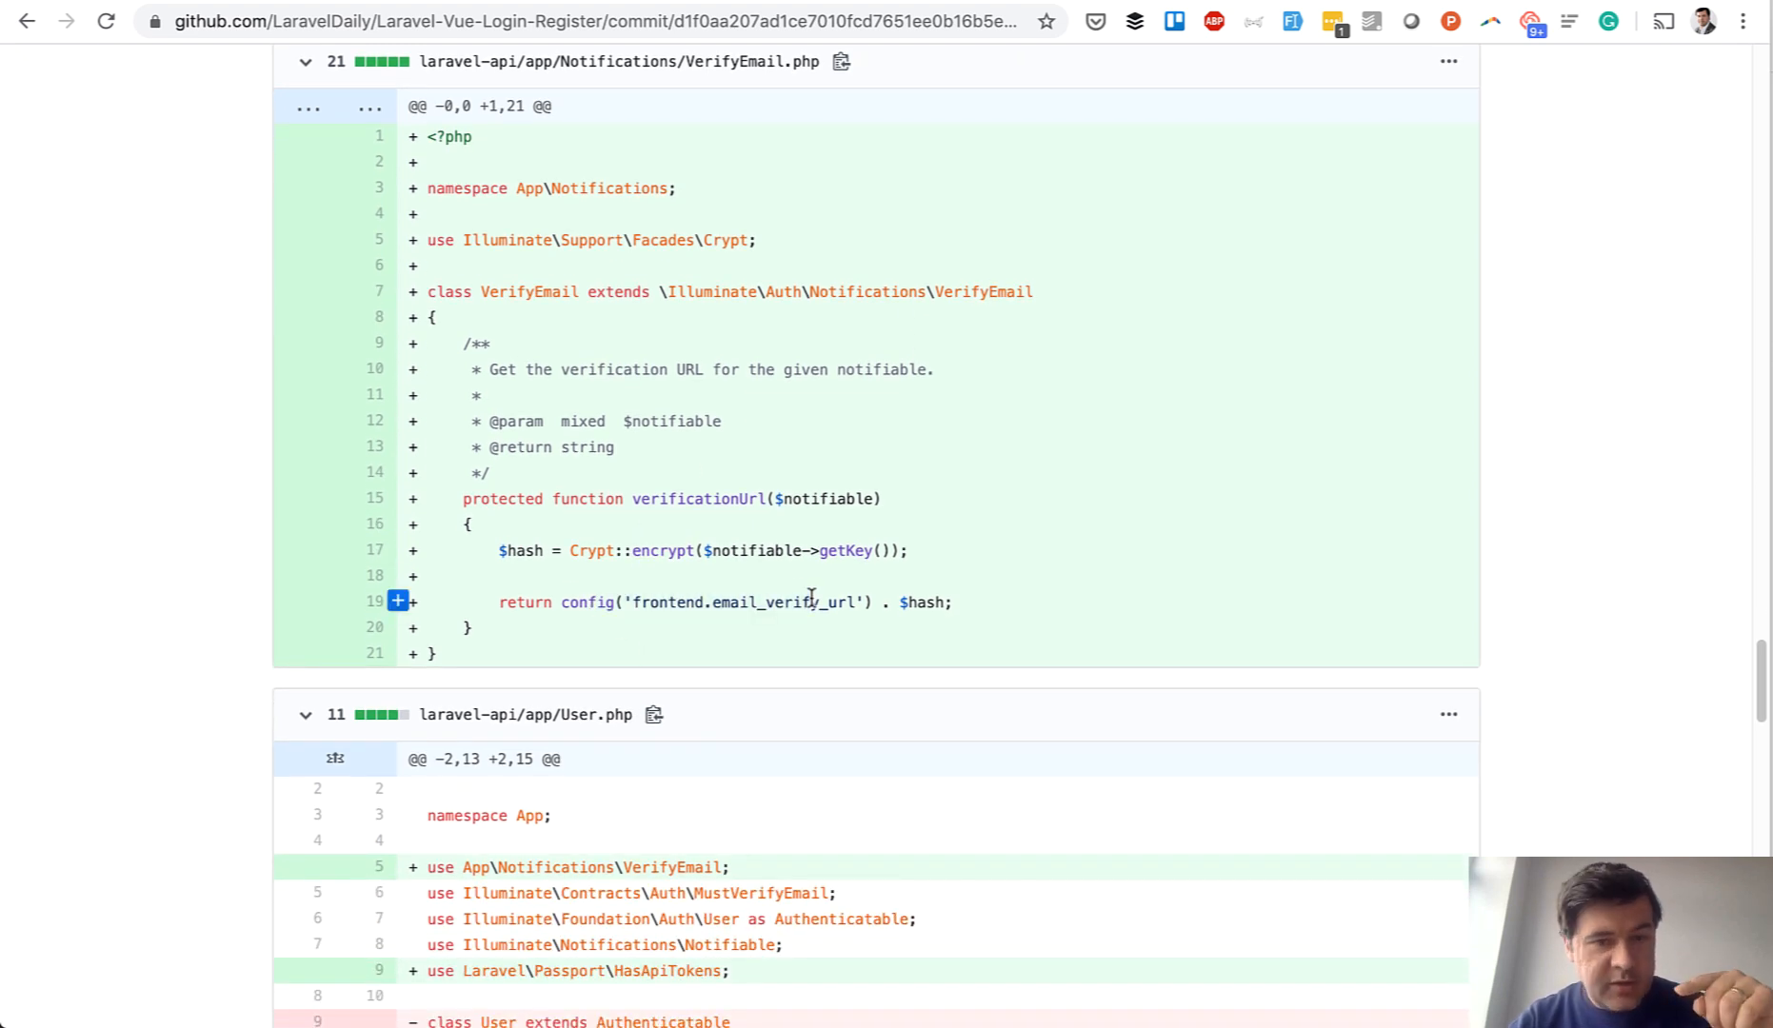
{"action": "scroll", "scroll_direction": "down", "scroll_amount": 3}
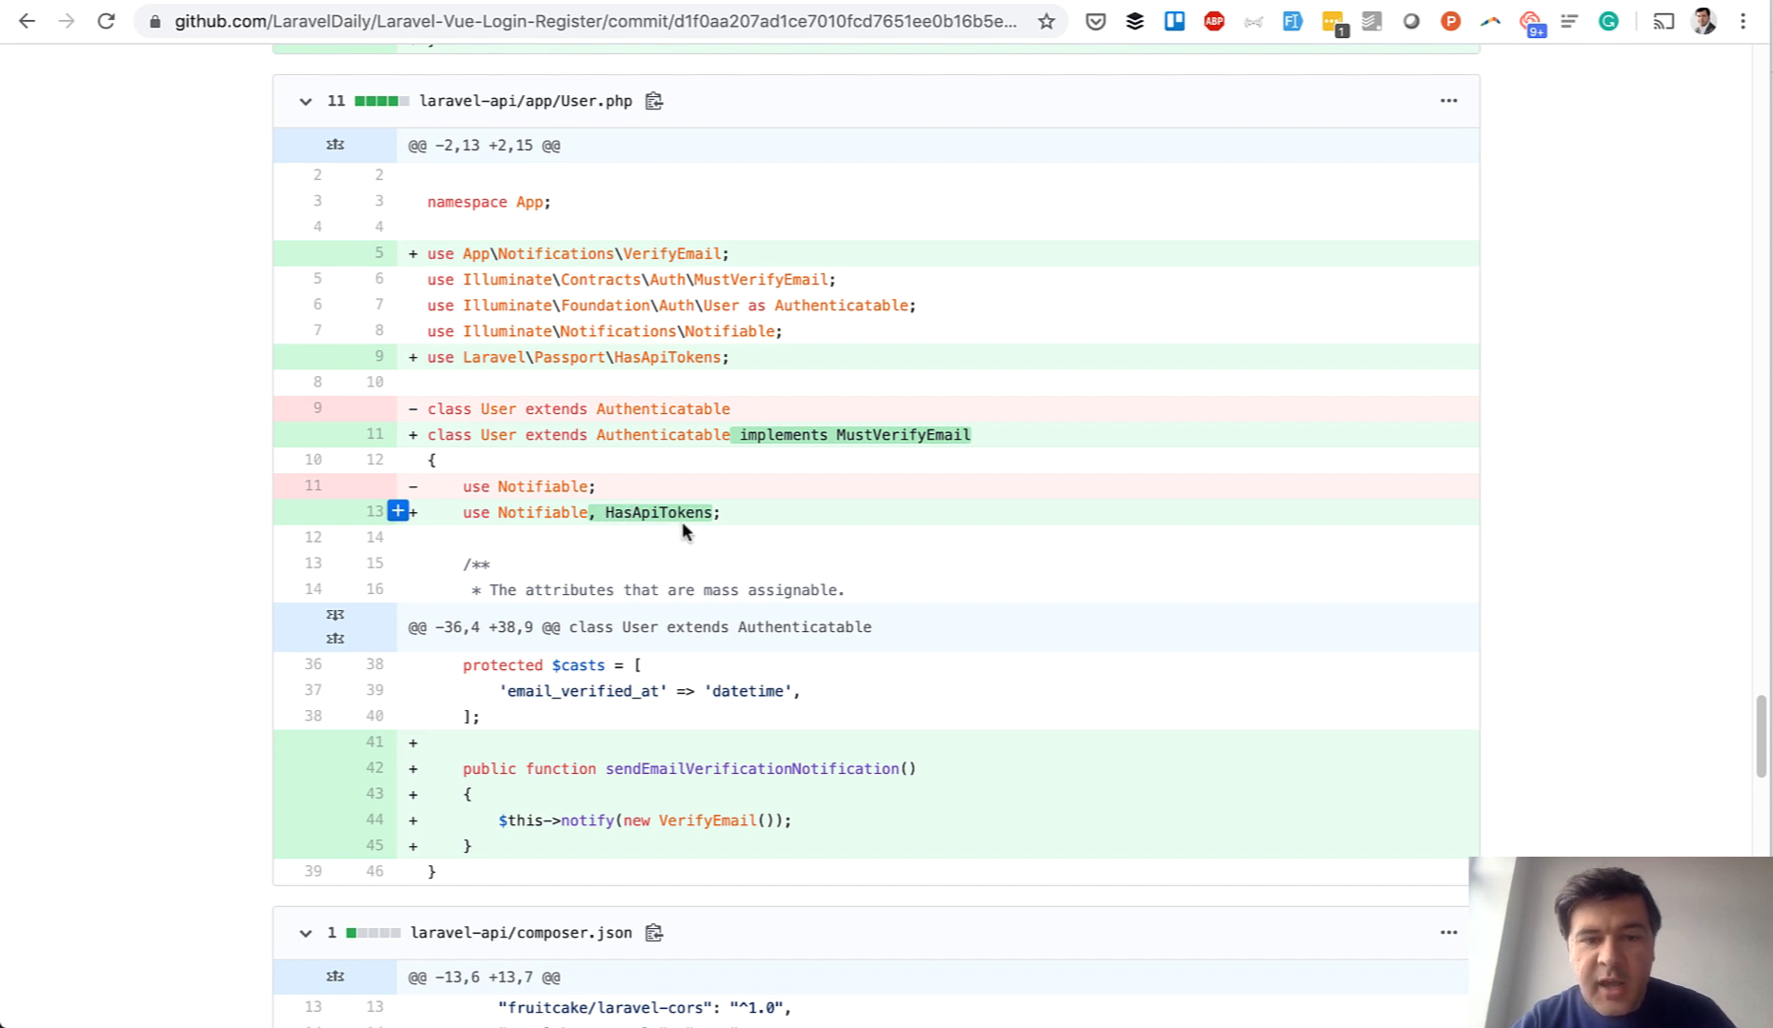
{"action": "scroll", "scroll_direction": "down", "scroll_amount": 3}
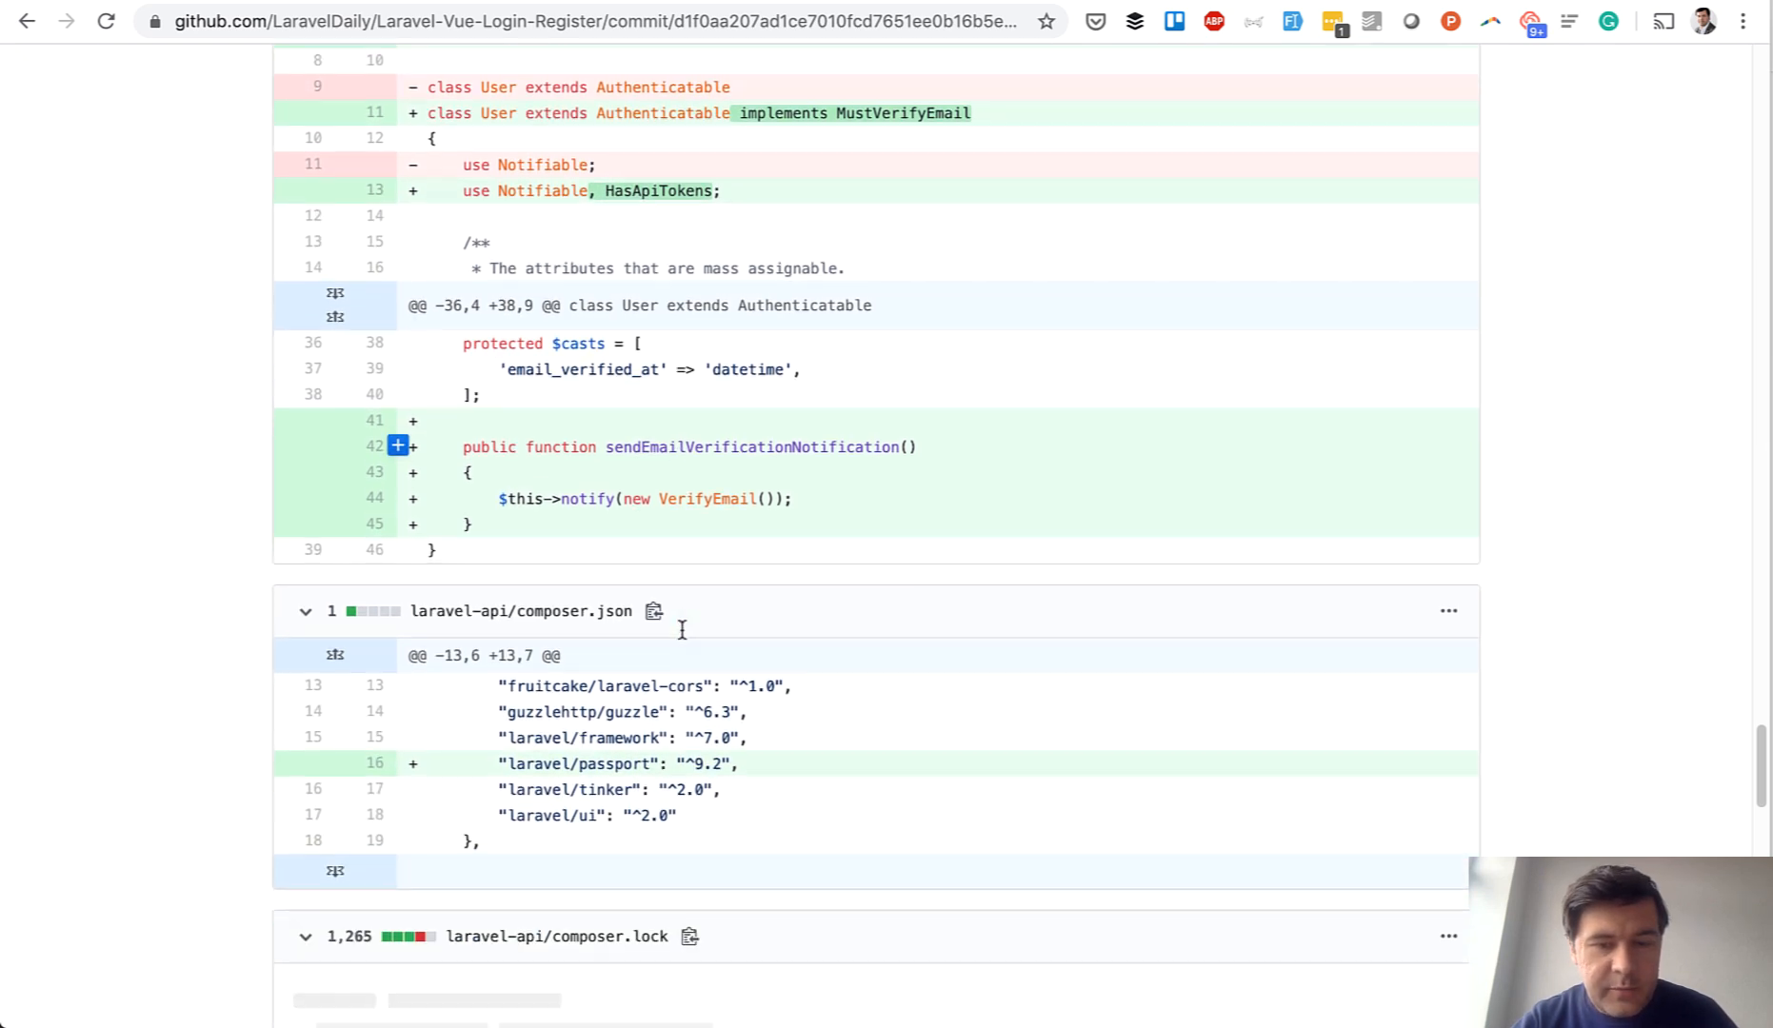
{"action": "scroll", "scroll_direction": "down", "scroll_amount": 3}
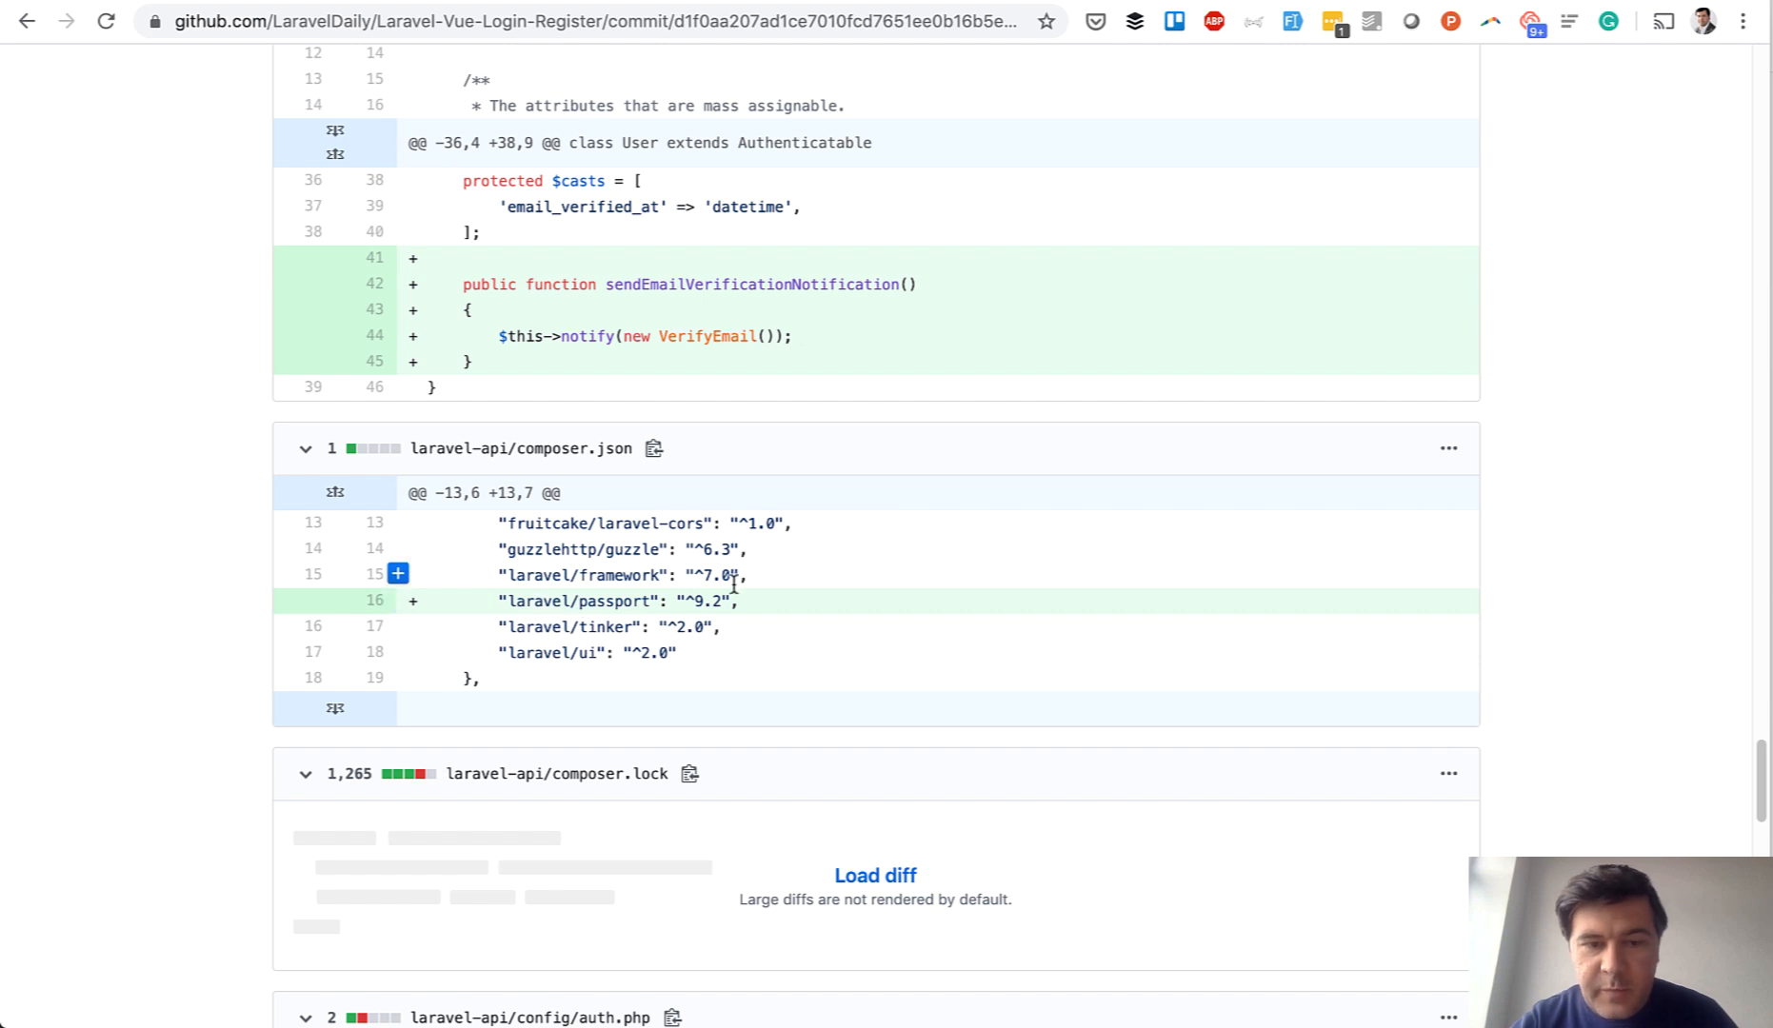
{"action": "scroll", "scroll_direction": "down", "scroll_amount": 3}
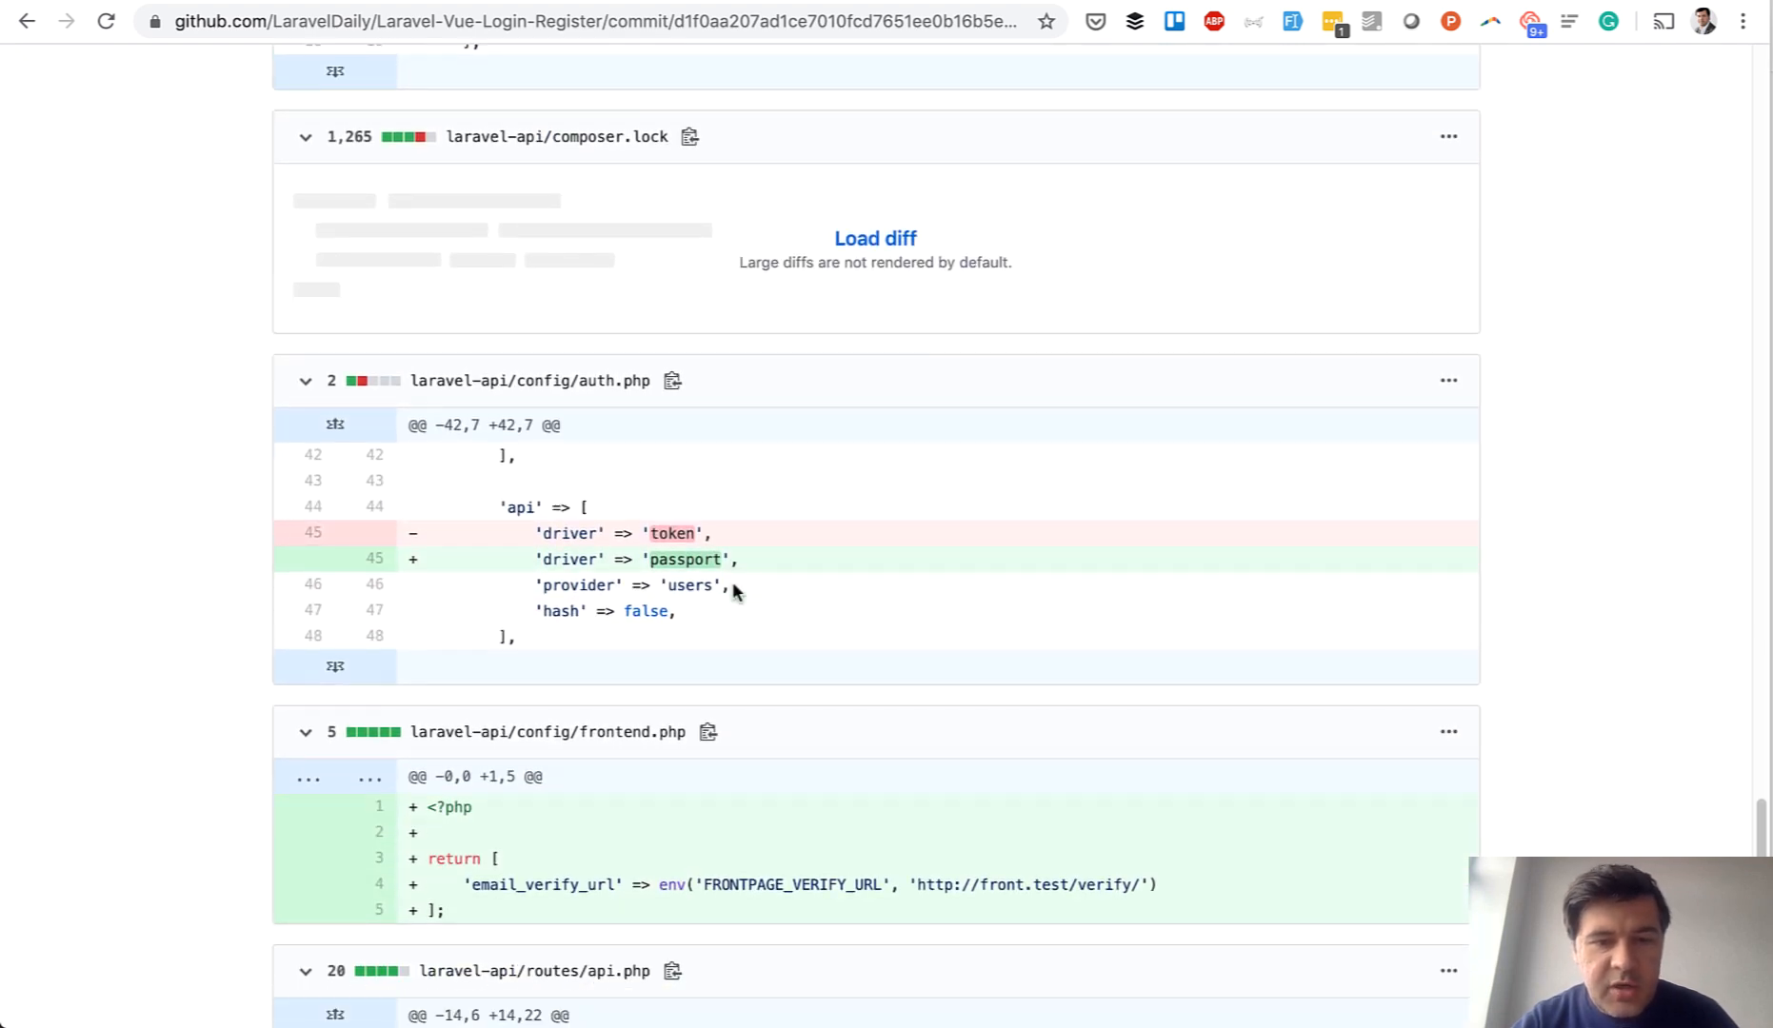
{"action": "scroll", "scroll_direction": "down", "scroll_amount": 3}
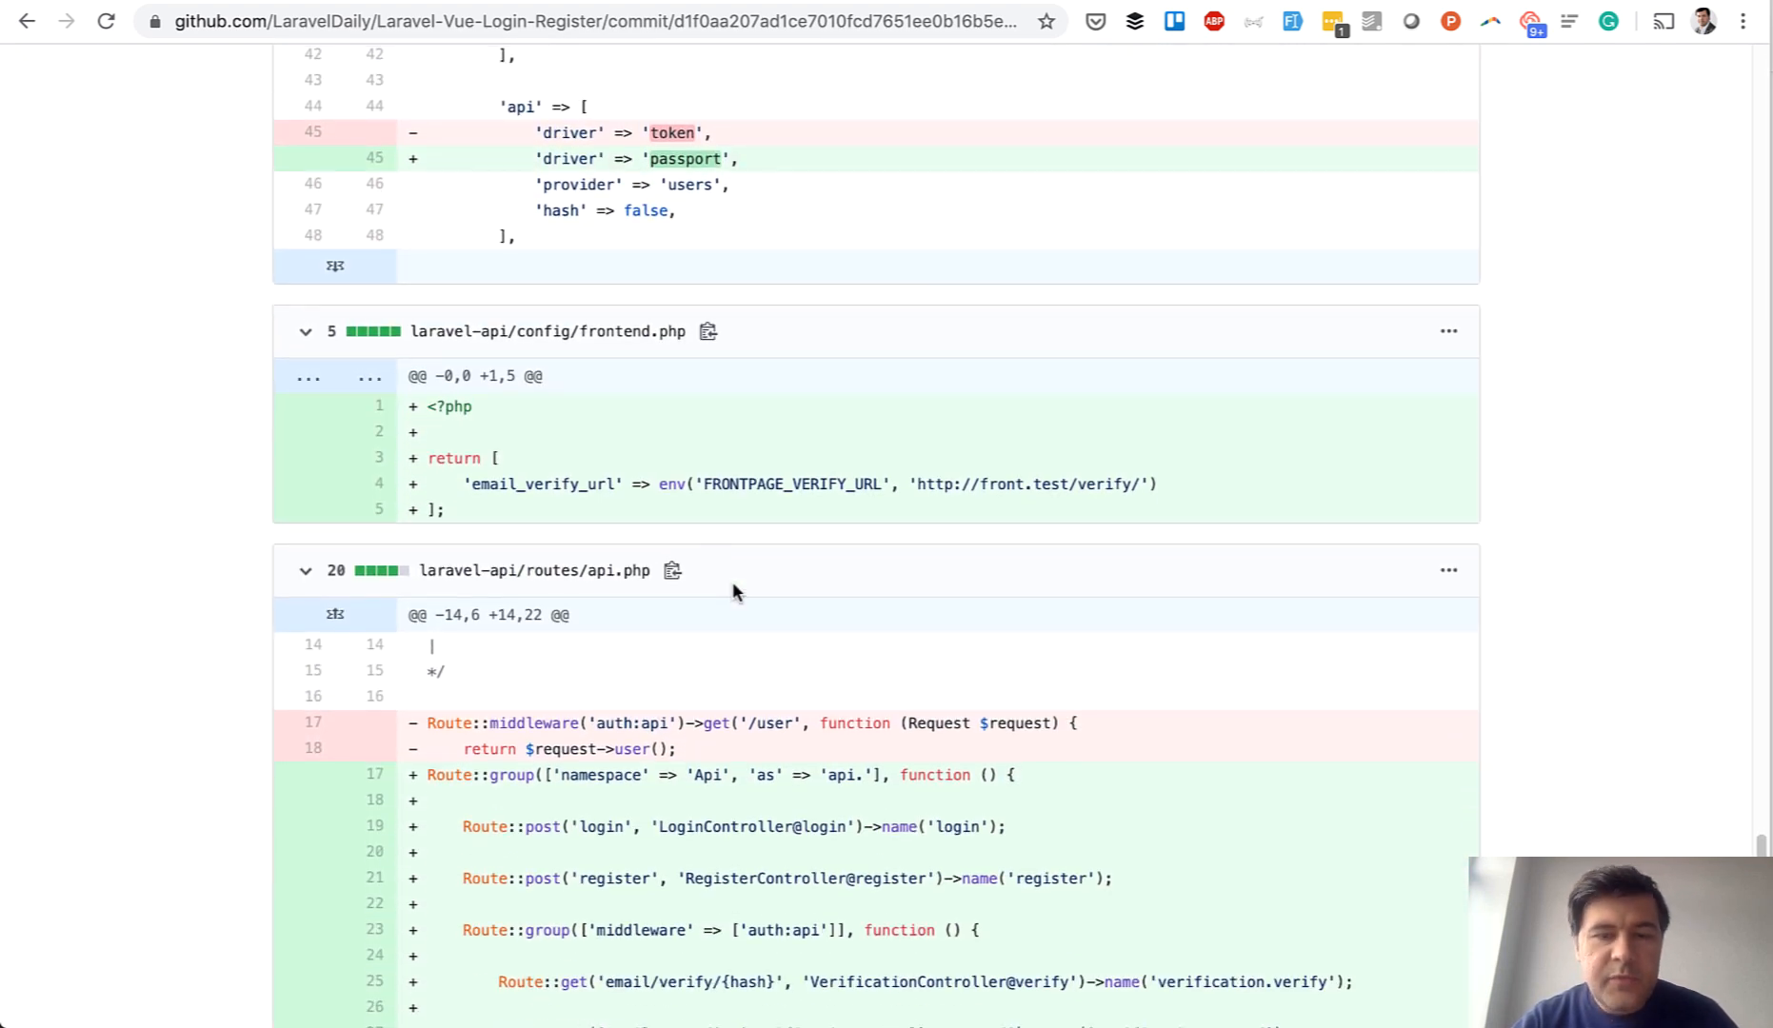
{"action": "scroll", "scroll_direction": "down", "scroll_amount": 3}
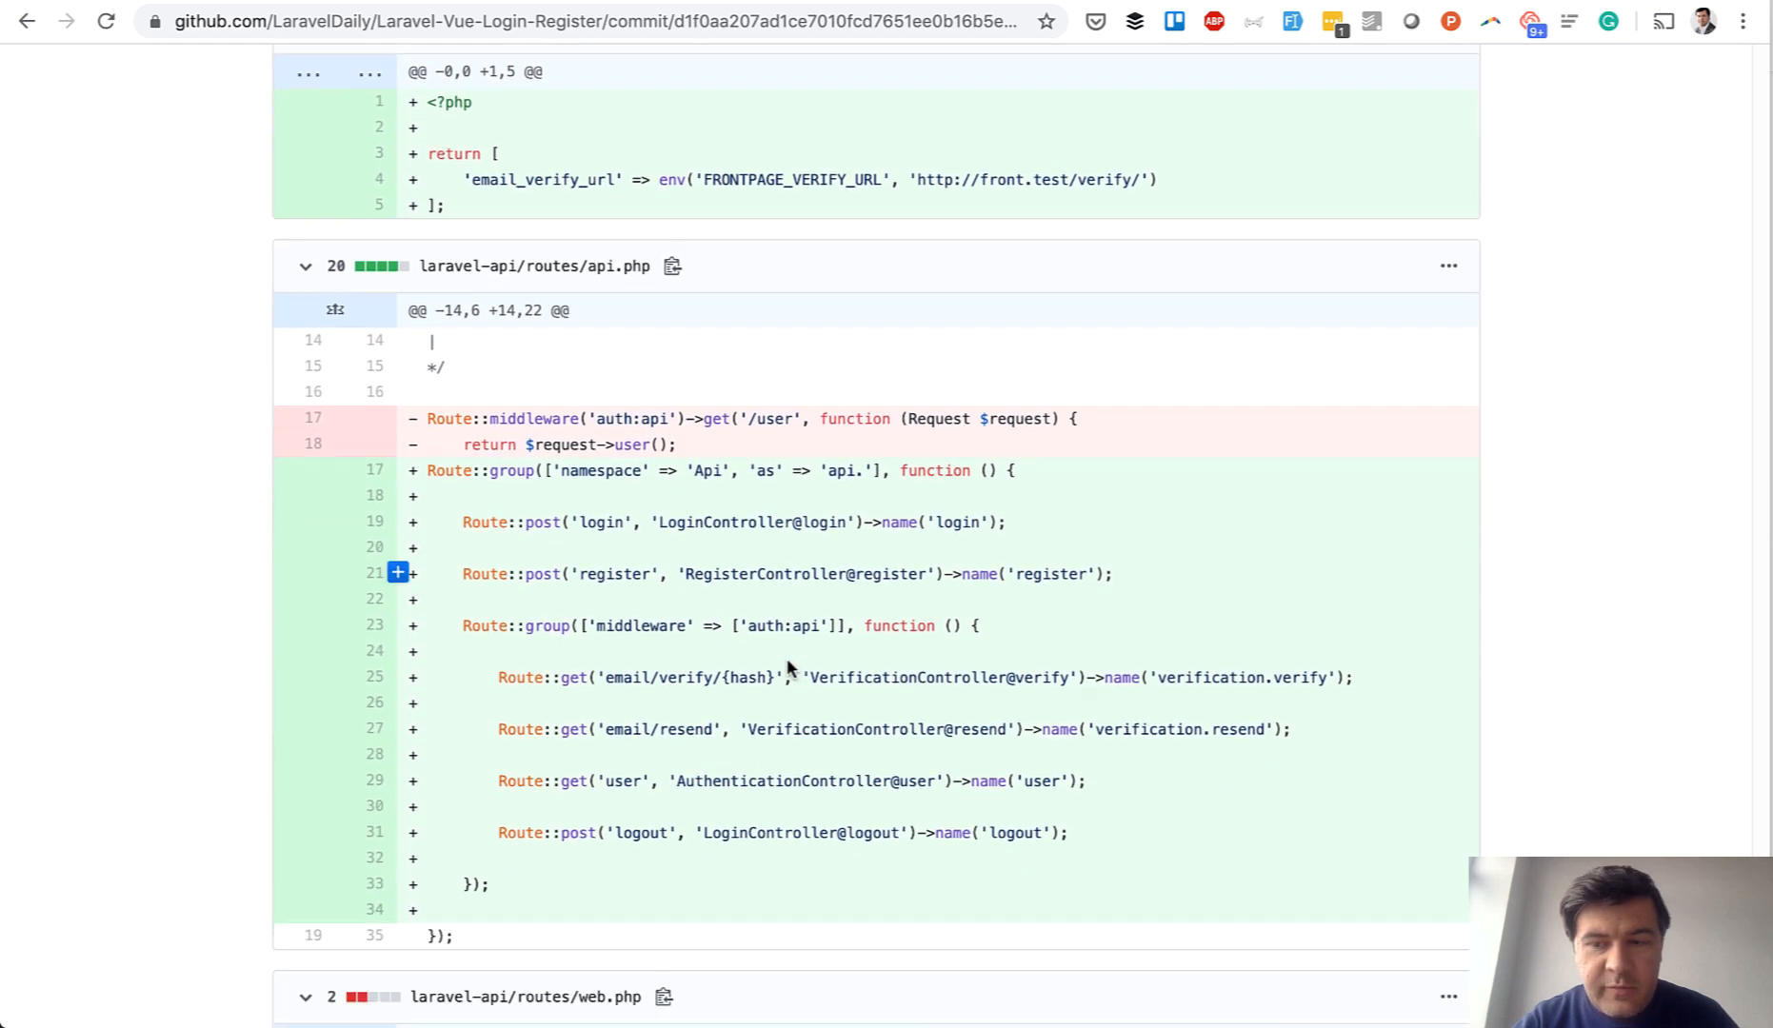
{"action": "scroll", "scroll_direction": "down", "scroll_amount": 3}
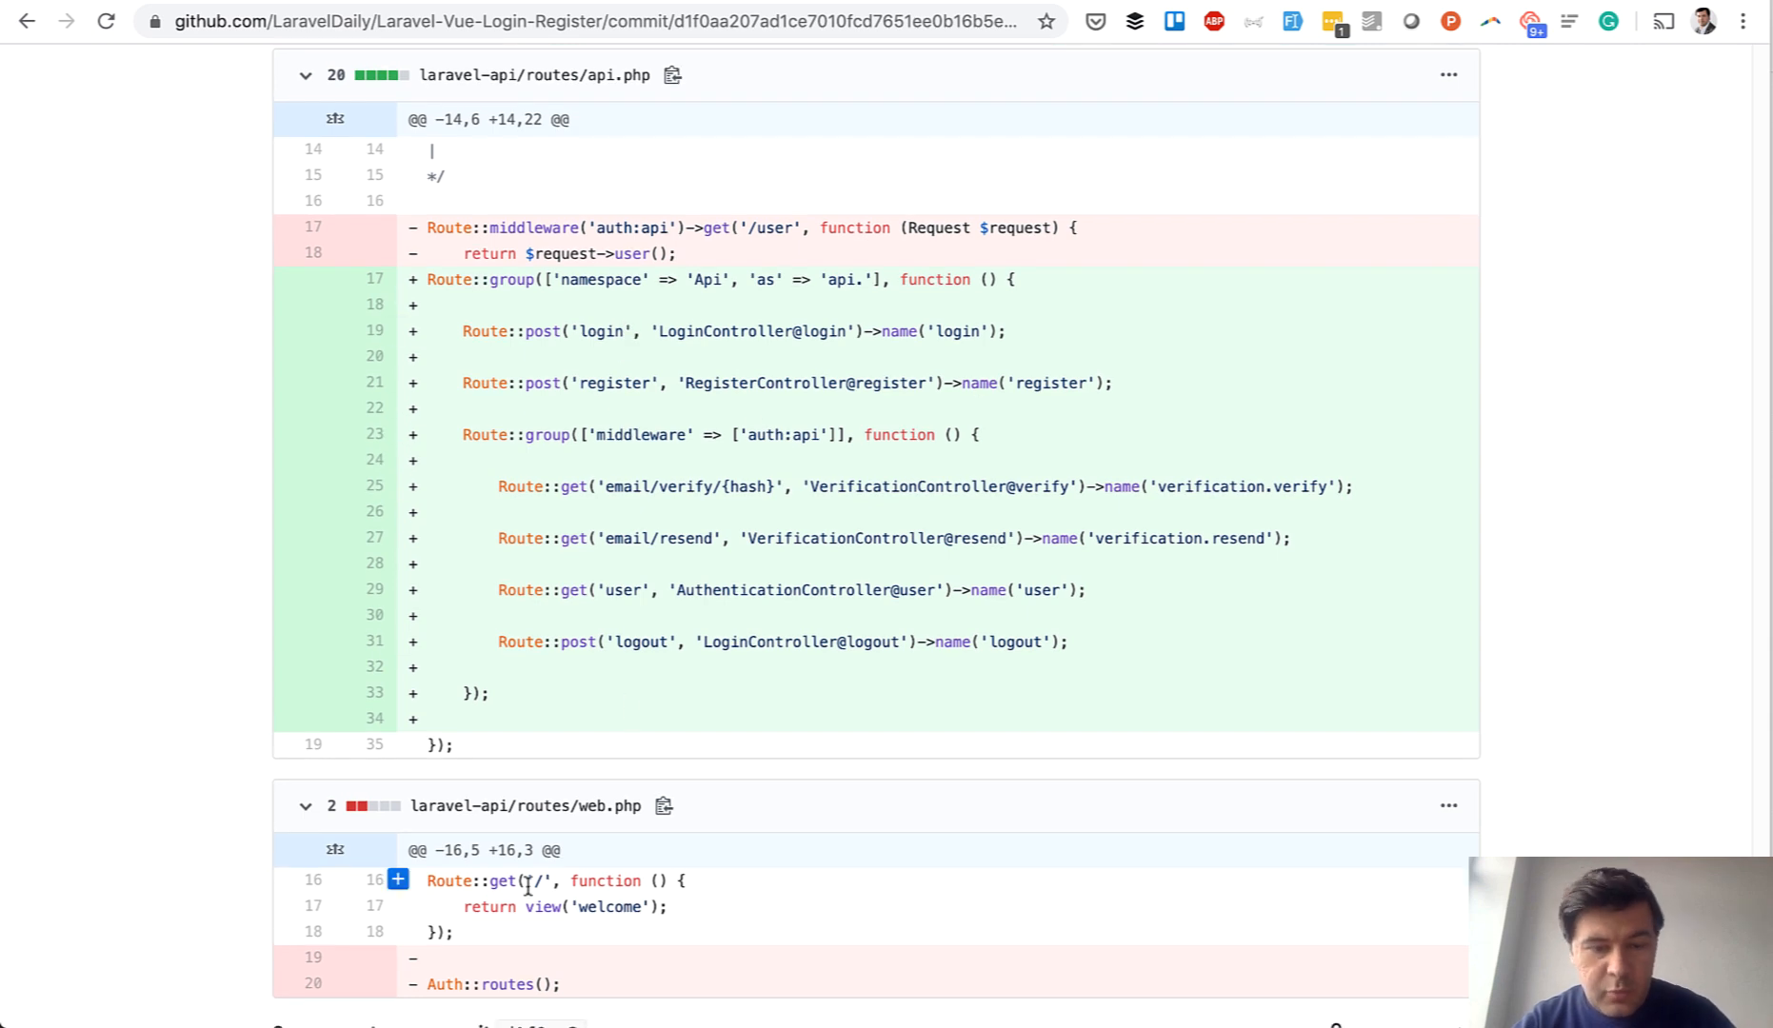
{"action": "mouse_move", "coordinate": [607, 944]}
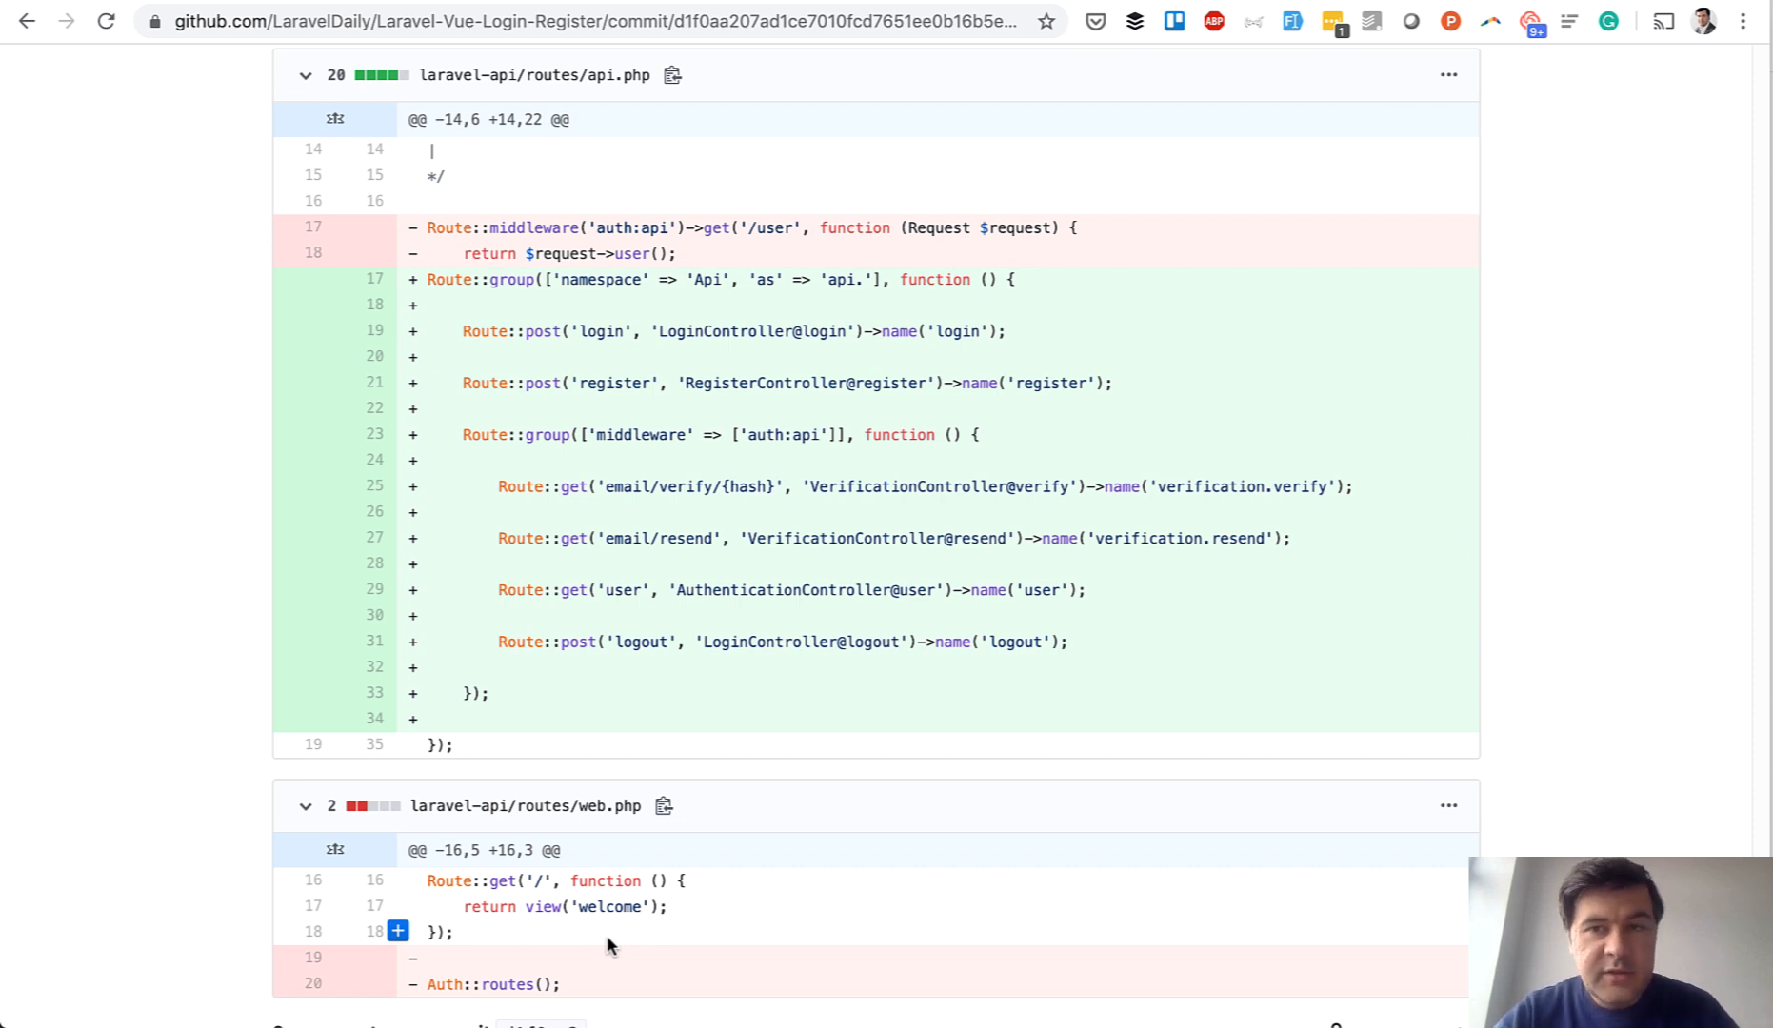
Return to the commit list, open 'Vue Frontpage', and scroll its diff to App.vue
{"action": "left_click", "coordinate": [25, 22]}
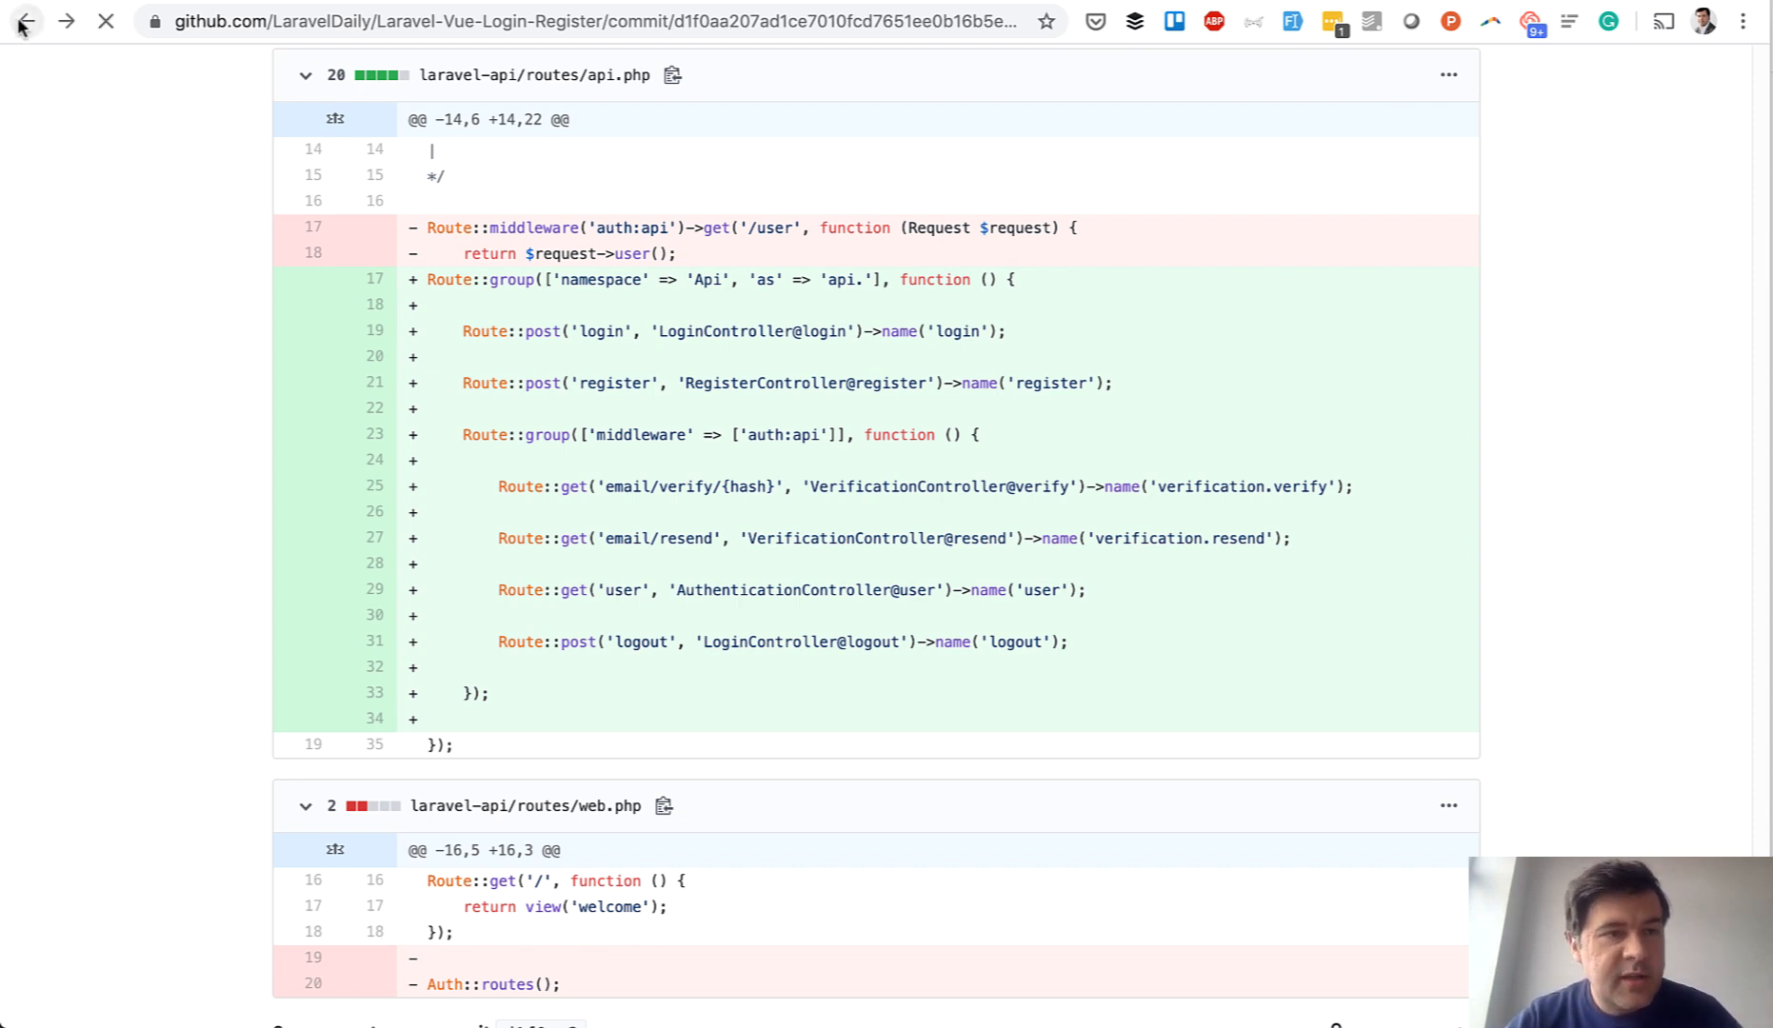
{"action": "left_click", "coordinate": [20, 20]}
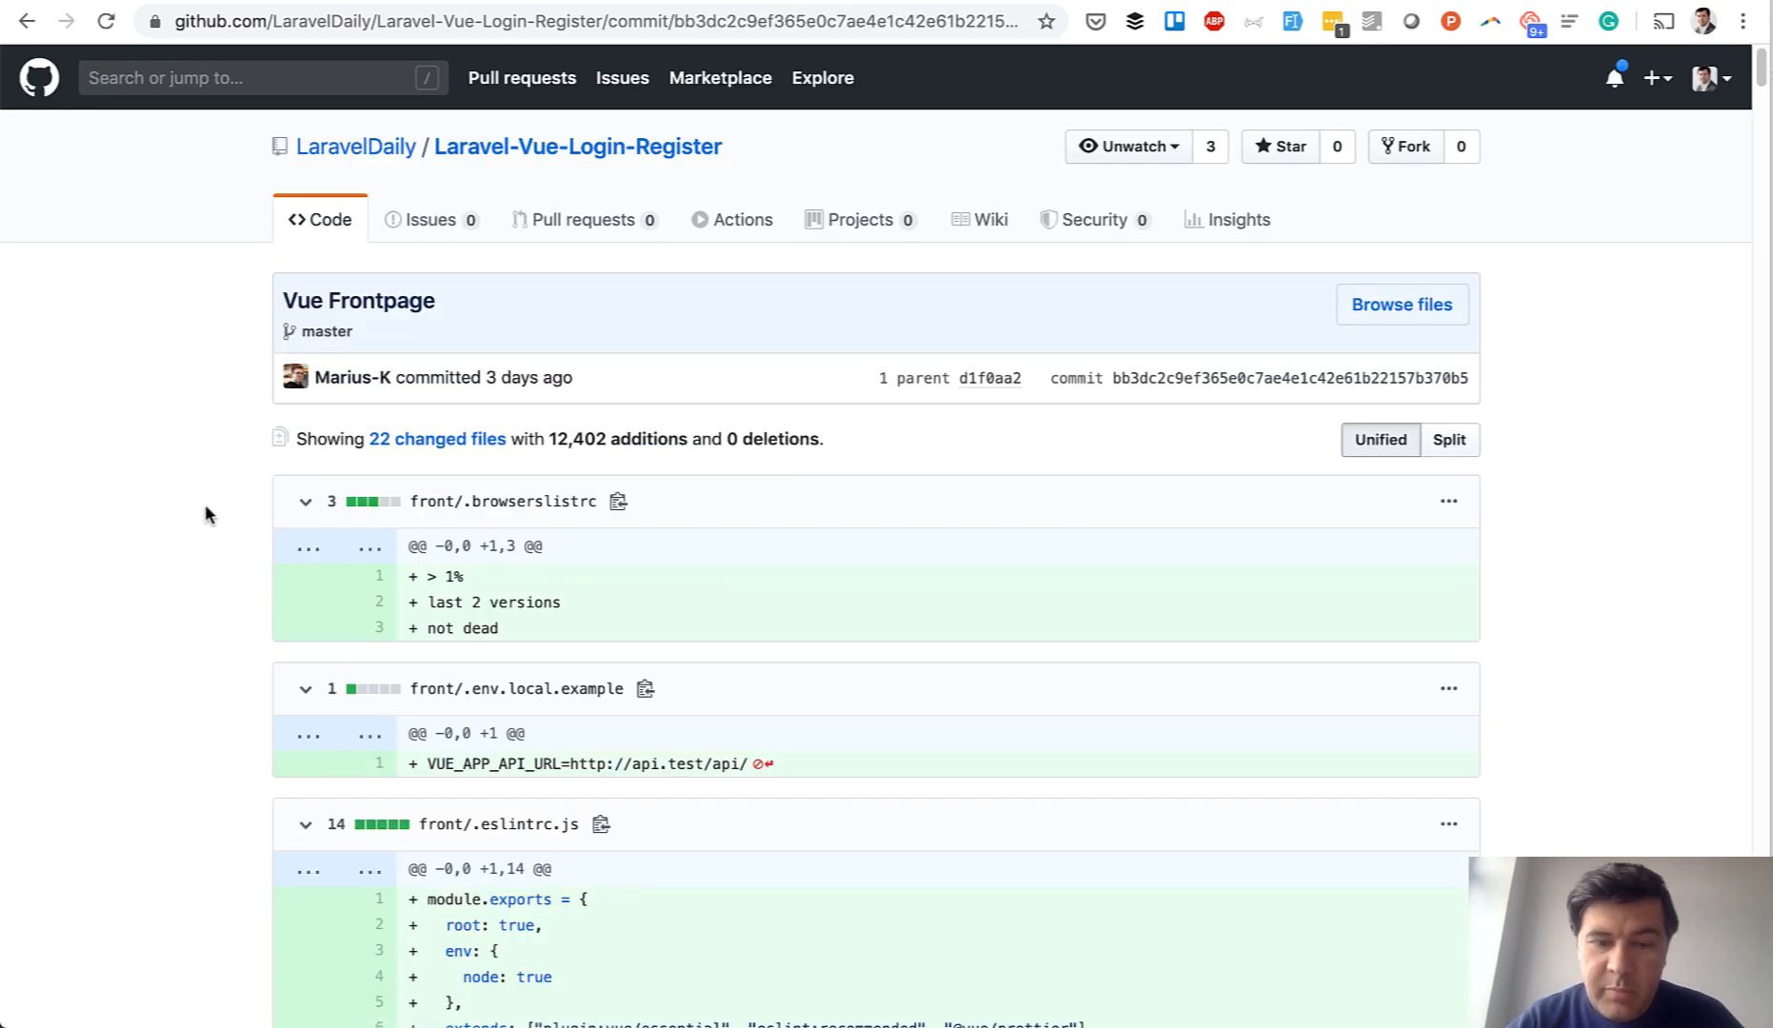
{"action": "scroll", "scroll_direction": "down", "scroll_amount": 3}
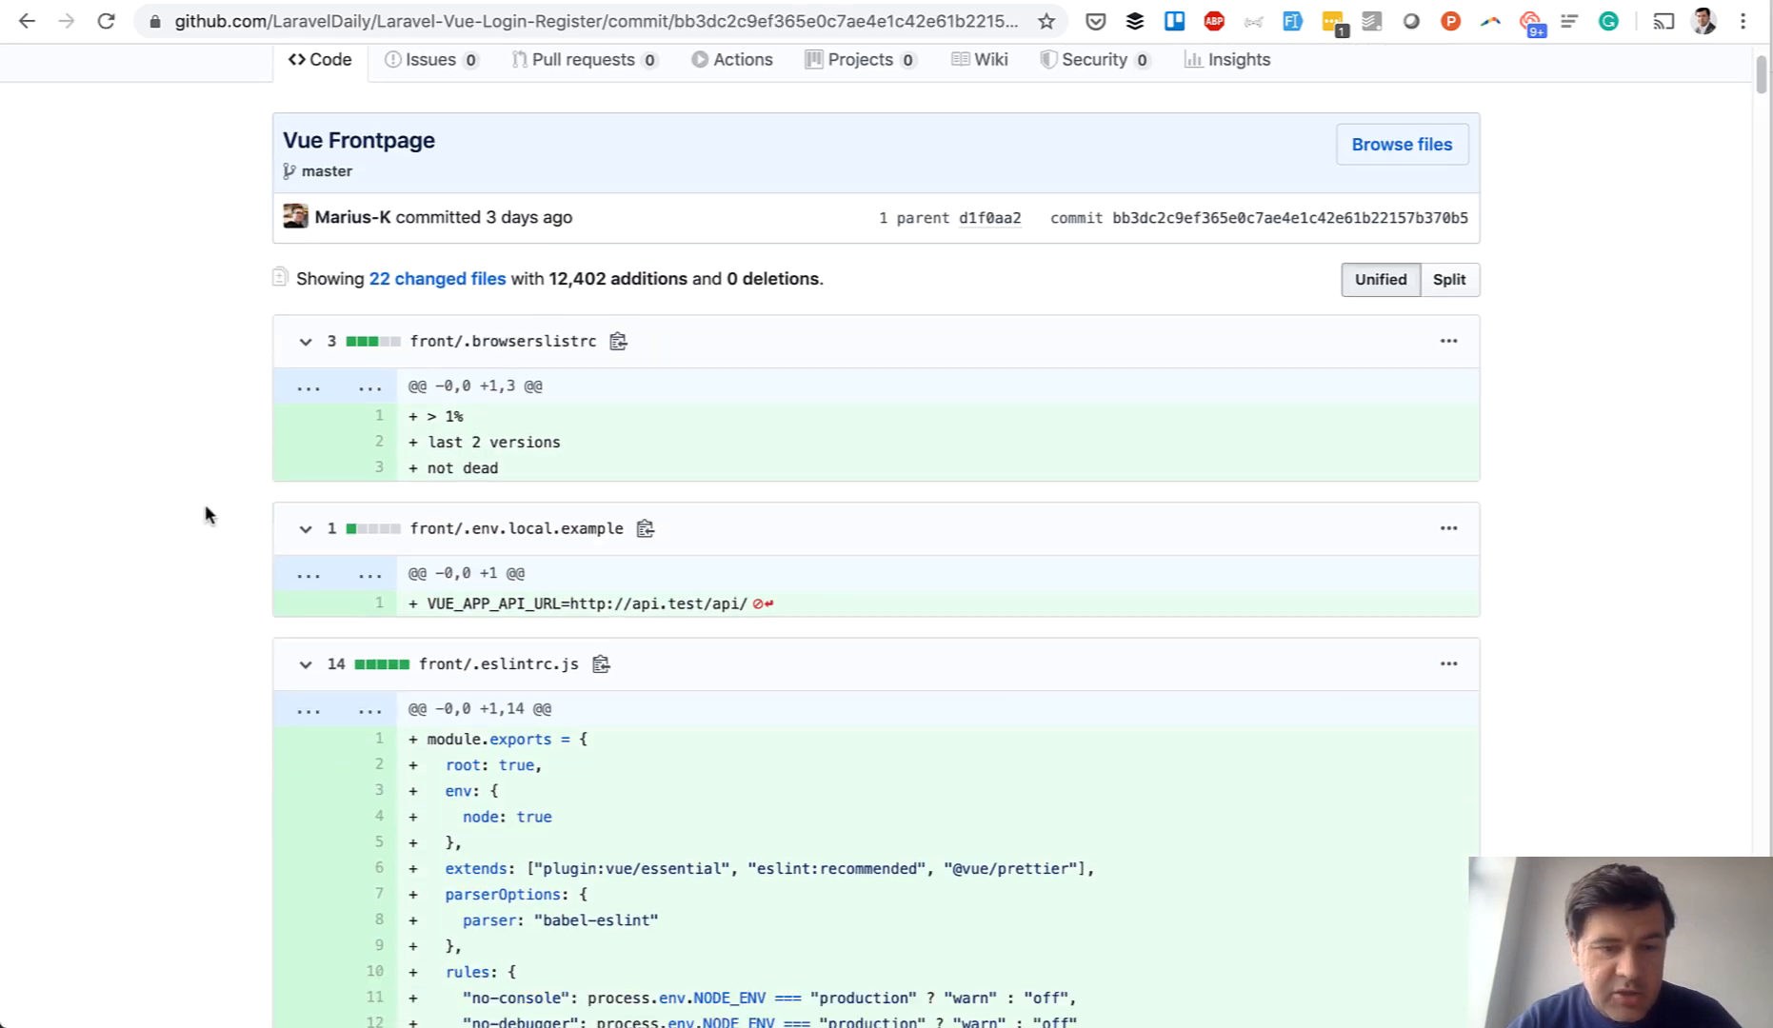
{"action": "scroll", "scroll_direction": "down", "scroll_amount": 3}
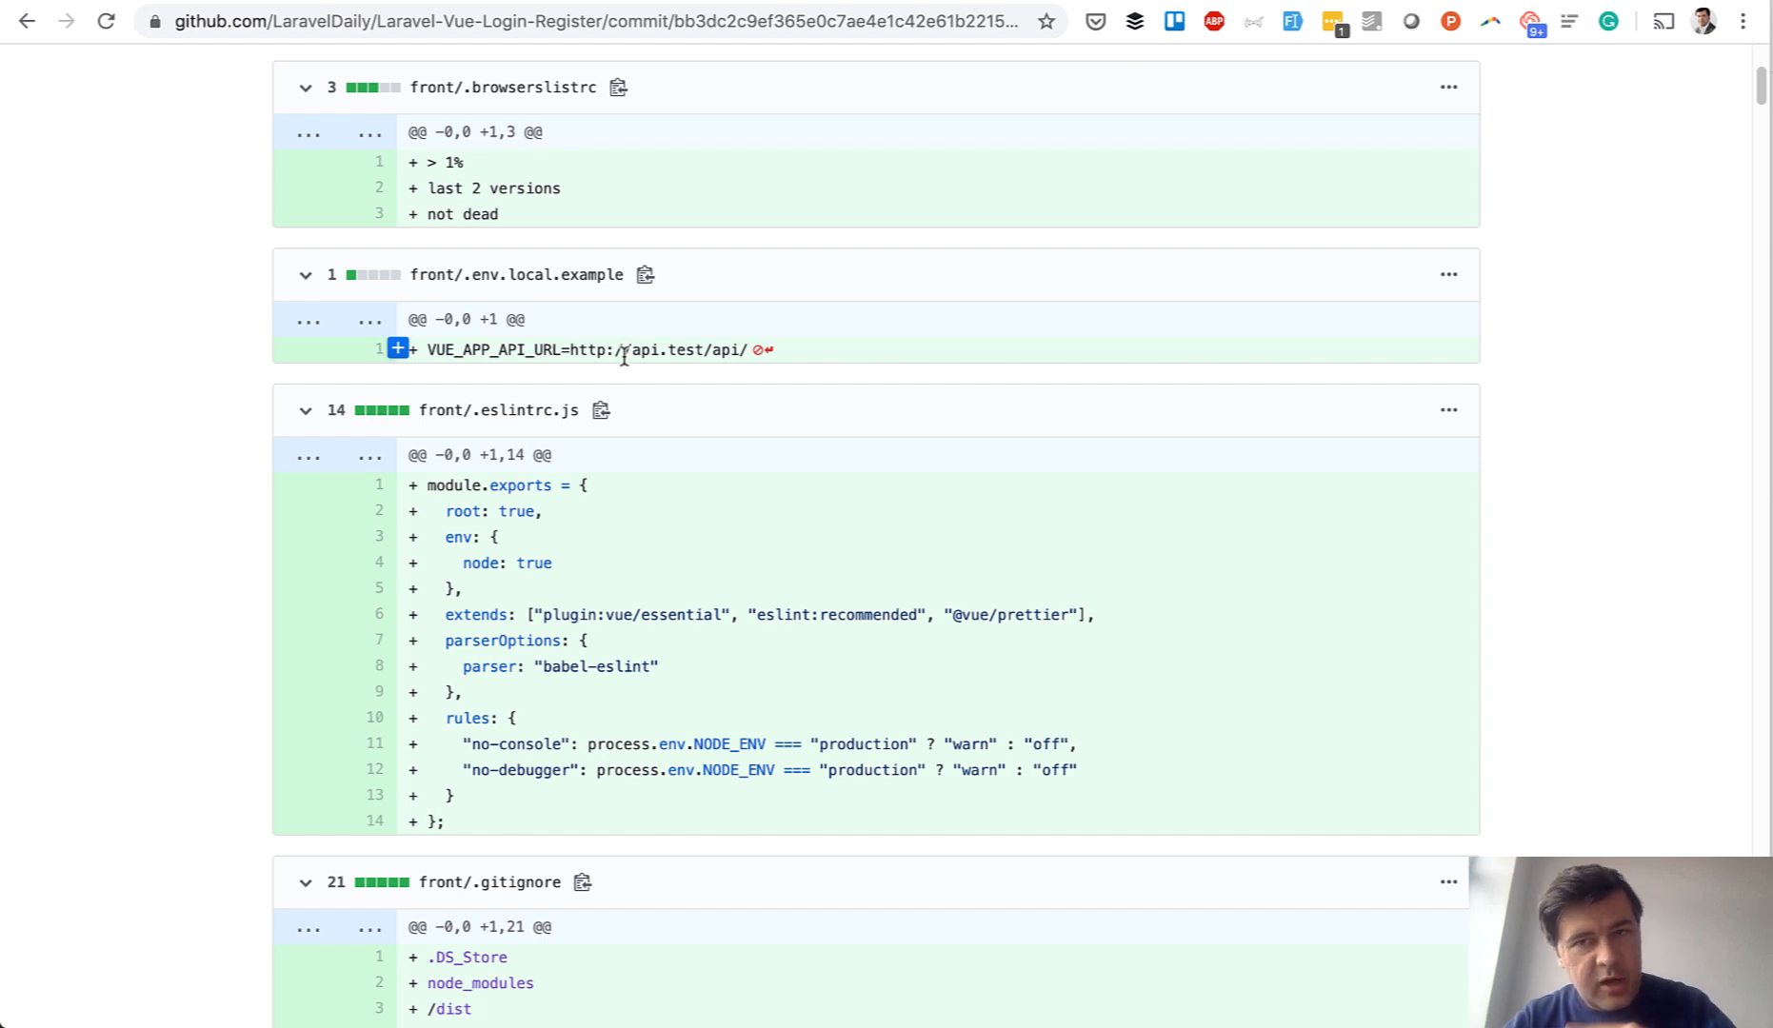
{"action": "mouse_move", "coordinate": [652, 314]}
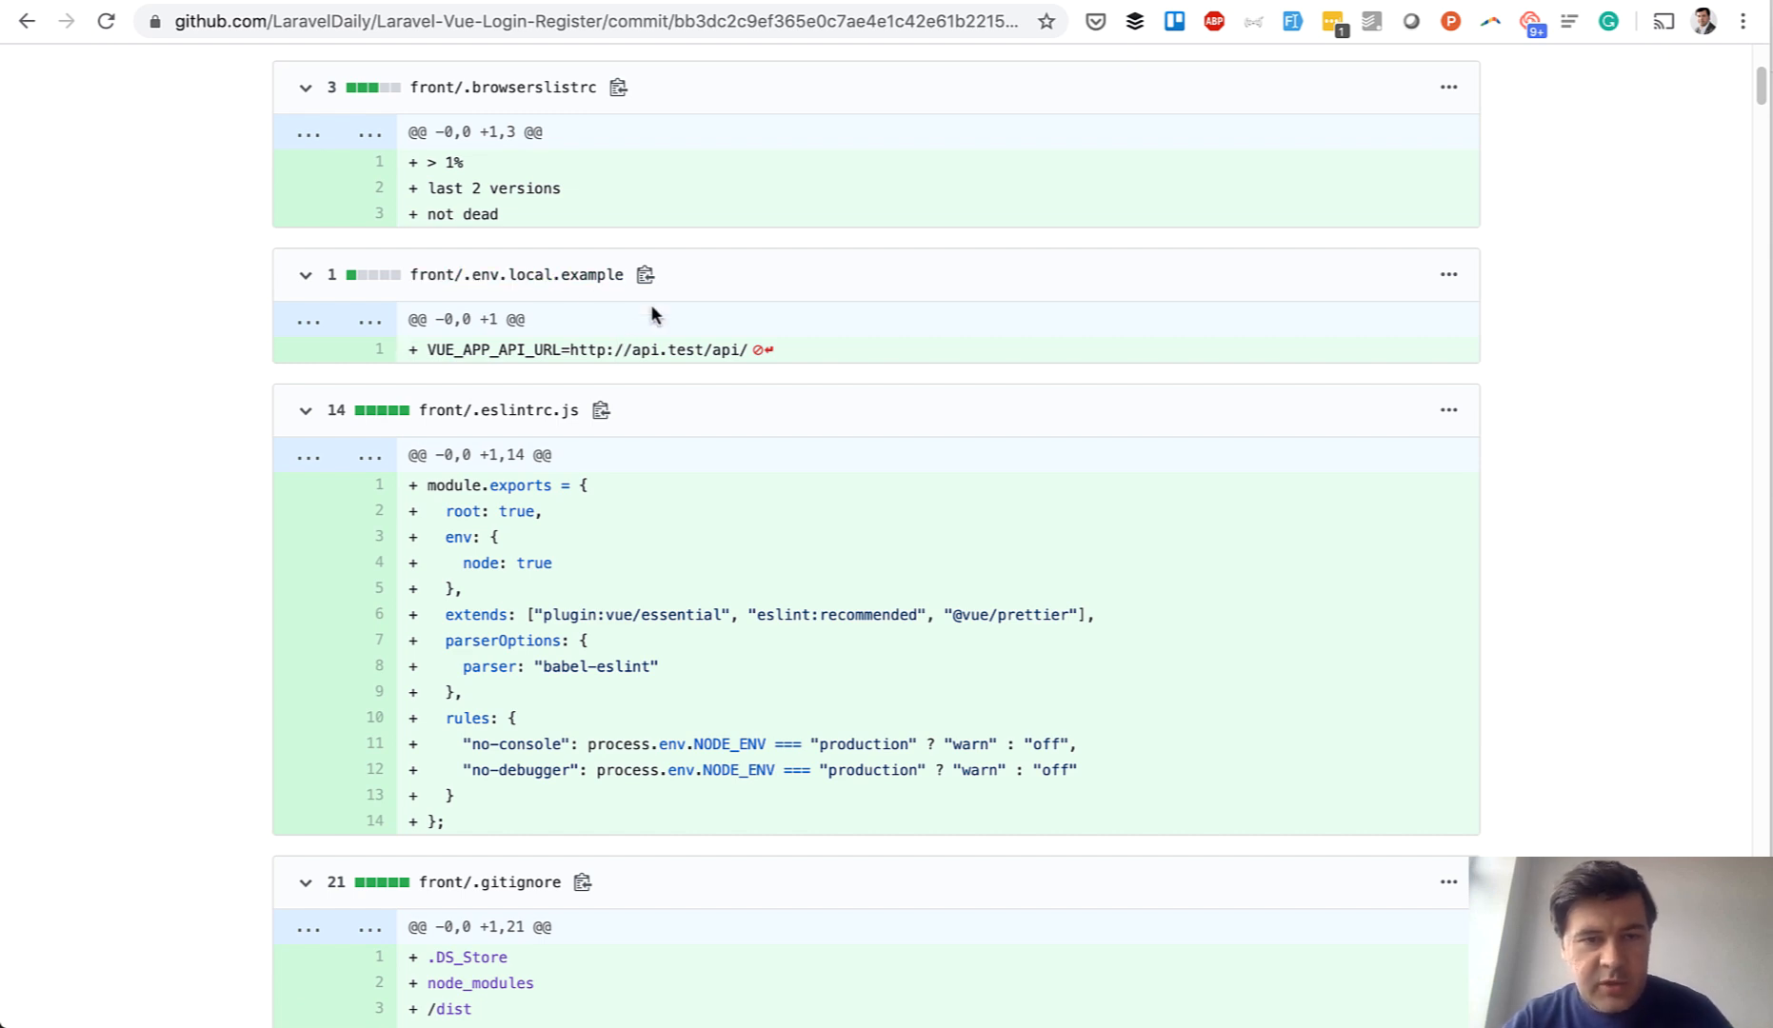
{"action": "mouse_move", "coordinate": [604, 349]}
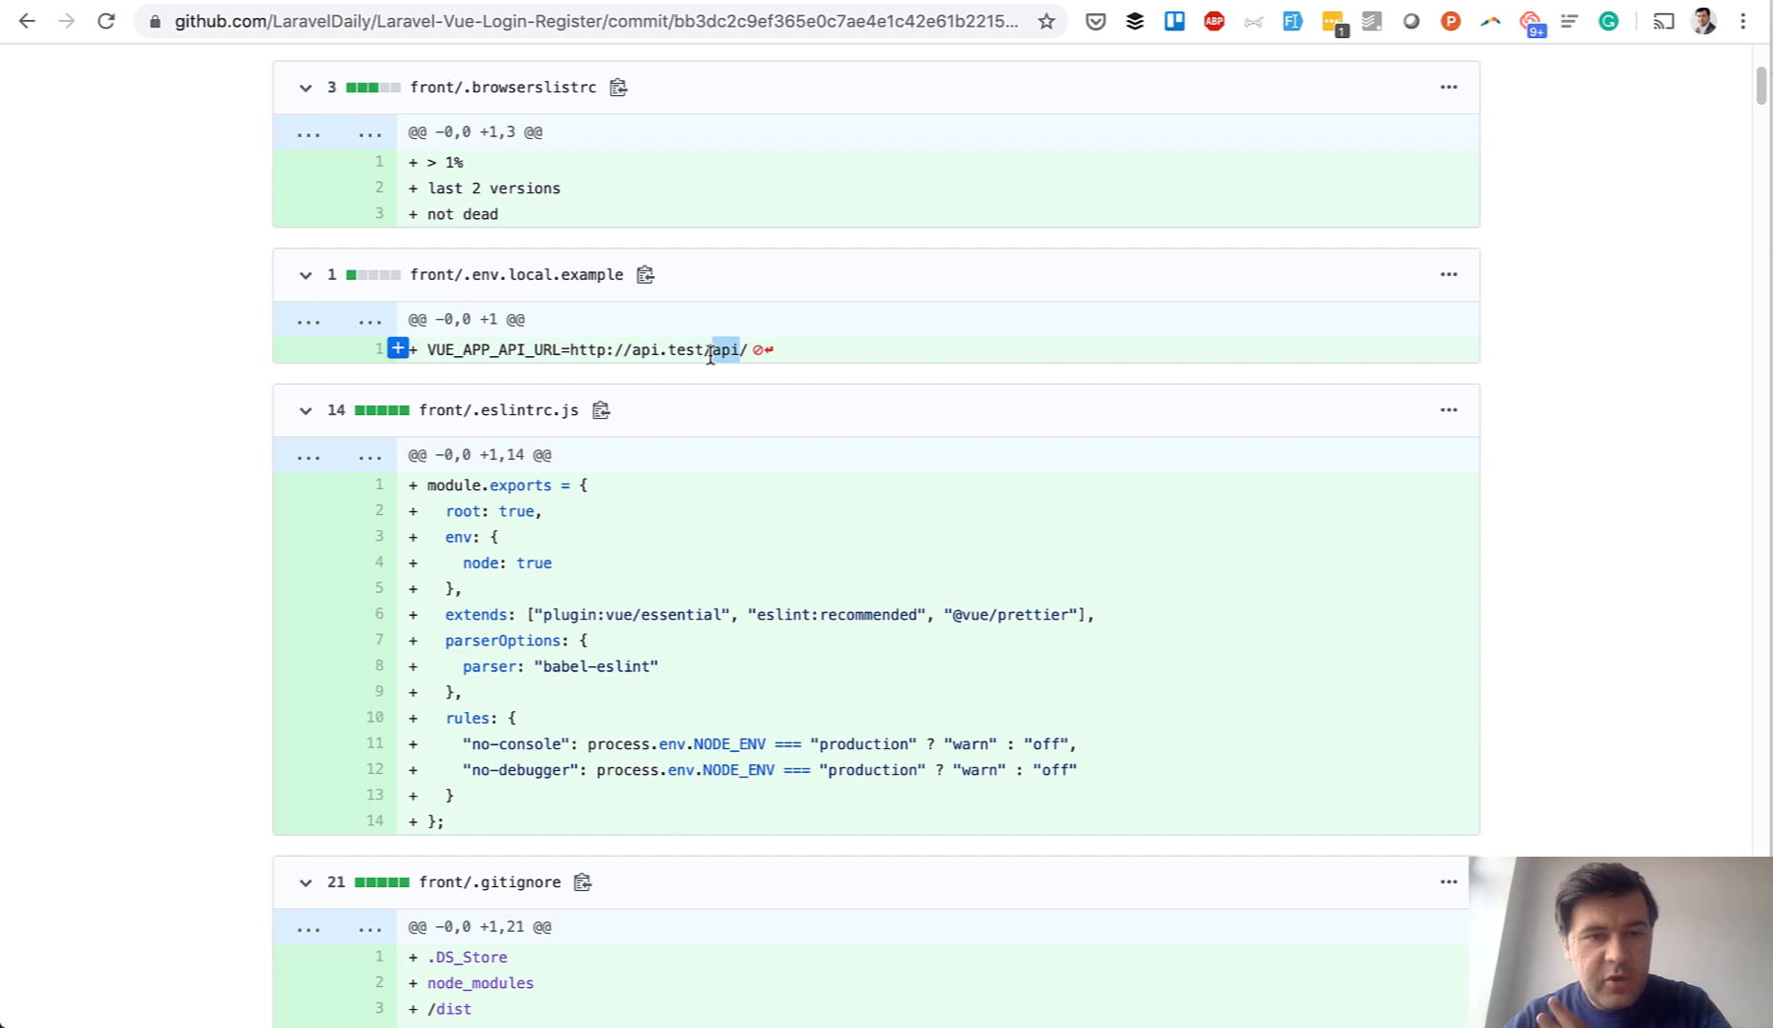
{"action": "scroll", "scroll_direction": "down", "scroll_amount": 3}
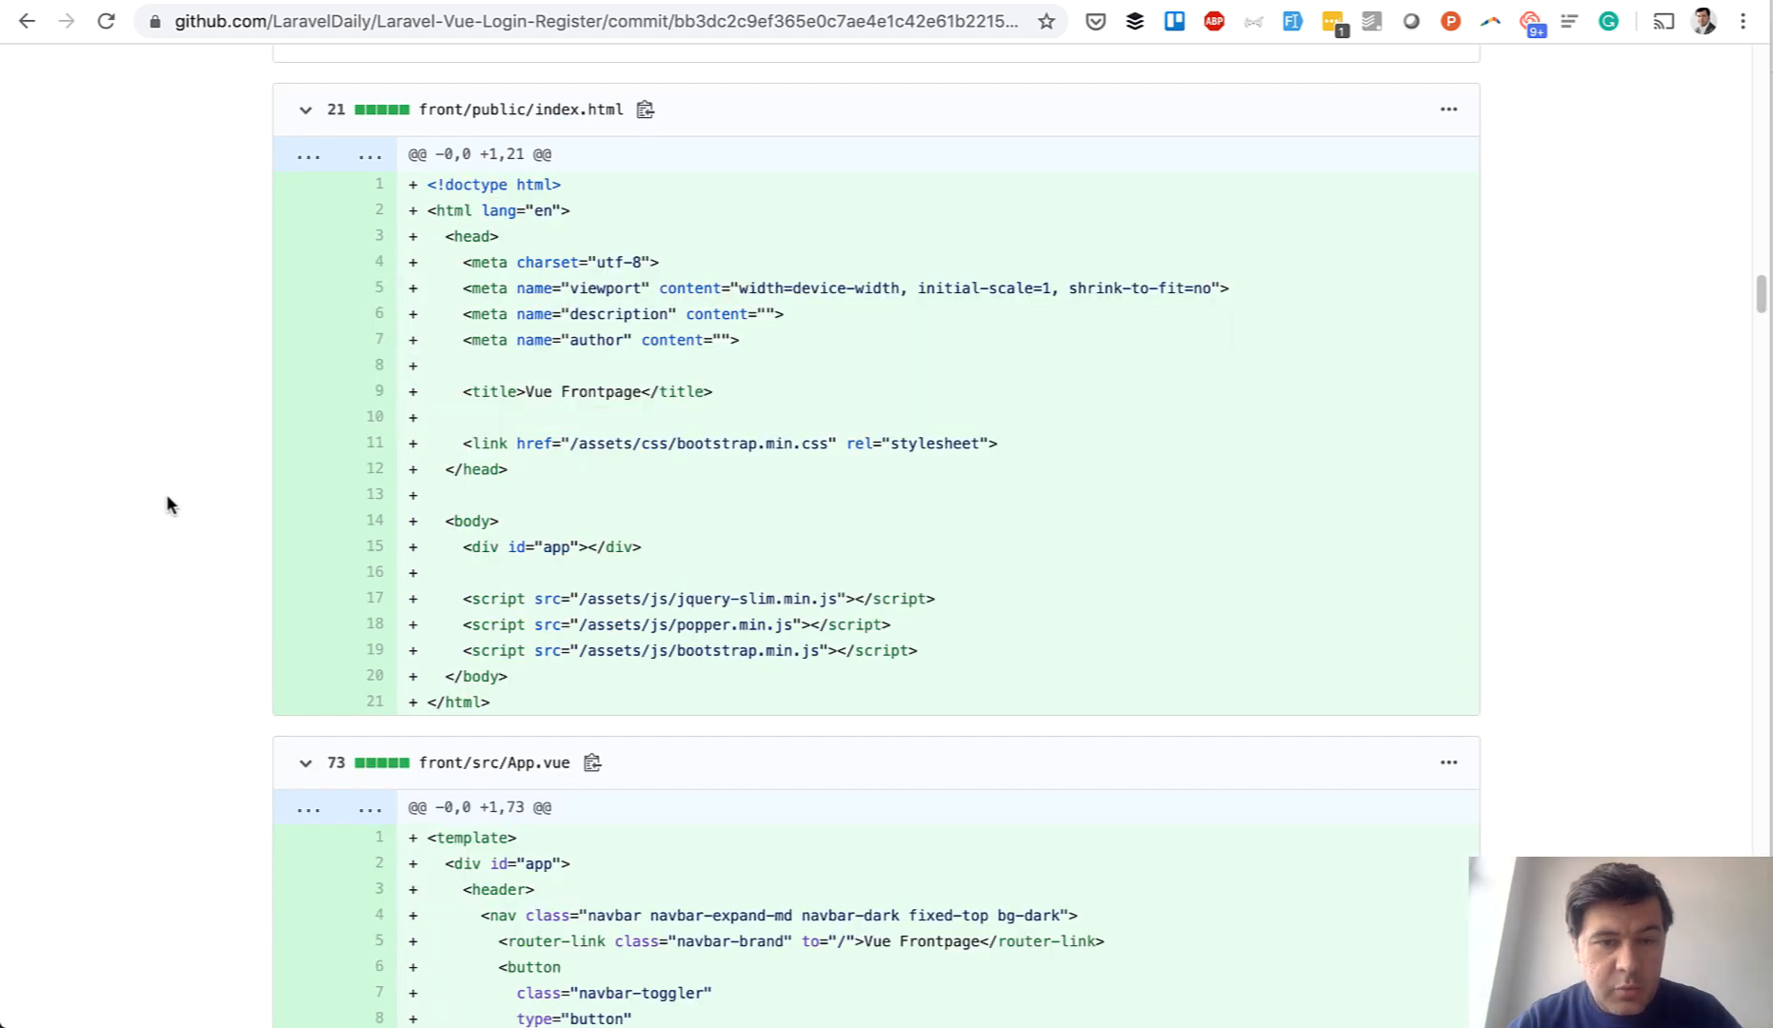
{"action": "mouse_move", "coordinate": [580, 676]}
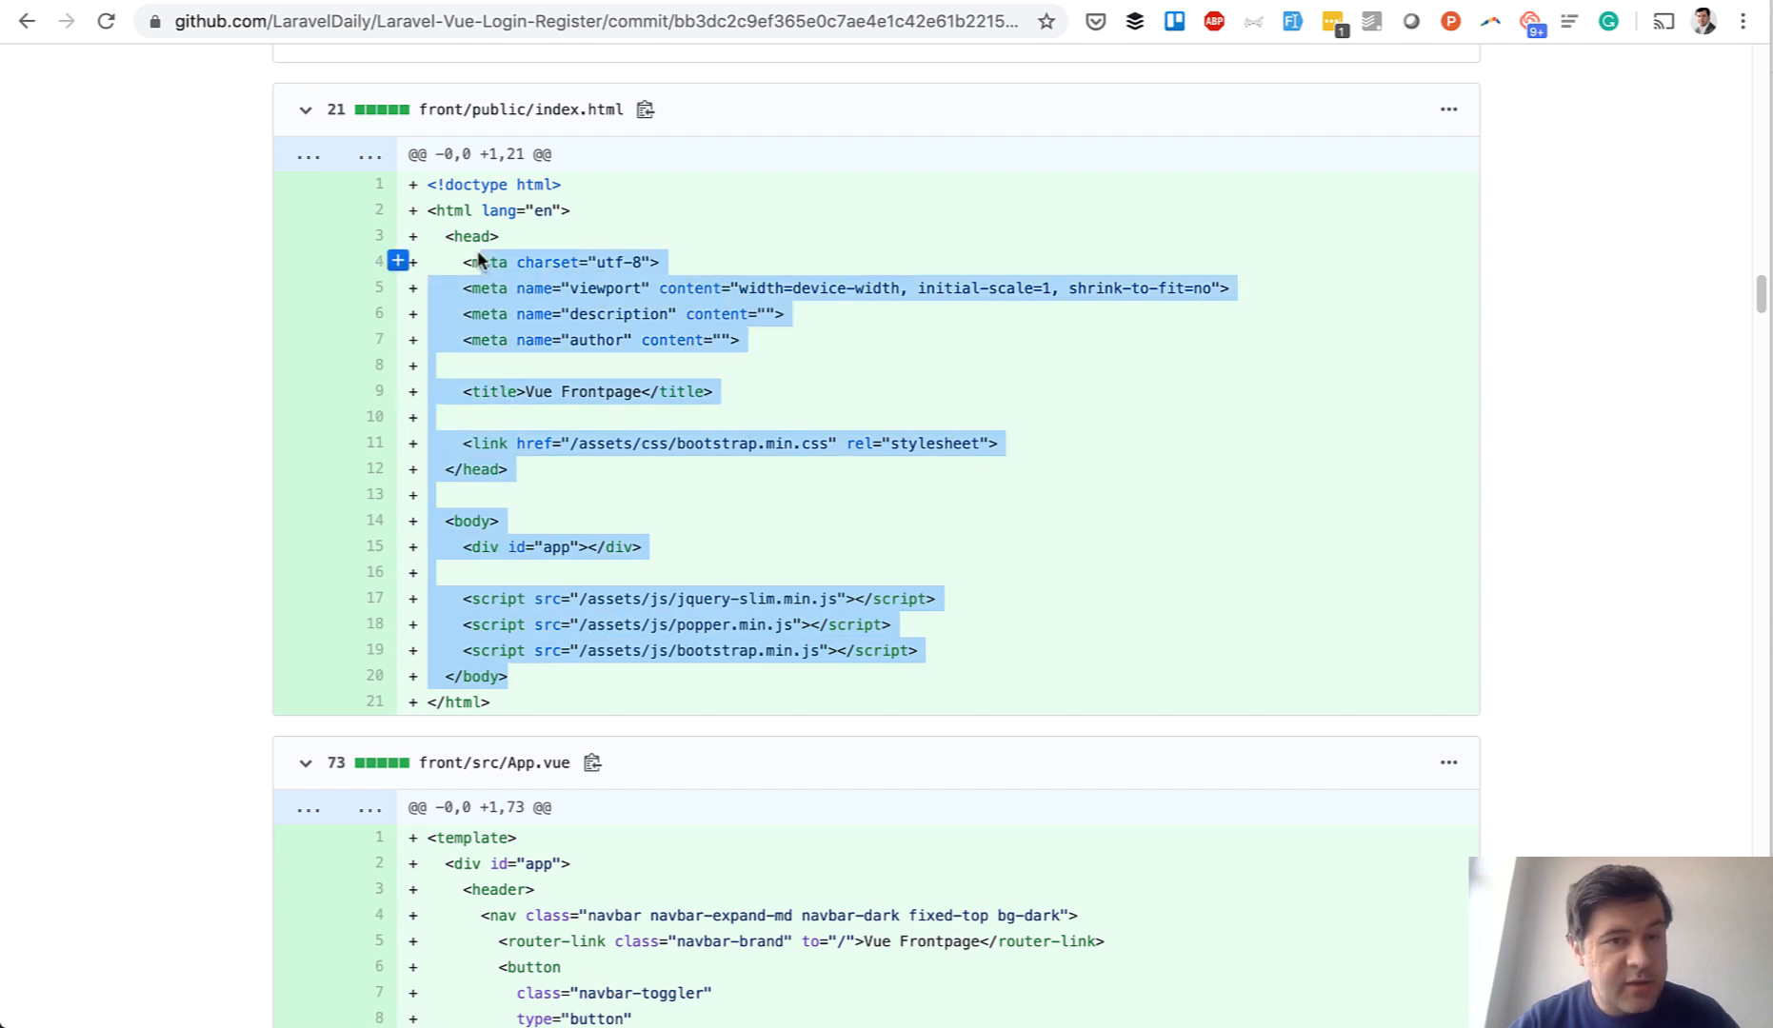
{"action": "mouse_move", "coordinate": [107, 420]}
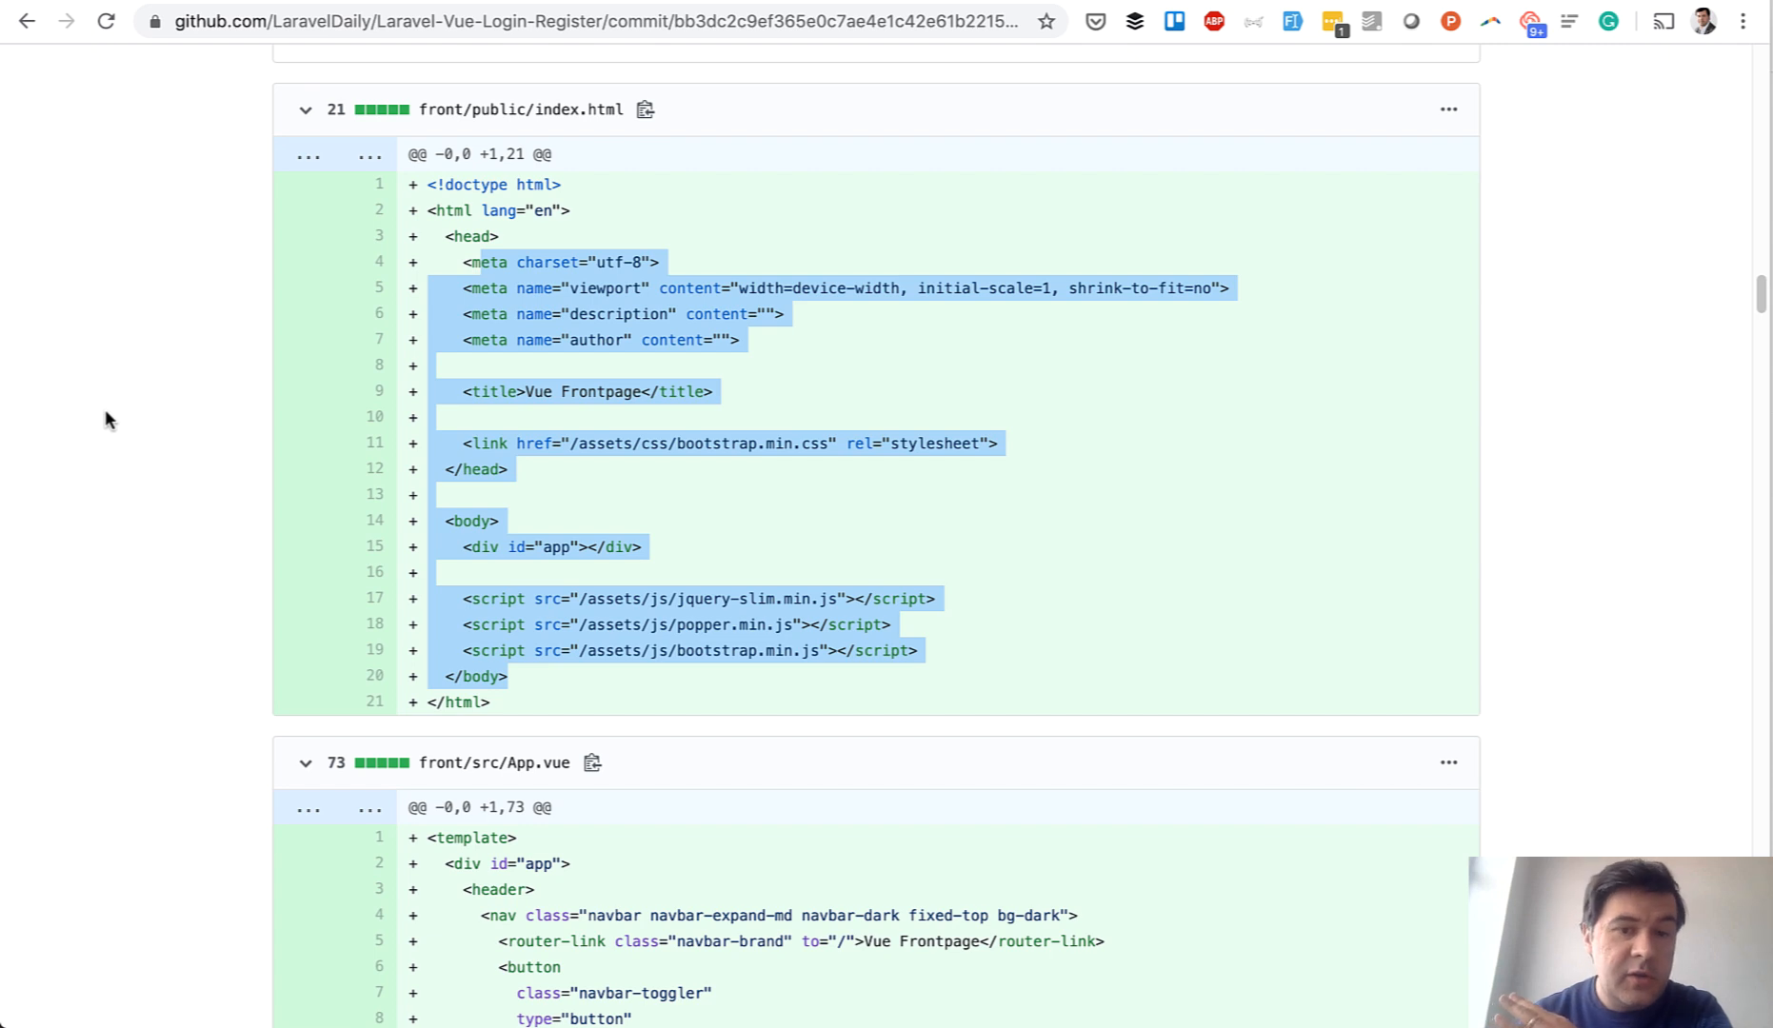
{"action": "scroll", "scroll_direction": "down", "scroll_amount": 3}
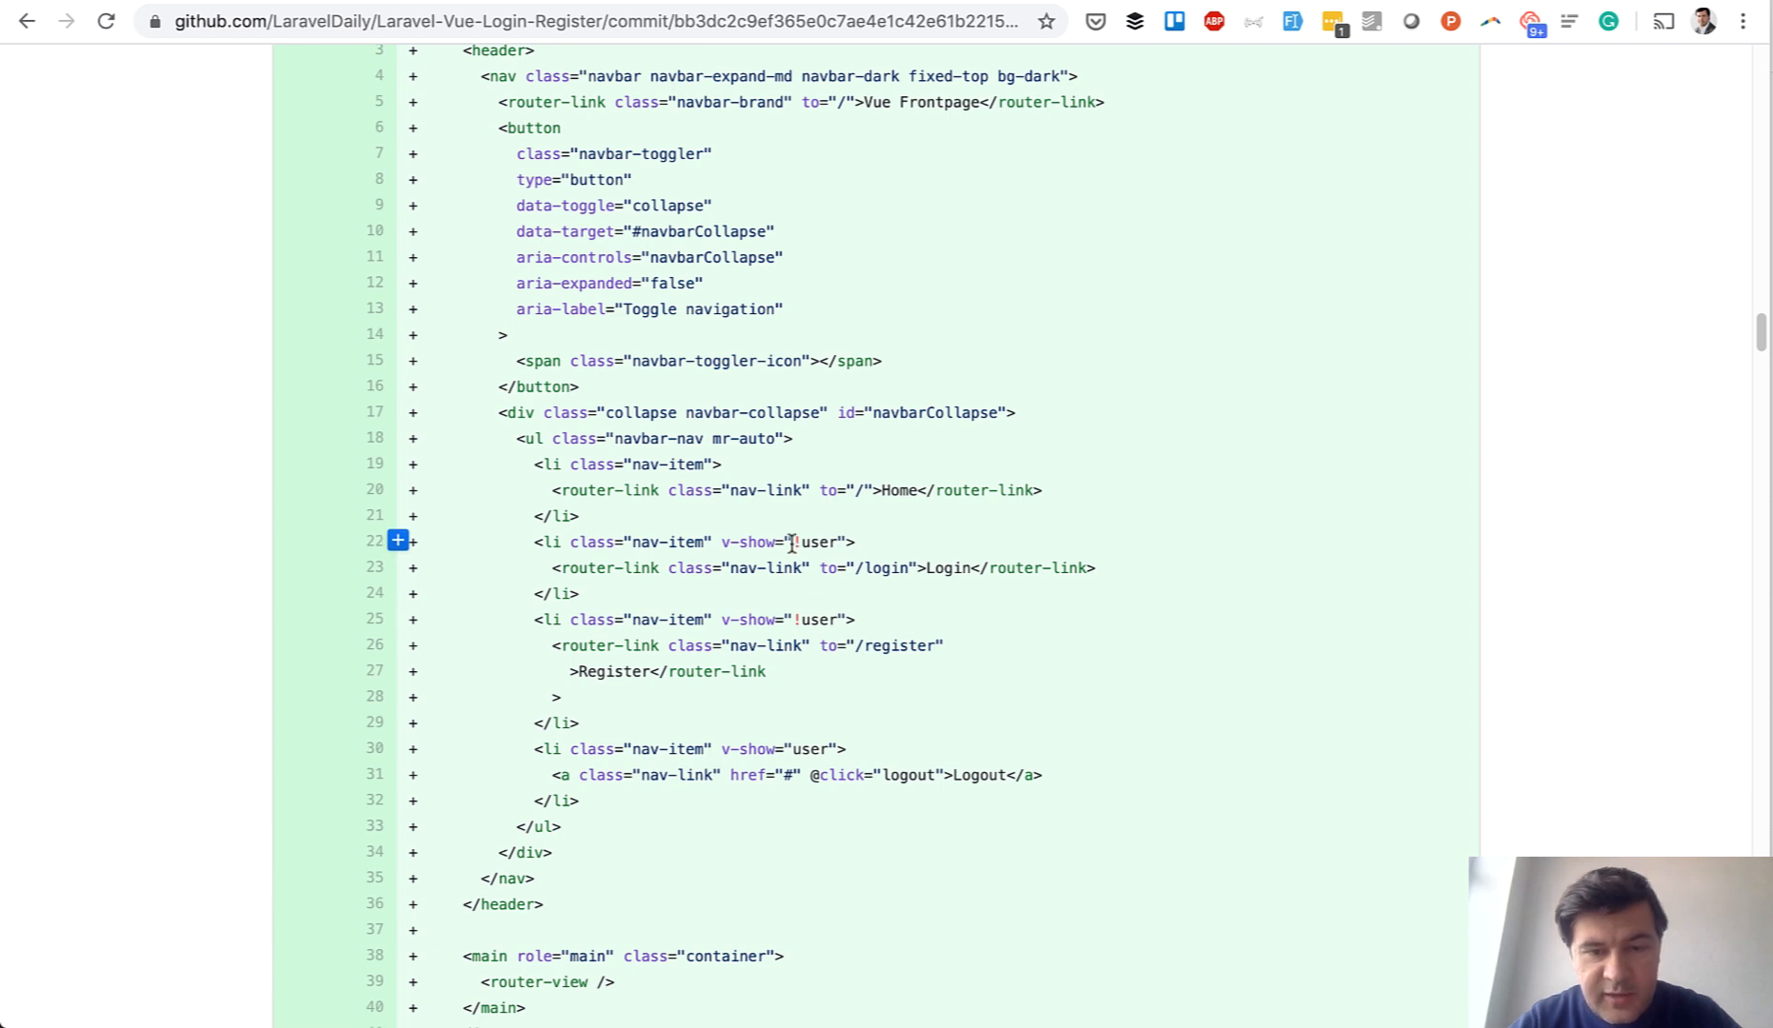
{"action": "double_click", "coordinate": [812, 542]}
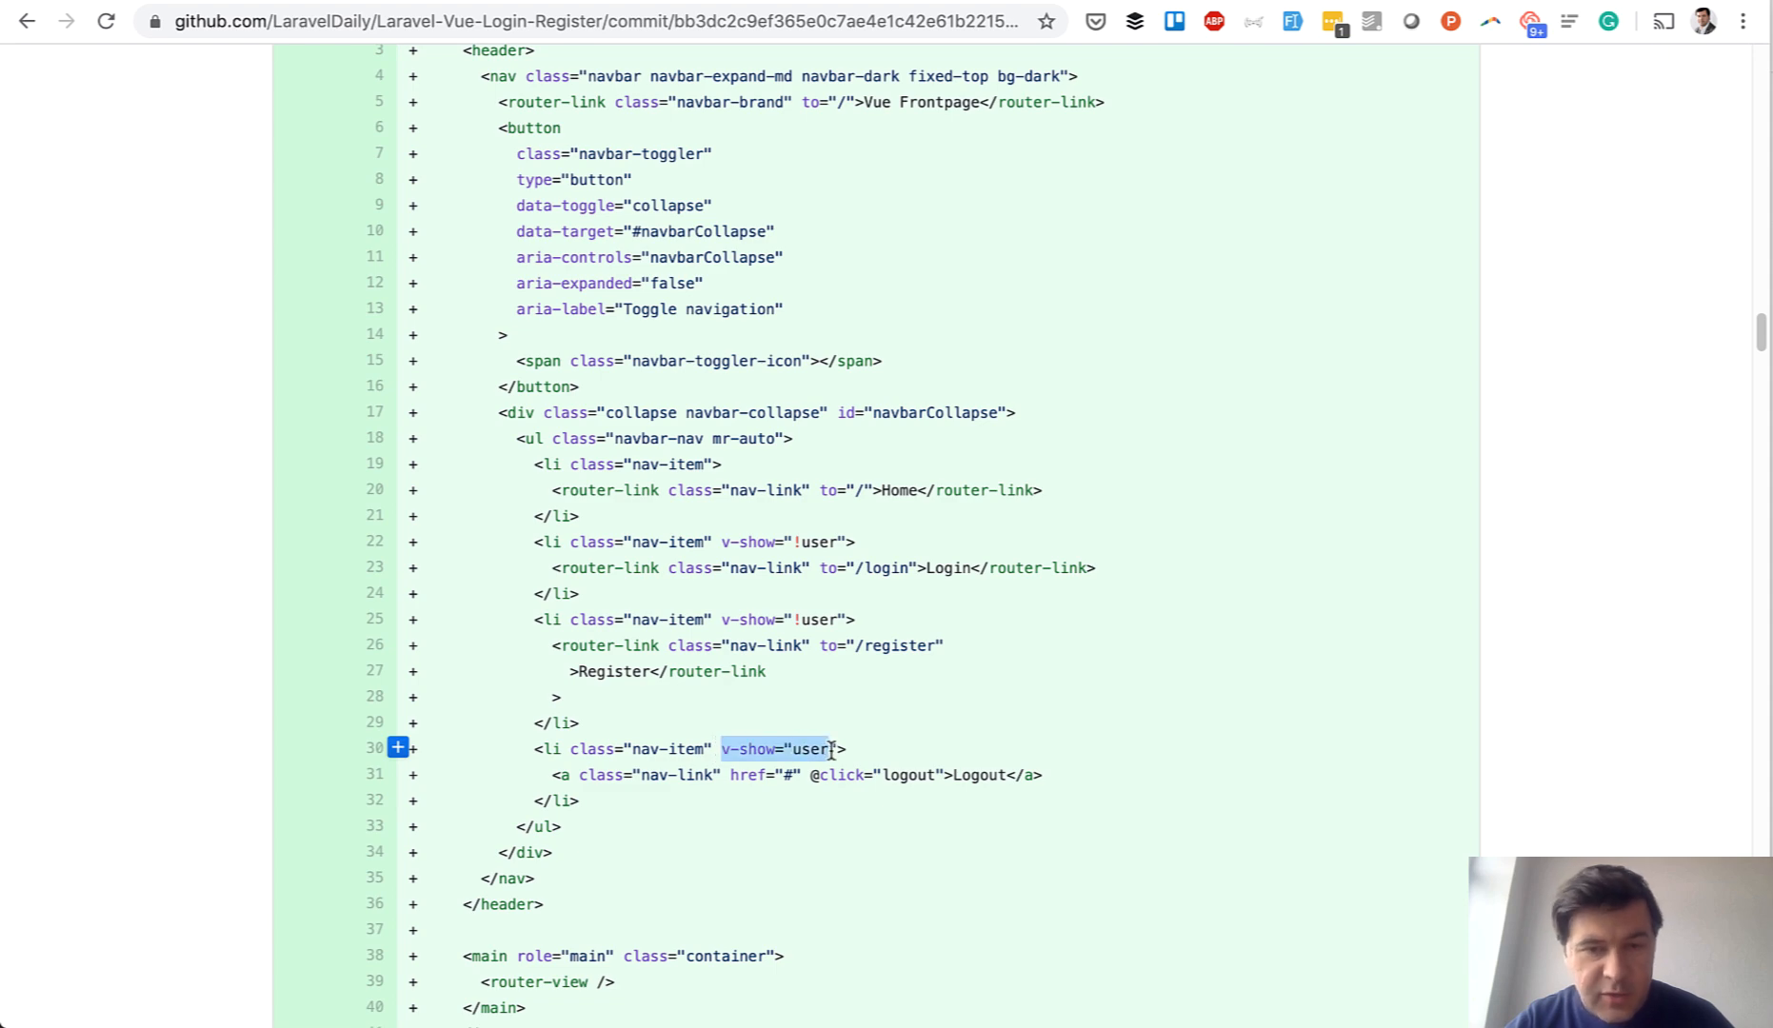
{"action": "scroll", "scroll_direction": "down", "scroll_amount": 3}
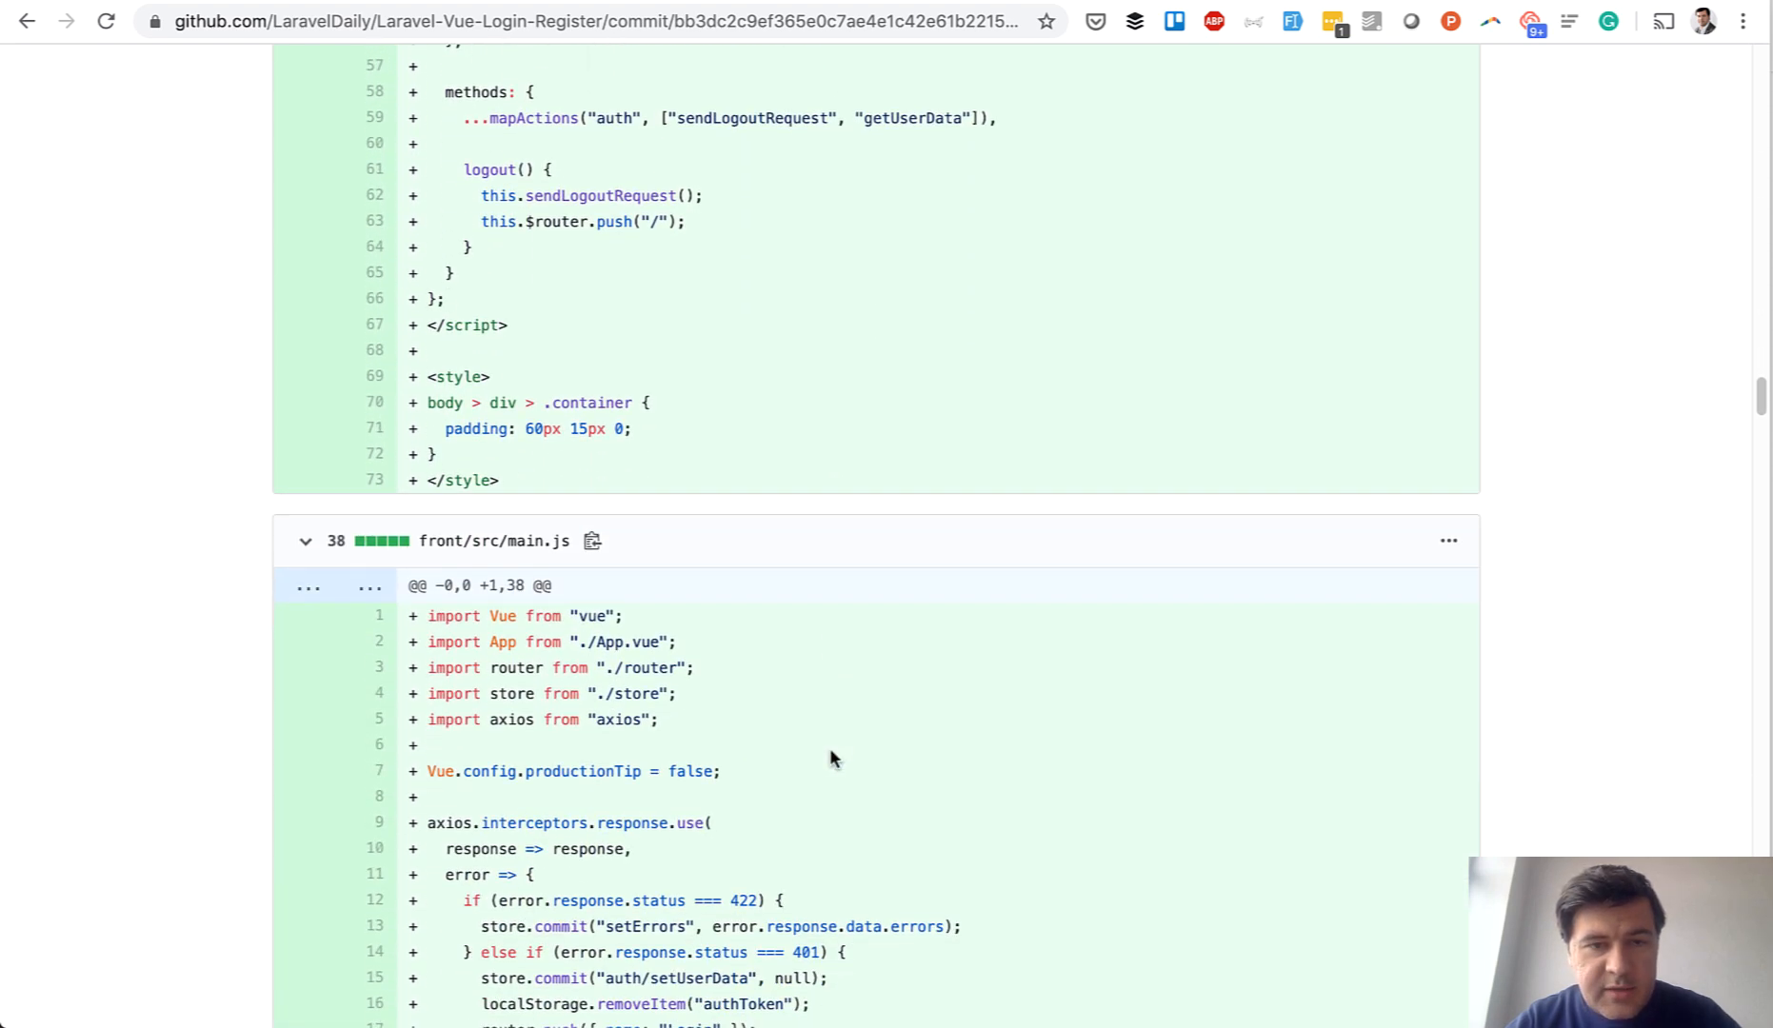
{"action": "scroll", "scroll_direction": "down", "scroll_amount": 3}
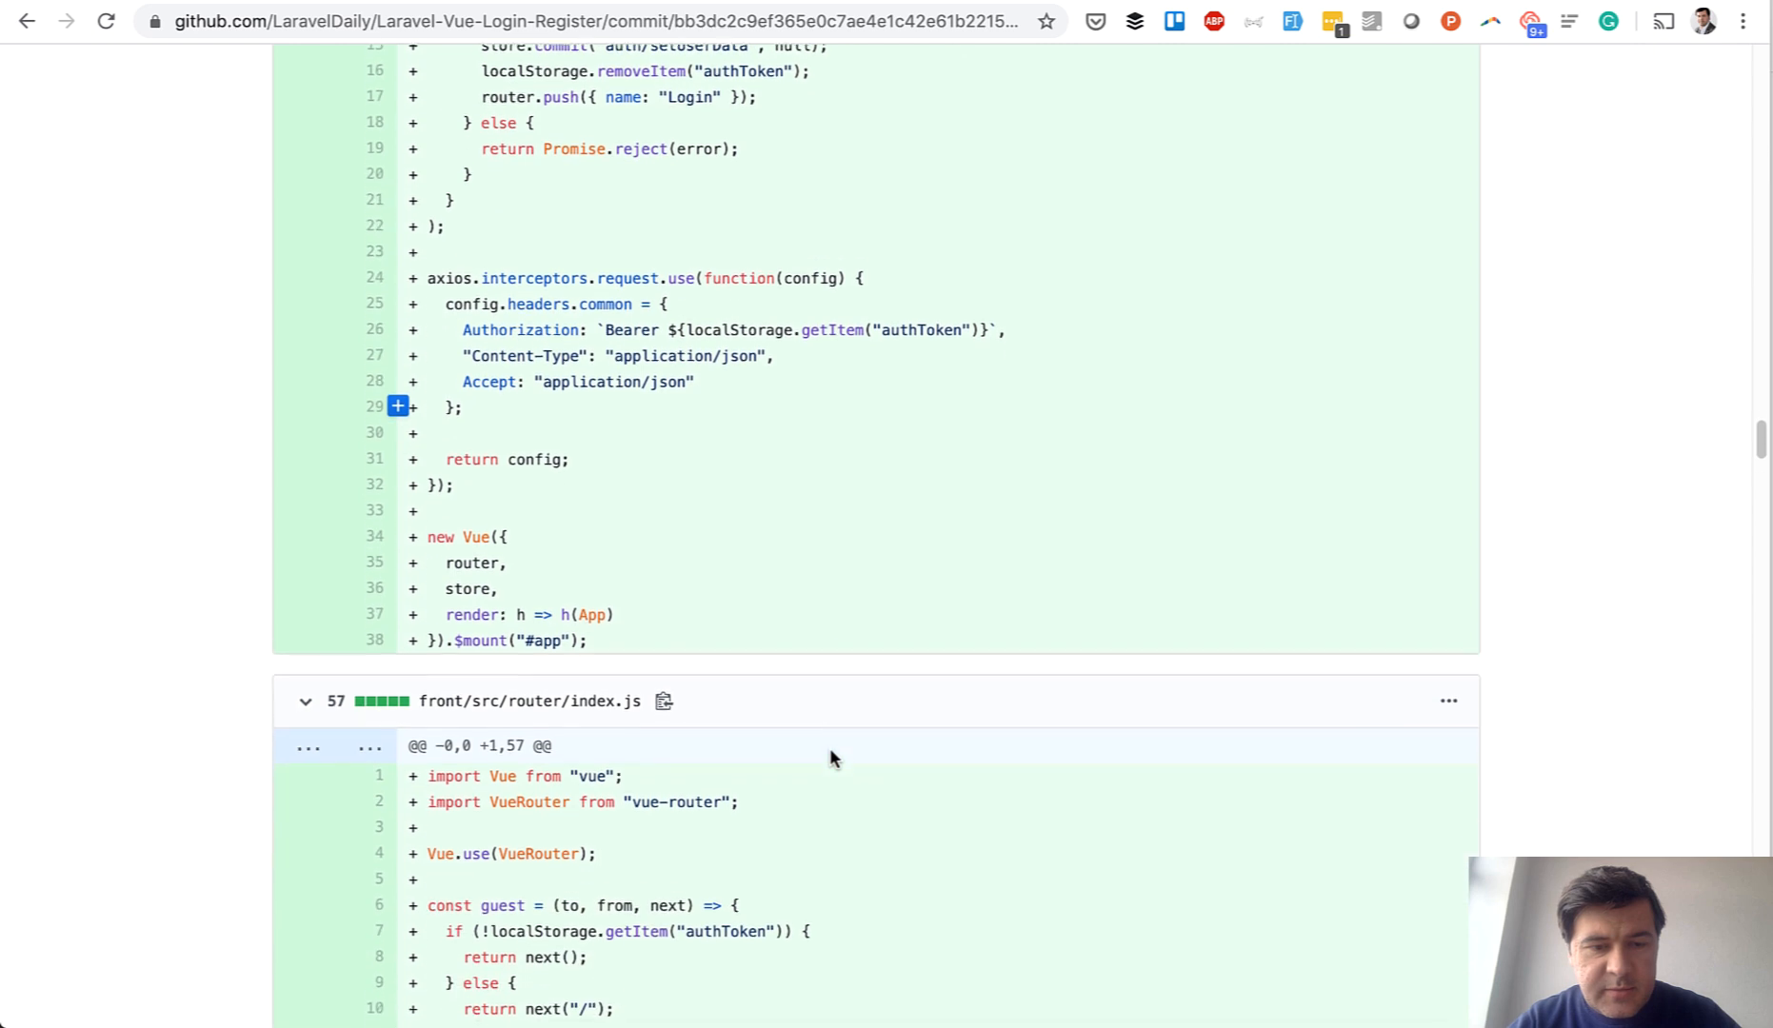
{"action": "scroll", "scroll_direction": "down", "scroll_amount": 3}
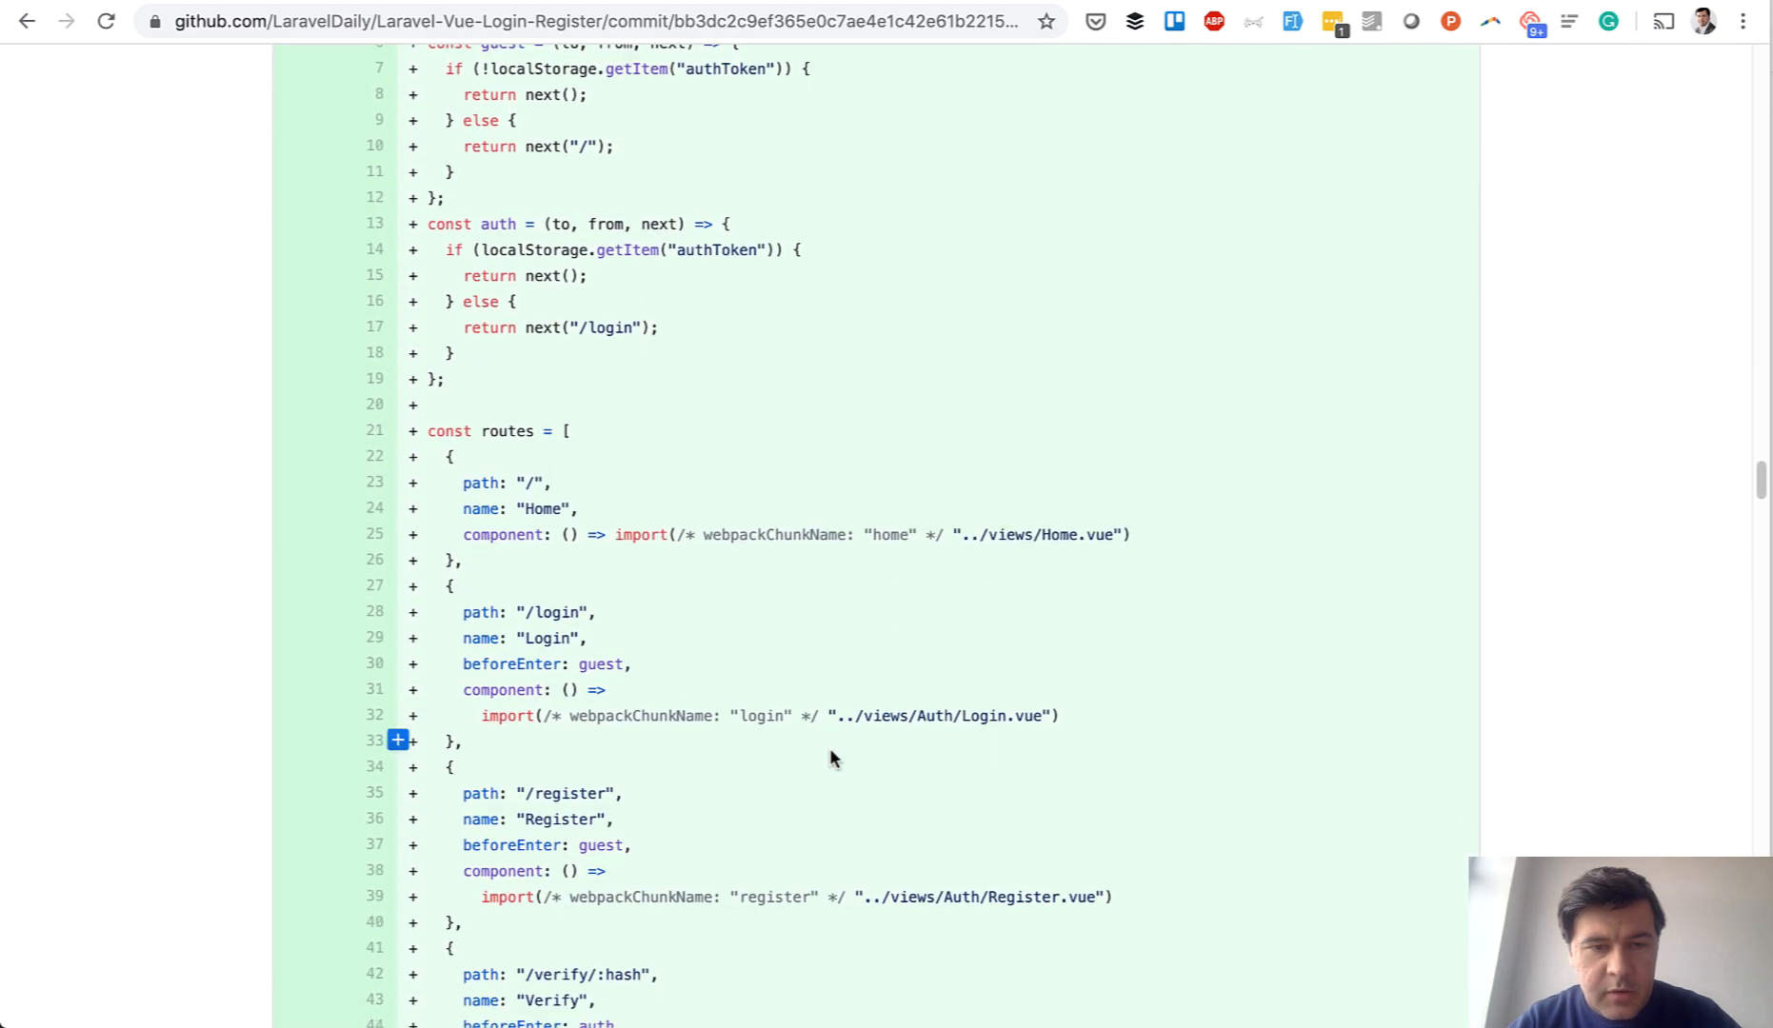
{"action": "scroll", "scroll_direction": "down", "scroll_amount": 3}
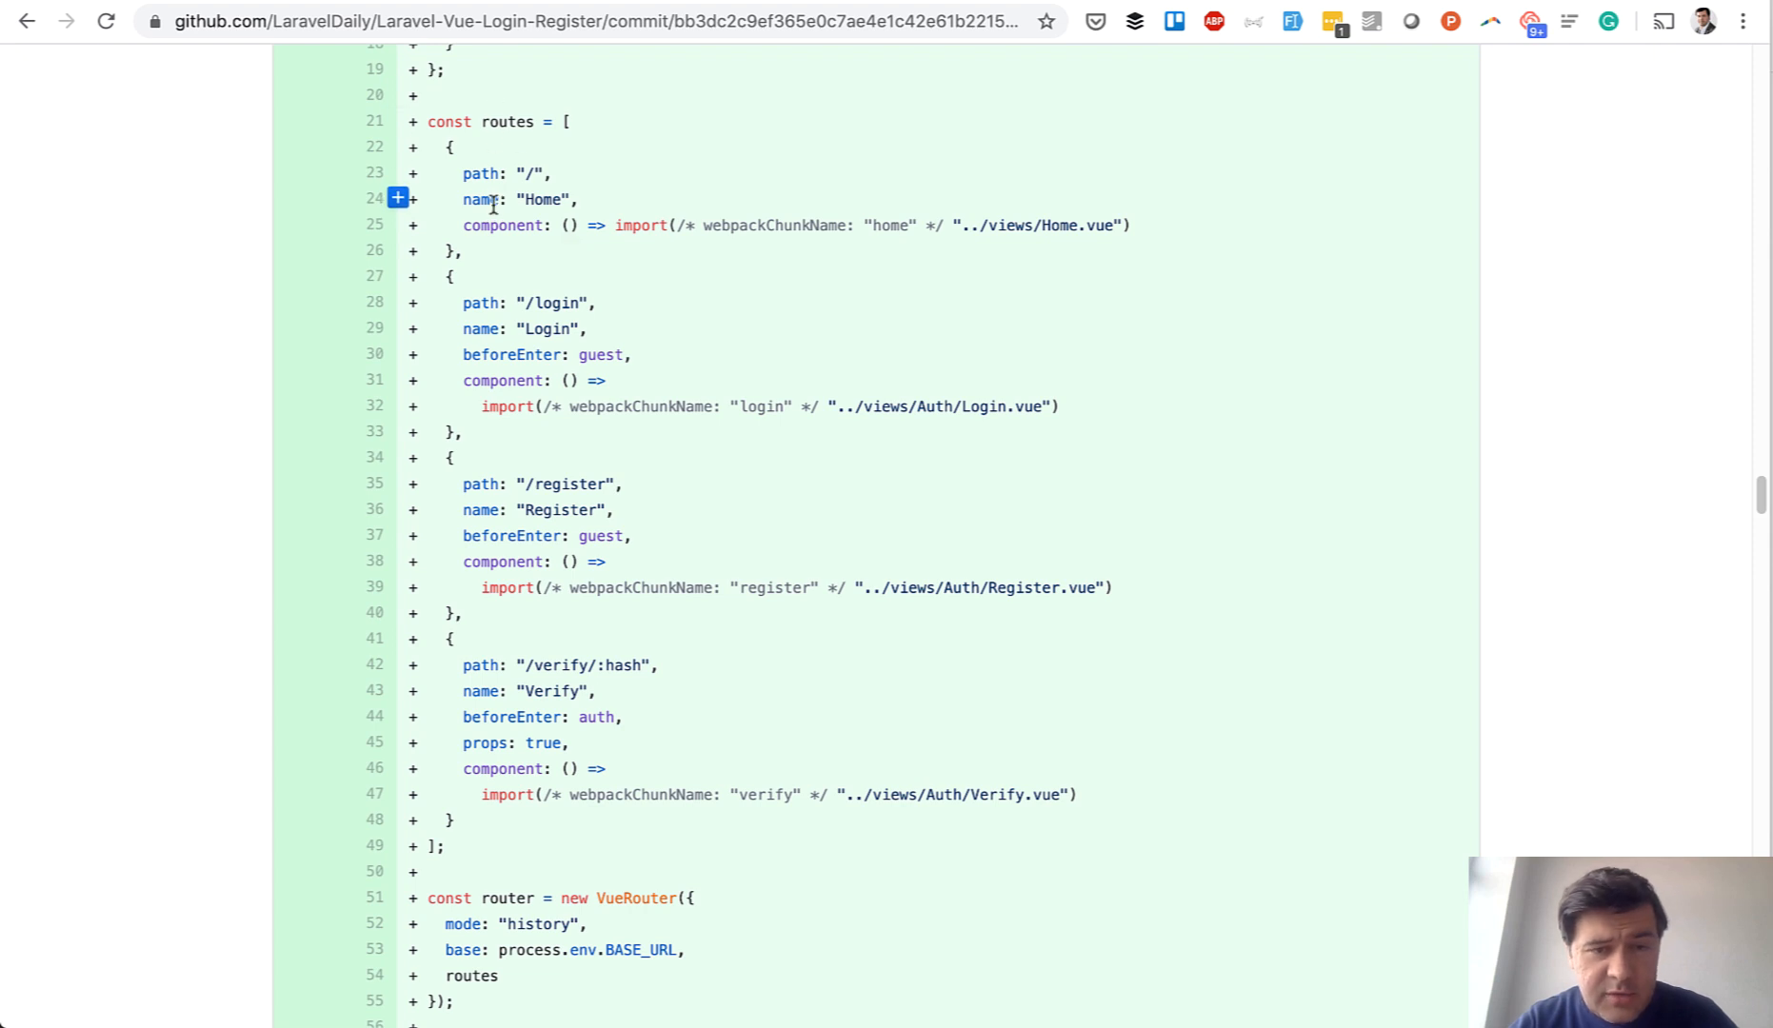
{"action": "mouse_move", "coordinate": [862, 489]}
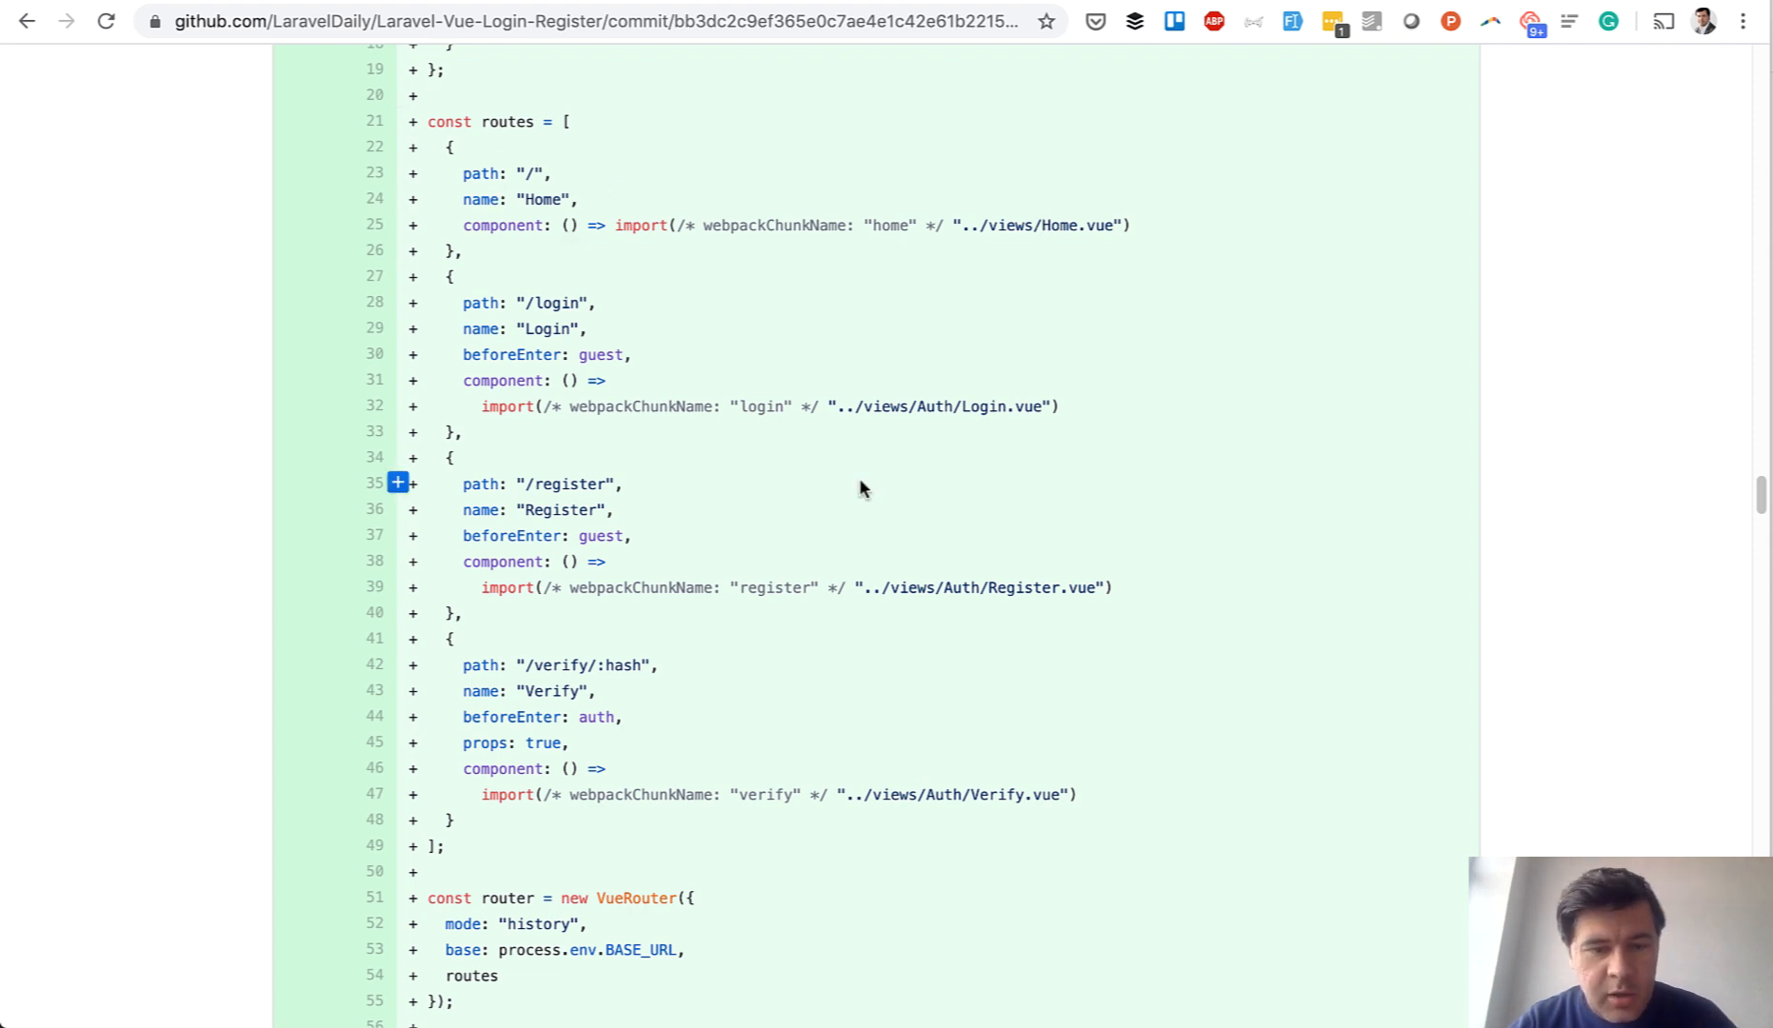
{"action": "scroll", "scroll_direction": "up", "scroll_amount": 3}
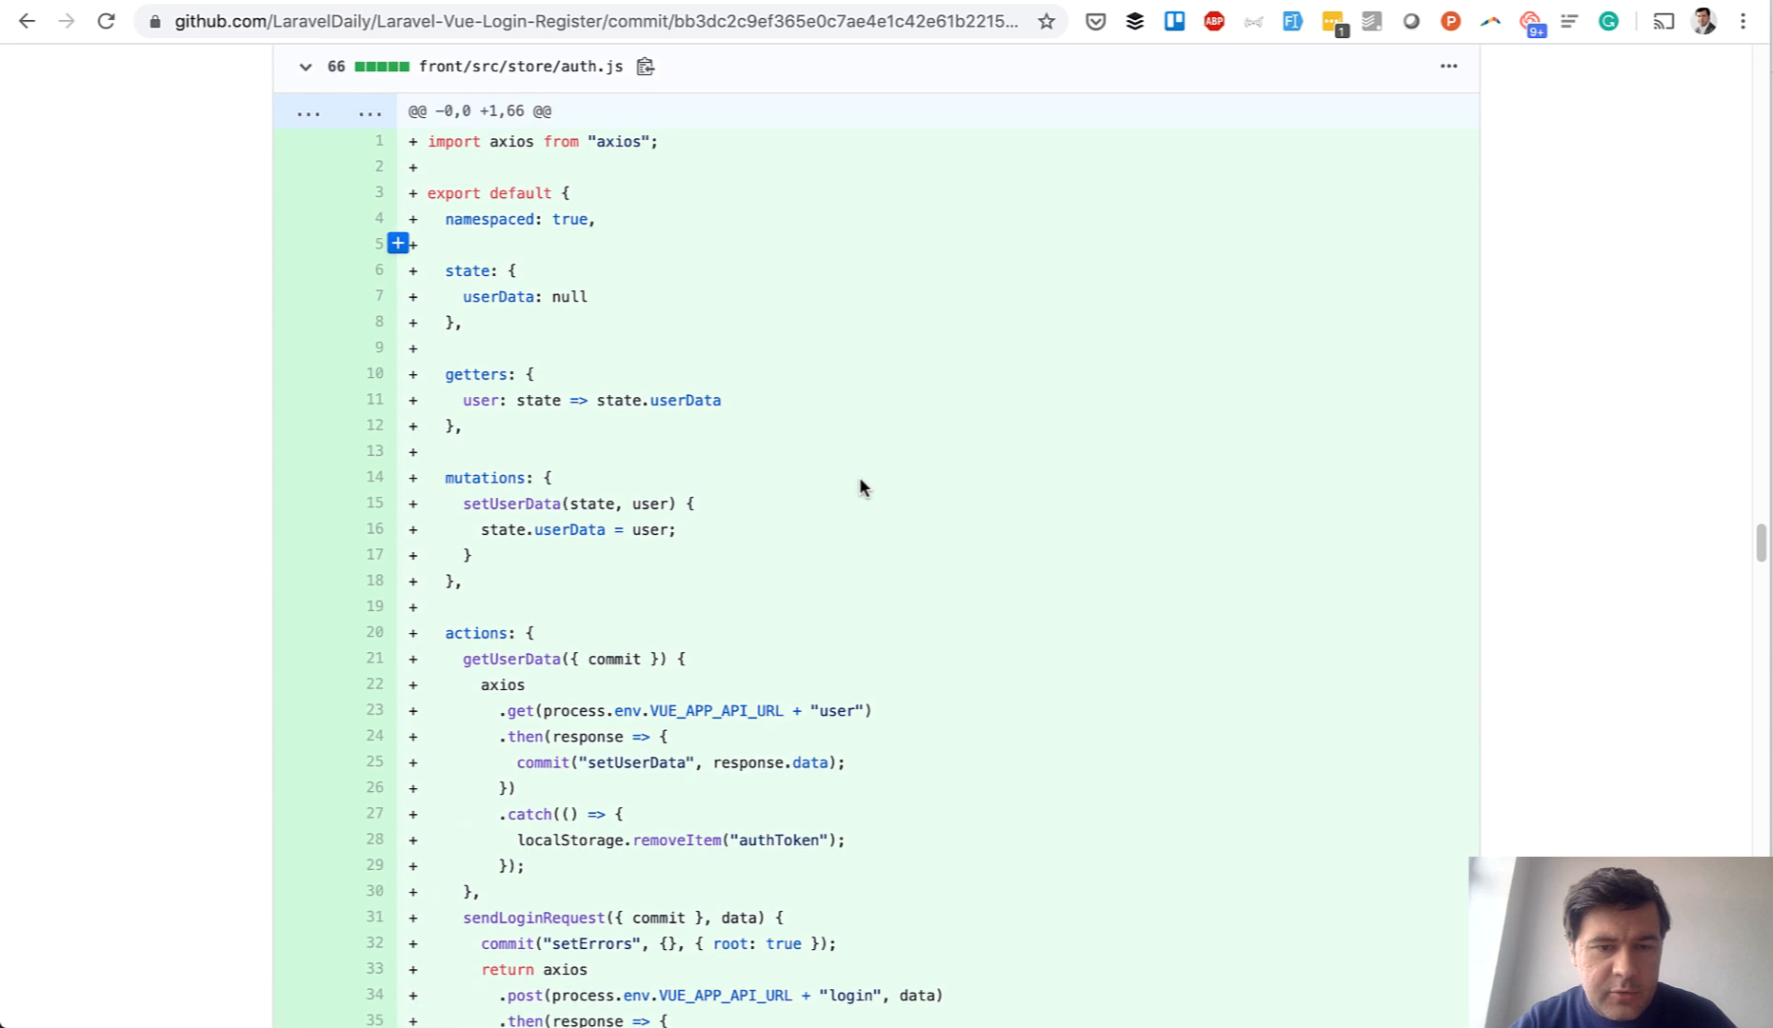
{"action": "scroll", "scroll_direction": "down", "scroll_amount": 3}
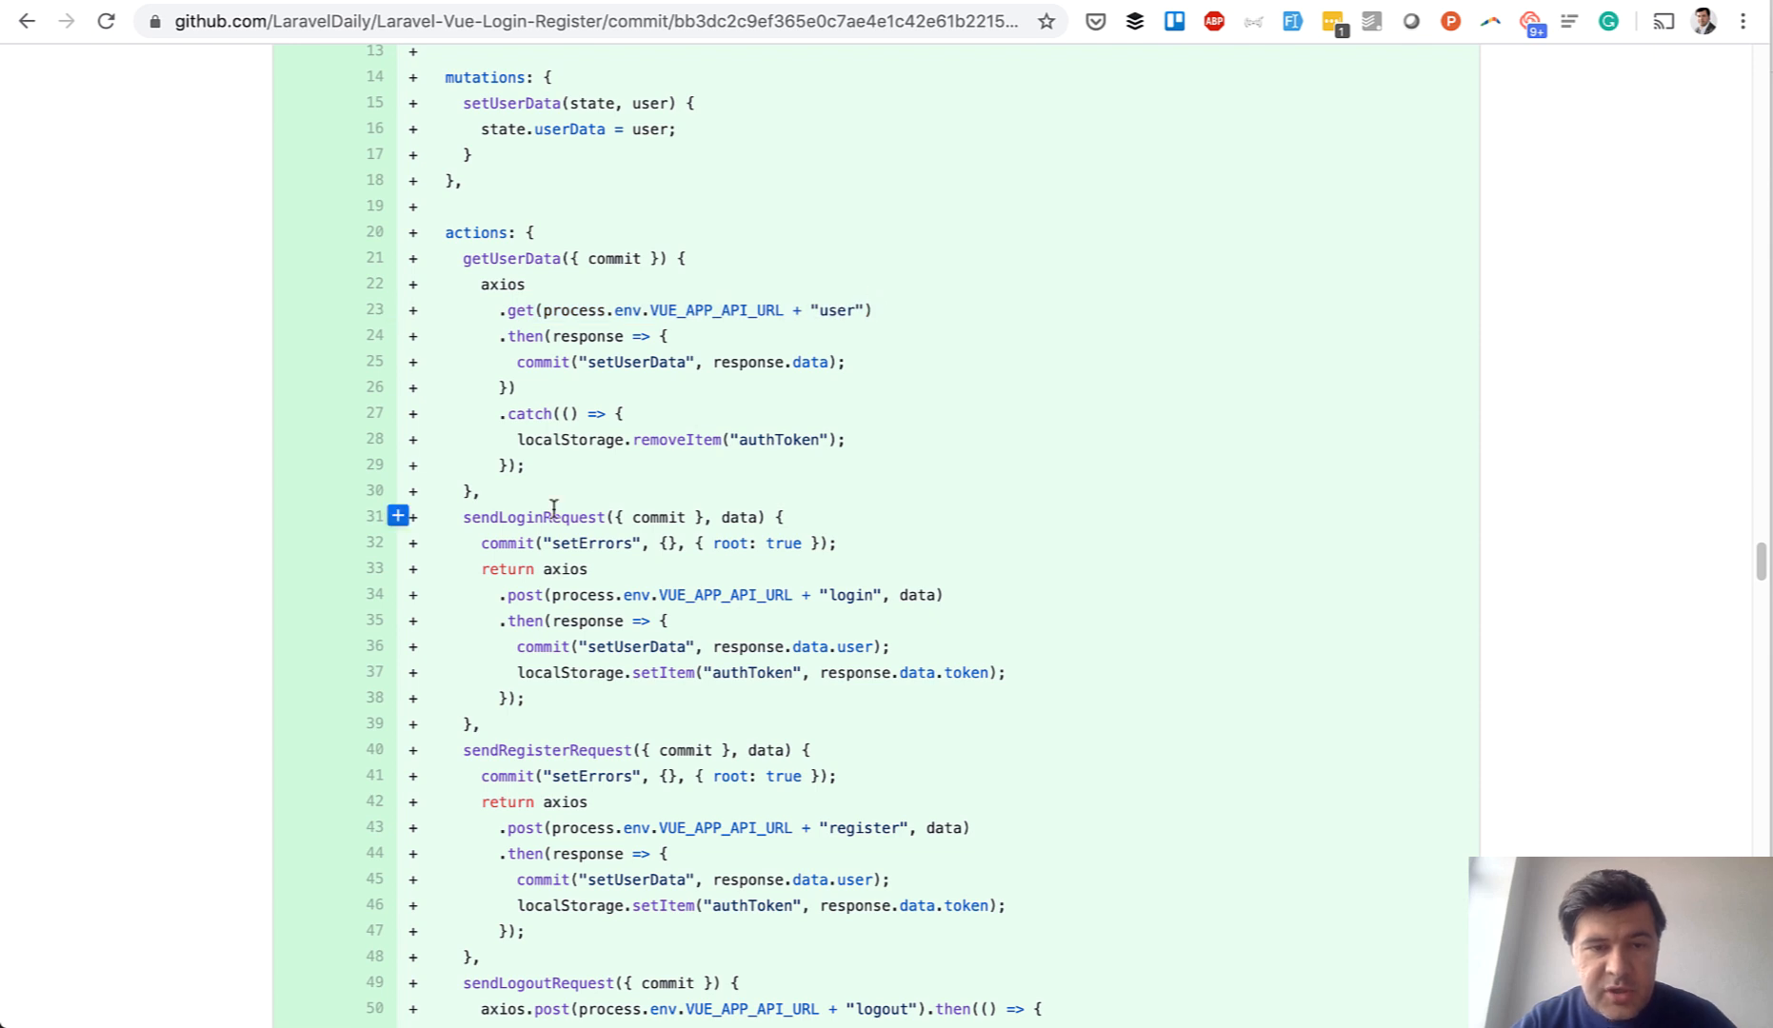
{"action": "mouse_move", "coordinate": [542, 567]}
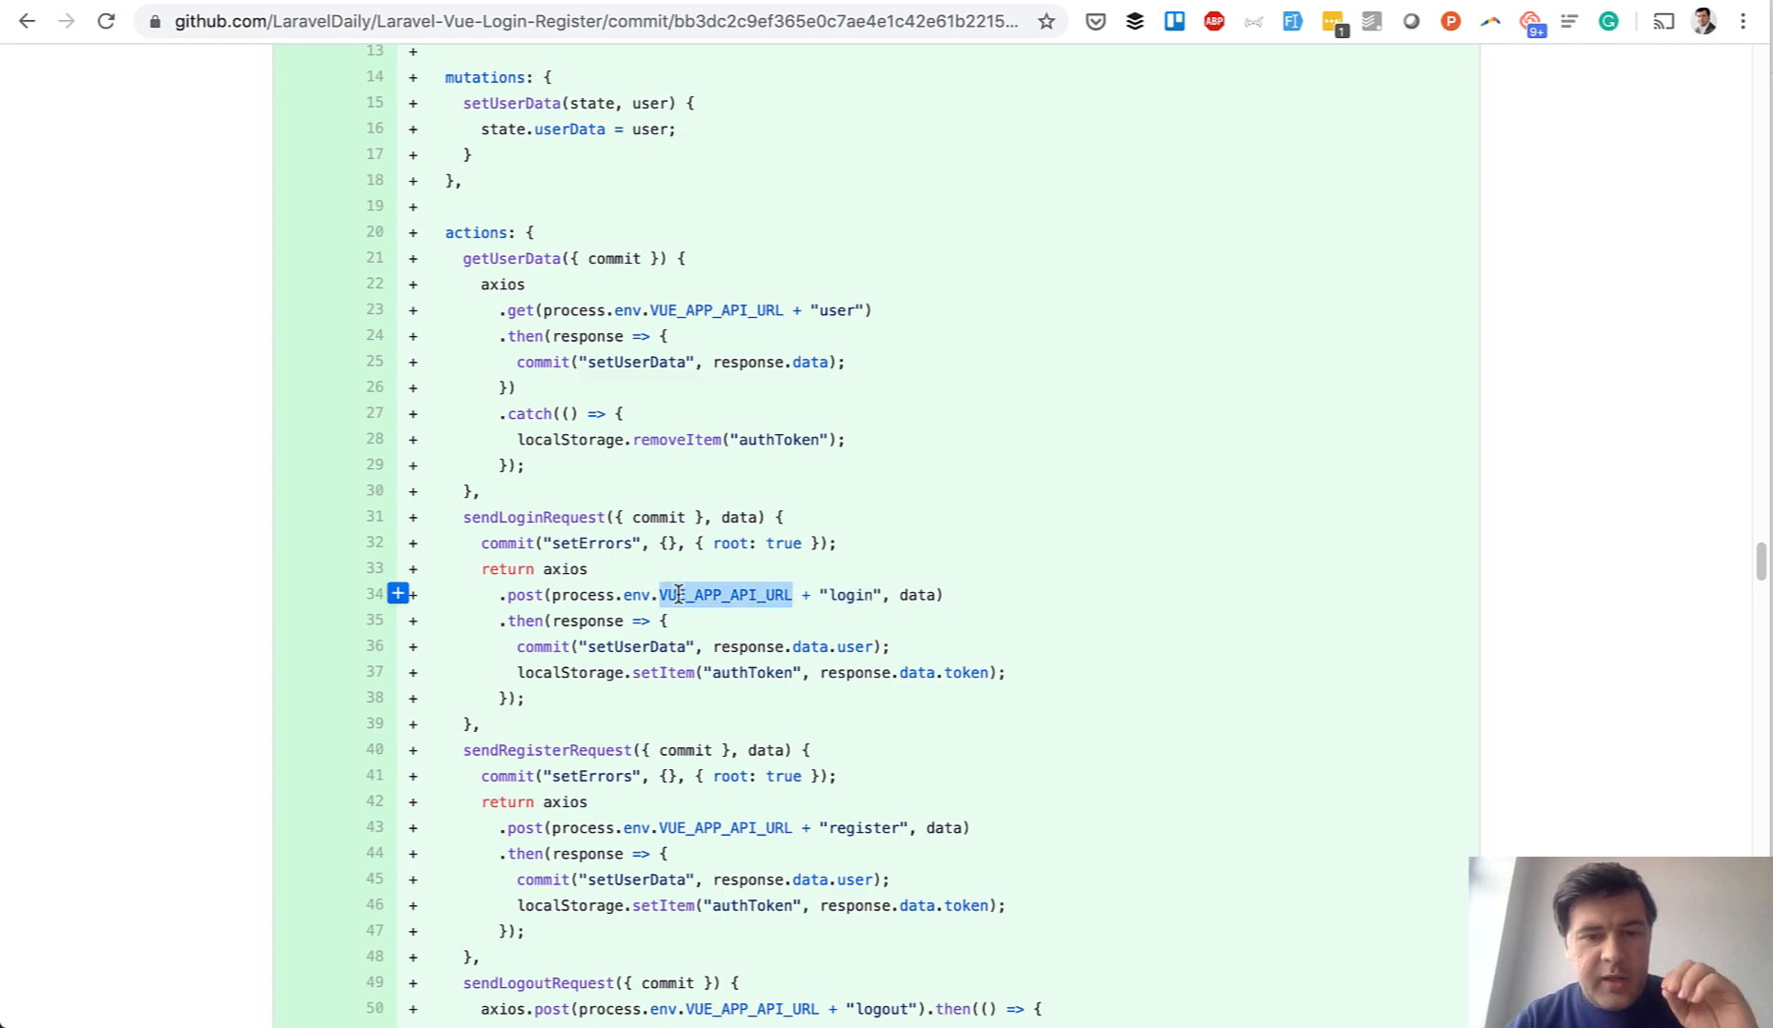
{"action": "scroll", "scroll_direction": "up", "scroll_amount": 3}
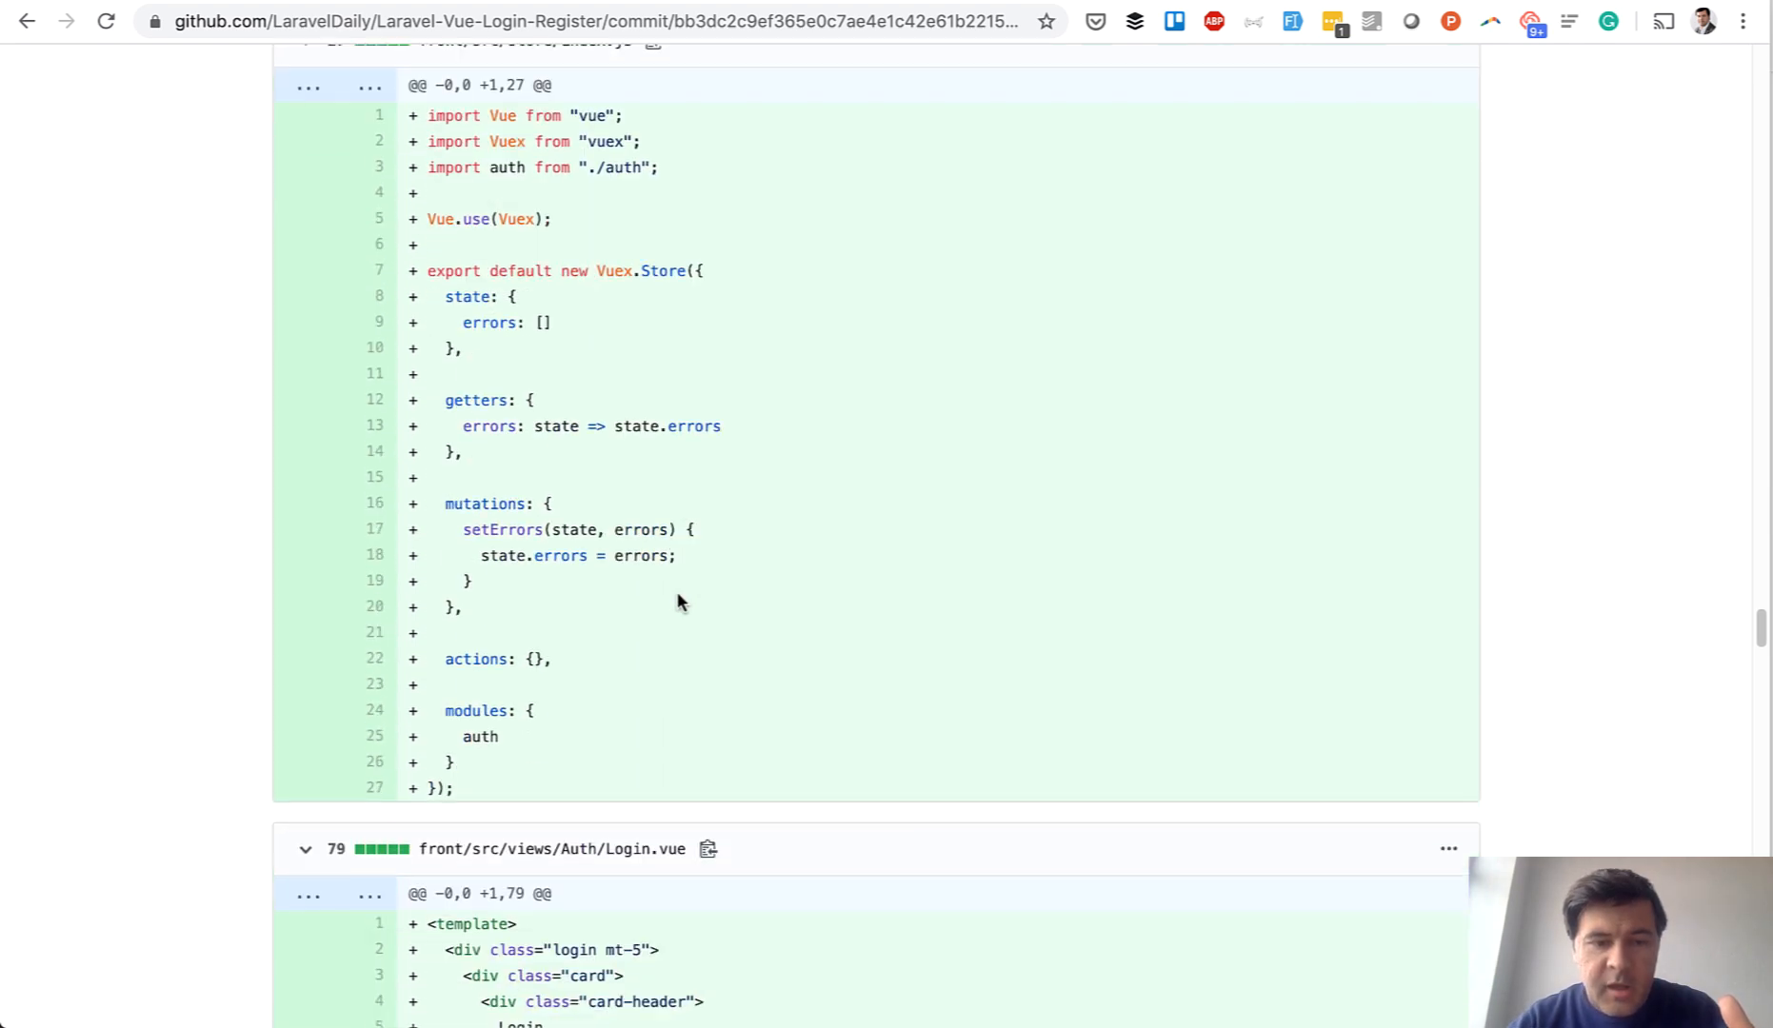
{"action": "scroll", "scroll_direction": "down", "scroll_amount": 3}
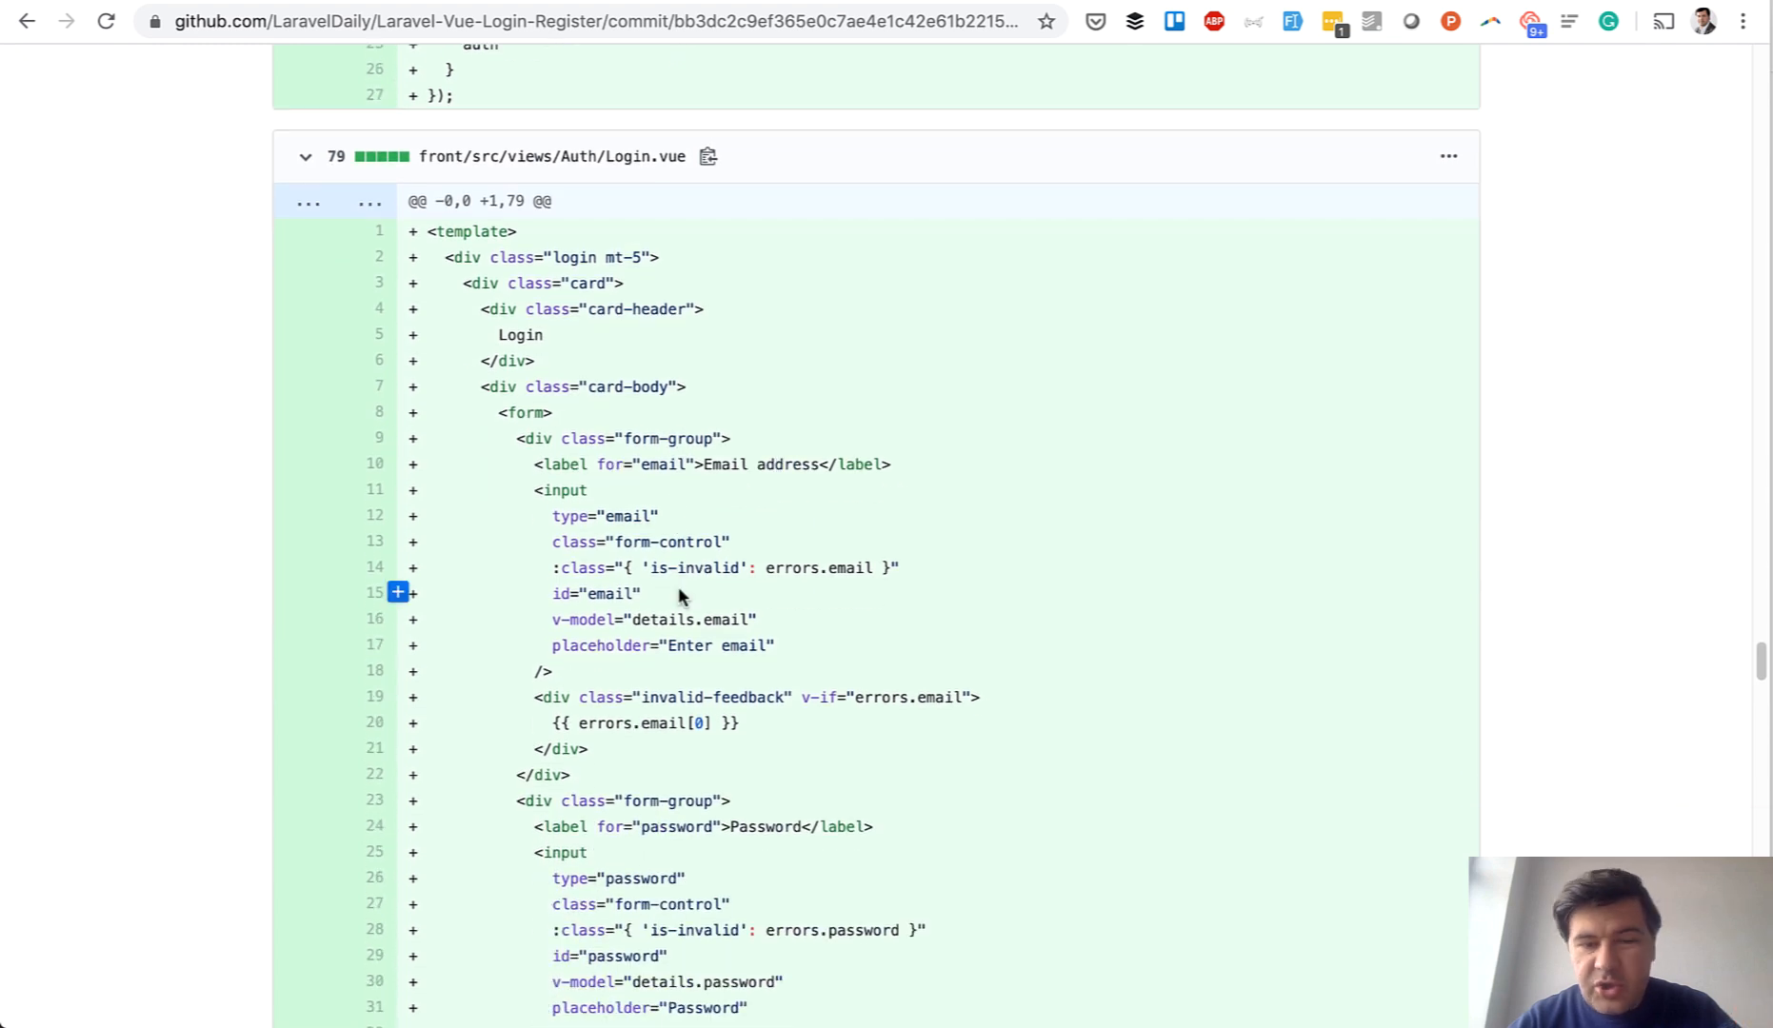
{"action": "scroll", "scroll_direction": "down", "scroll_amount": 3}
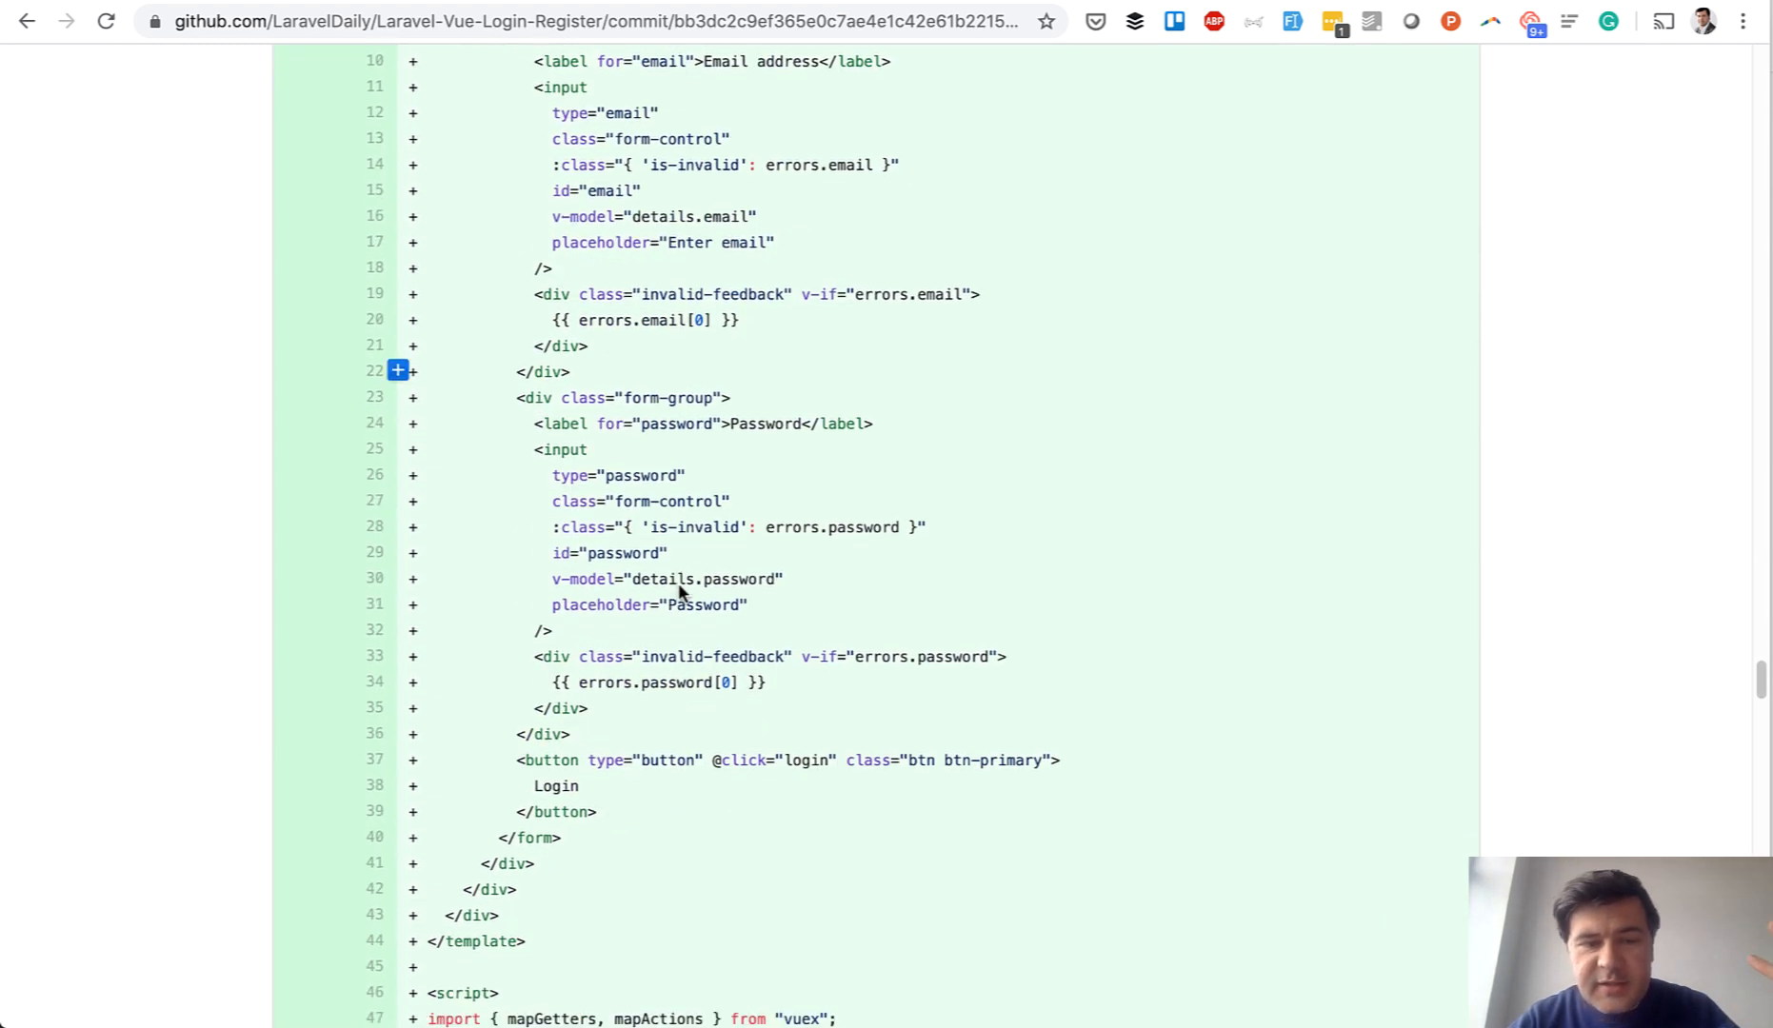
{"action": "scroll", "scroll_direction": "down", "scroll_amount": 3}
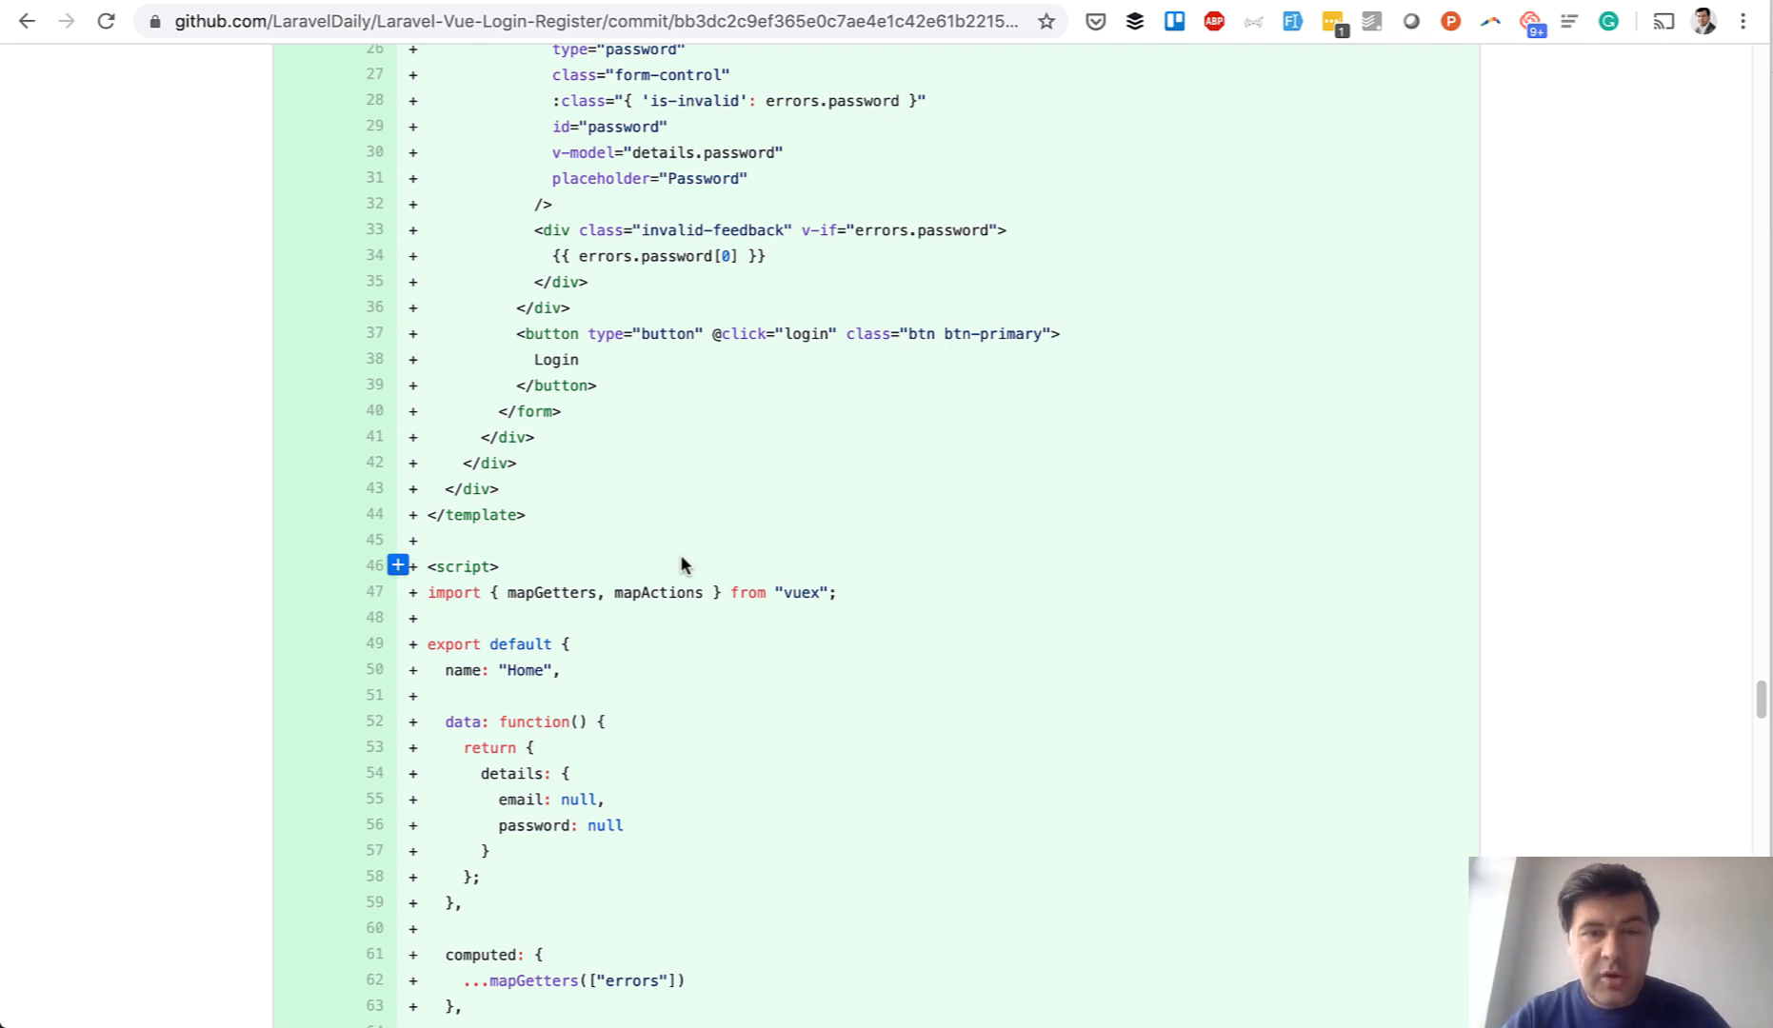
{"action": "scroll", "scroll_direction": "down", "scroll_amount": 3}
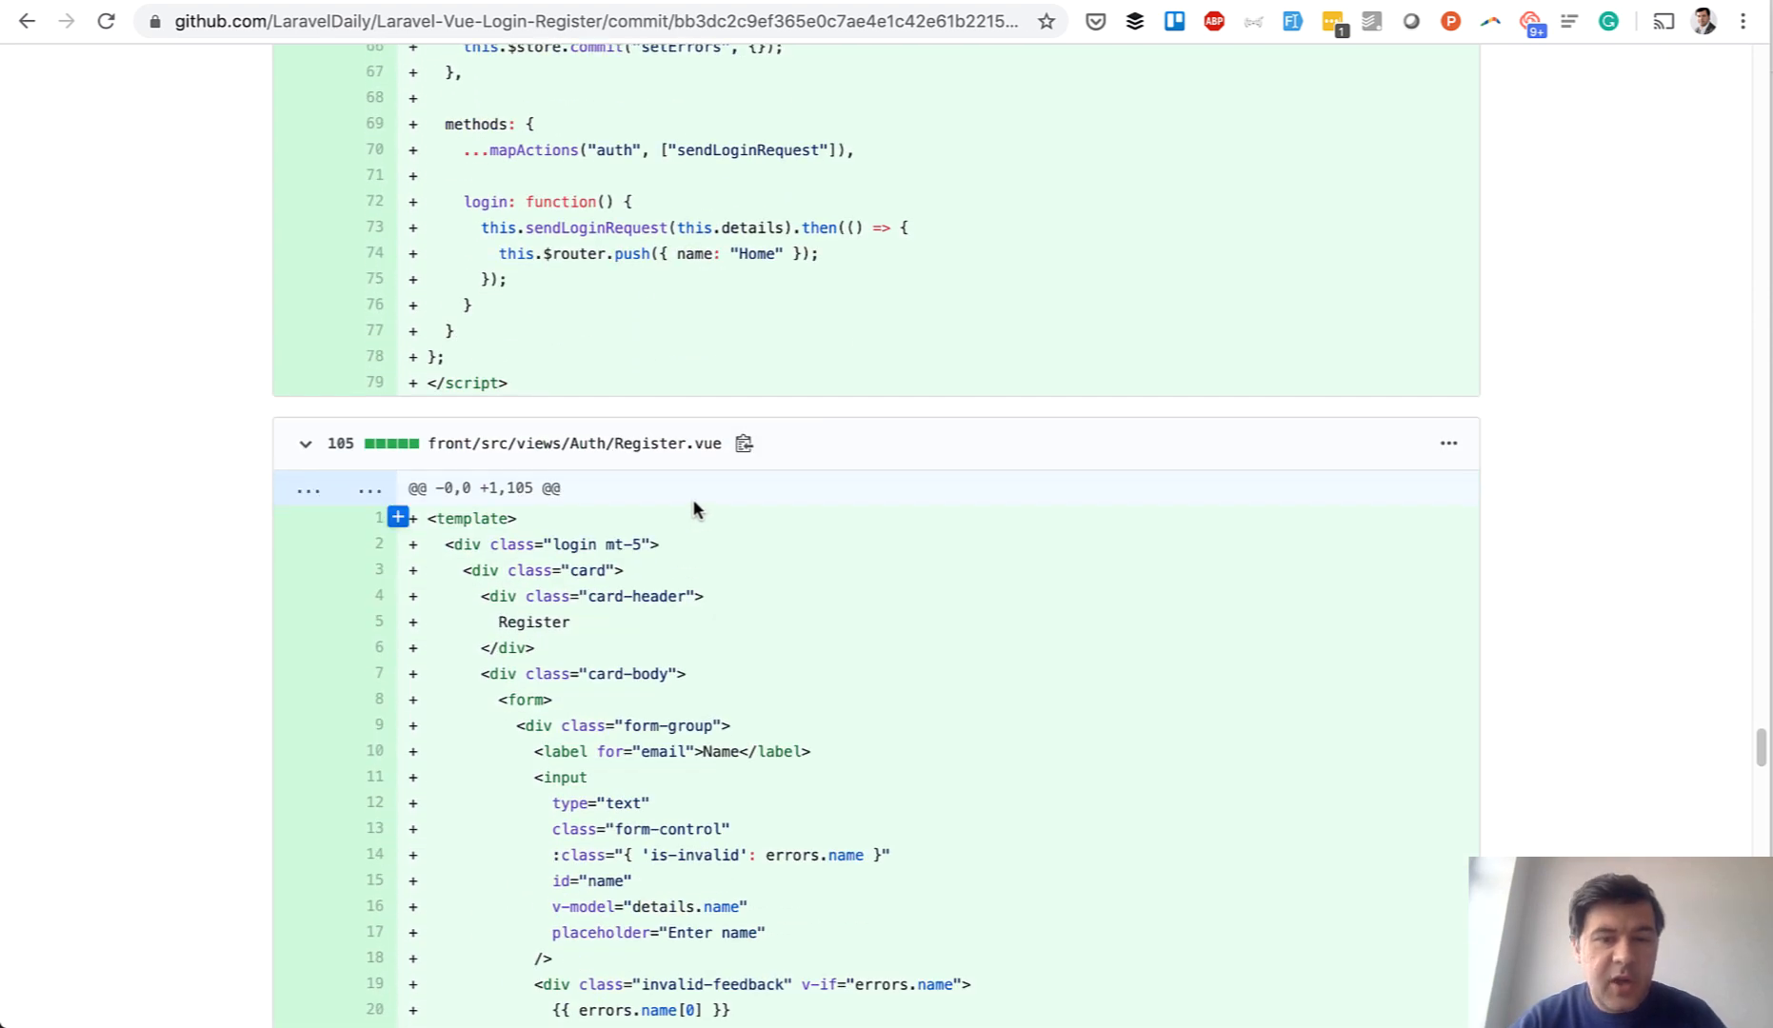
{"action": "scroll", "scroll_direction": "down", "scroll_amount": 3}
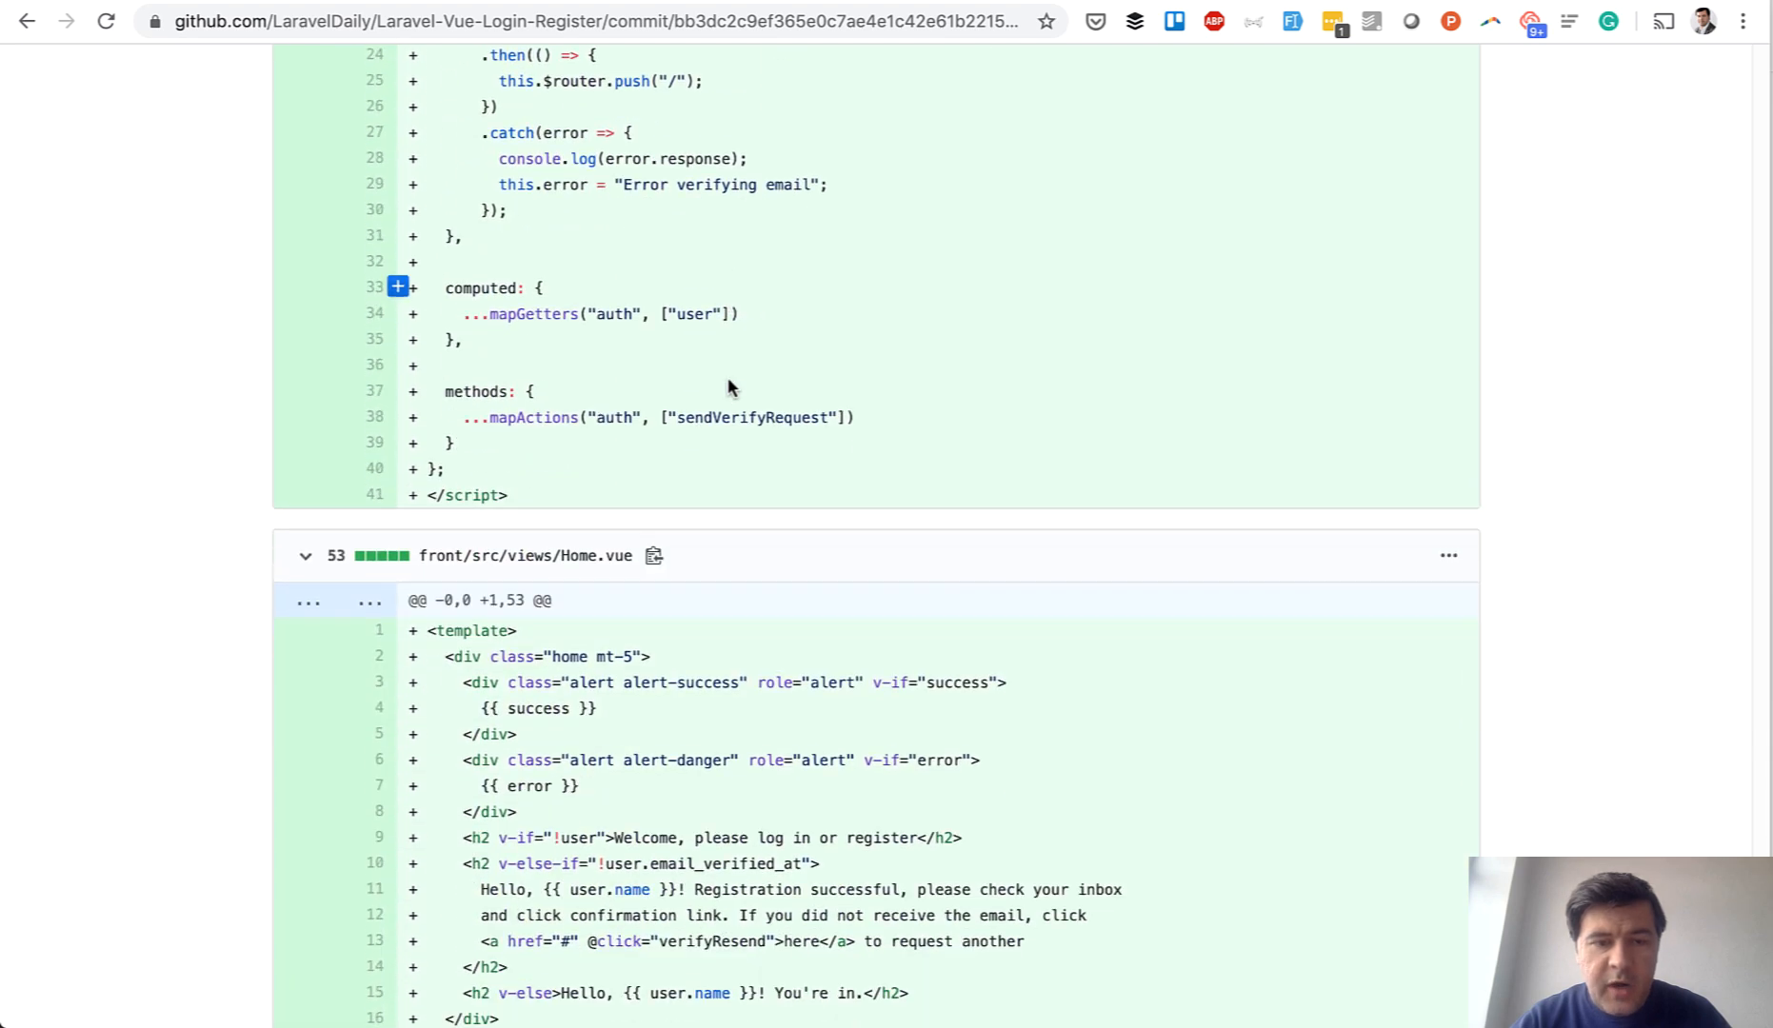
{"action": "scroll", "scroll_direction": "down", "scroll_amount": 3}
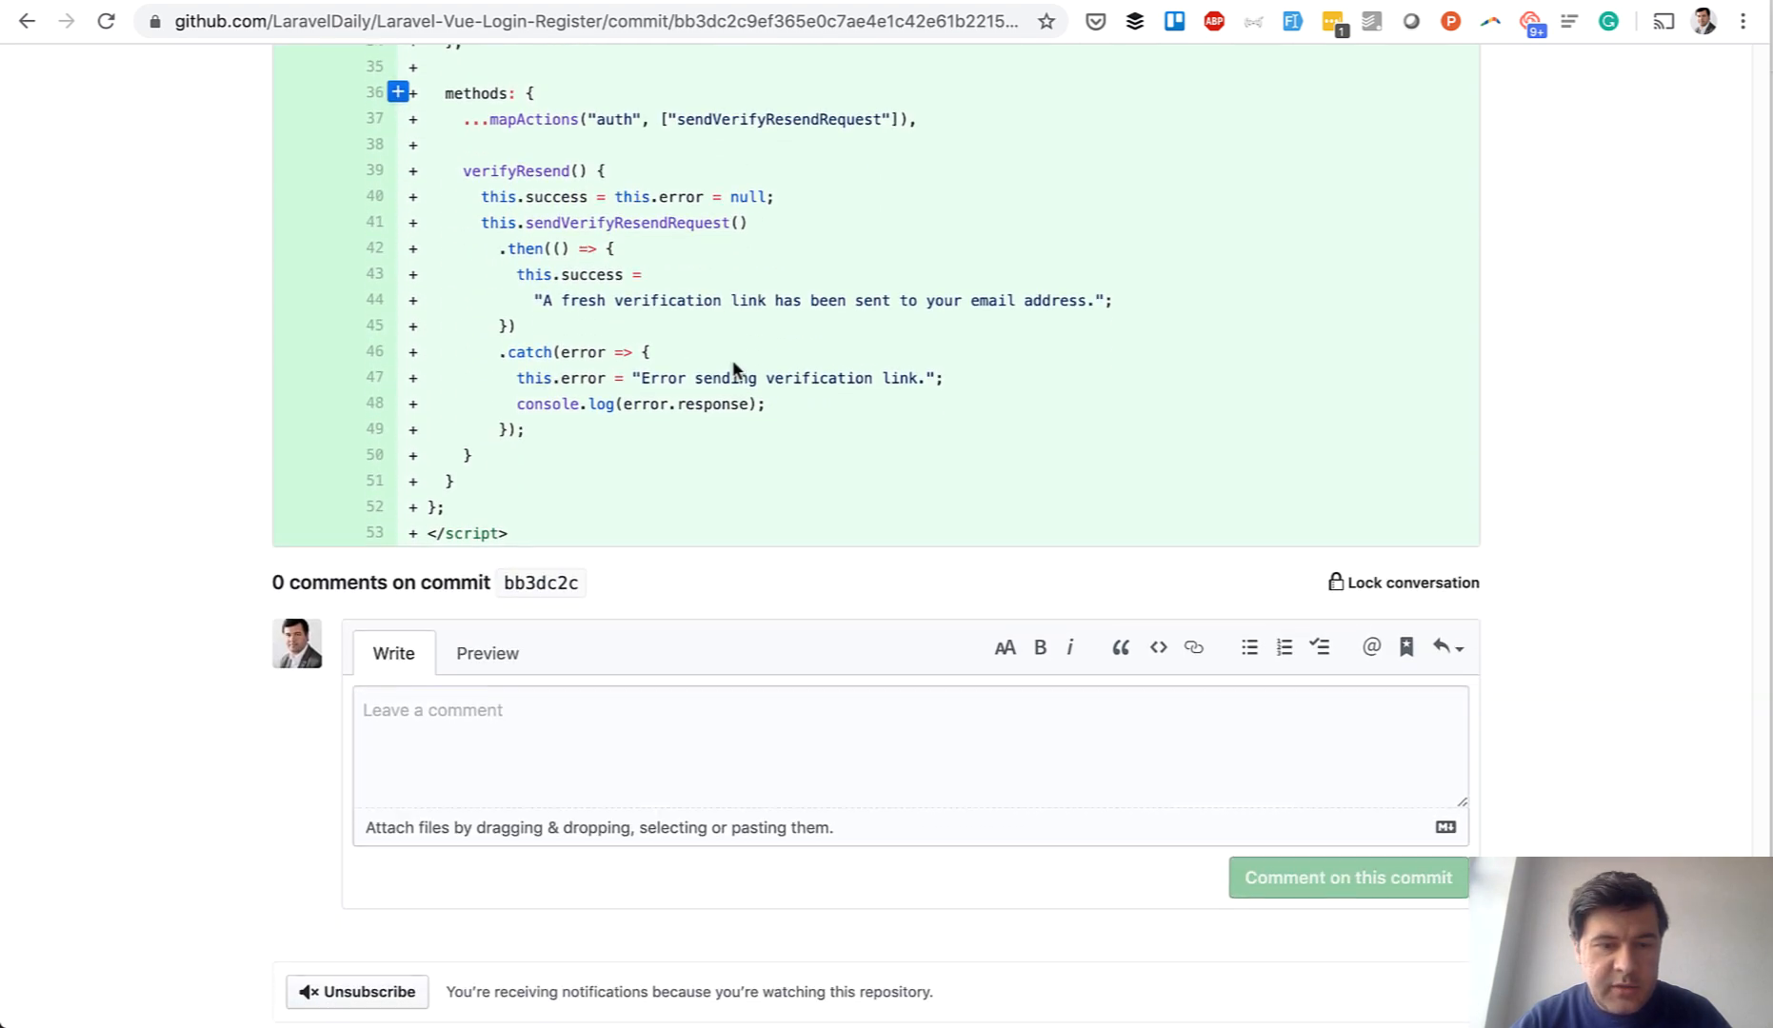
{"action": "scroll", "scroll_direction": "up", "scroll_amount": 3}
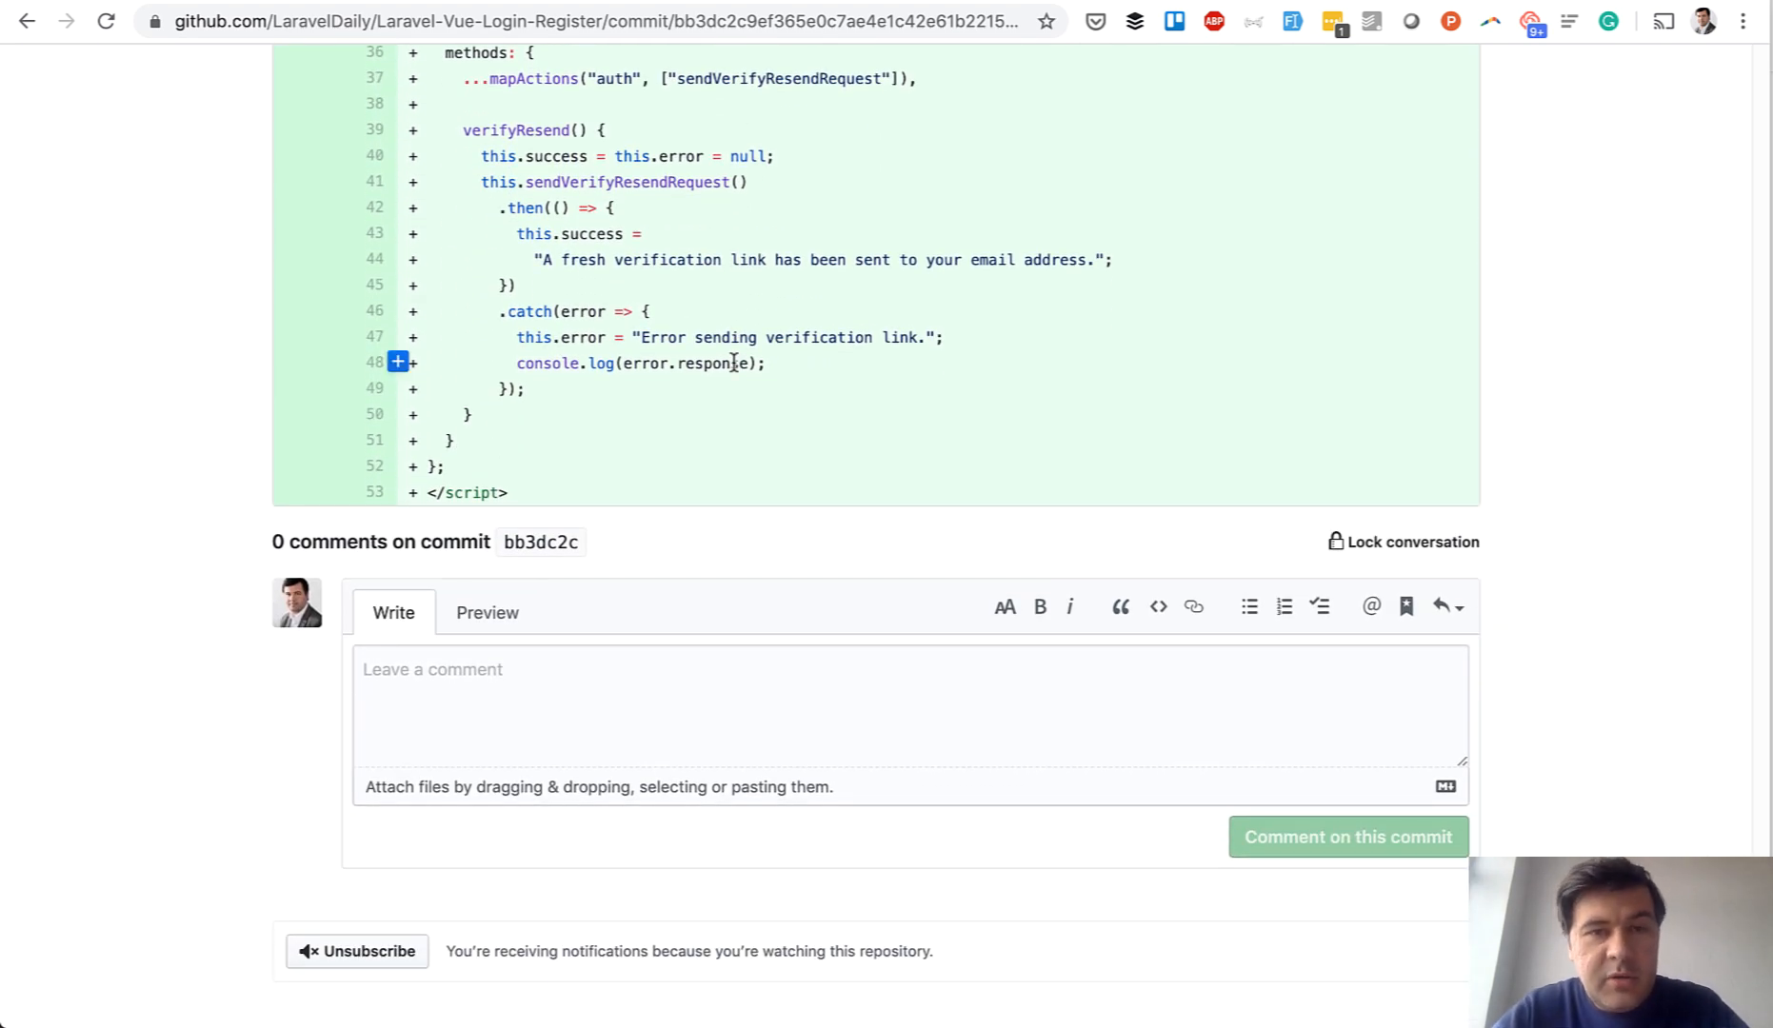